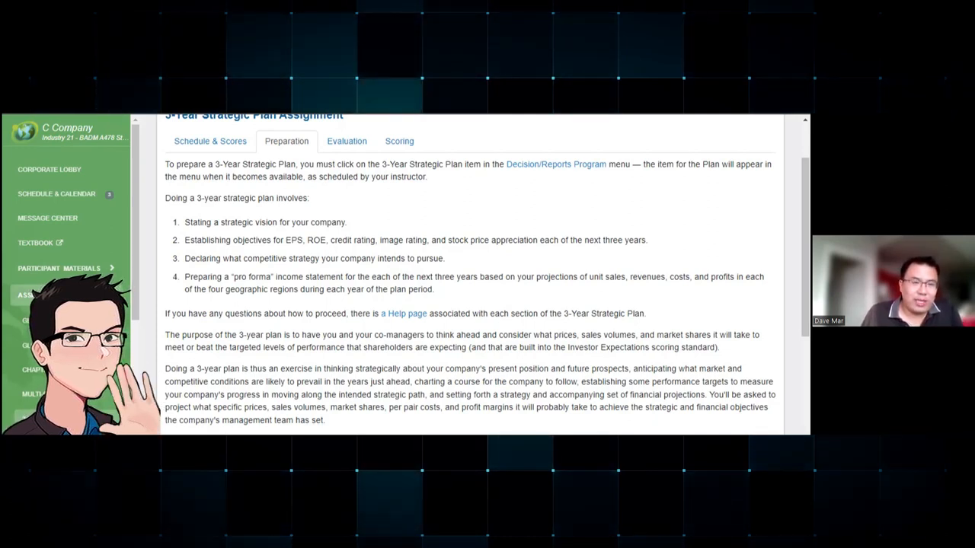
Review the plan preparation steps, highlighting performance objectives, competitive strategy and pro forma income statement items.
click(41, 296)
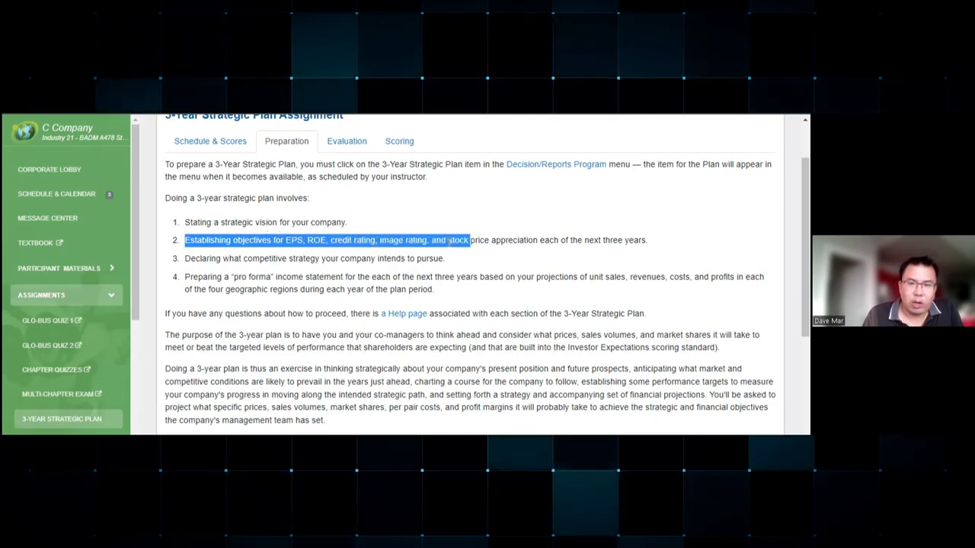
drag(469, 240, 621, 241)
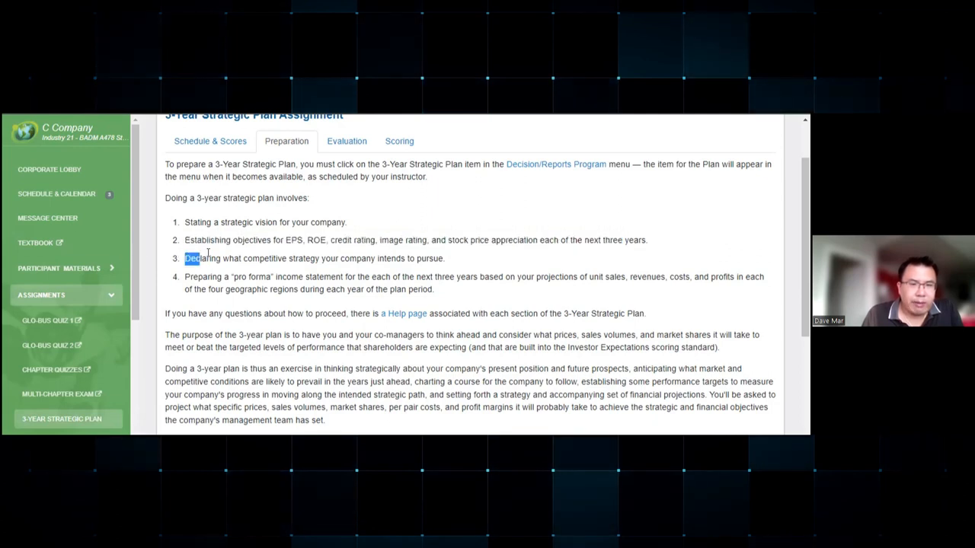
drag(184, 259, 445, 259)
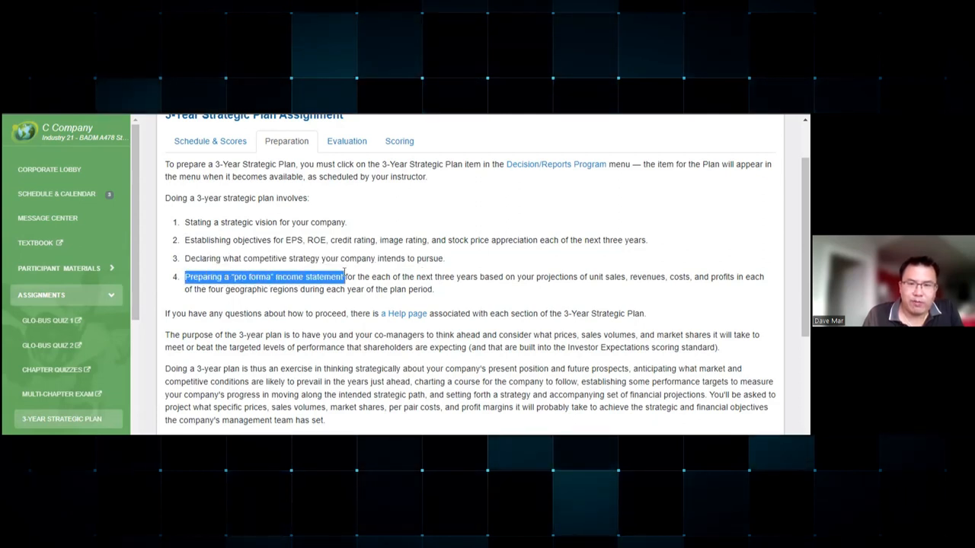
drag(344, 277, 587, 277)
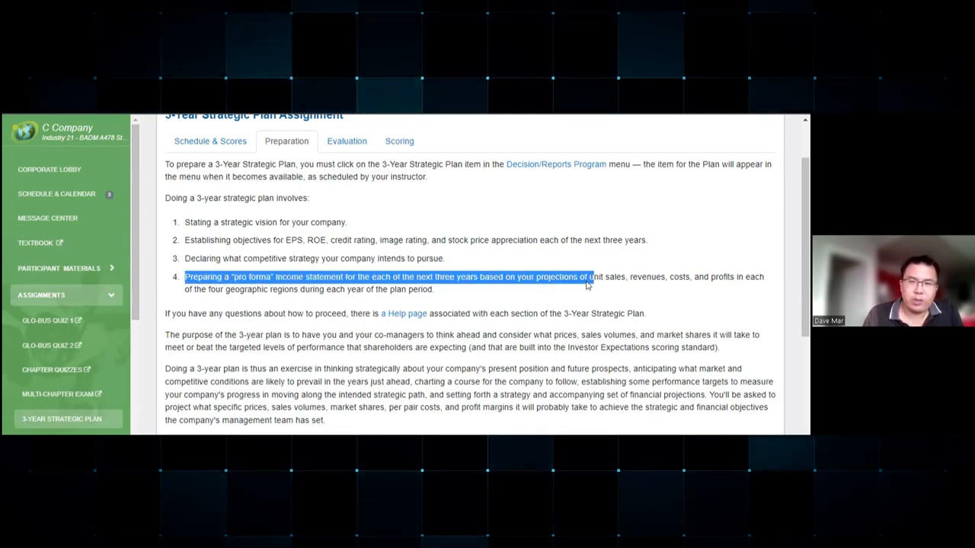
drag(586, 282, 689, 278)
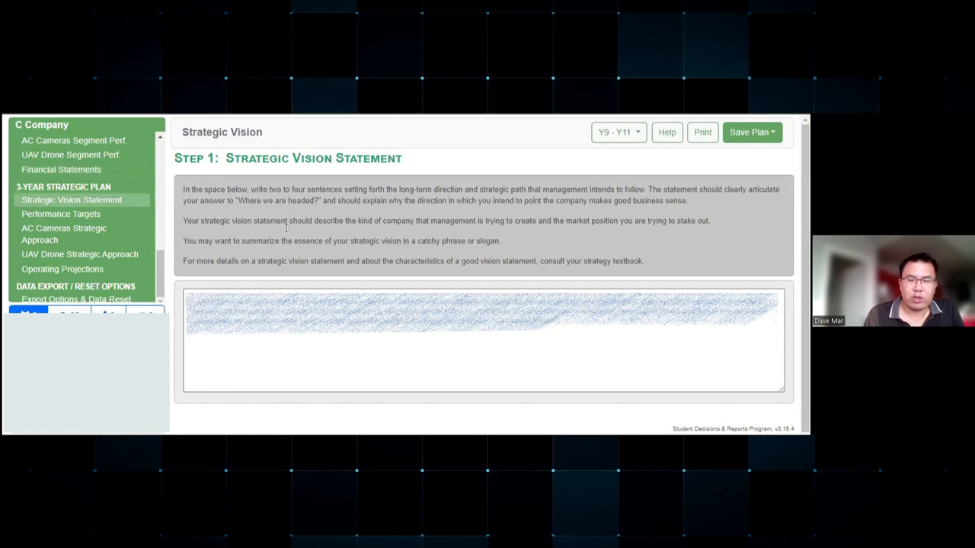
mouse_move(502, 243)
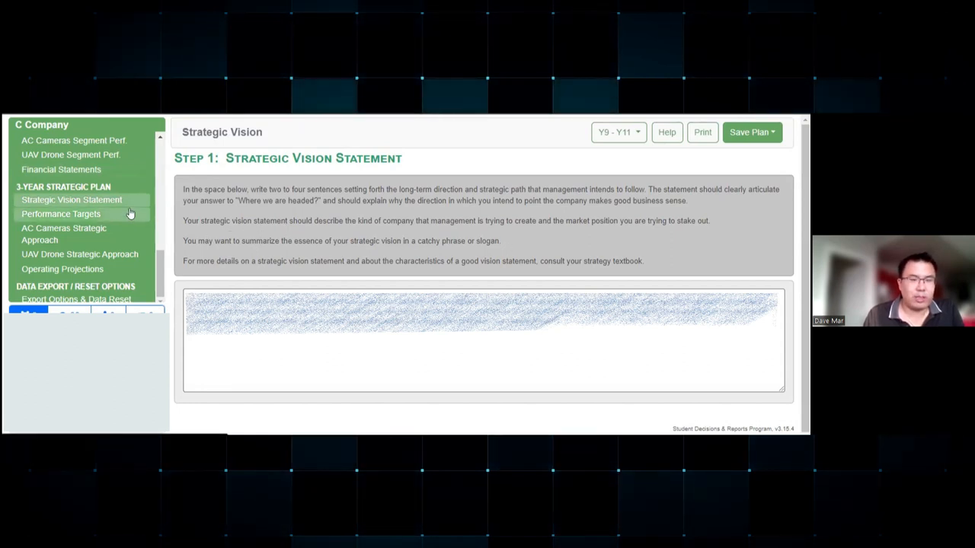
Go to Step 2 Performance Targets and view the EPS and stock price stretch-target scoring rules.
click(61, 213)
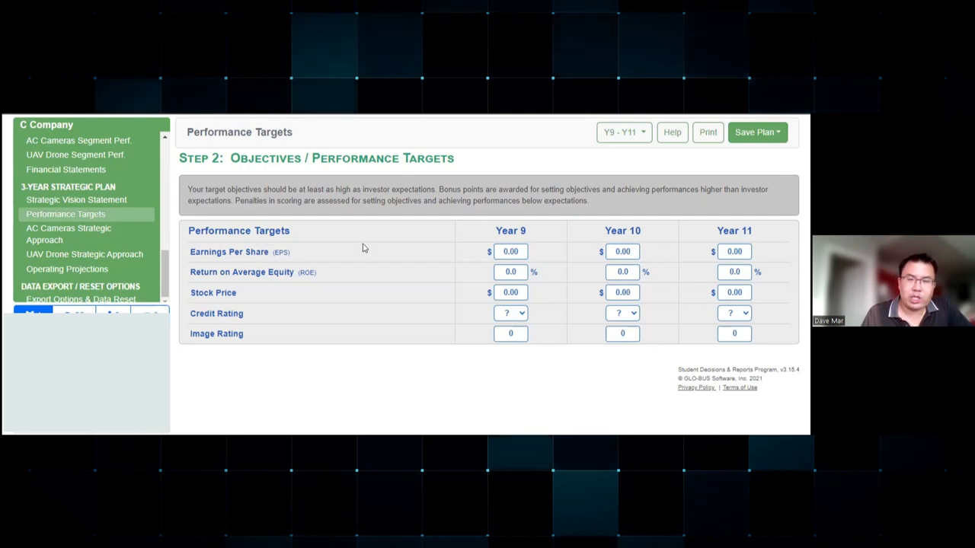
mouse_move(445, 239)
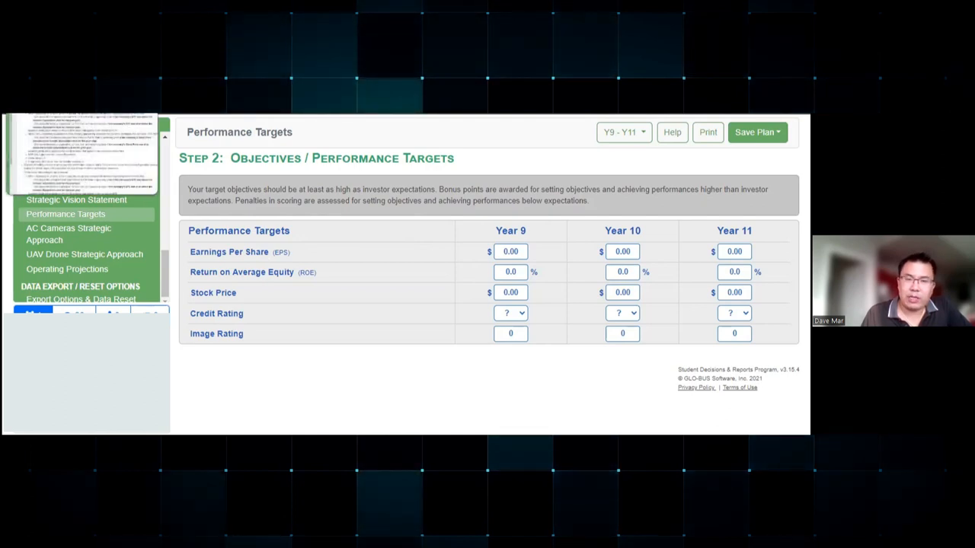
scroll(up, 3)
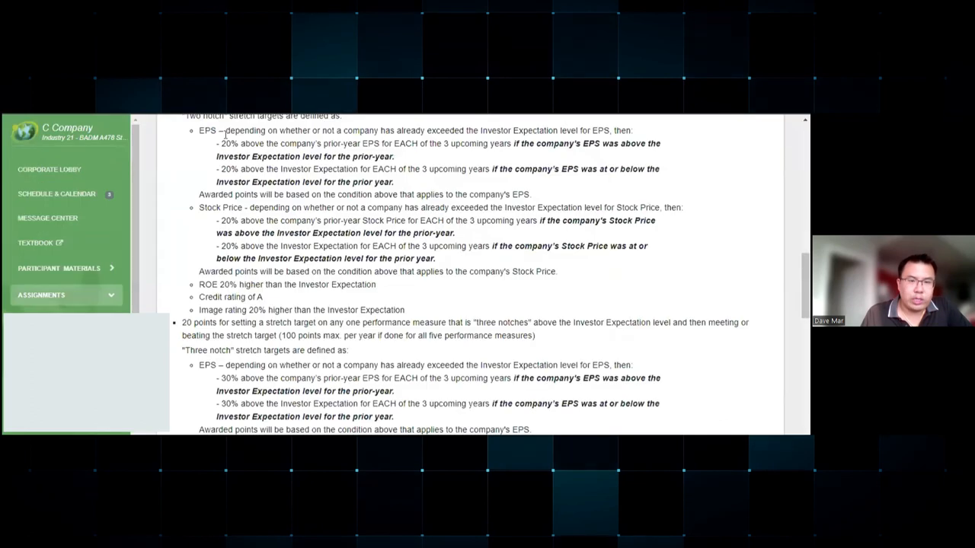
Review the Scoring rules, highlighting the three-notch stretch points and the 30% image rating requirement.
scroll(down, 3)
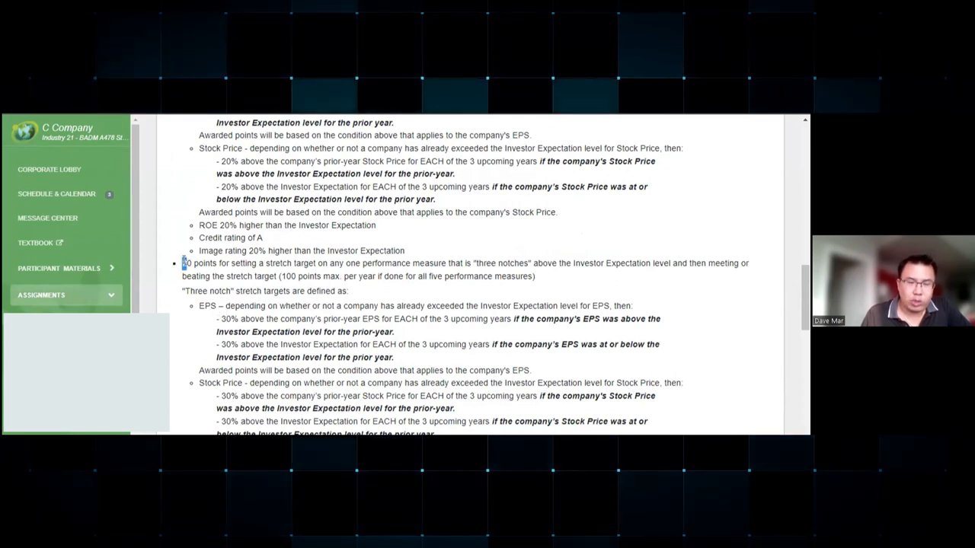
double_click(186, 262)
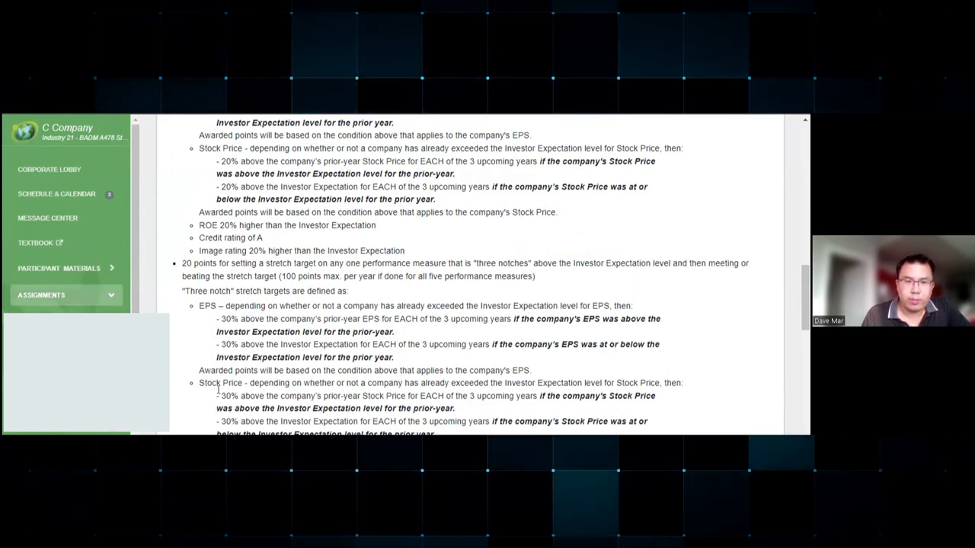
scroll(down, 3)
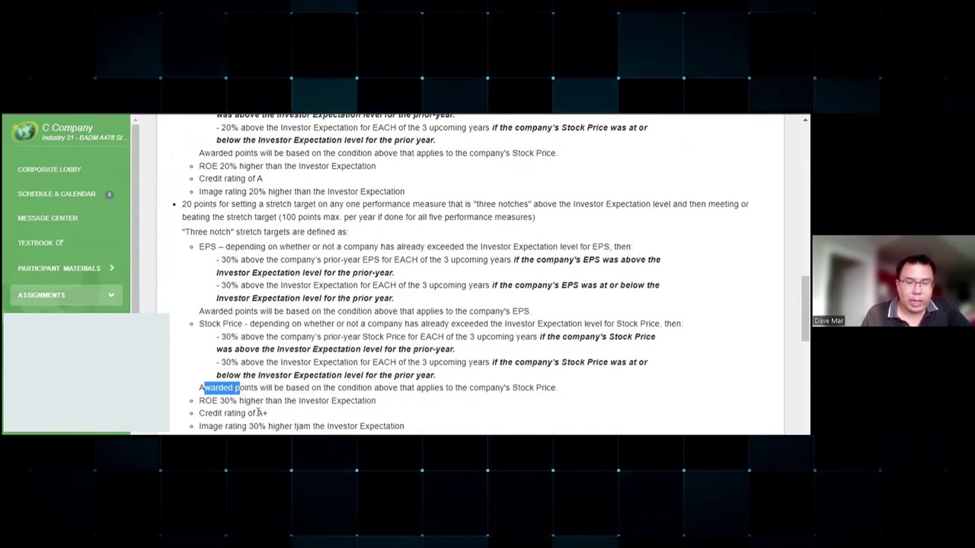
click(256, 413)
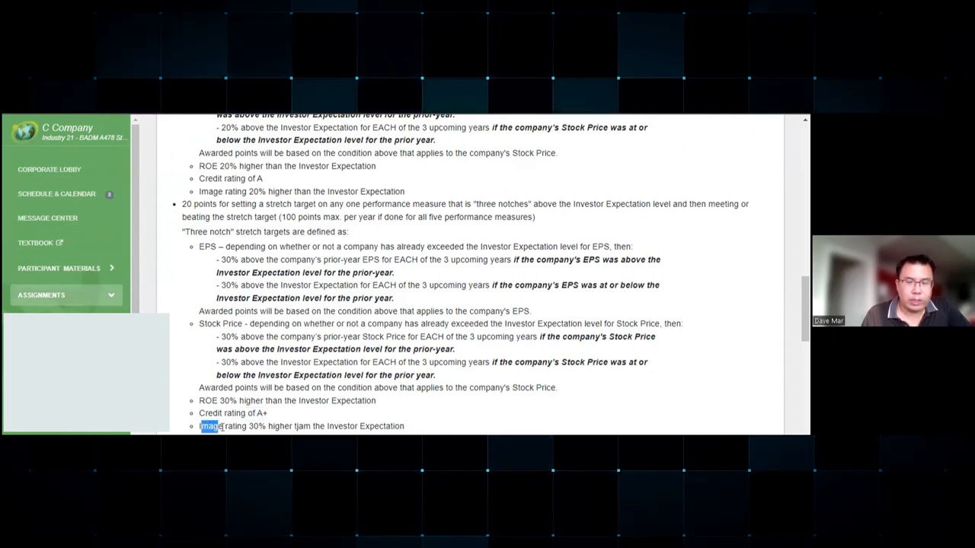
drag(199, 427, 273, 427)
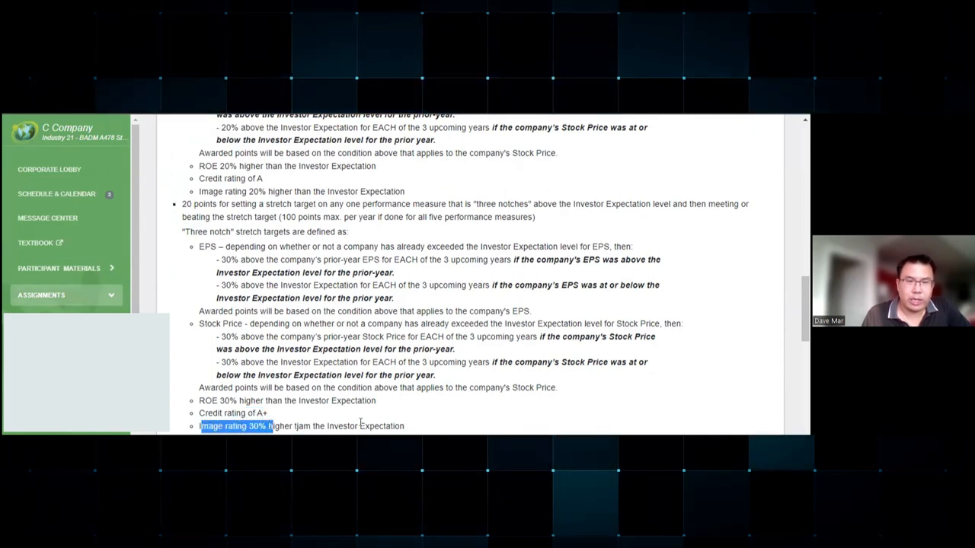
Return to the Performance Targets table for Years 9–11 and highlight its entries.
scroll(up, 3)
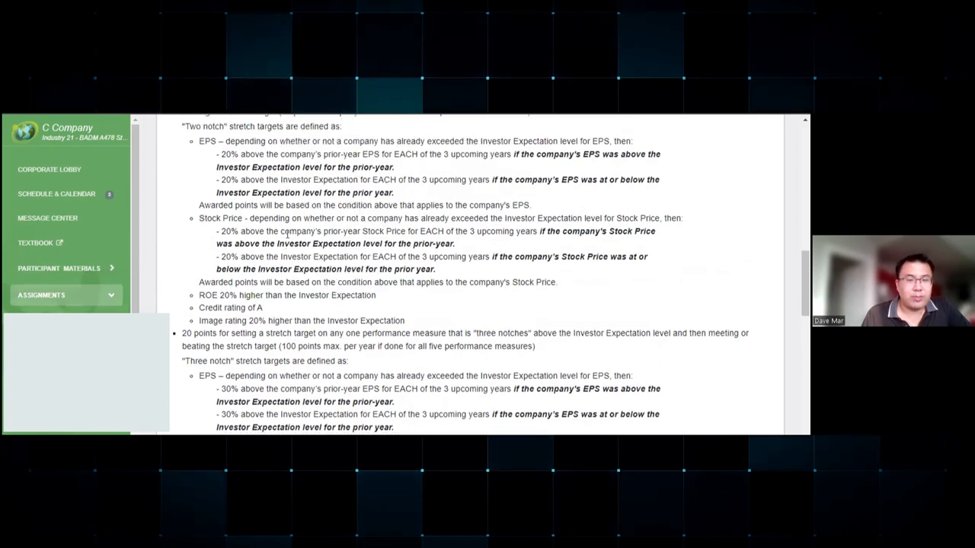
scroll(up, 3)
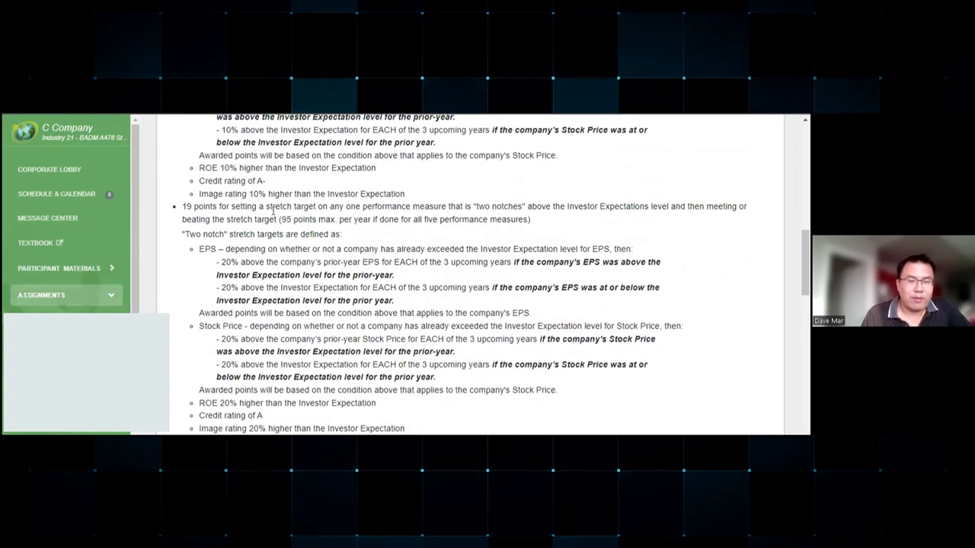
mouse_move(368, 282)
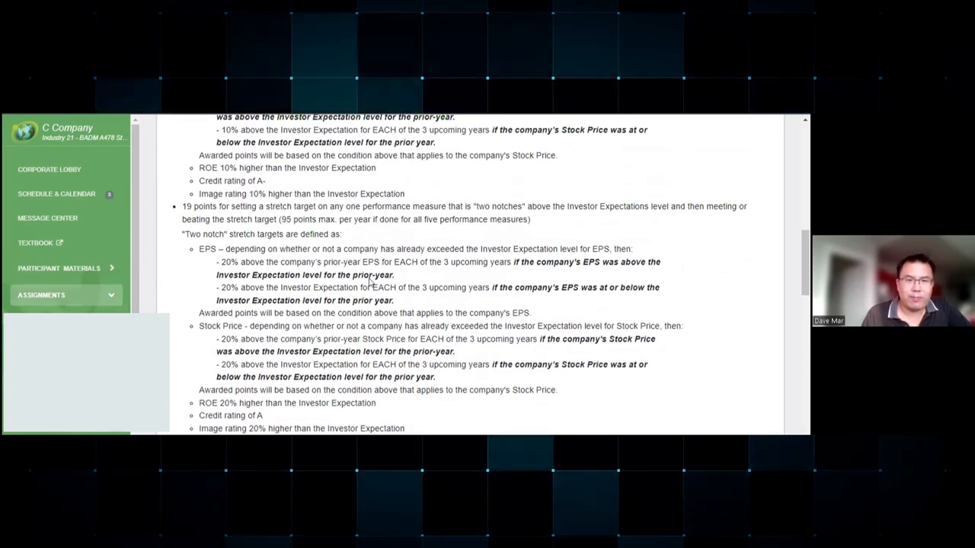
scroll(up, 3)
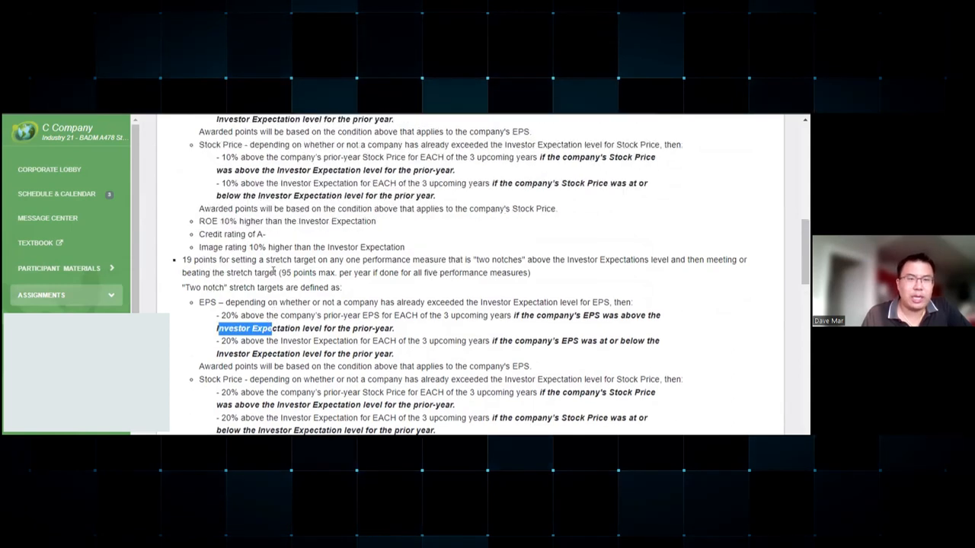
scroll(up, 3)
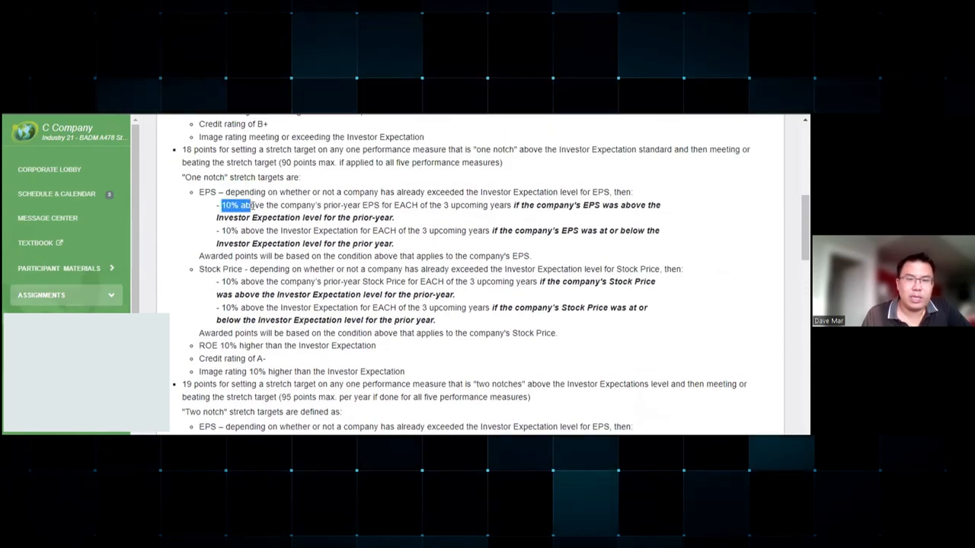
scroll(up, 3)
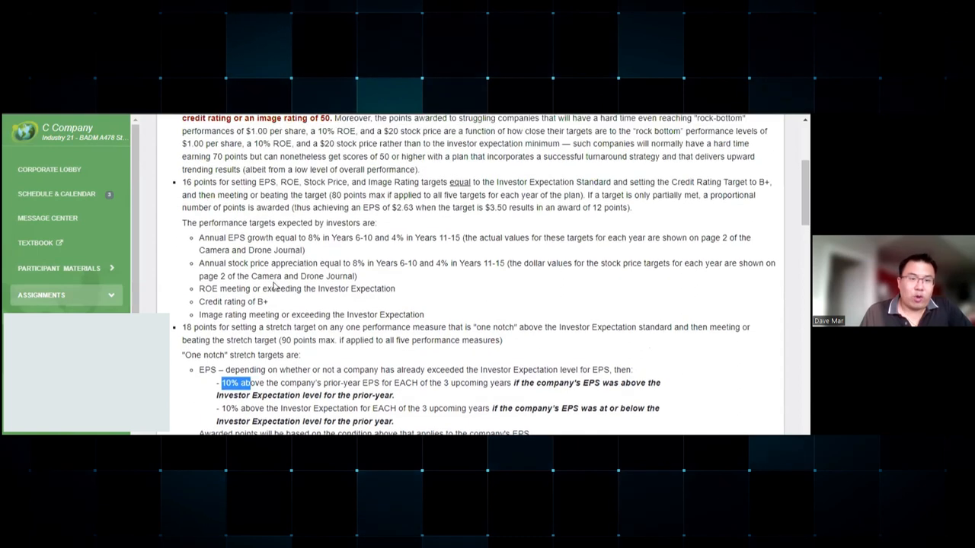
scroll(up, 3)
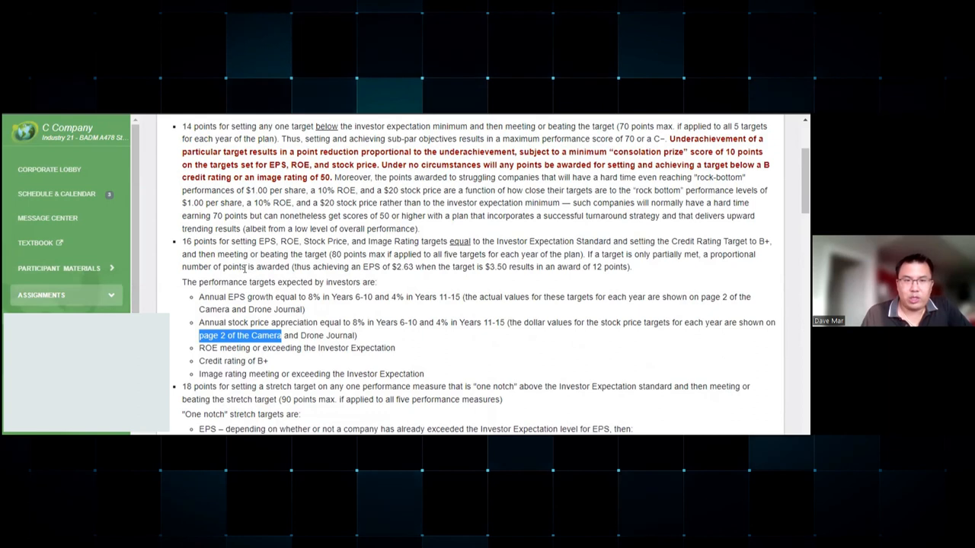
scroll(up, 3)
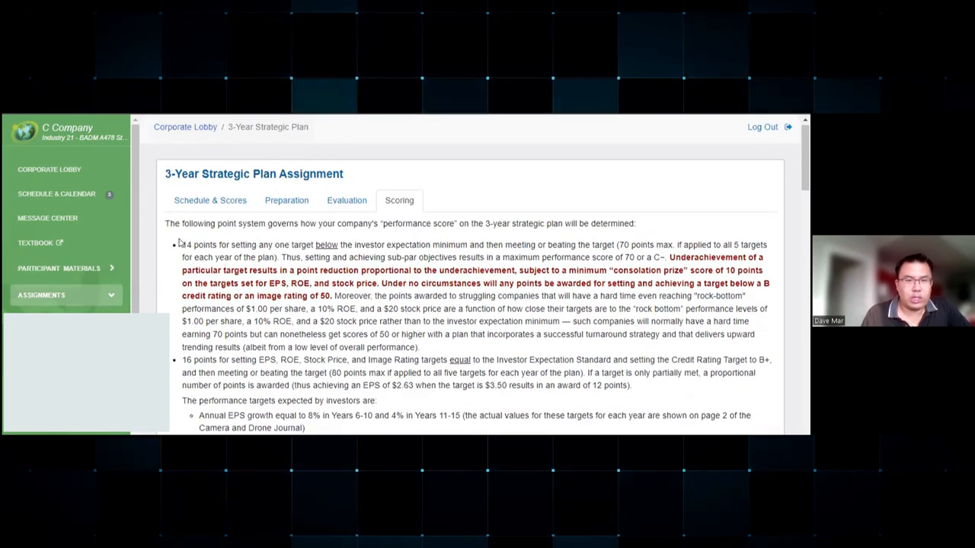
drag(192, 243, 662, 320)
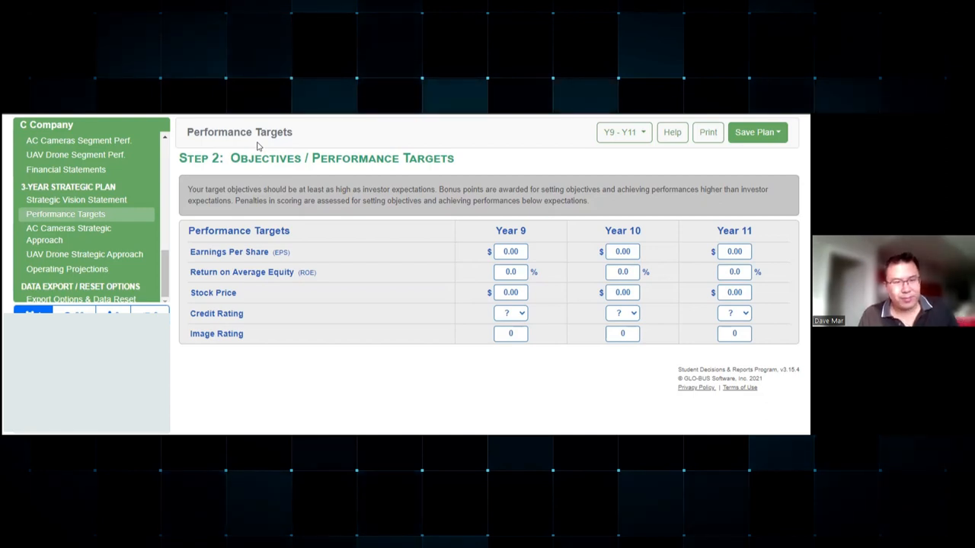
mouse_move(323, 272)
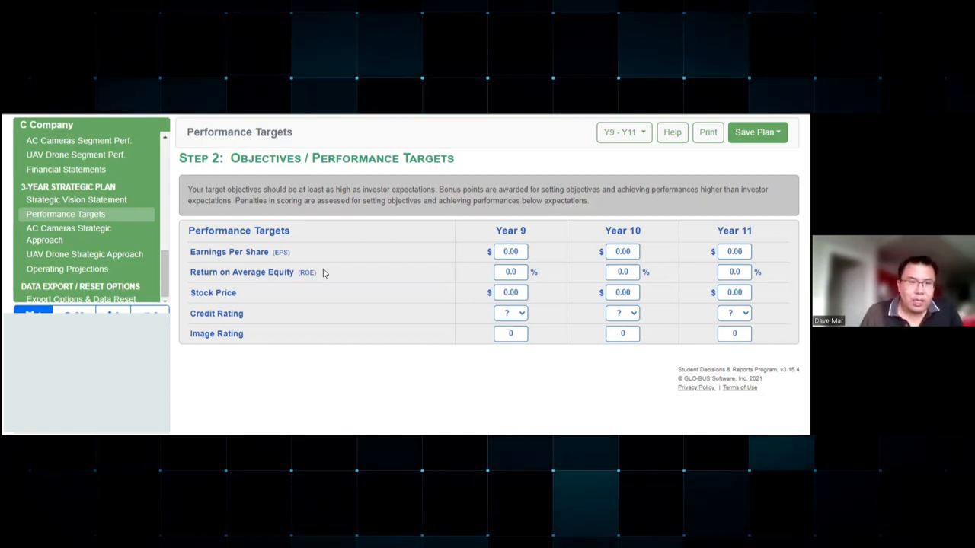
mouse_move(114, 234)
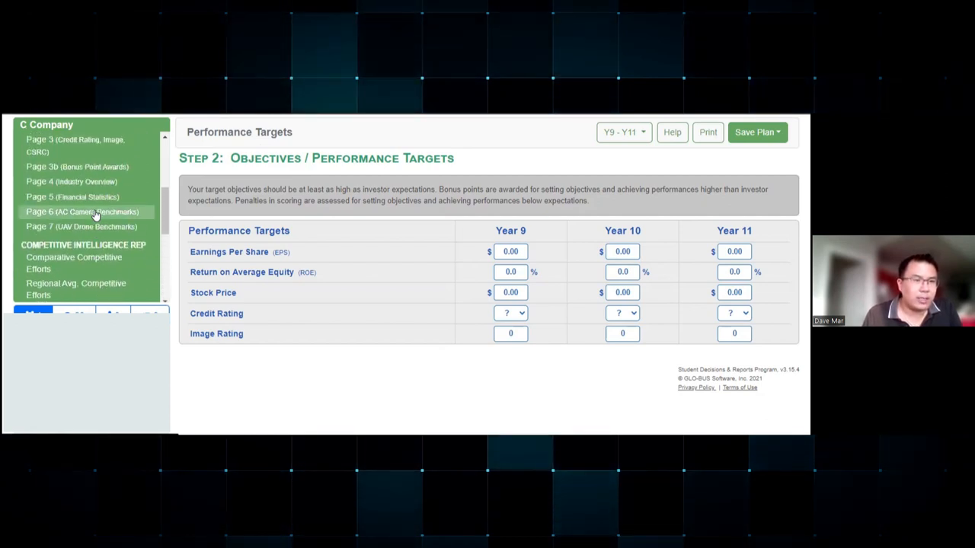
View the Camera & Drone Journal Year 8 financial summary and its Earnings Per Share measures.
click(67, 196)
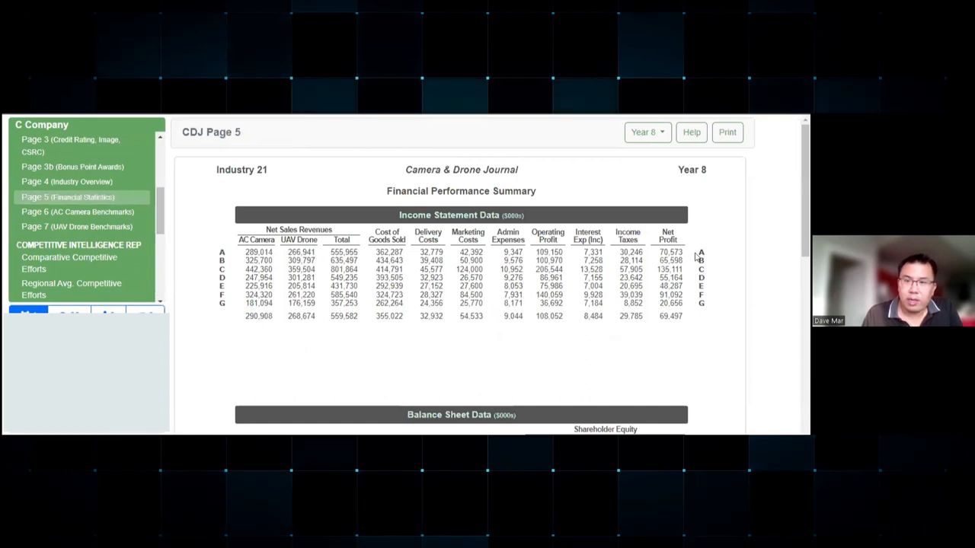
mouse_move(652, 272)
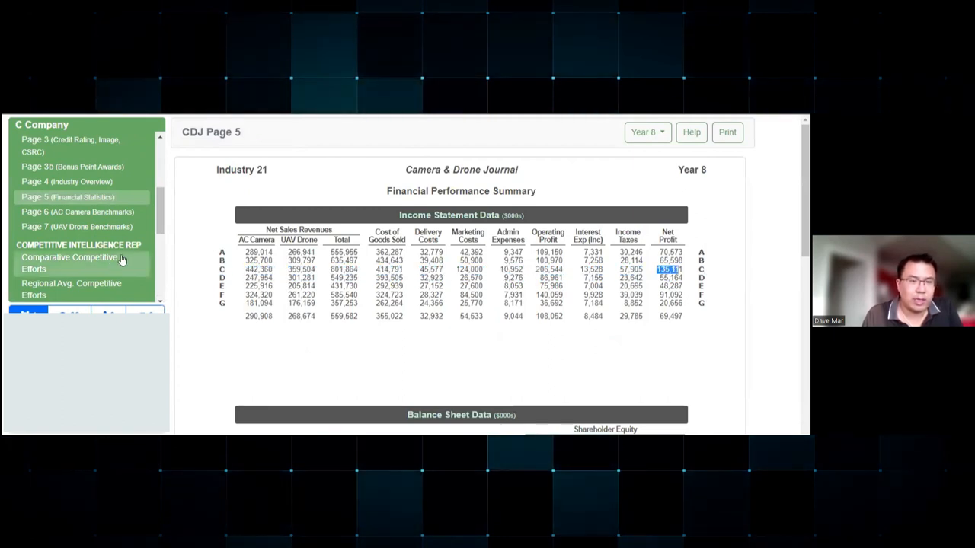
scroll(down, 3)
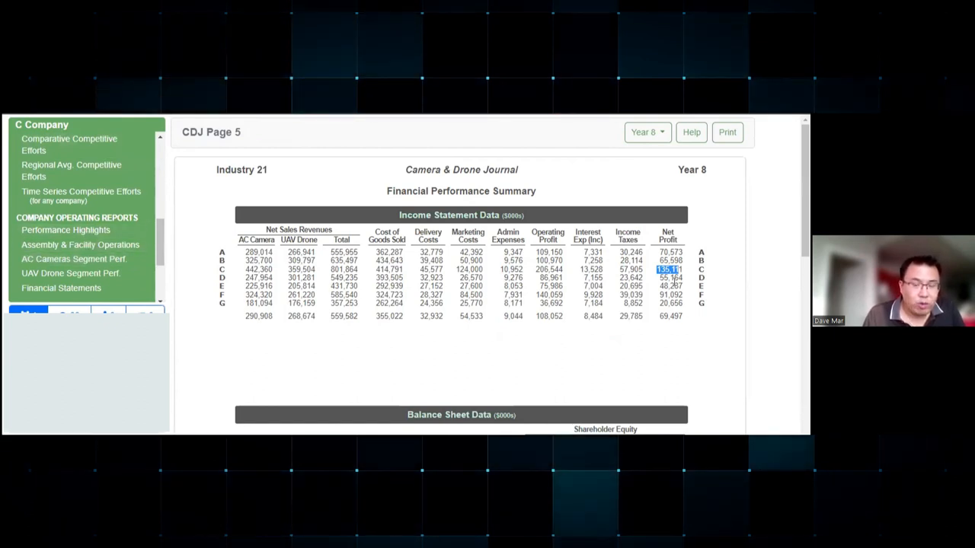
mouse_move(79, 243)
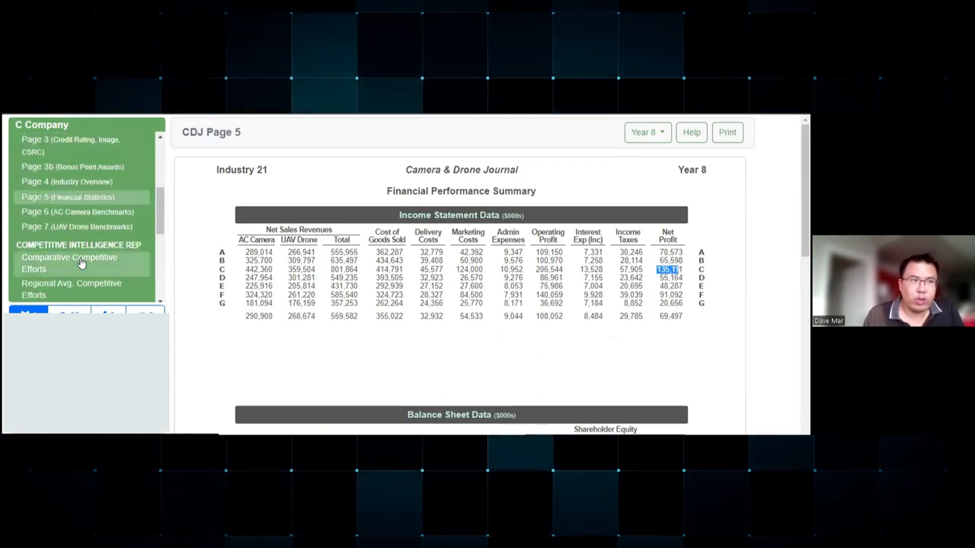
scroll(up, 3)
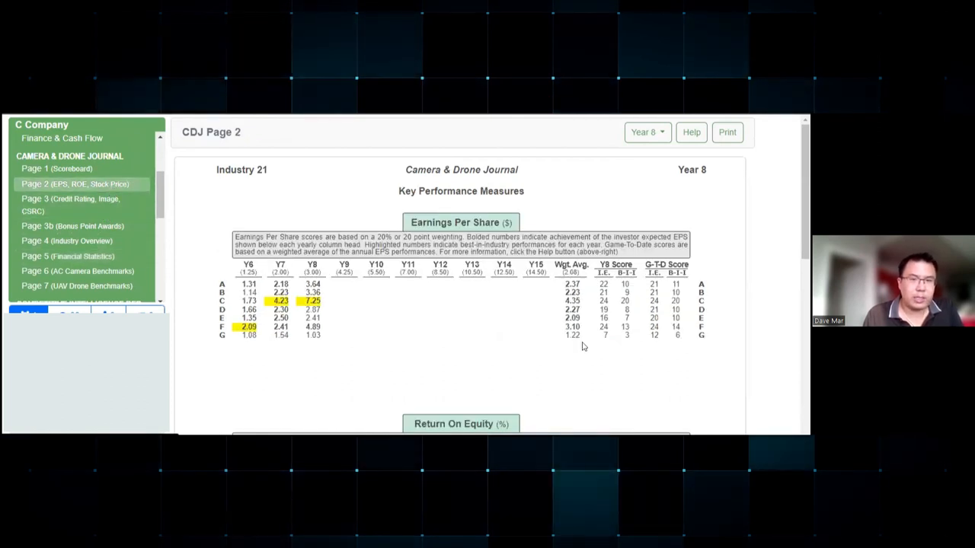
mouse_move(561, 297)
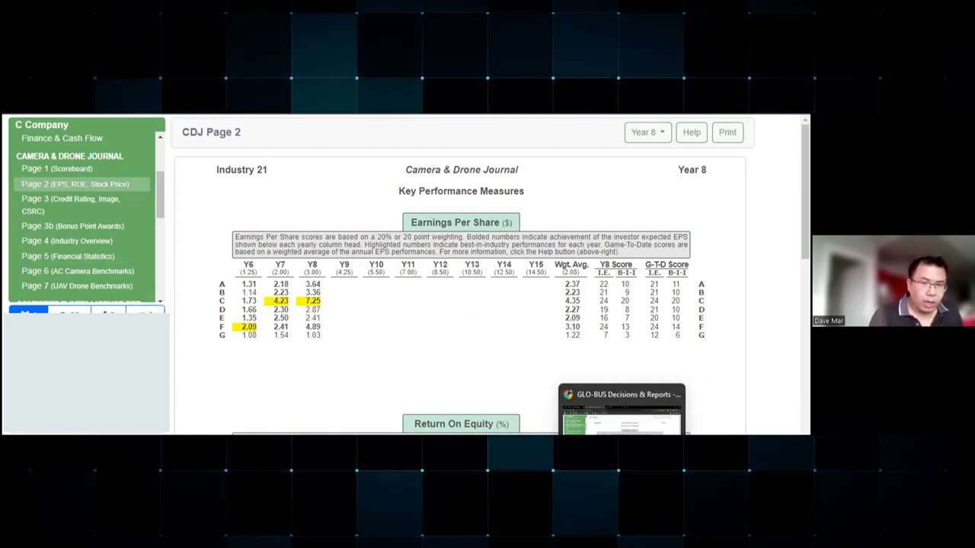
Scroll CDJ Page 2 past Earnings Per Share to the Return On Equity scores for Years 6–8.
scroll(down, 3)
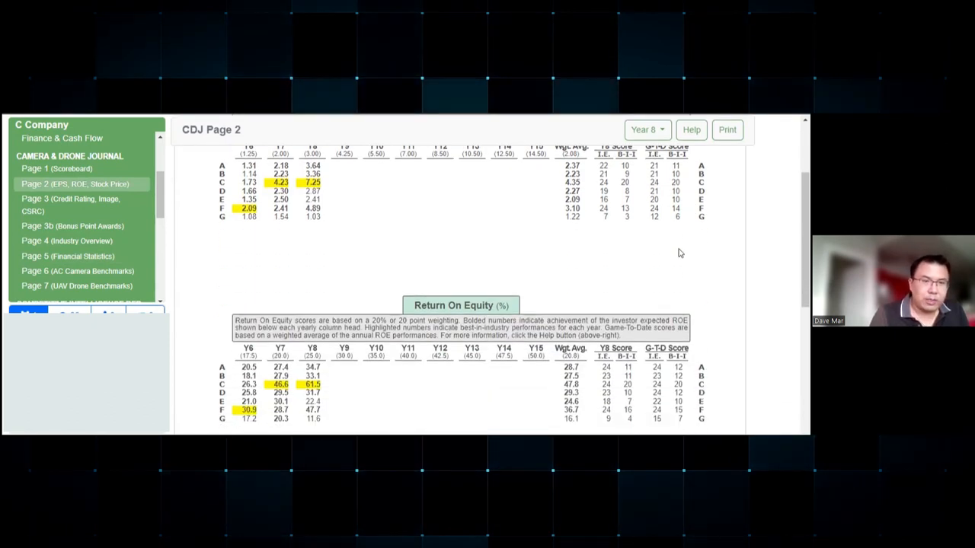
mouse_move(355, 243)
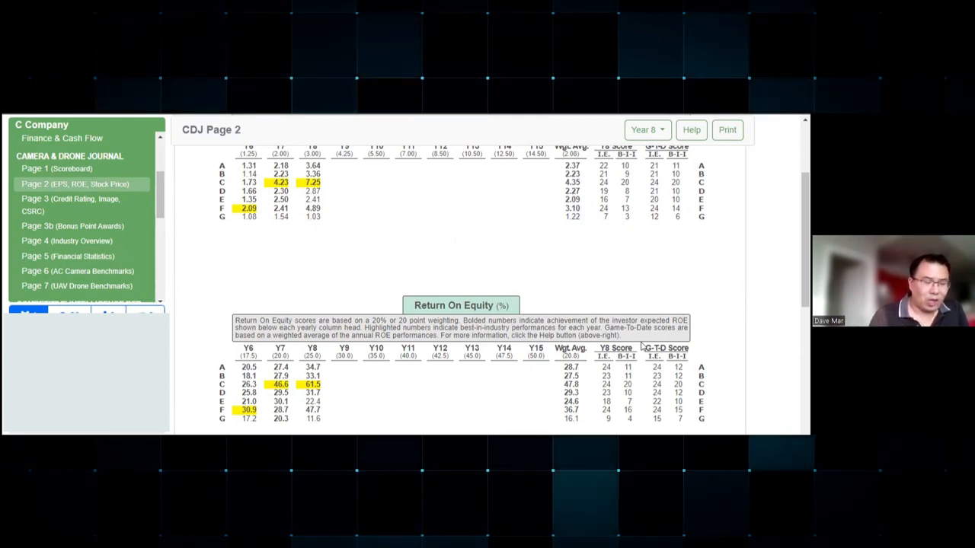
scroll(down, 3)
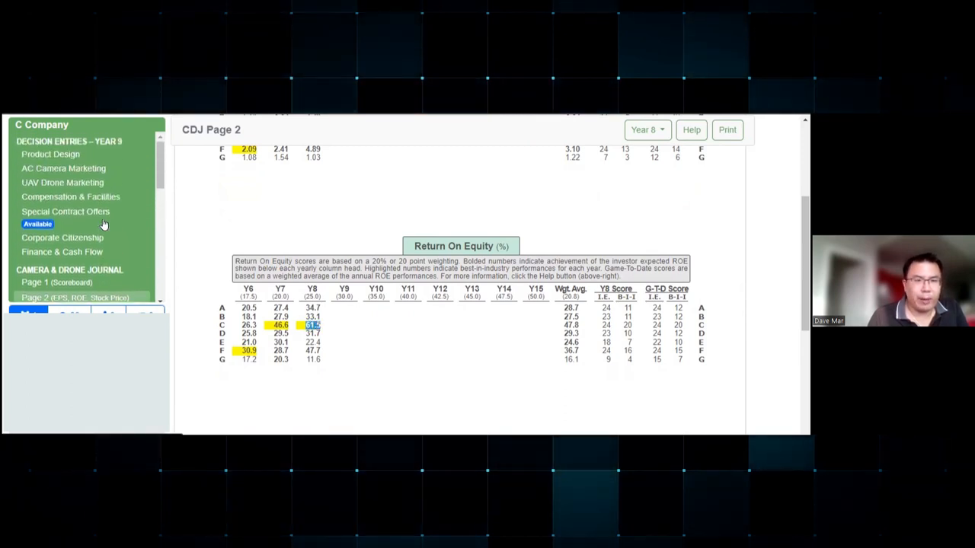
scroll(up, 3)
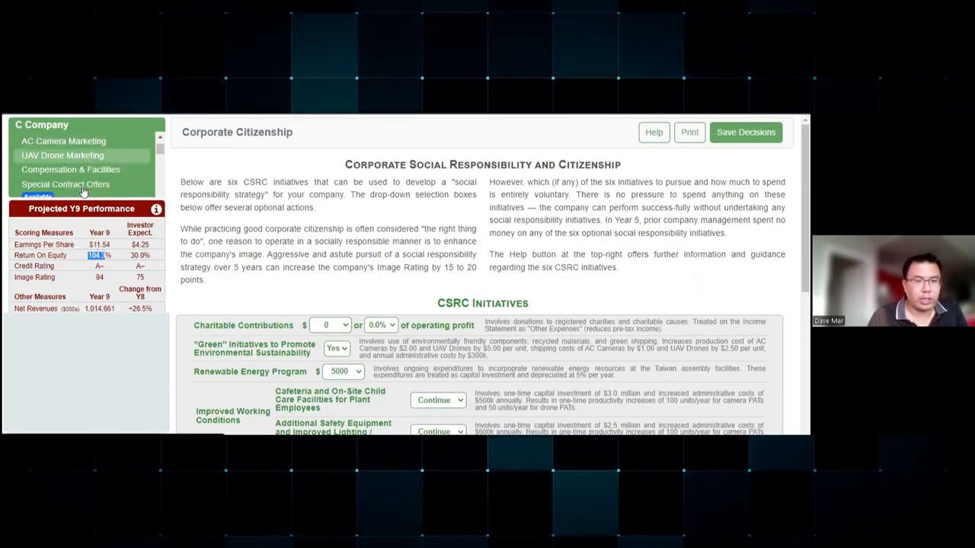
click(75, 180)
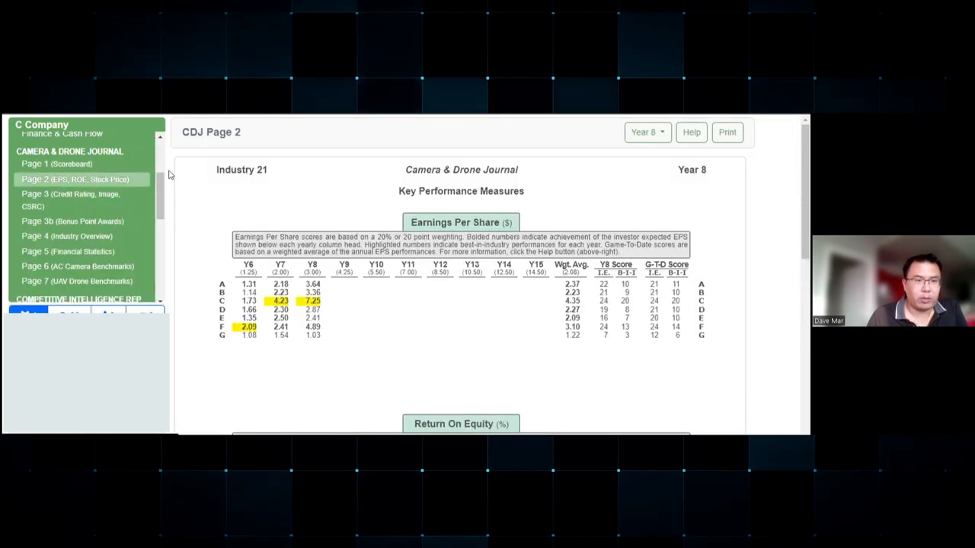
scroll(down, 3)
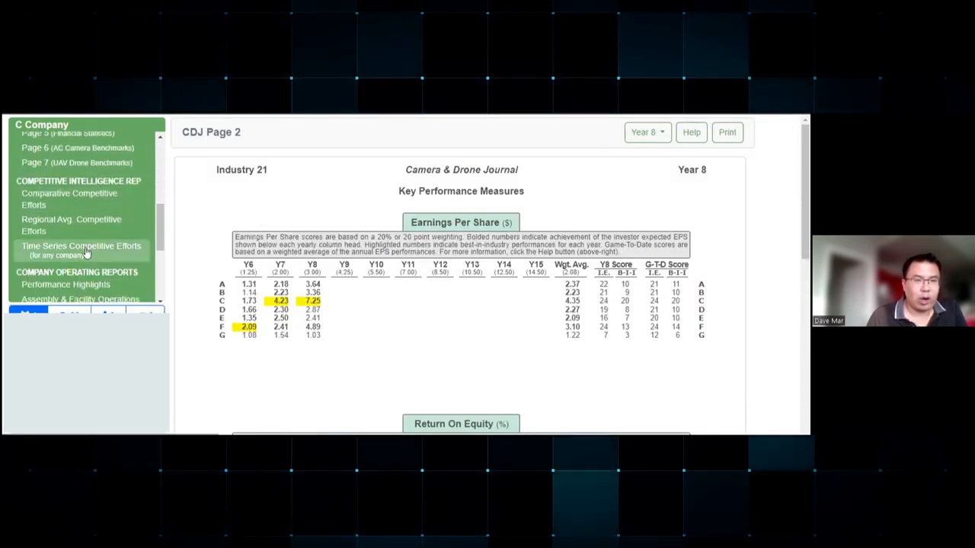
scroll(down, 3)
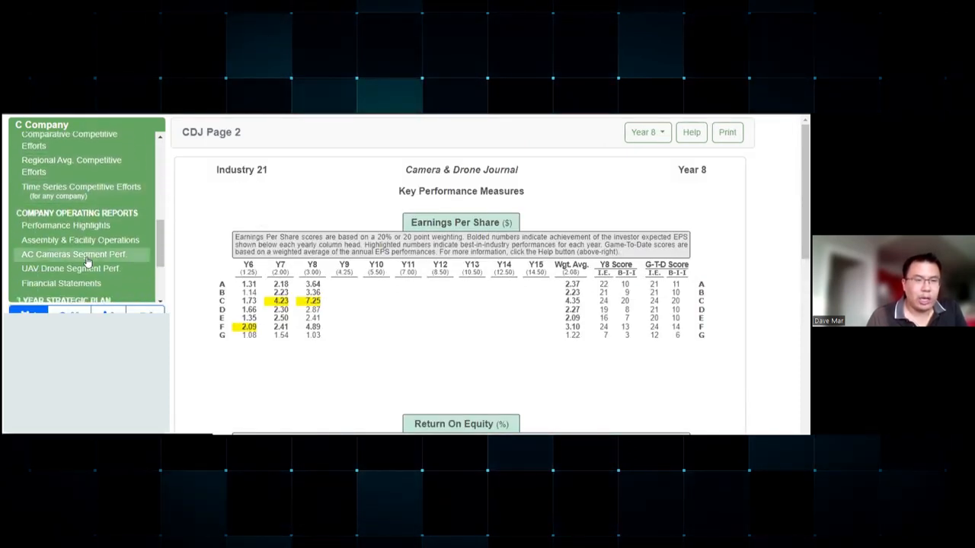
scroll(down, 3)
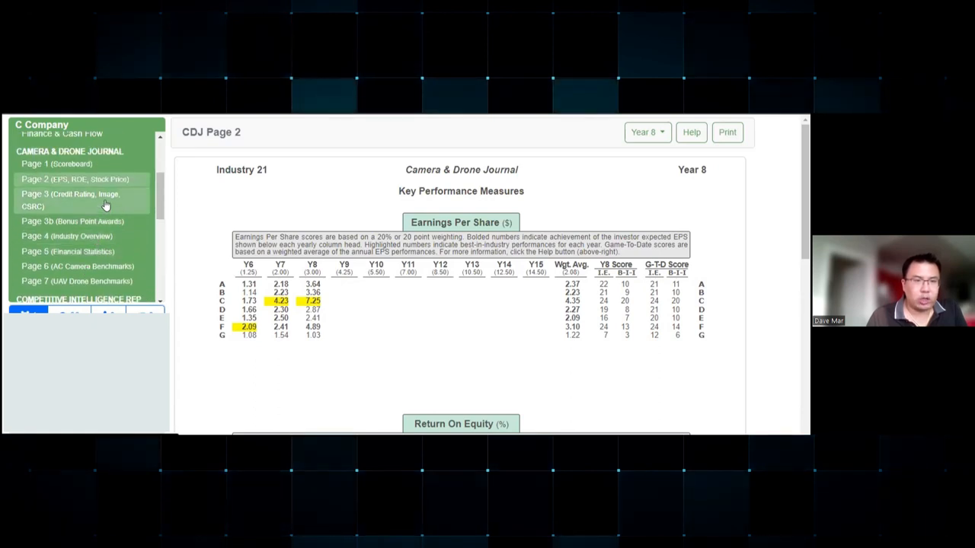
scroll(down, 3)
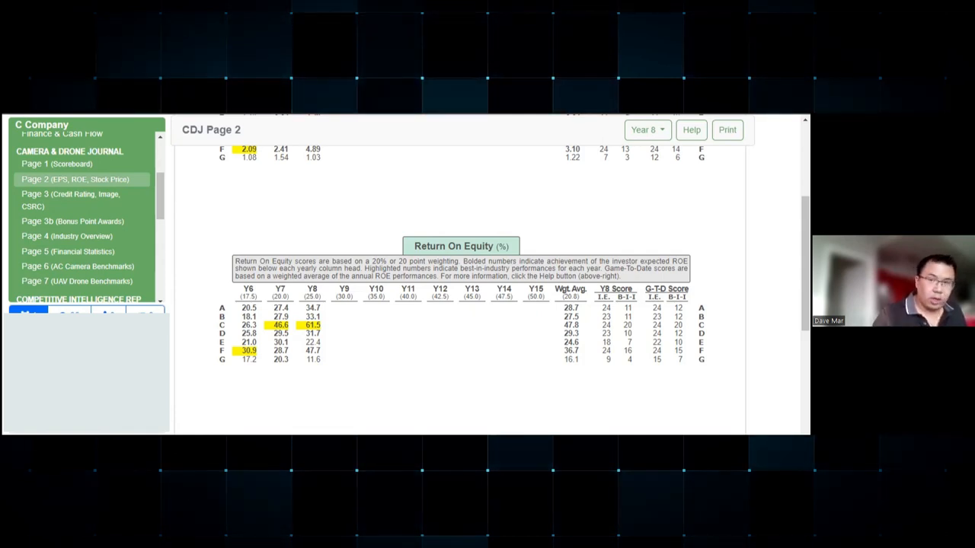
View the Stock Price scores on CDJ Page 2, then go to the Finance & Cash Flow decision page.
scroll(down, 3)
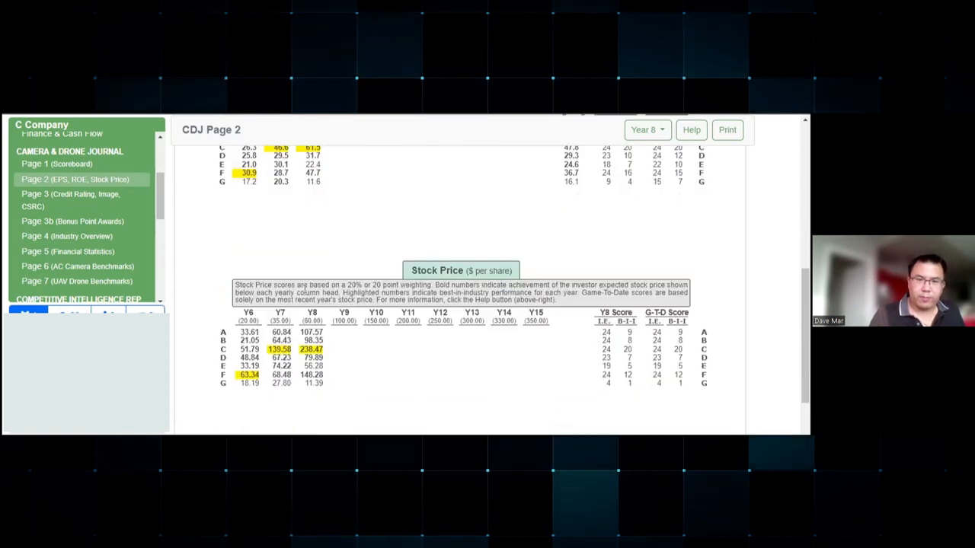
mouse_move(576, 429)
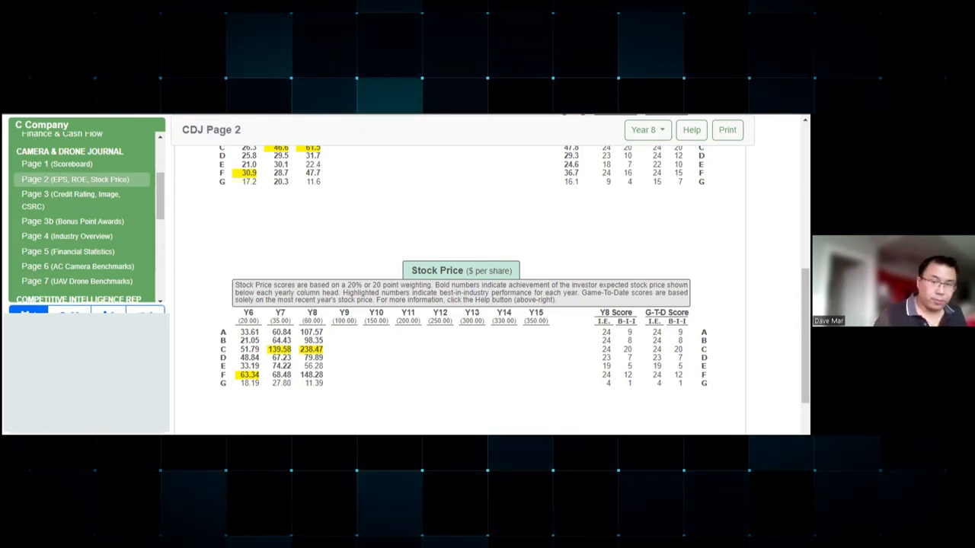
click(73, 201)
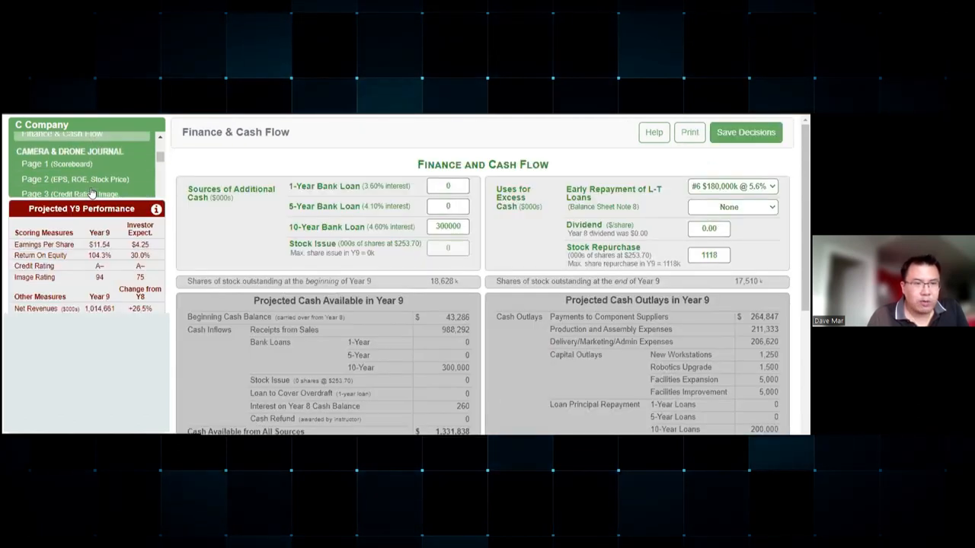
Go to CDJ Page 3 showing each company's Year 6–8 Credit Rating scores.
click(74, 180)
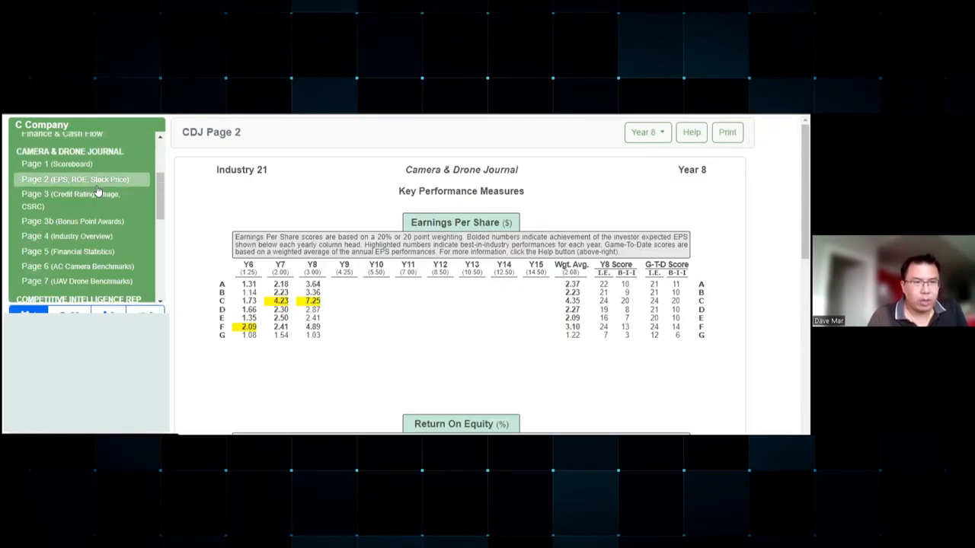
click(70, 200)
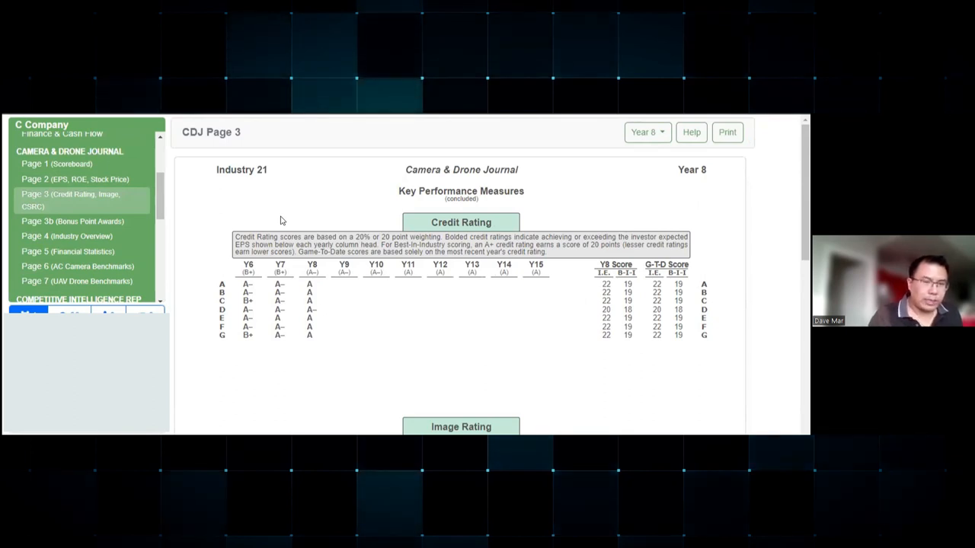
mouse_move(363, 318)
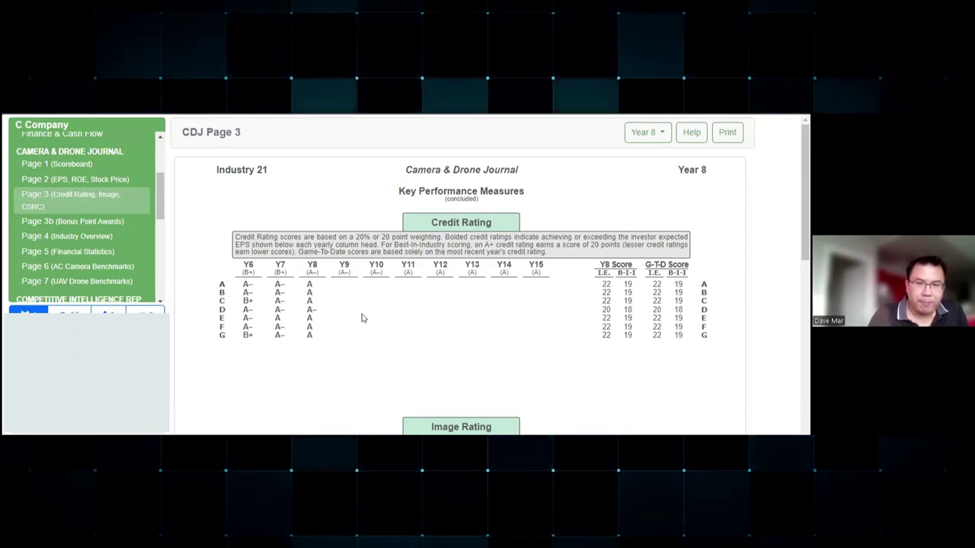
mouse_move(369, 319)
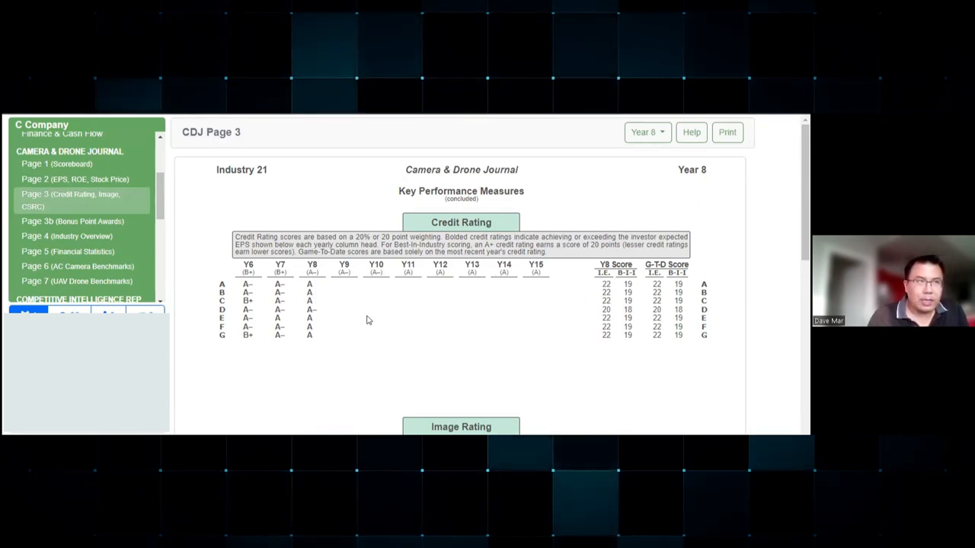
Scroll CDJ Page 3 down to the Image Rating scores for Years 6–8.
scroll(down, 3)
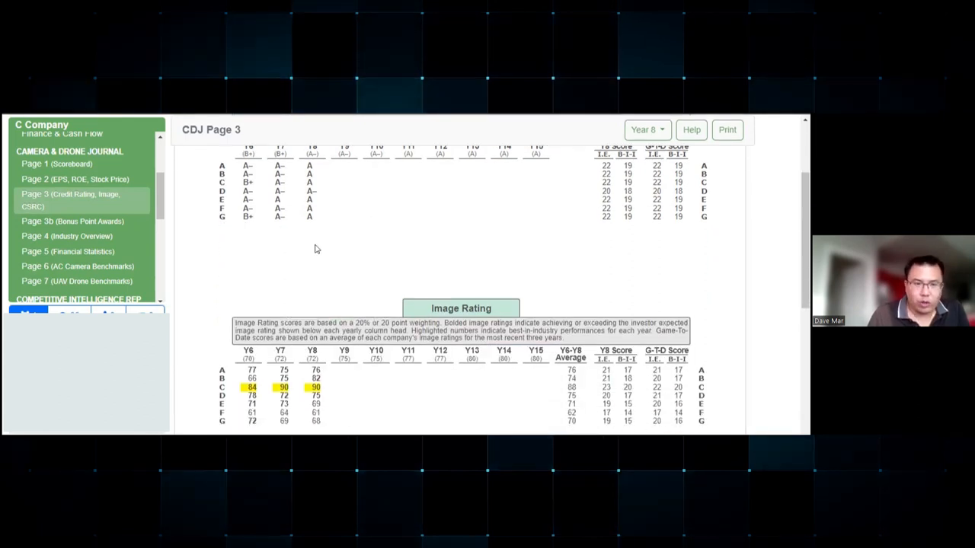
mouse_move(362, 268)
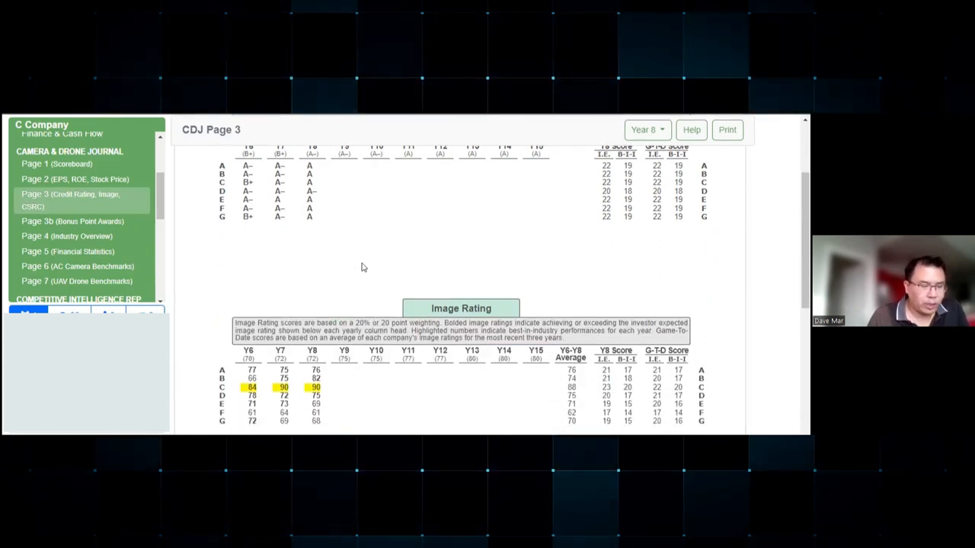
scroll(down, 3)
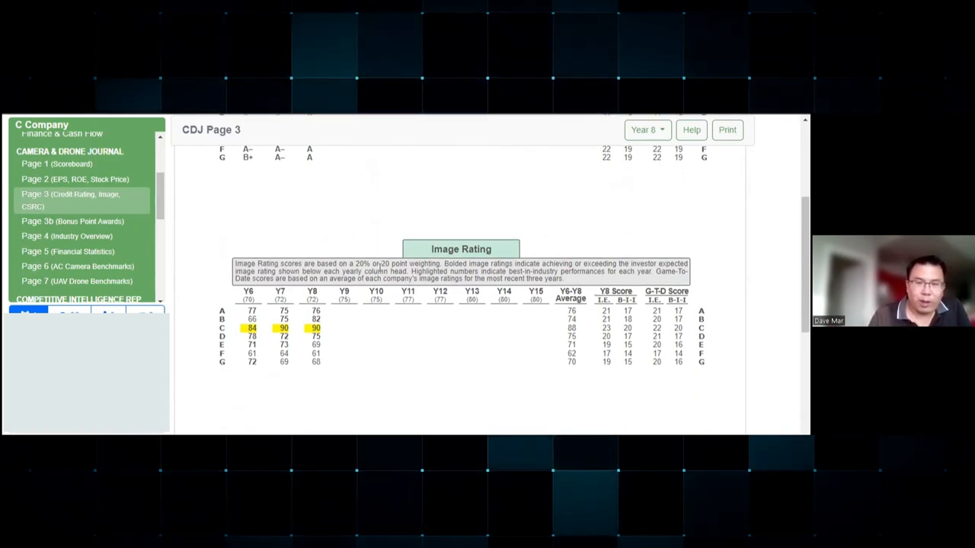
mouse_move(406, 338)
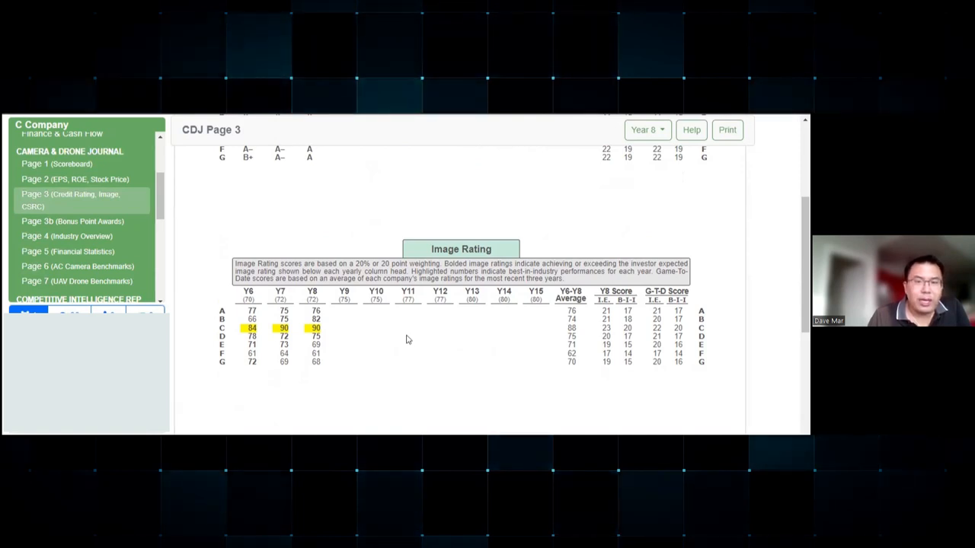
mouse_move(540, 372)
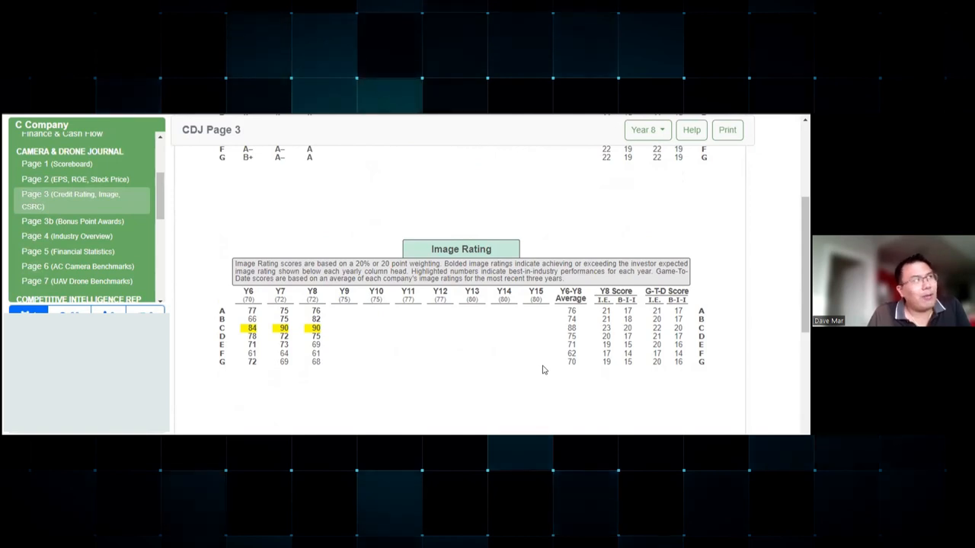
mouse_move(534, 345)
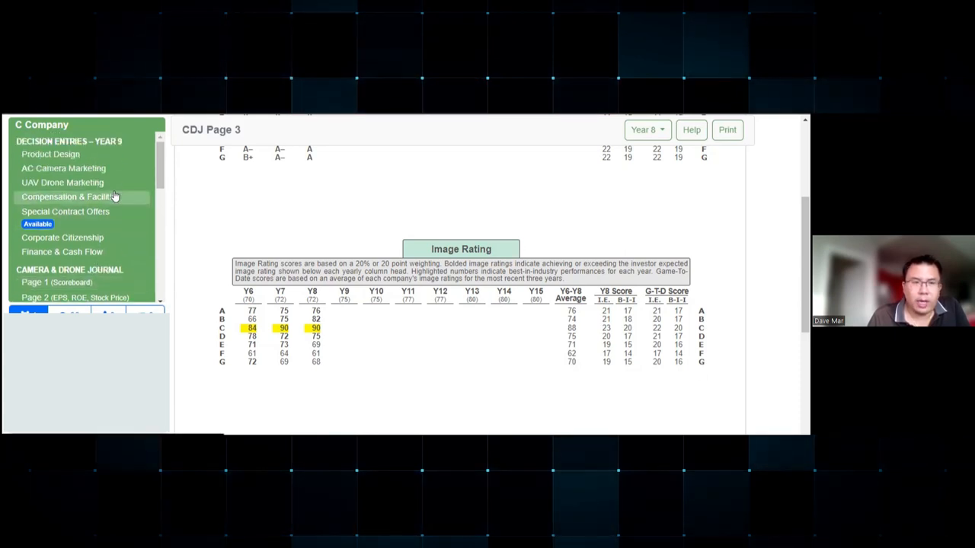
Visit Compensation & Facilities, then return to the blank Year 9–11 Performance Targets page.
click(66, 196)
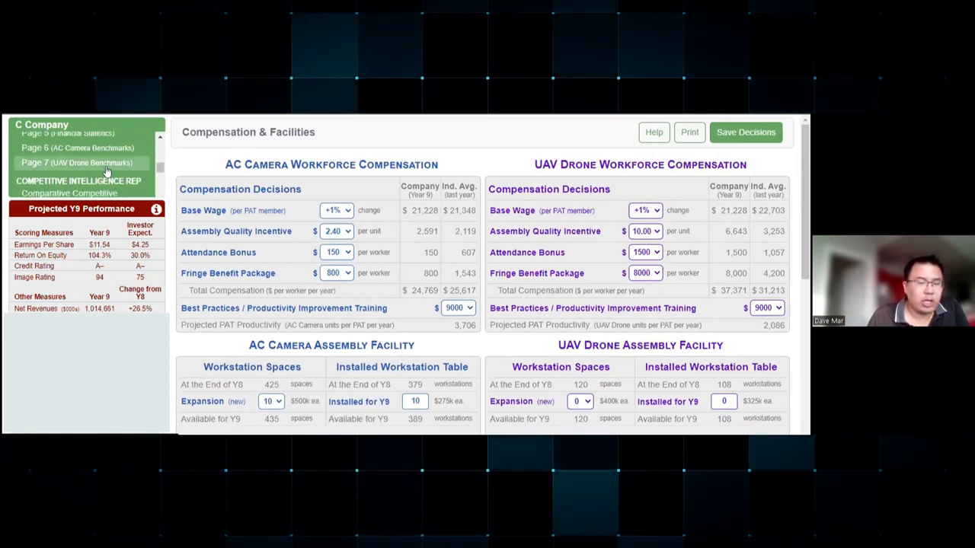
scroll(up, 3)
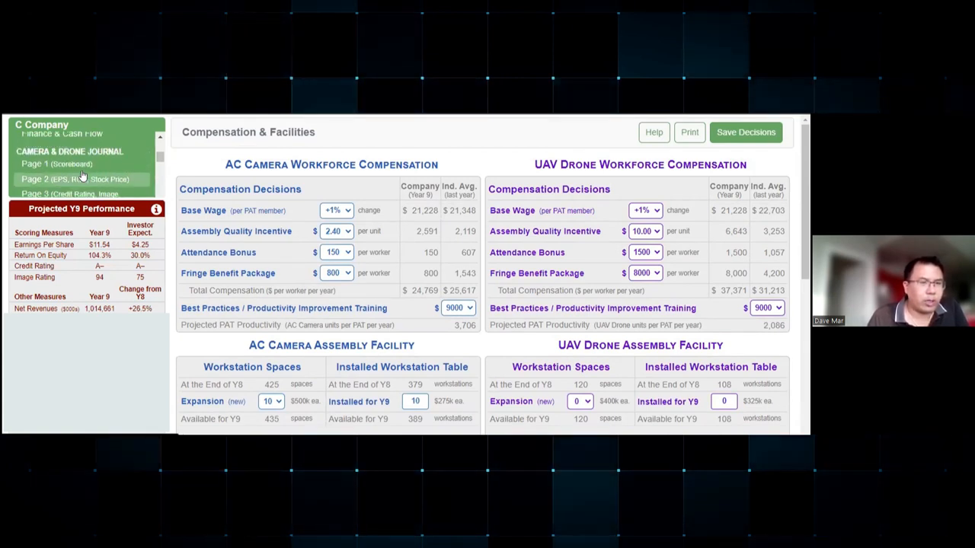
scroll(down, 3)
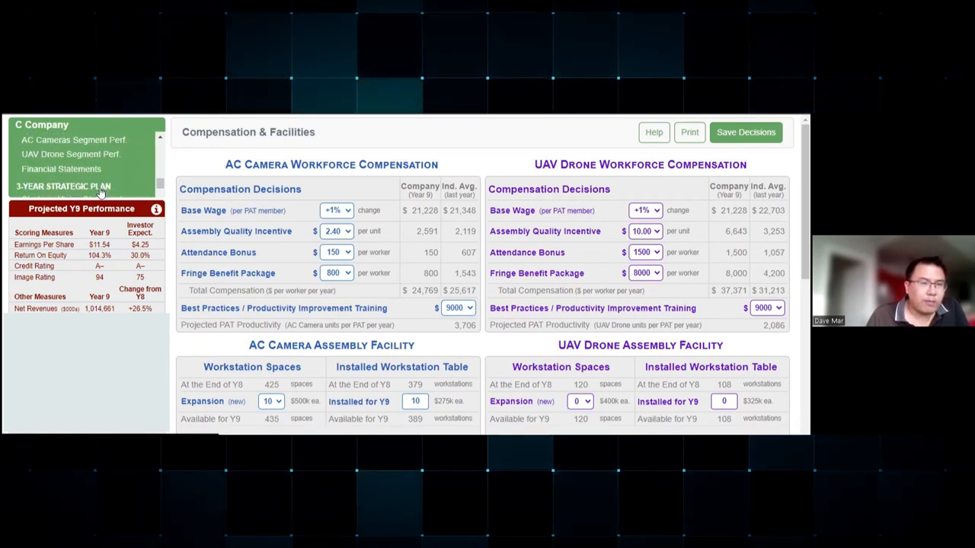
click(64, 186)
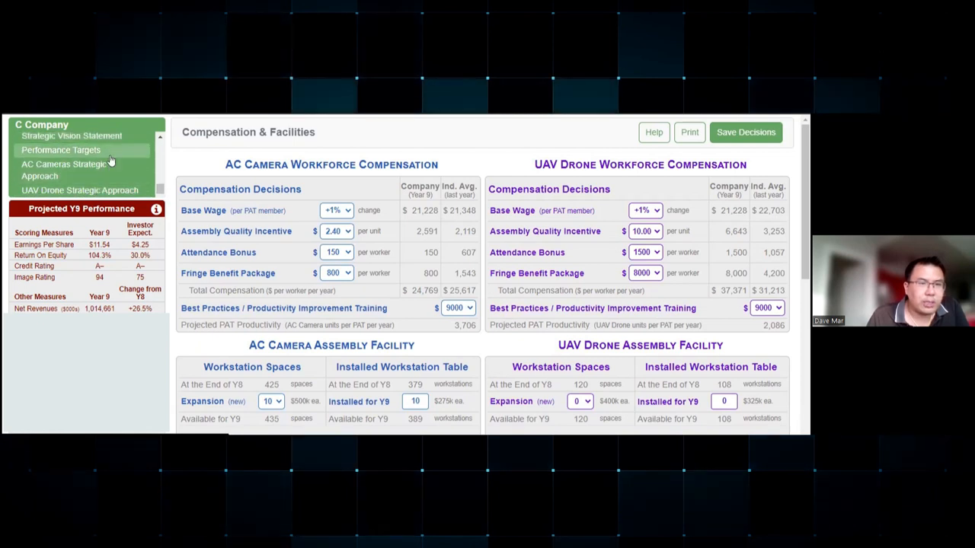
click(60, 149)
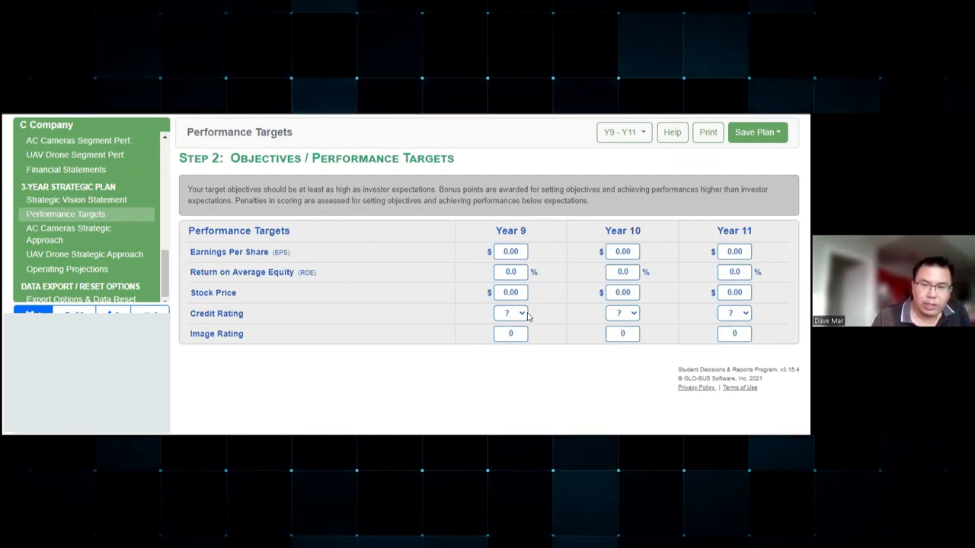
mouse_move(577, 393)
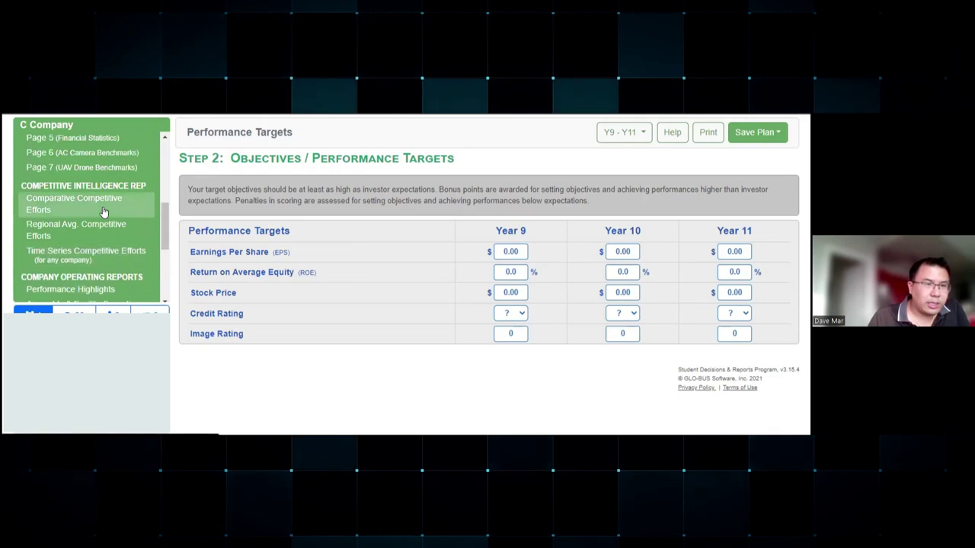
scroll(up, 3)
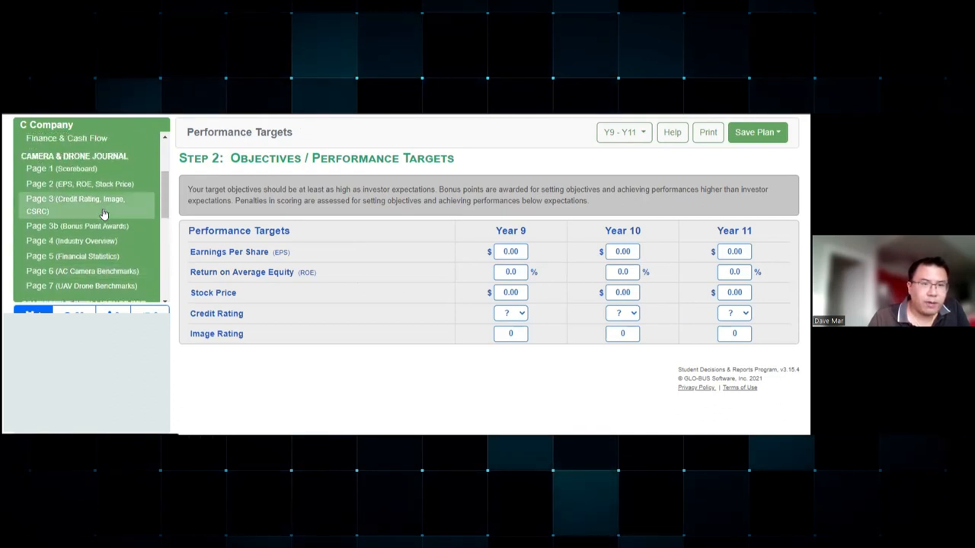
Recheck the CDJ Page 3 Image Rating scores, then return to Performance Targets for Year 9 EPS entry.
click(75, 204)
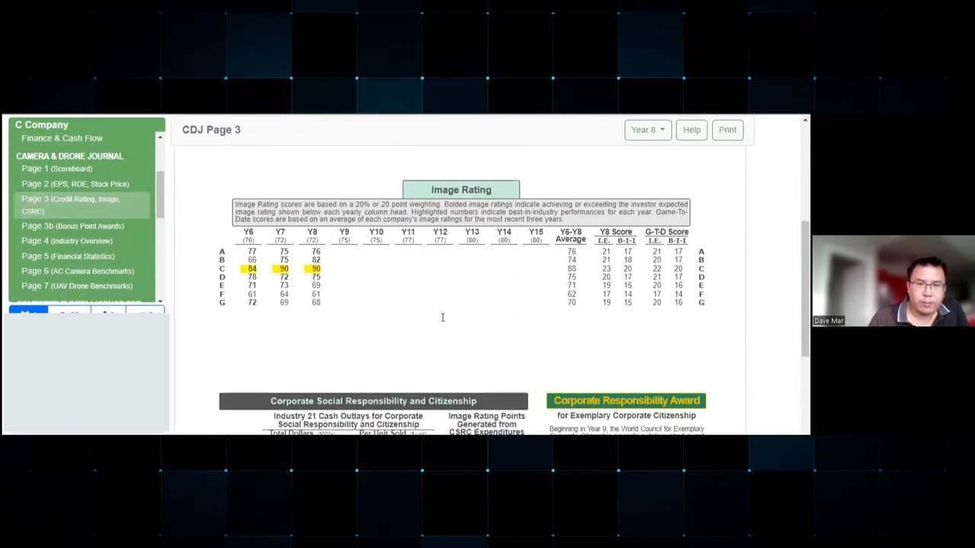
mouse_move(554, 329)
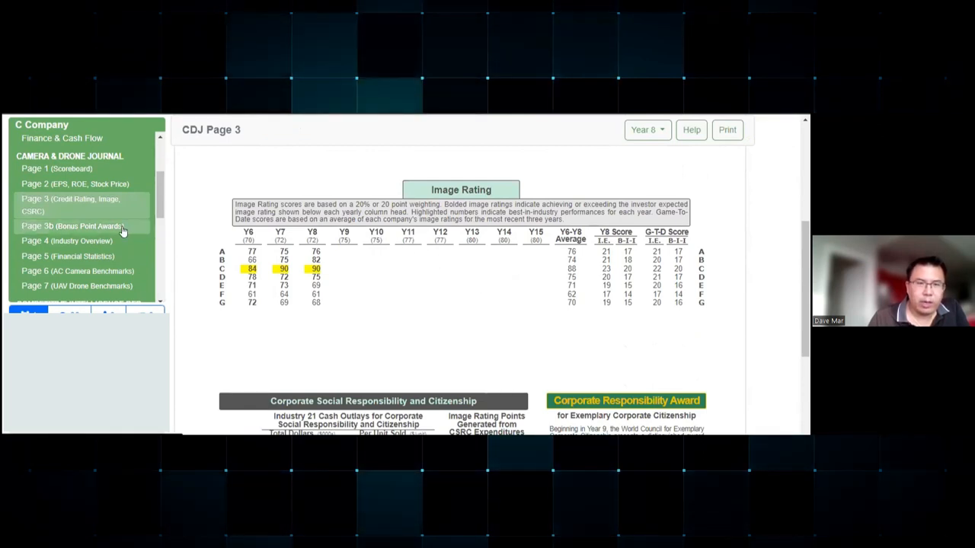
scroll(down, 3)
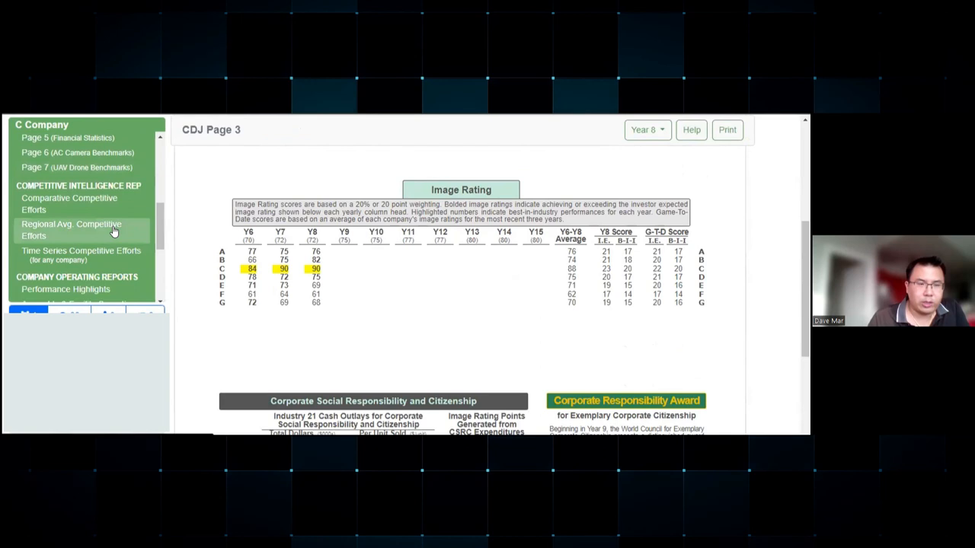
click(65, 273)
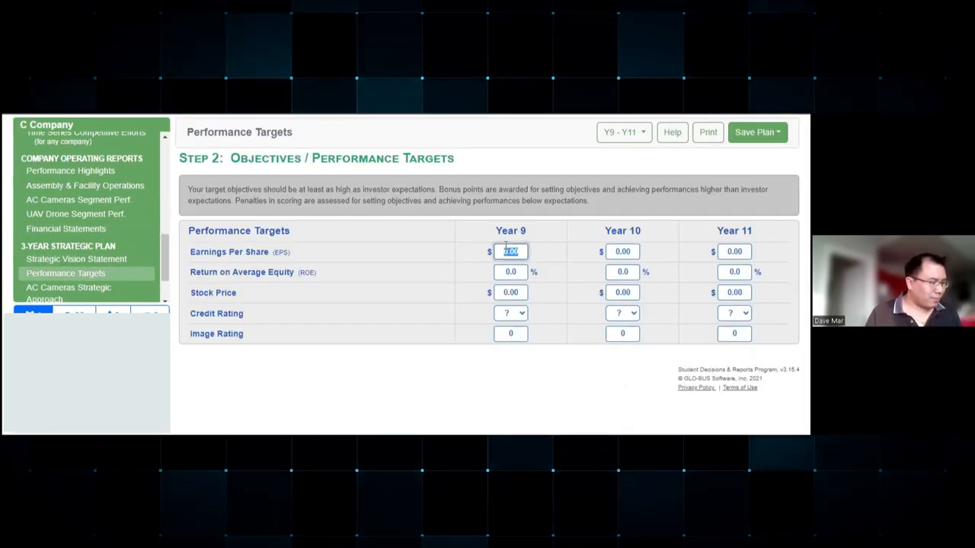
Enter Year 9–11 EPS 9.95/12.25/15.93, ROE 80.0/103.9/135.1 and stock price 310.0/403.0/524.9 targets.
text(9.85)
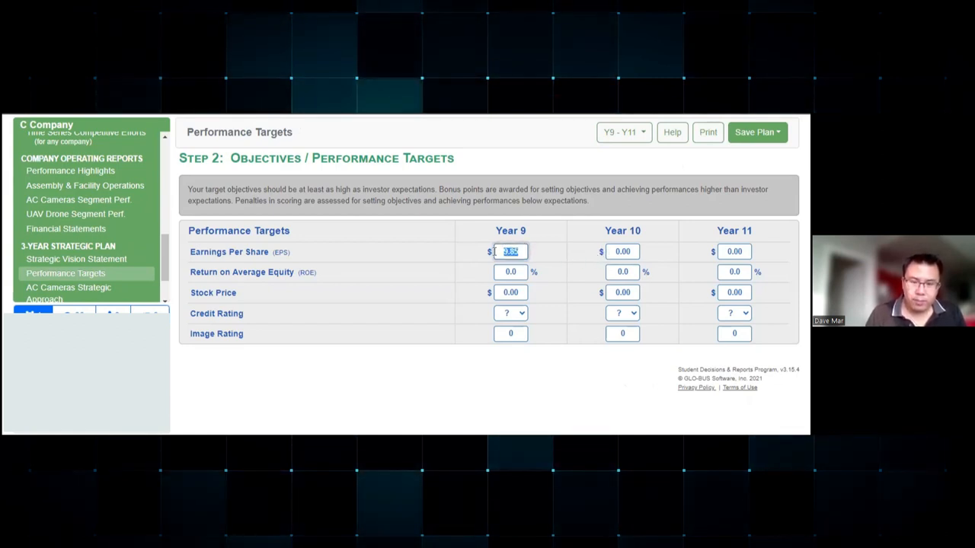
text(9.9)
click(623, 251)
text(12.25)
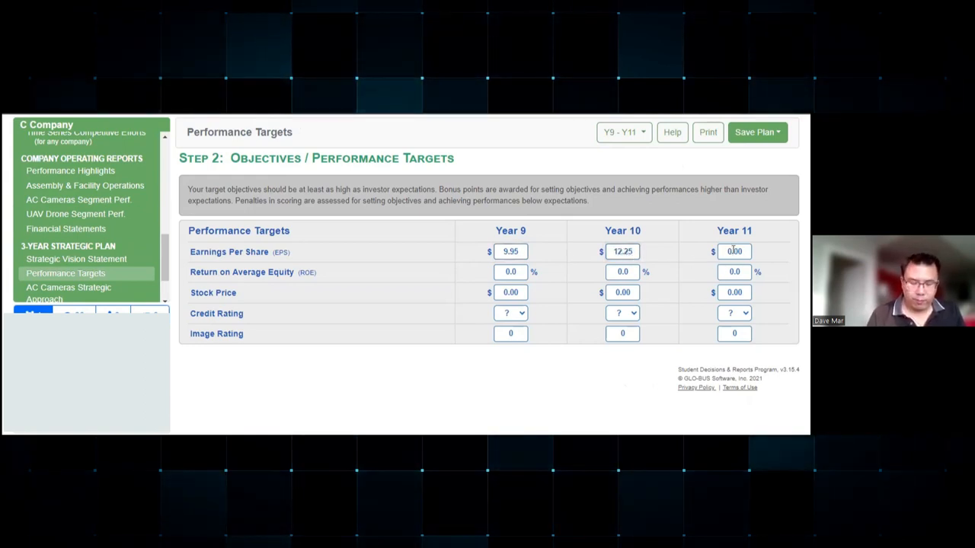
text(15.93)
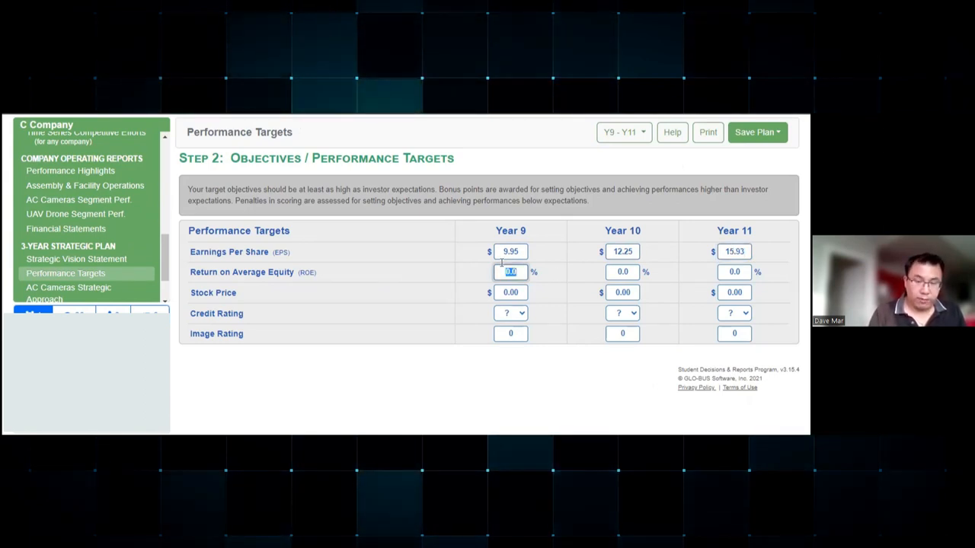
text(79)
click(622, 272)
text(103.9)
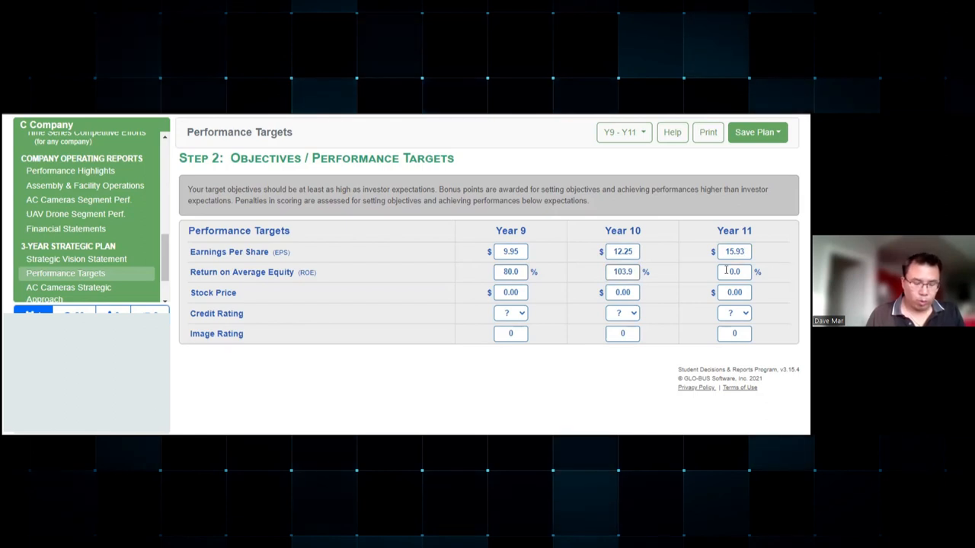
text(135.1)
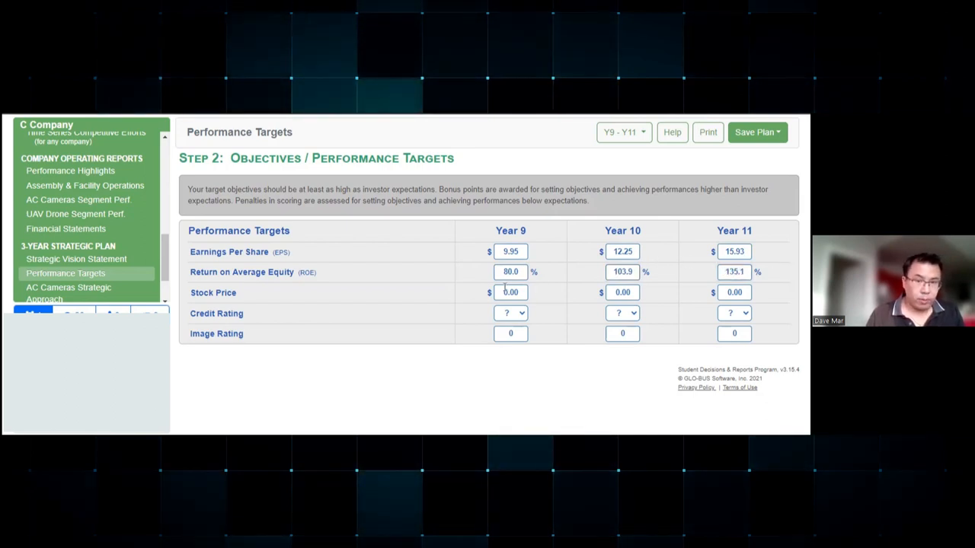
text(10.0)
text(403)
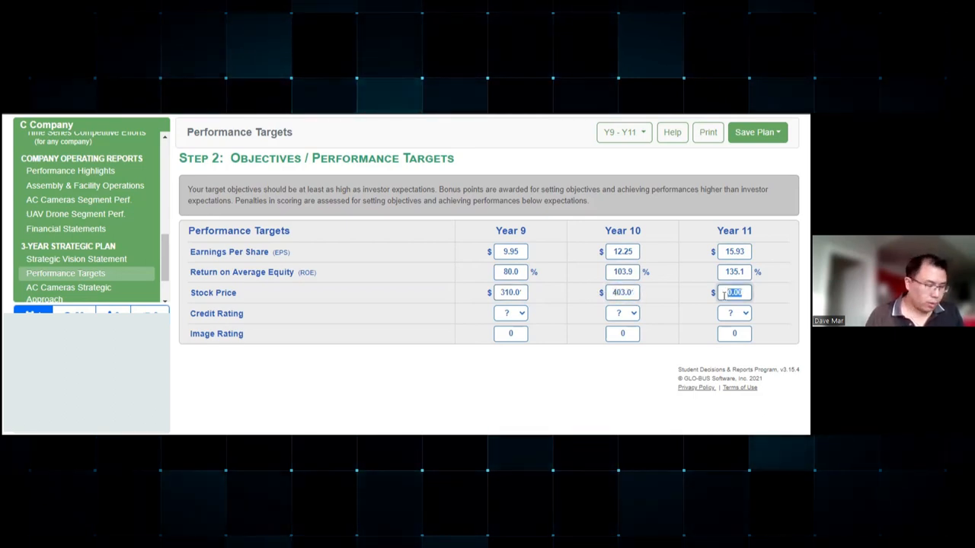
text(524.9)
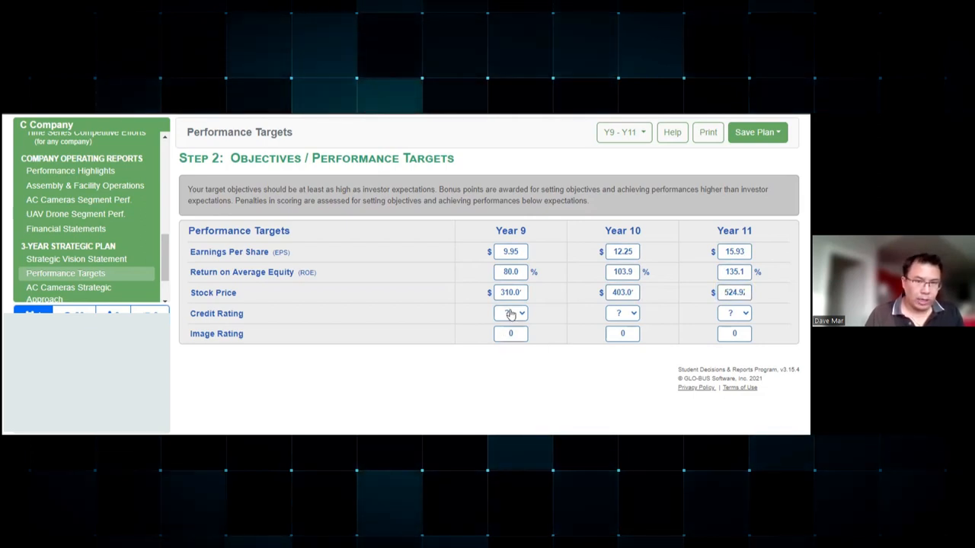
Set A- credit rating targets for Years 9–11 and image rating targets of 90, 98 and 100.
click(510, 314)
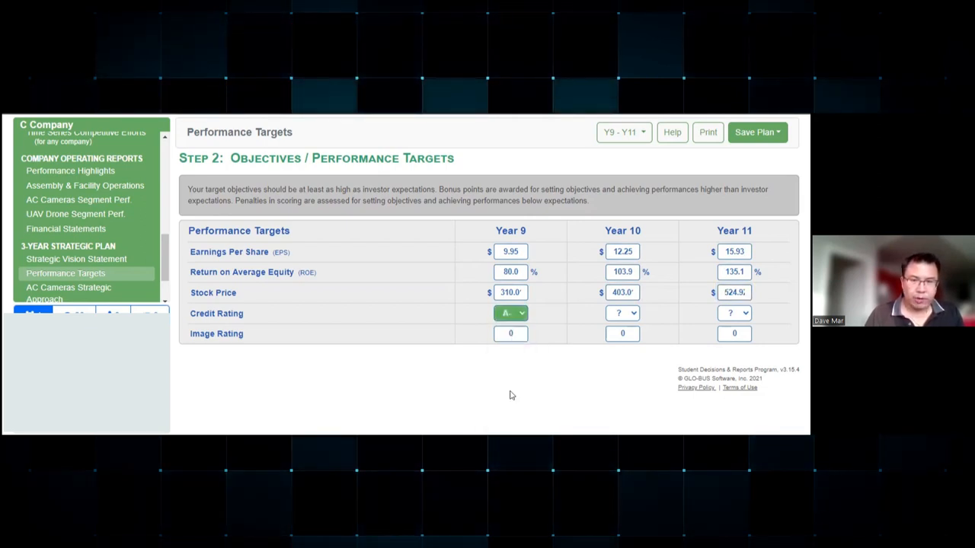
click(621, 314)
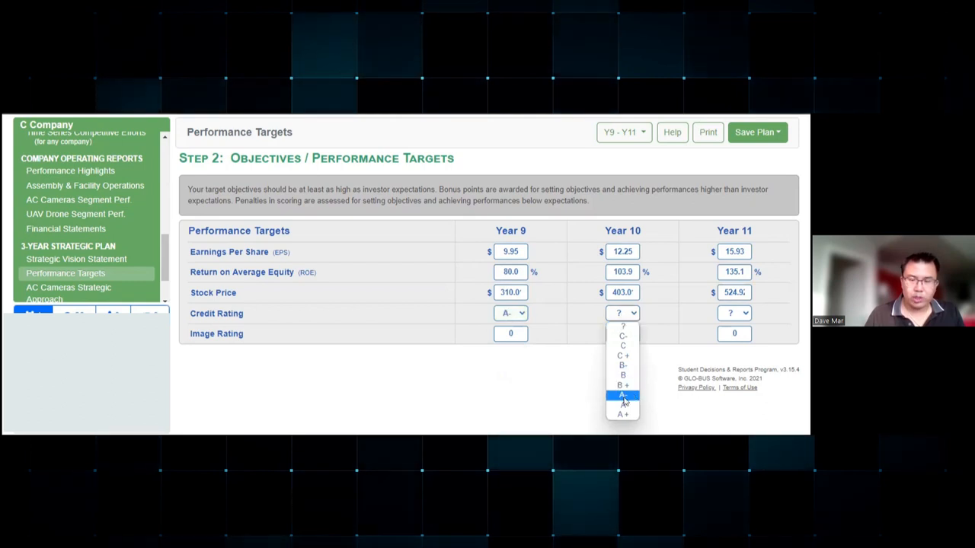
click(622, 394)
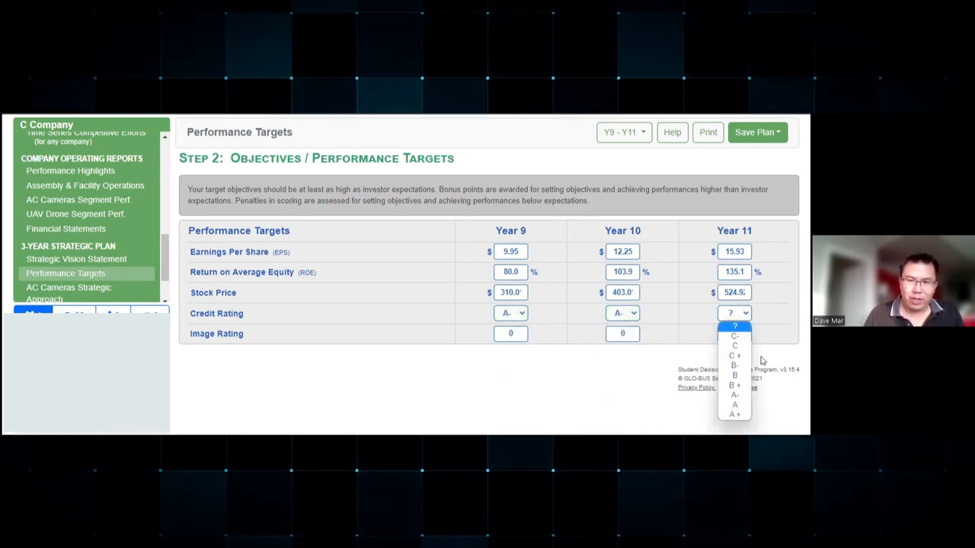
click(734, 406)
text(90)
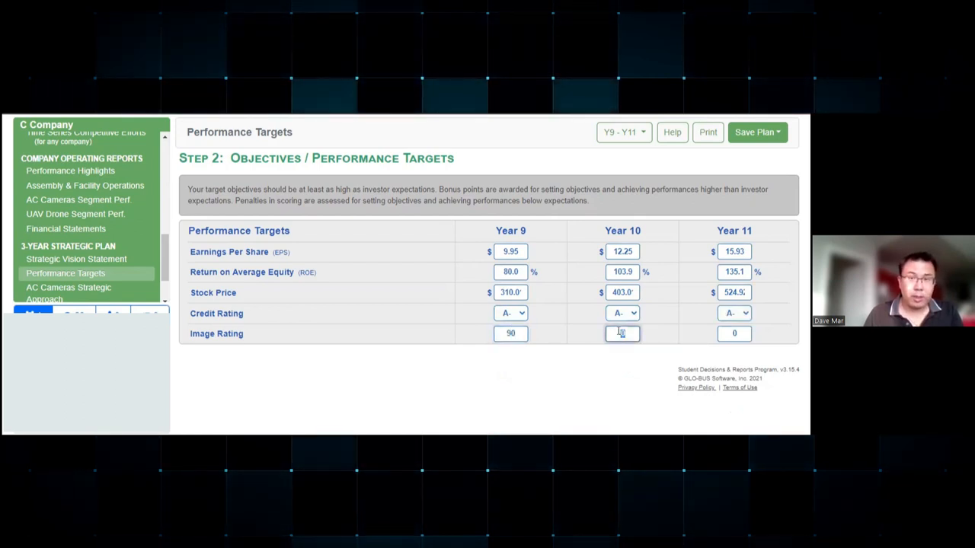
text(98)
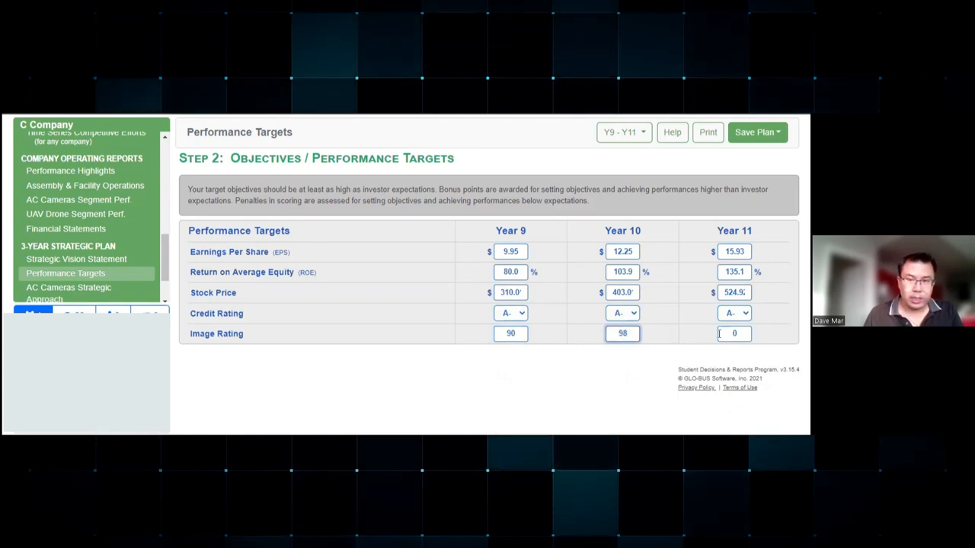
text(100)
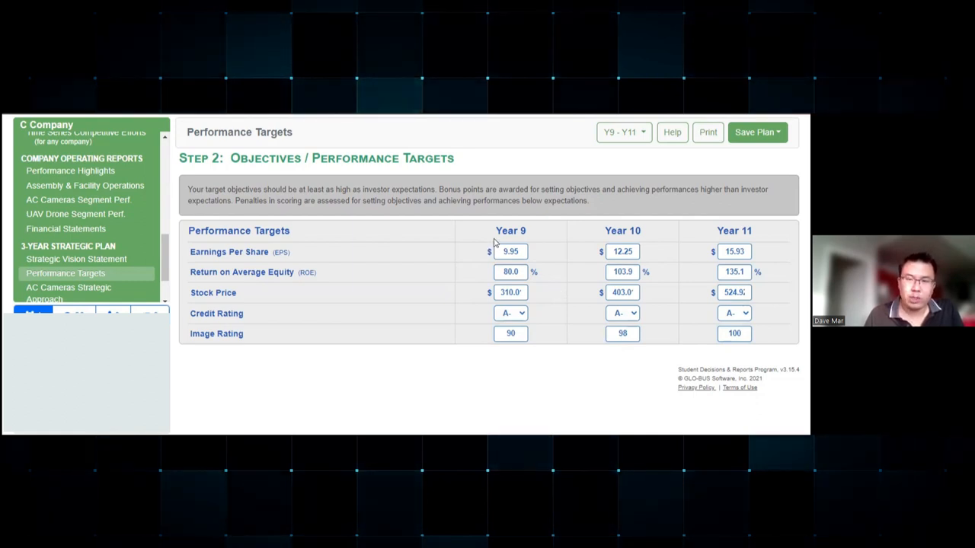
mouse_move(606, 222)
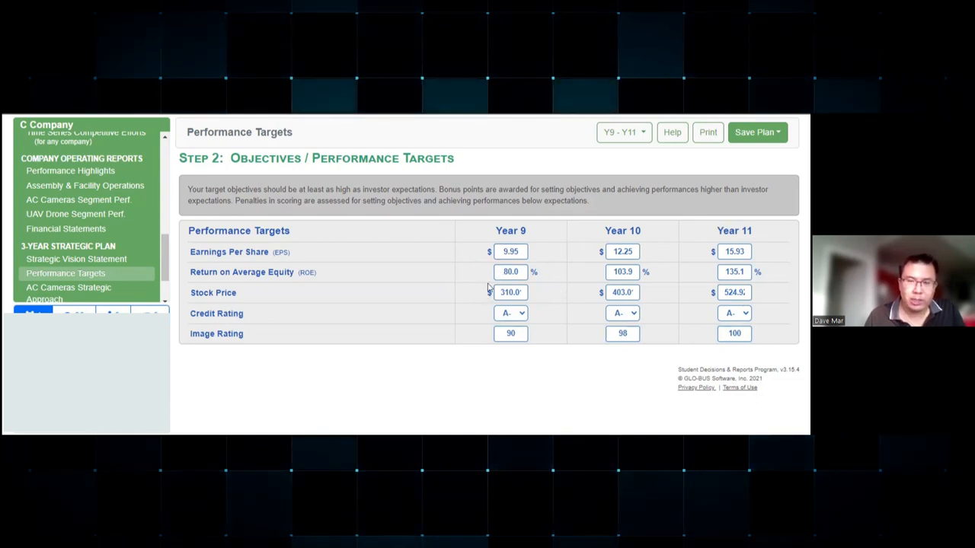
mouse_move(482, 315)
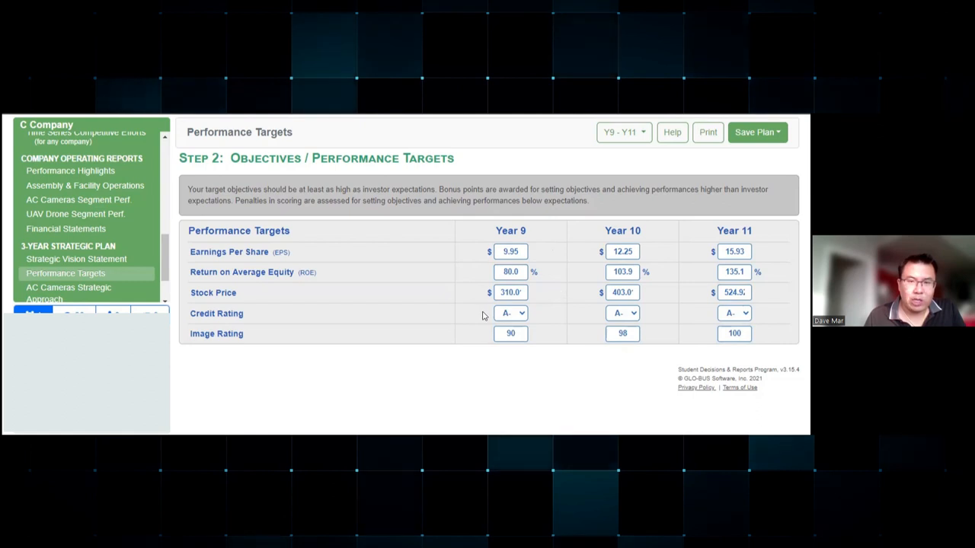
mouse_move(695, 320)
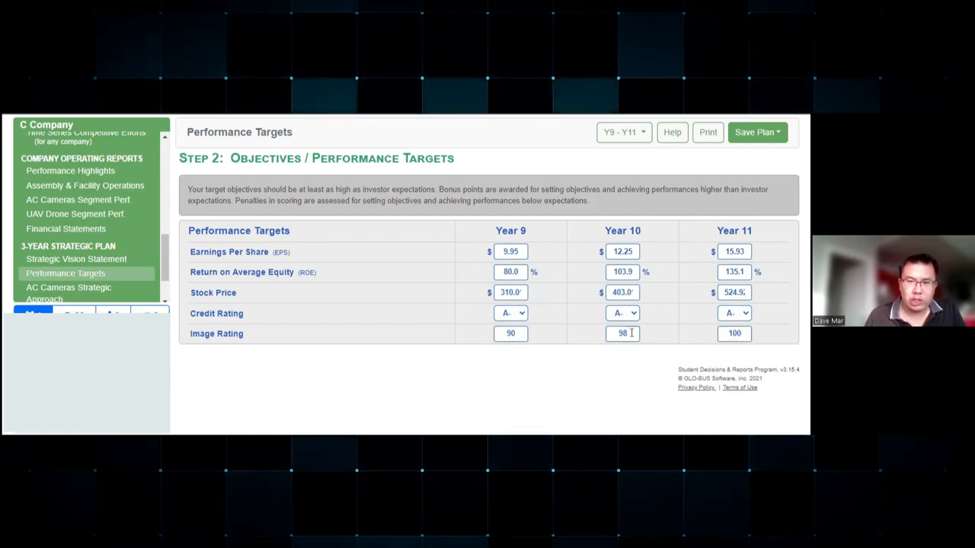
mouse_move(622, 334)
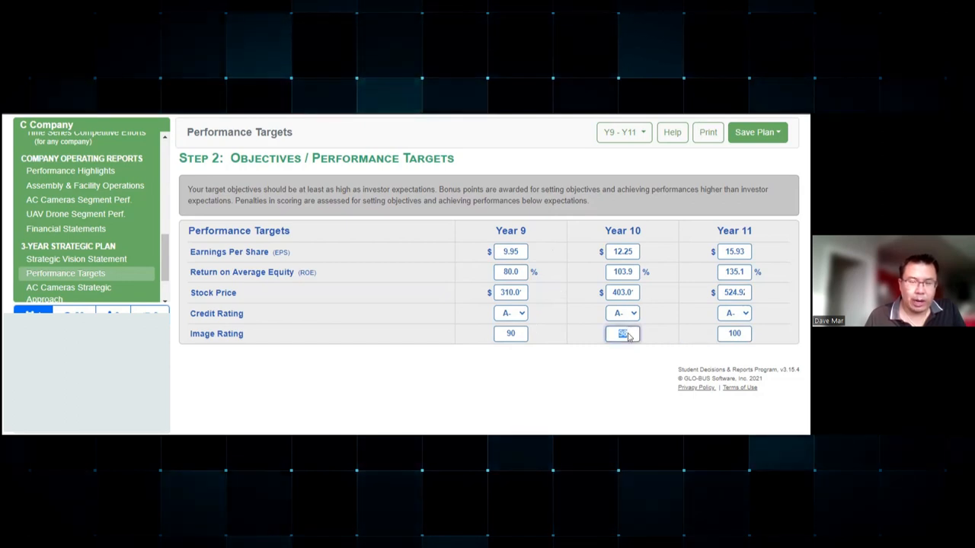
mouse_move(699, 338)
text(98)
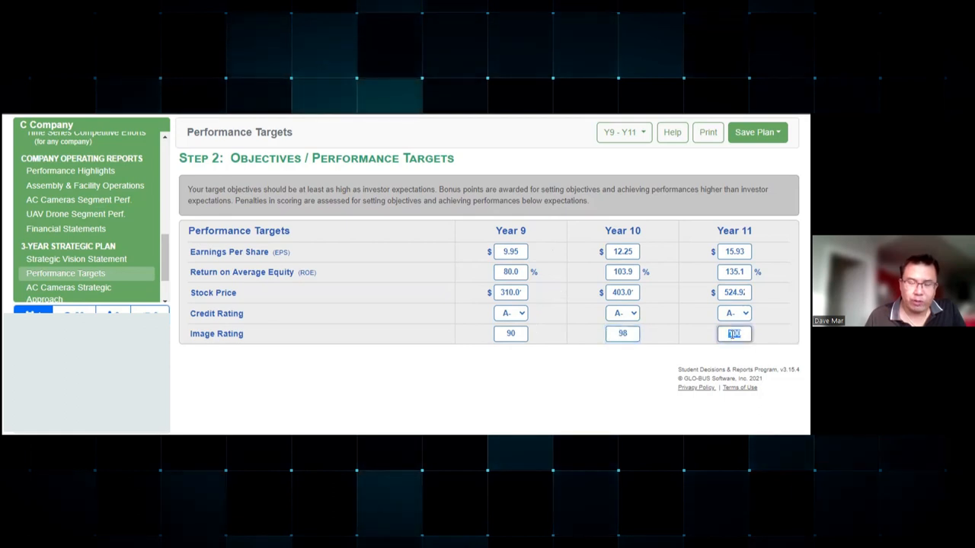
click(510, 334)
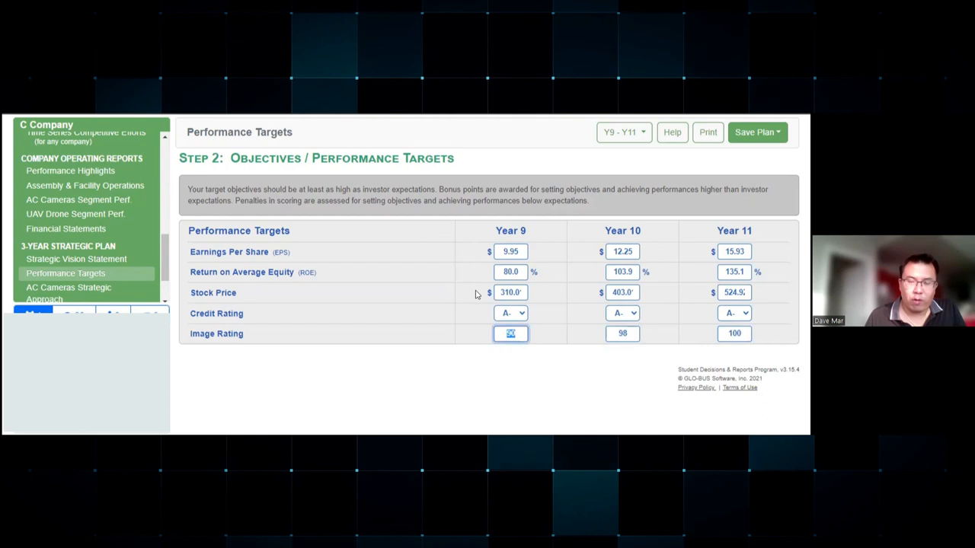
mouse_move(734, 293)
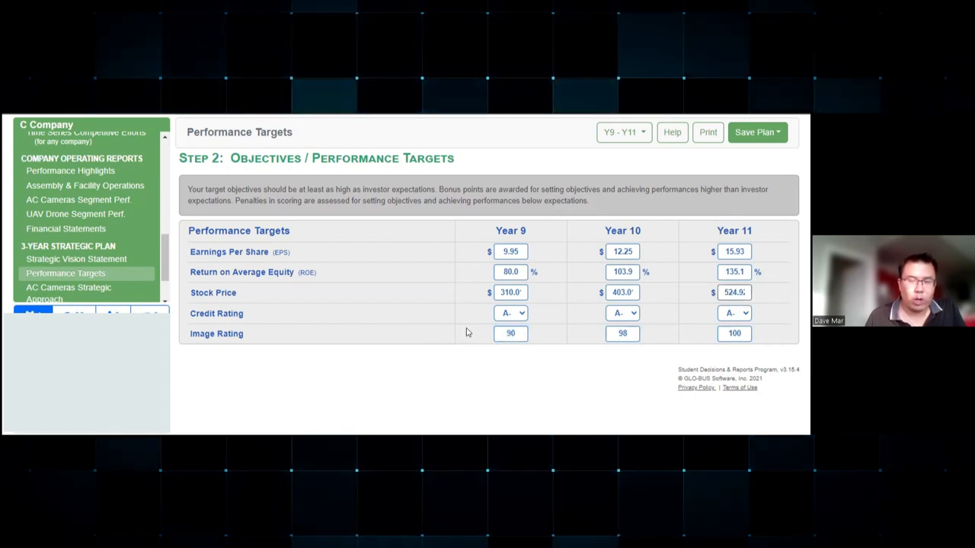
mouse_move(460, 318)
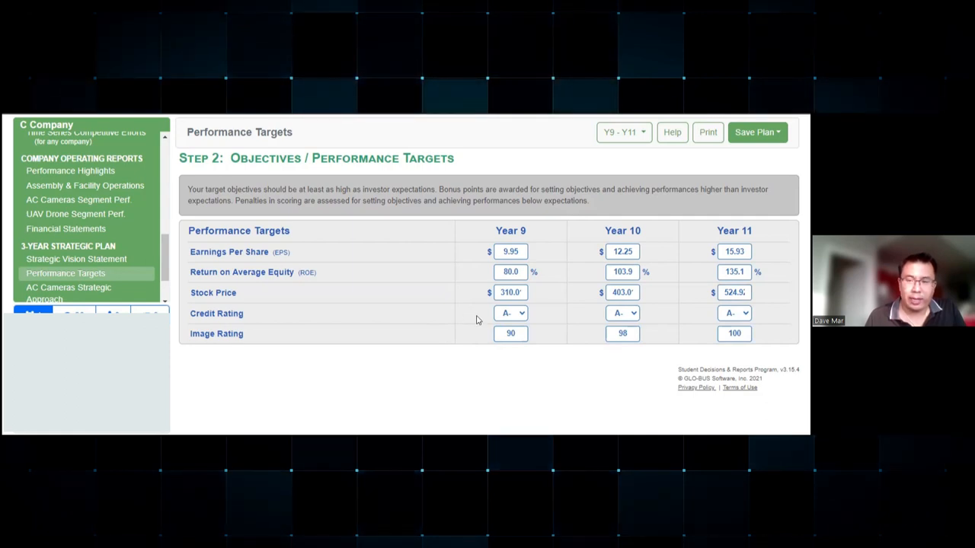
mouse_move(586, 242)
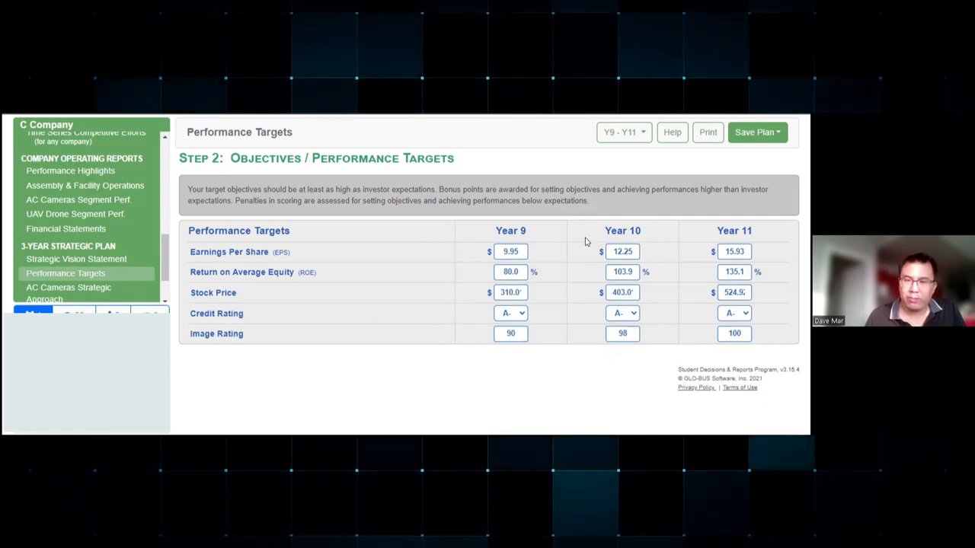
mouse_move(693, 241)
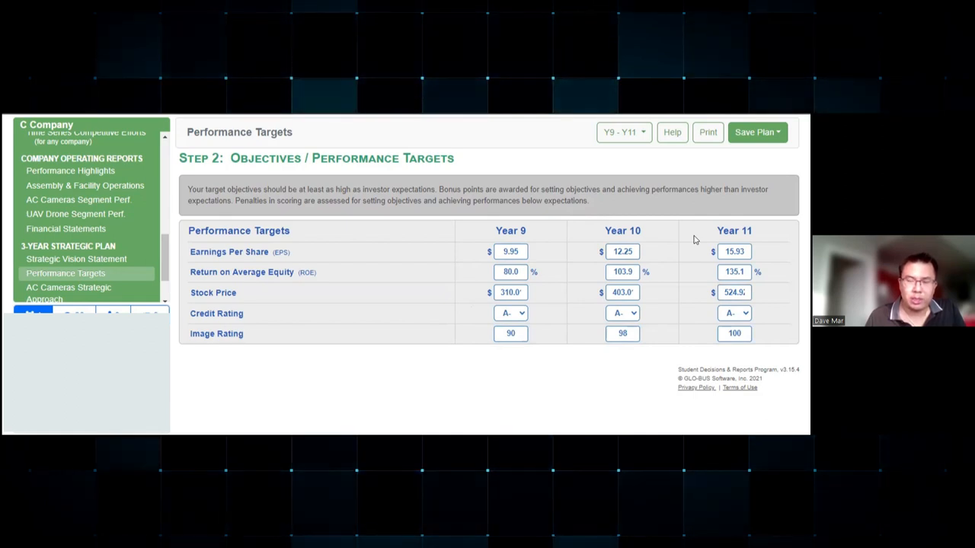
mouse_move(679, 311)
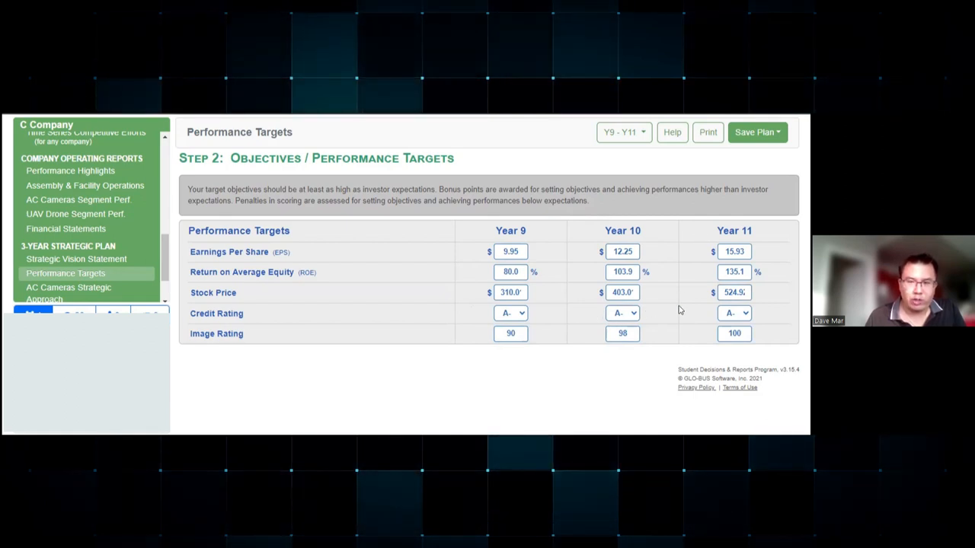
Show the AC Cameras strategic approach page, glancing at the UAV Drone page on the way.
click(68, 292)
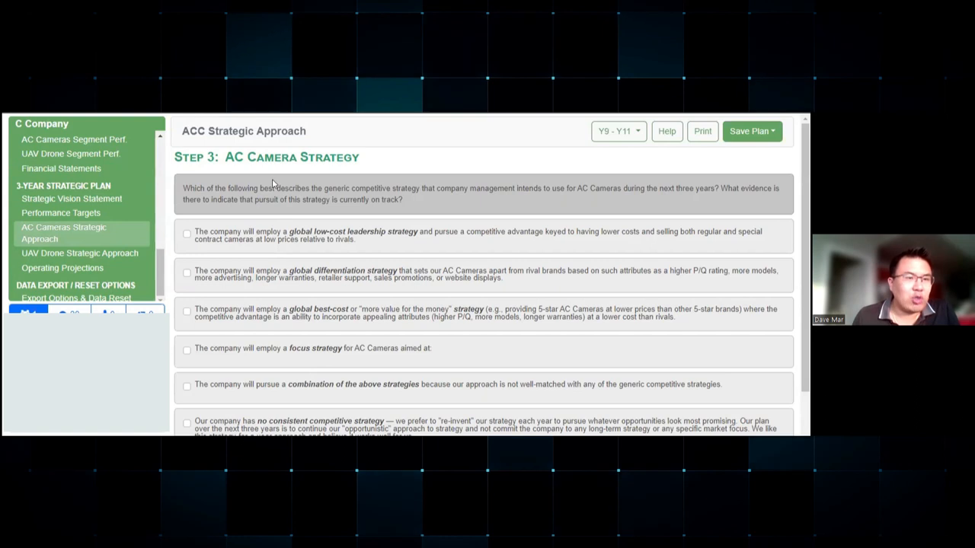
click(79, 253)
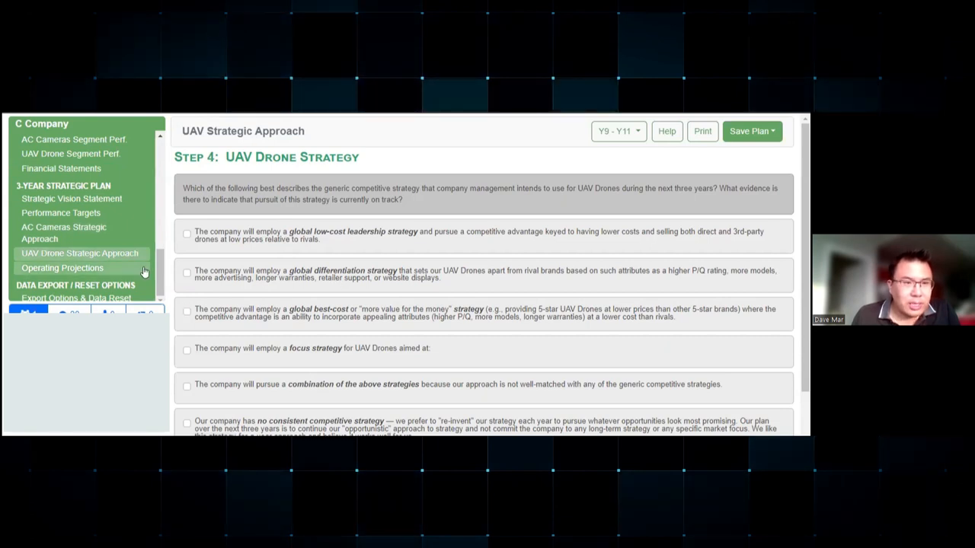
click(64, 233)
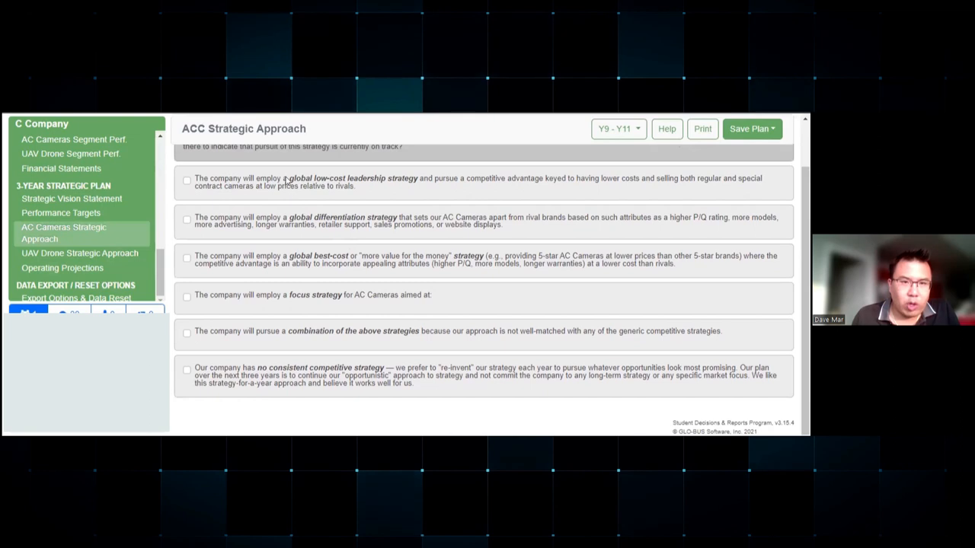
mouse_move(408, 180)
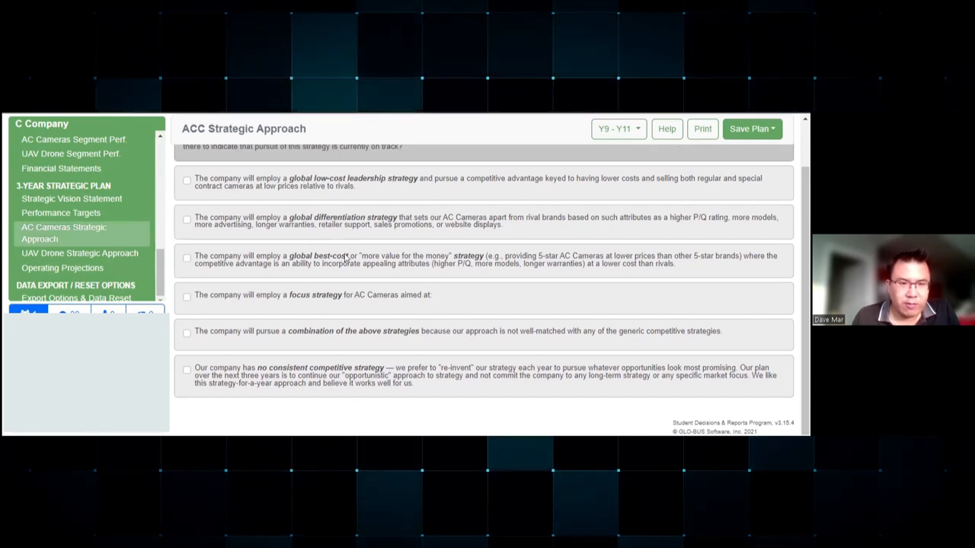
mouse_move(416, 341)
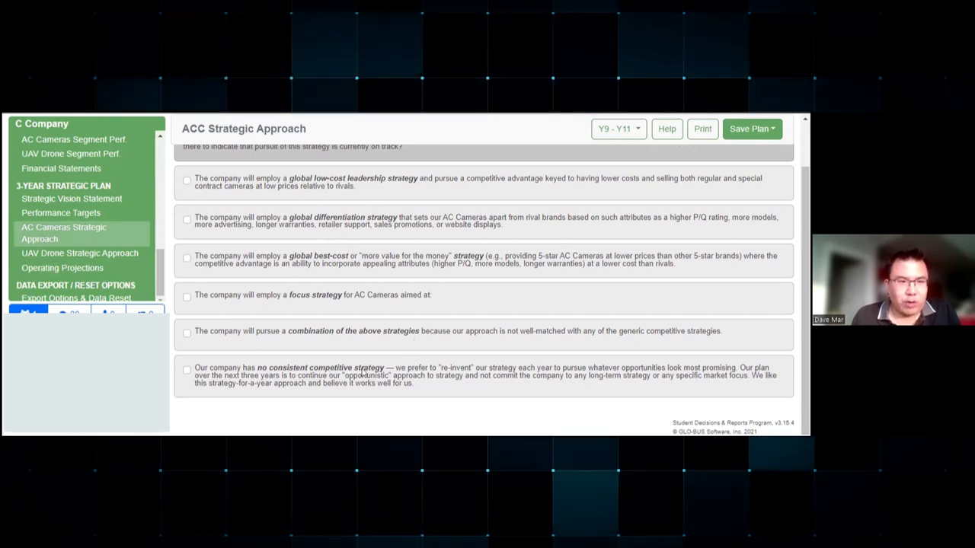
Show the UAV Drone strategic approach page with its competitive strategy choices.
click(80, 253)
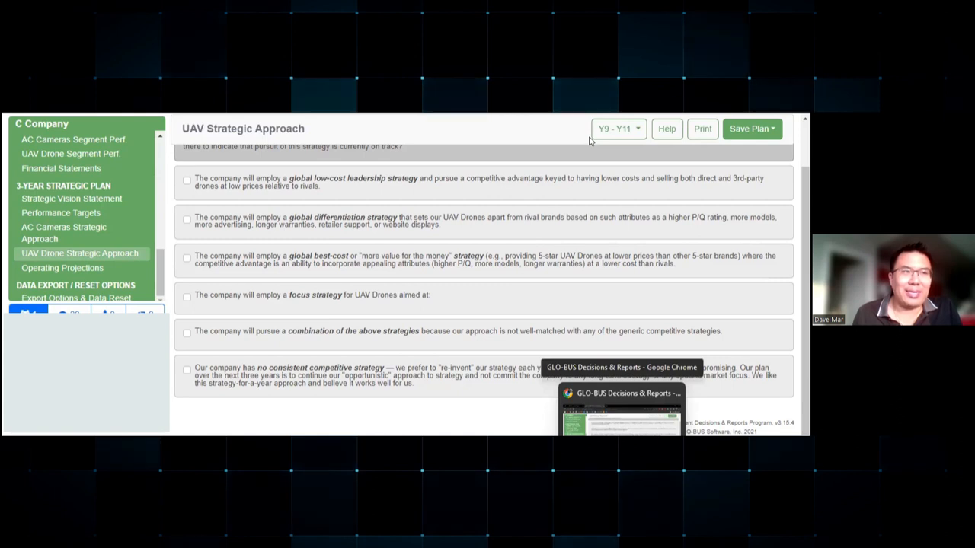
mouse_move(591, 145)
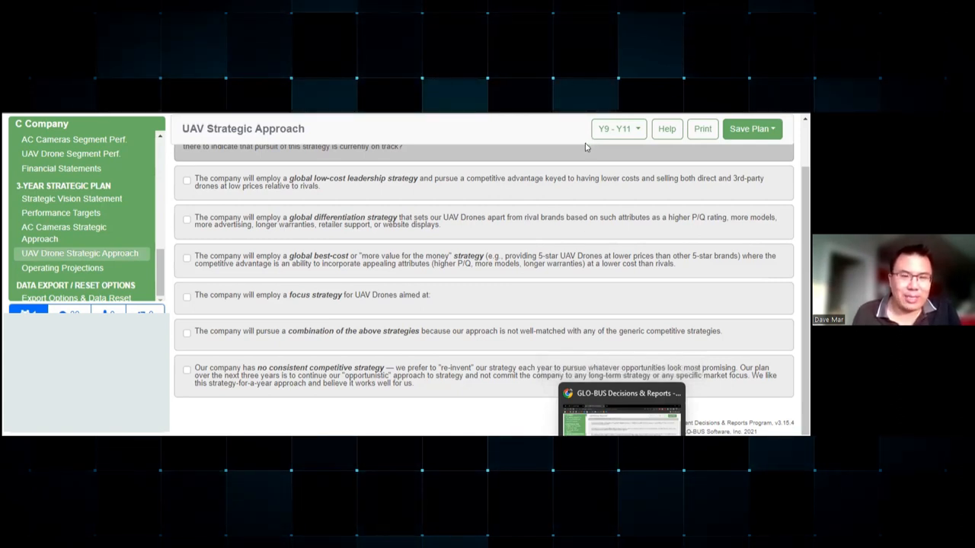
mouse_move(623, 161)
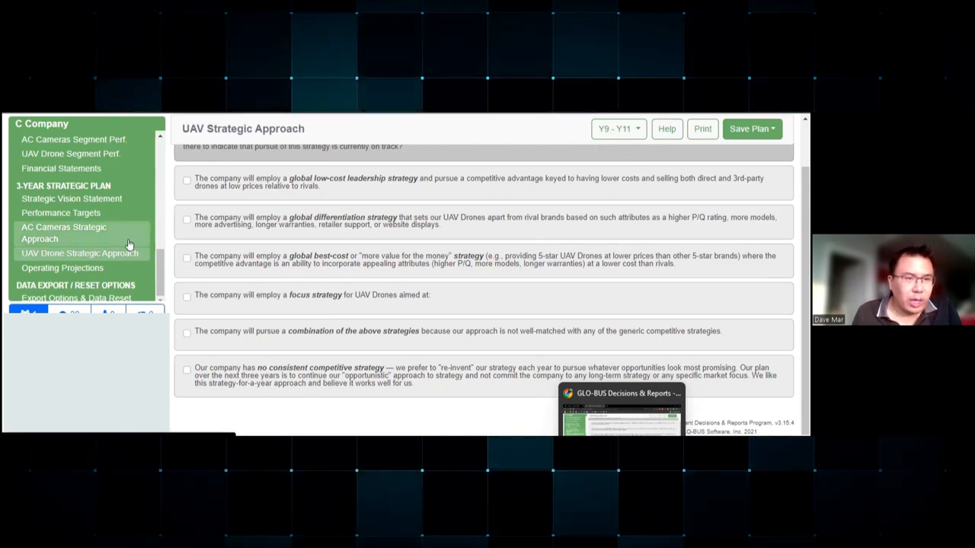
Choose the global best-cost strategy for AC Cameras and look through its evidence table.
click(64, 233)
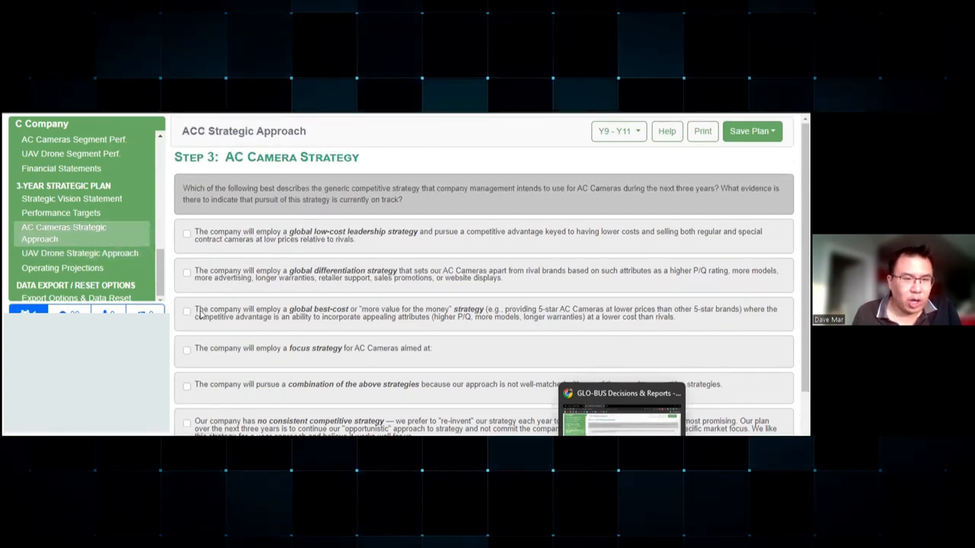
click(185, 311)
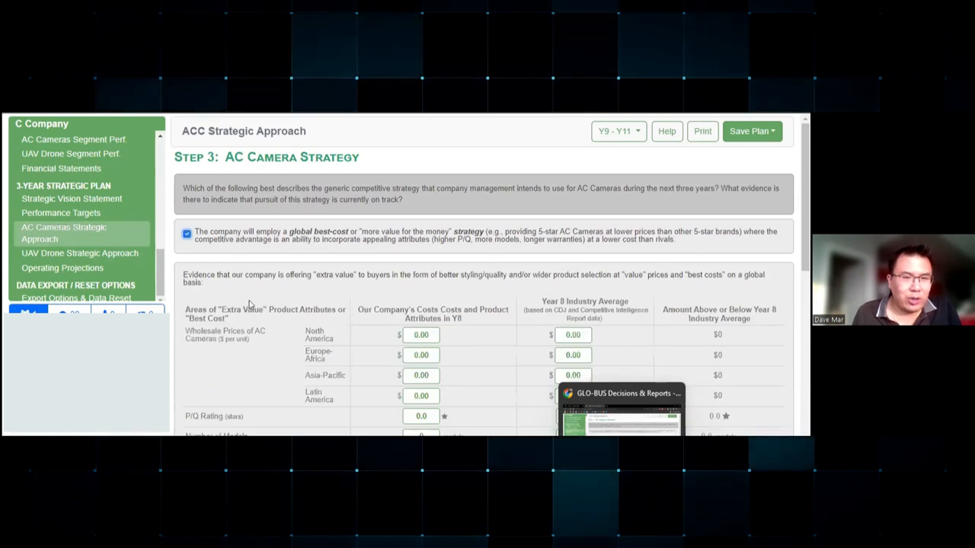
scroll(down, 3)
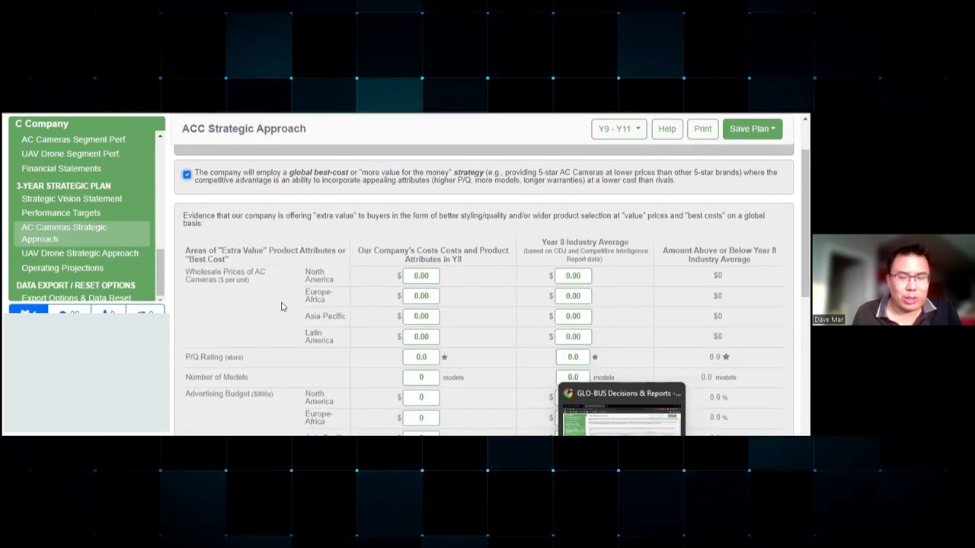
scroll(down, 3)
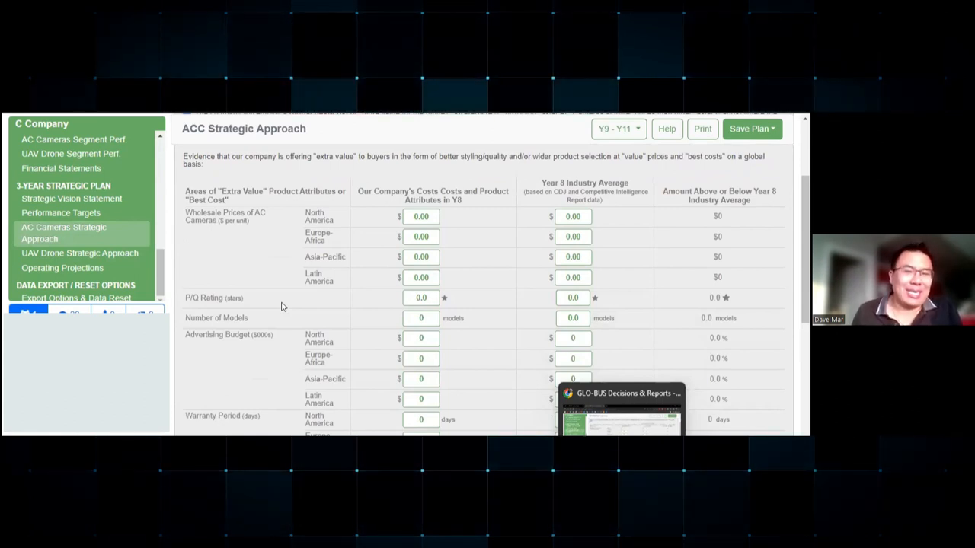
scroll(down, 3)
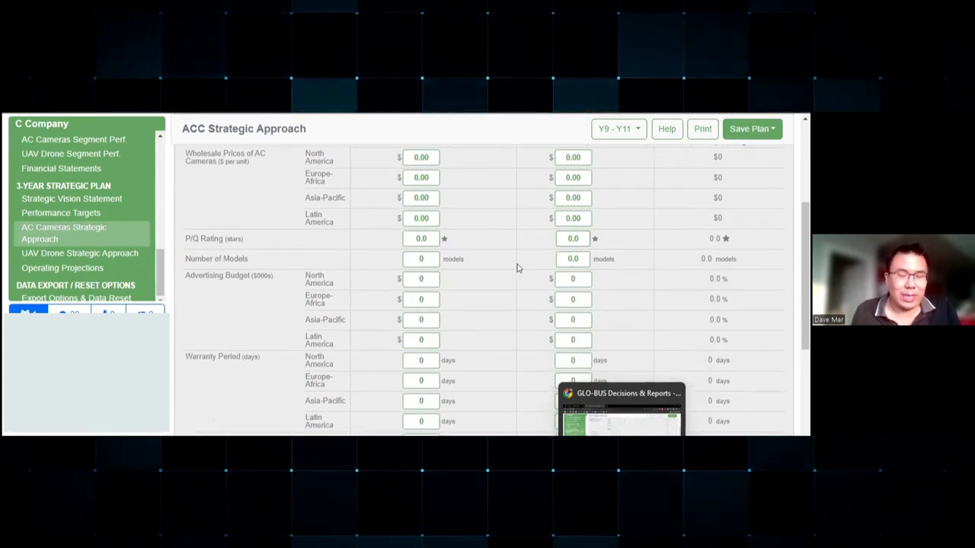
mouse_move(514, 271)
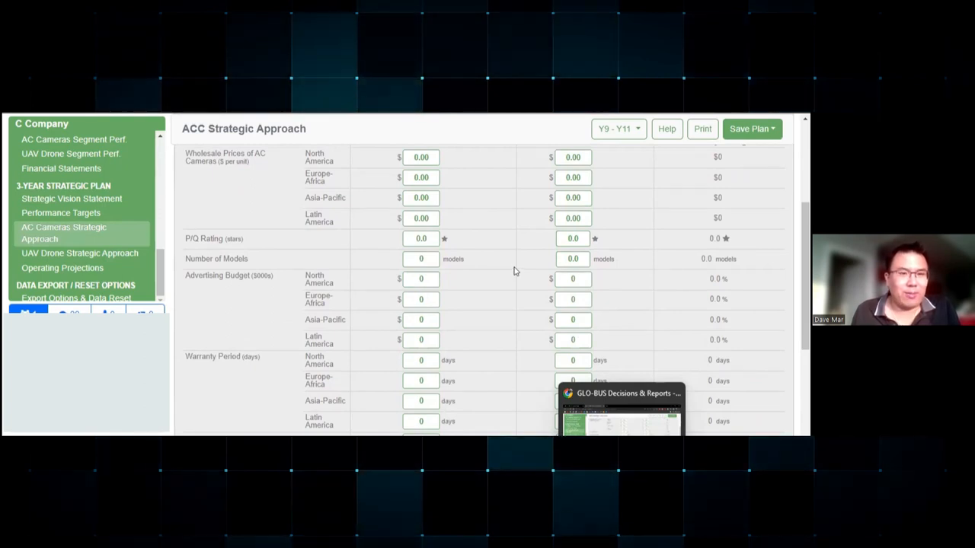
scroll(up, 3)
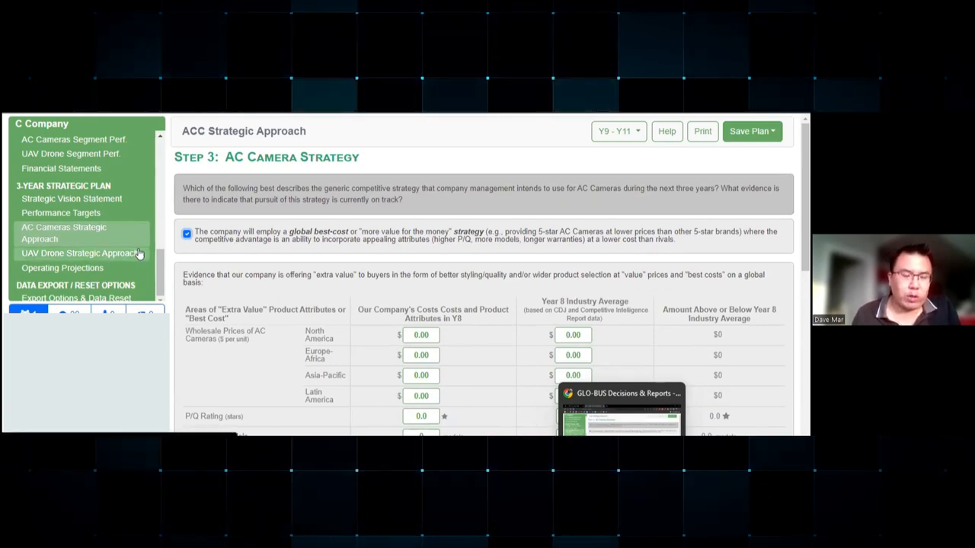
scroll(up, 3)
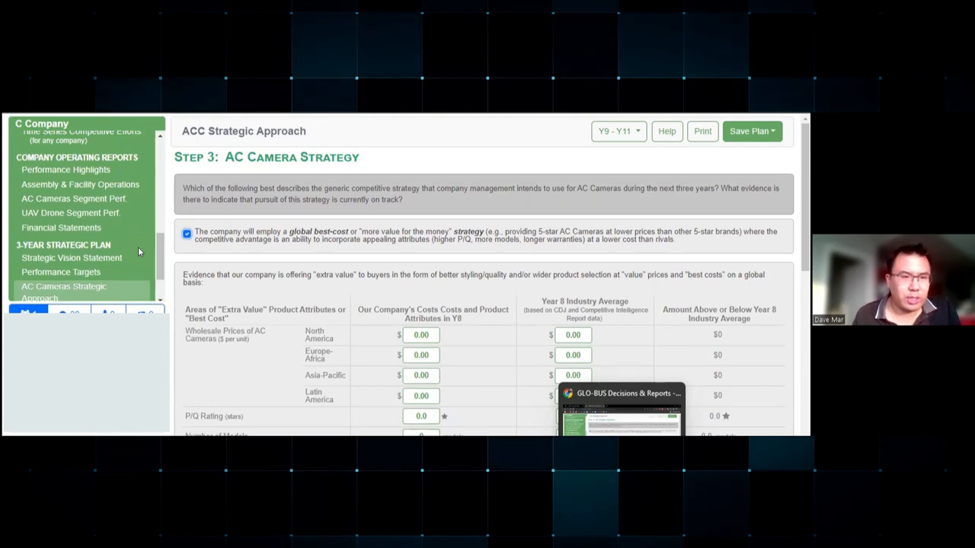
scroll(up, 3)
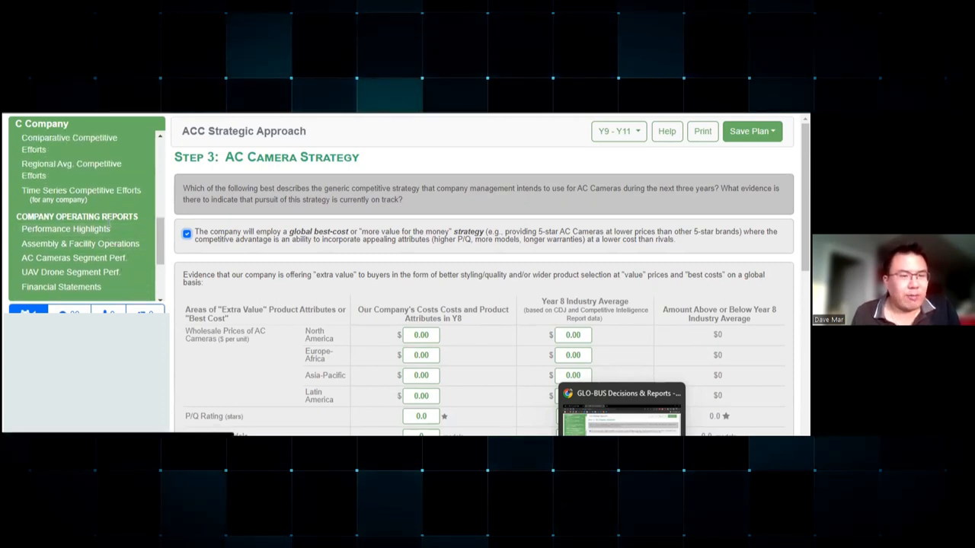
scroll(up, 3)
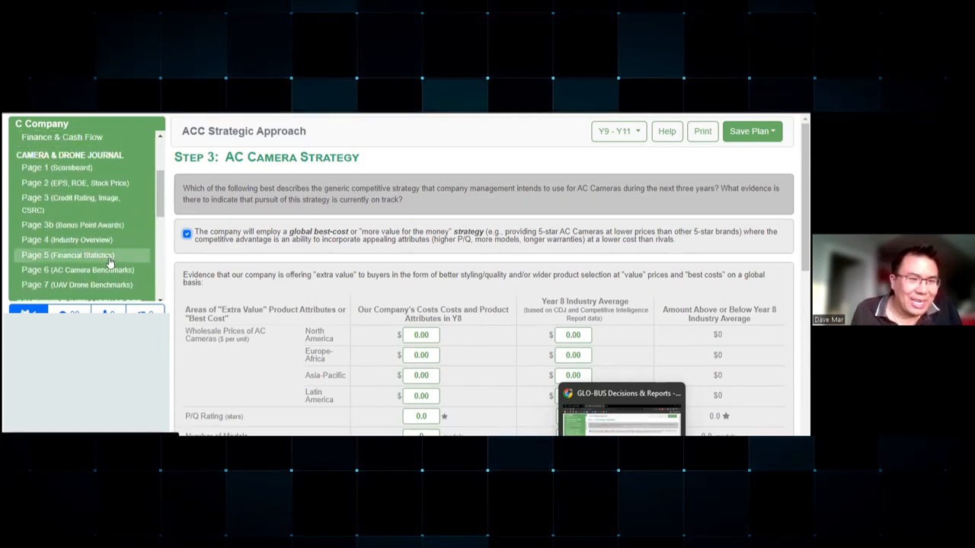
Review the Camera & Drone Journal's Page 6 action-capture camera benchmarks.
click(78, 269)
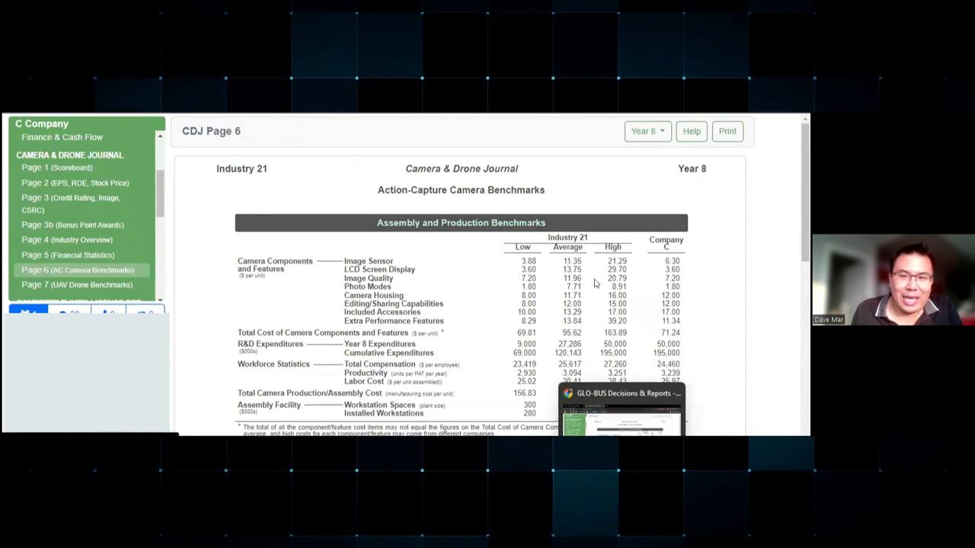
scroll(down, 3)
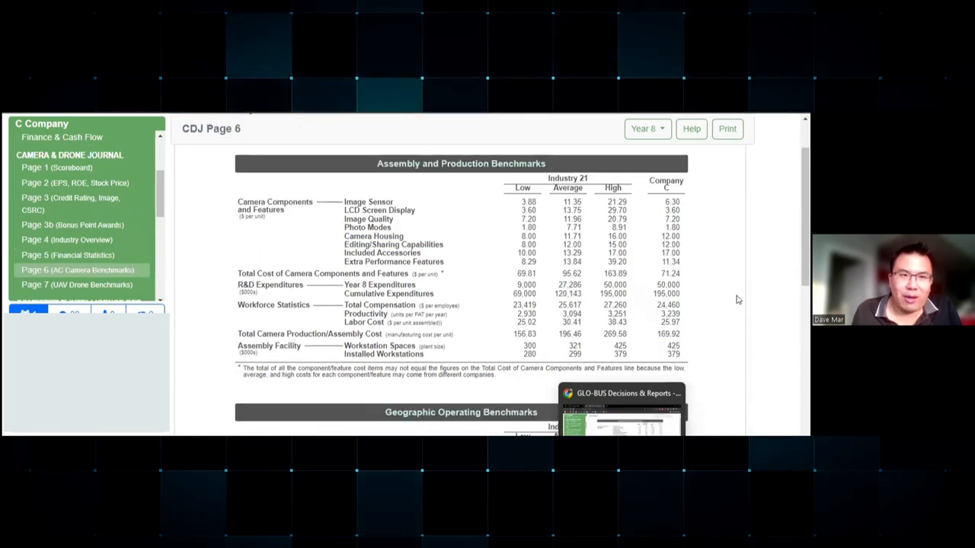
mouse_move(213, 169)
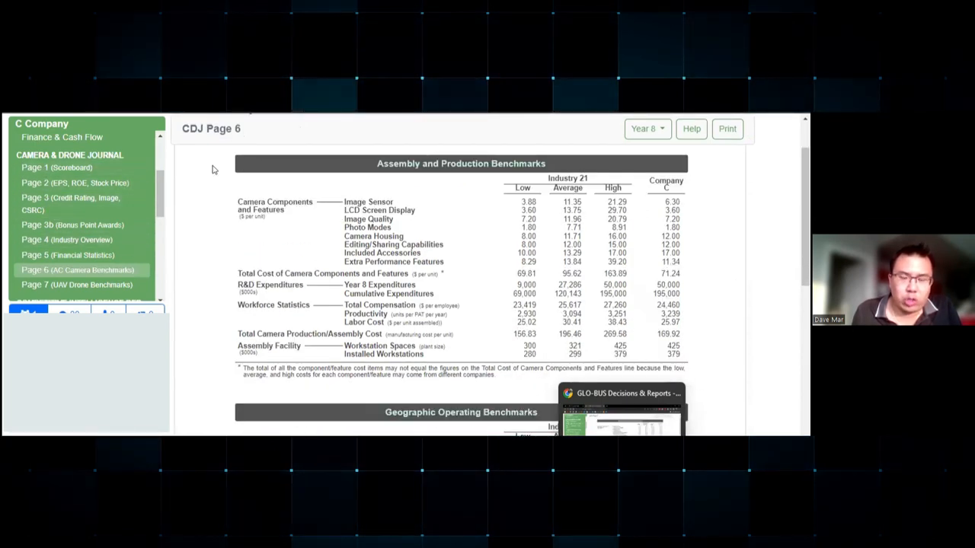
mouse_move(755, 295)
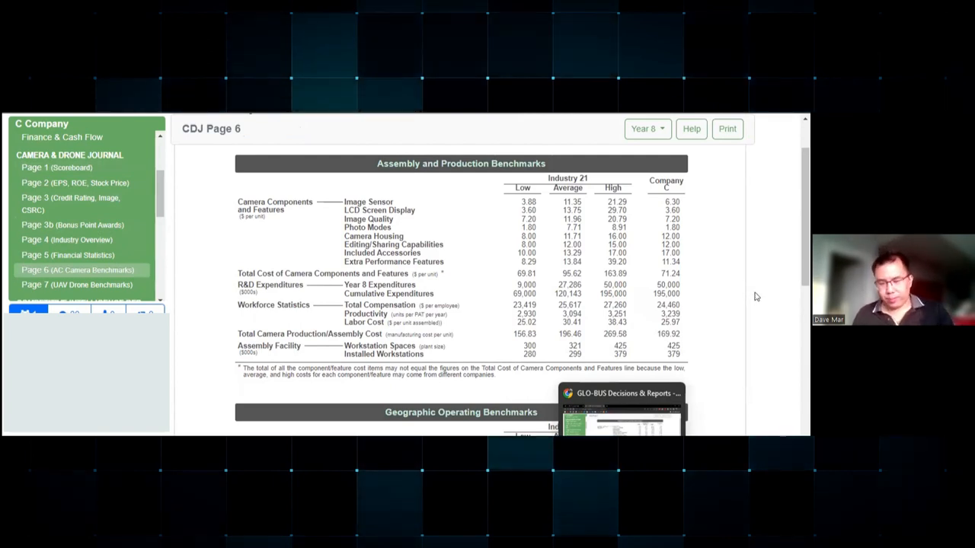
mouse_move(780, 364)
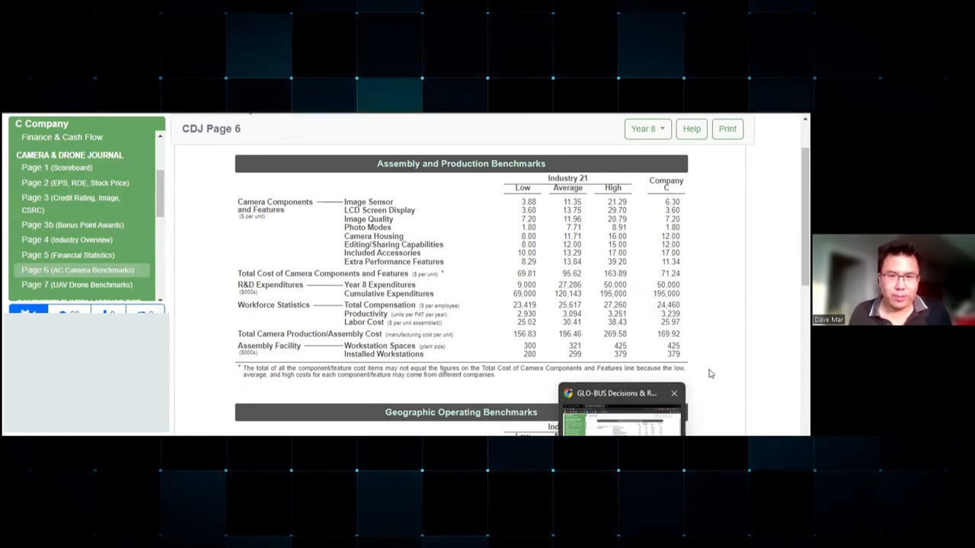
scroll(down, 3)
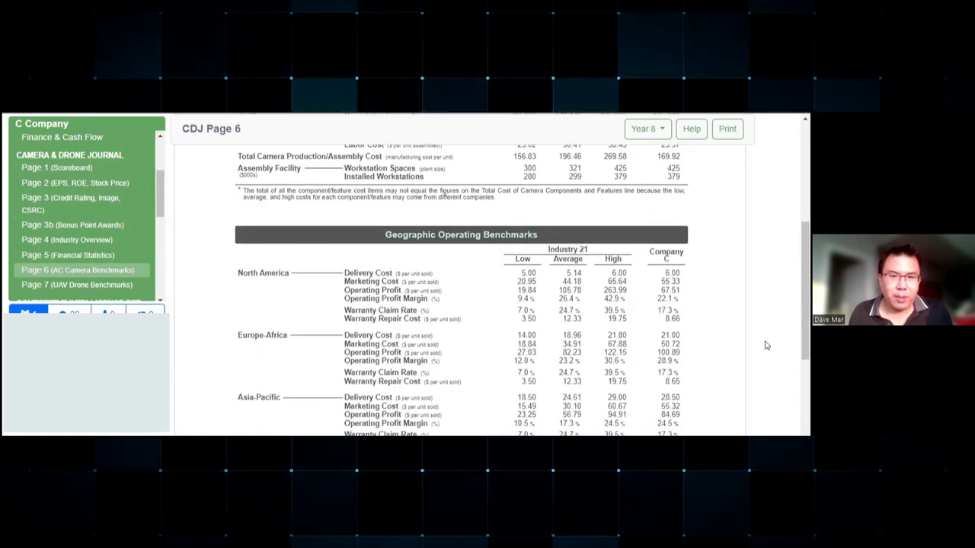
scroll(down, 3)
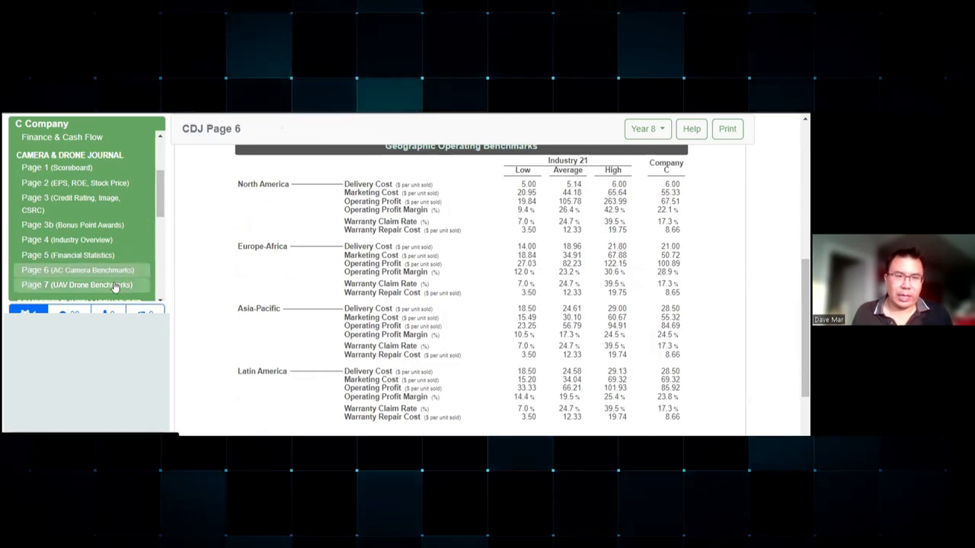
Review the journal's Page 7 UAV drone geographic operating benchmarks.
click(80, 284)
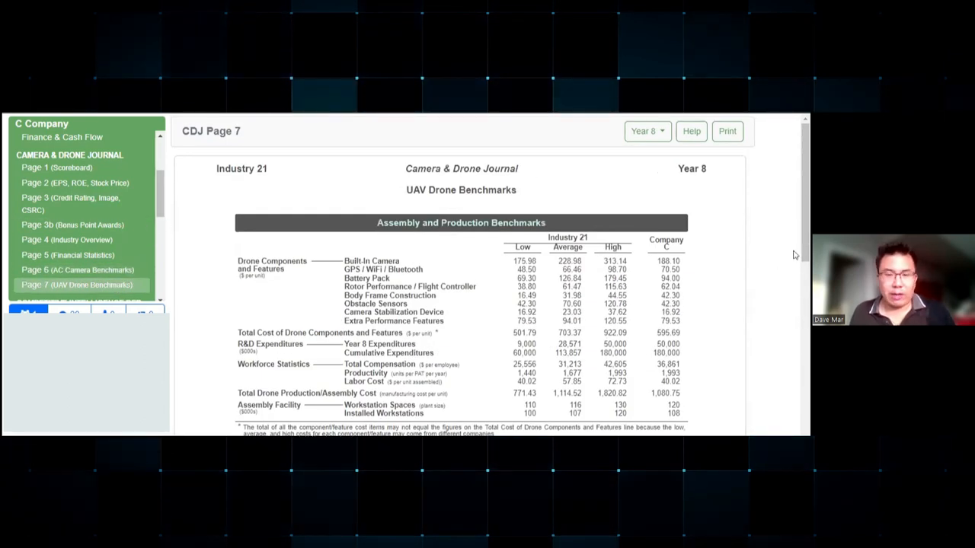
mouse_move(758, 259)
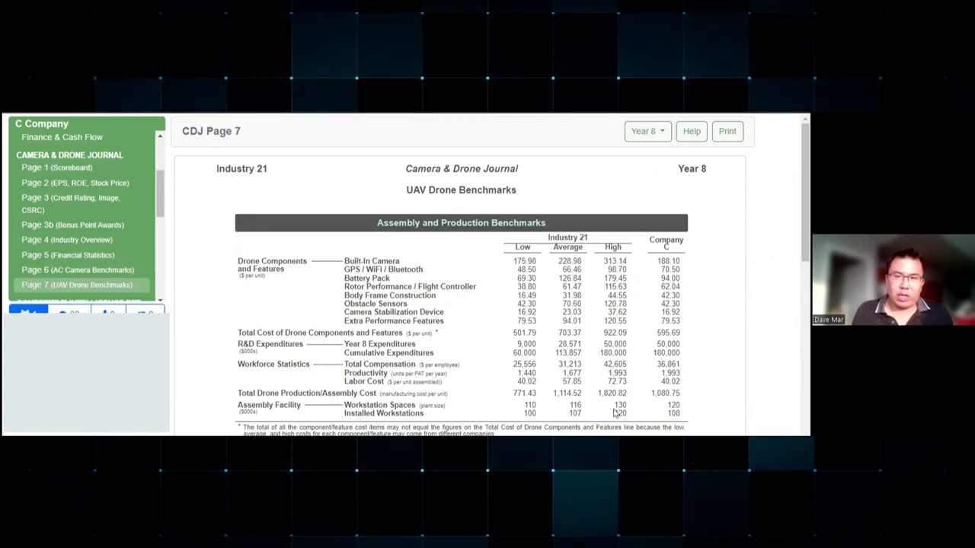
scroll(down, 3)
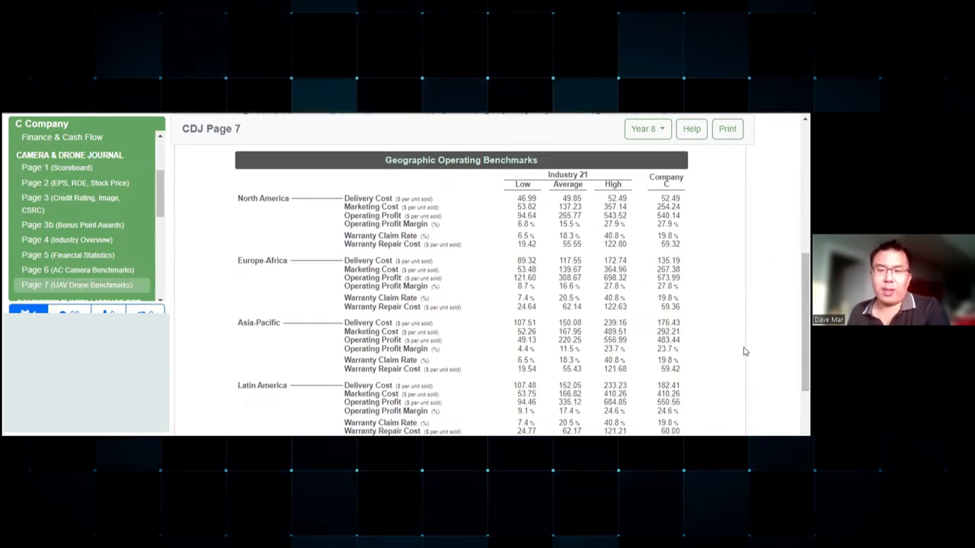
mouse_move(745, 418)
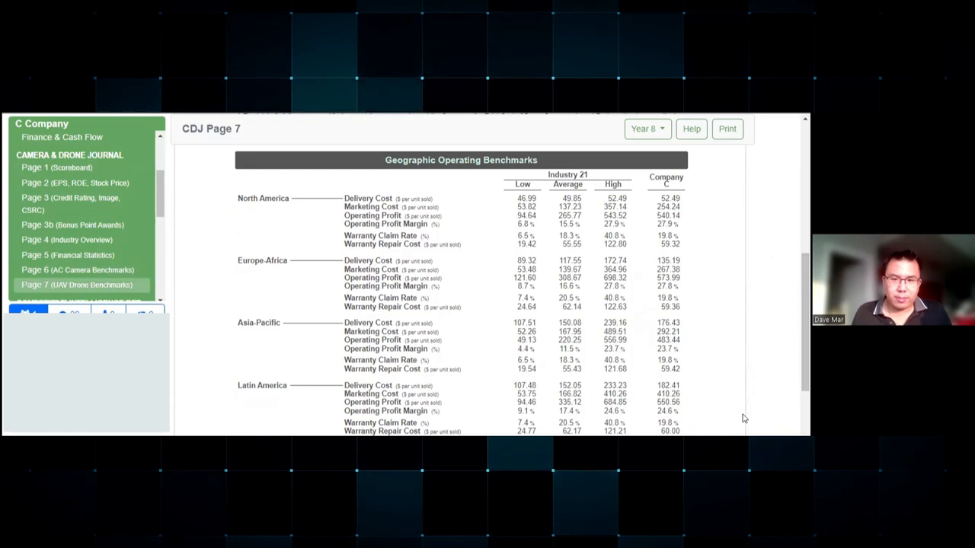
scroll(down, 3)
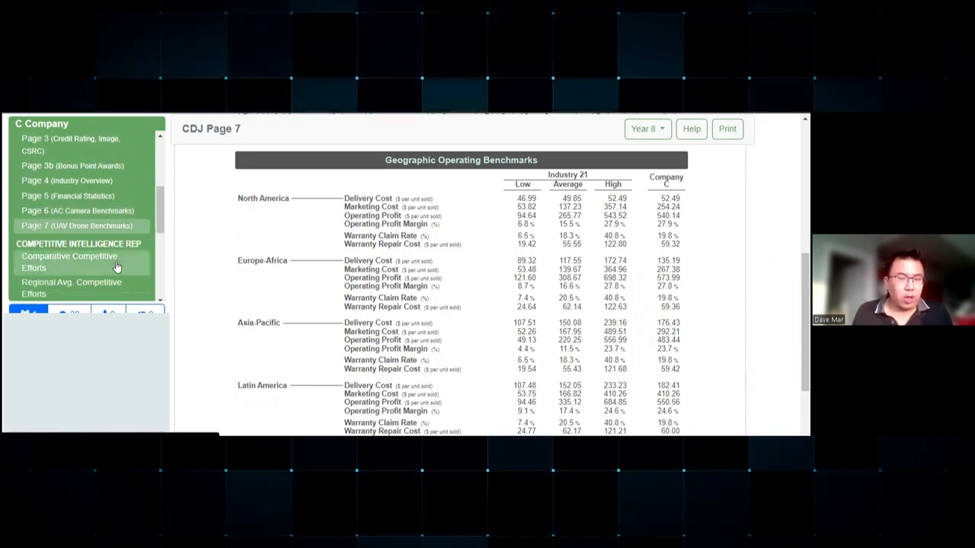
Step the Comparative Competitive Efforts report from Europe-Africa through Asia-Pacific to Latin America.
click(68, 262)
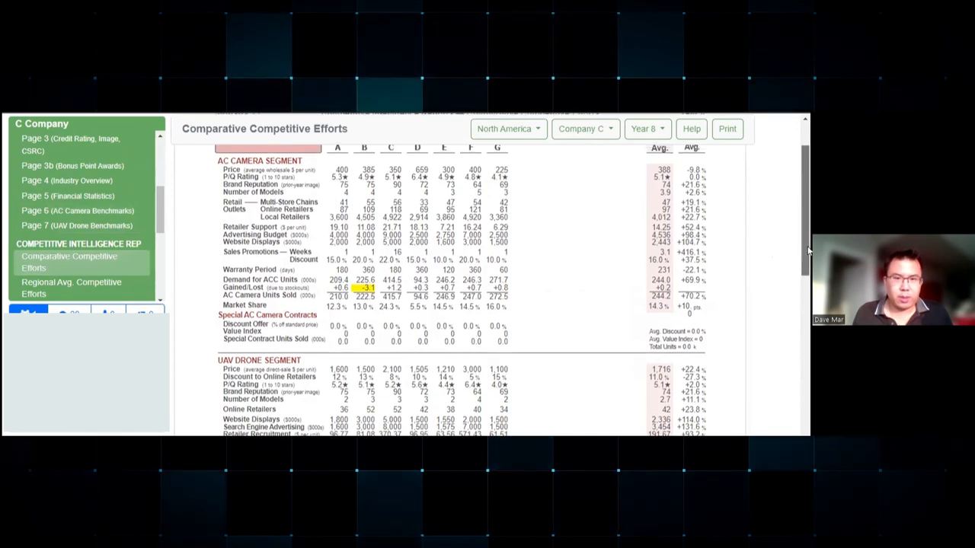
scroll(up, 3)
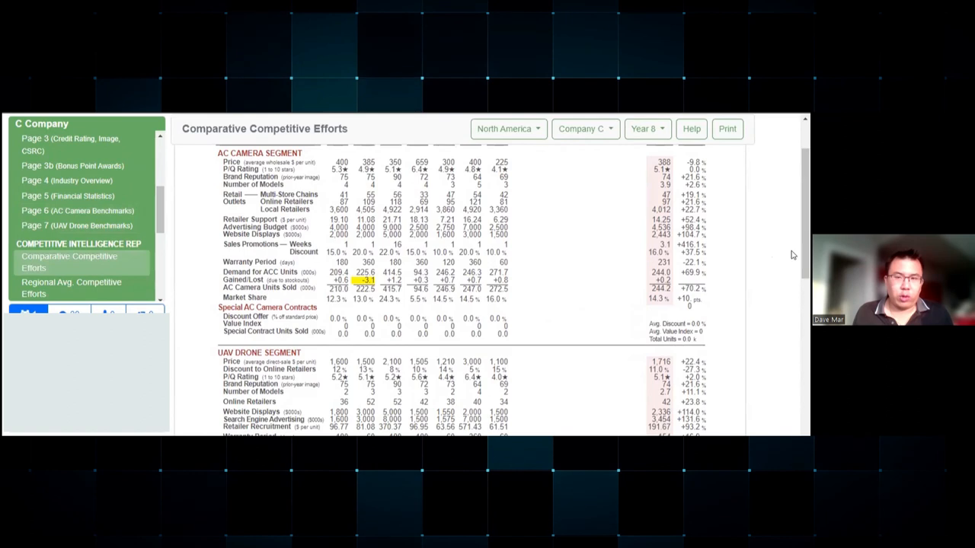
mouse_move(771, 271)
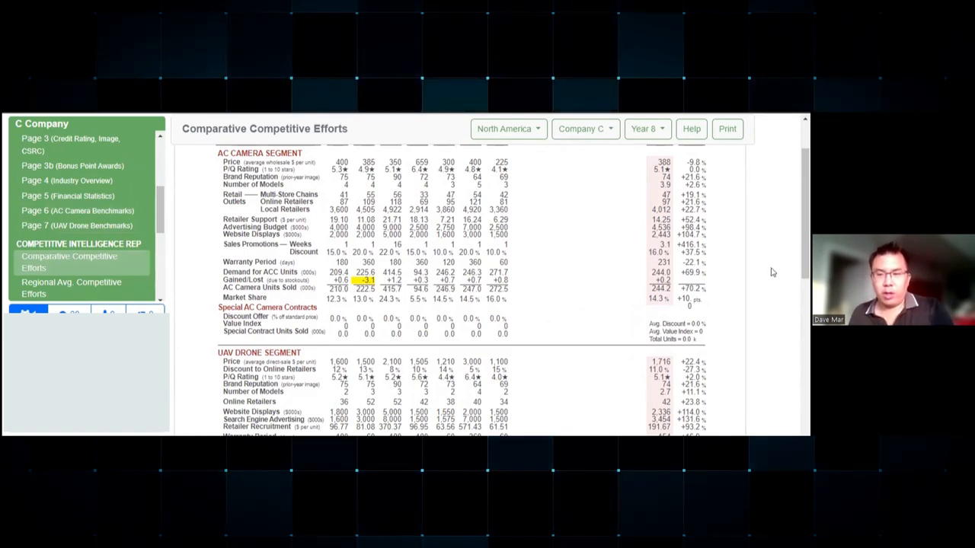
mouse_move(785, 314)
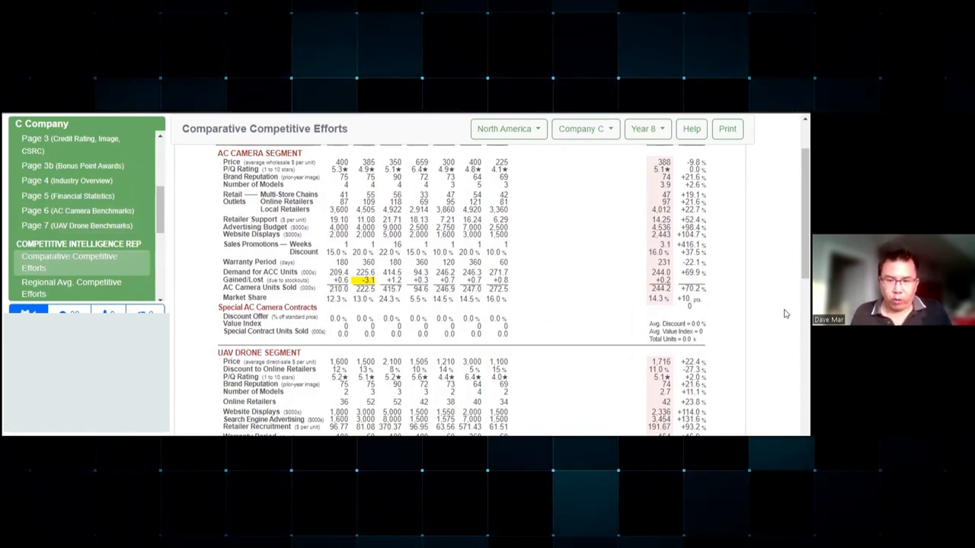
click(509, 128)
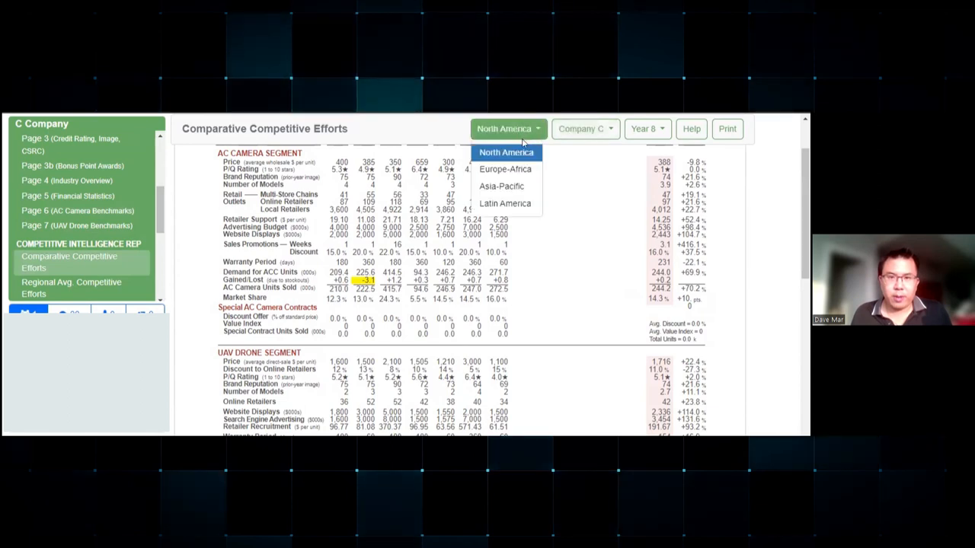
click(506, 168)
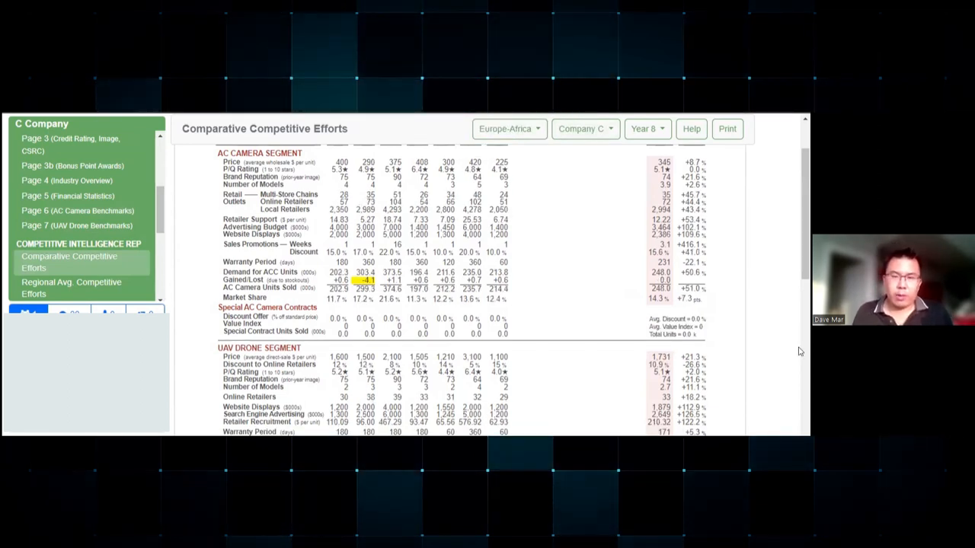
mouse_move(551, 195)
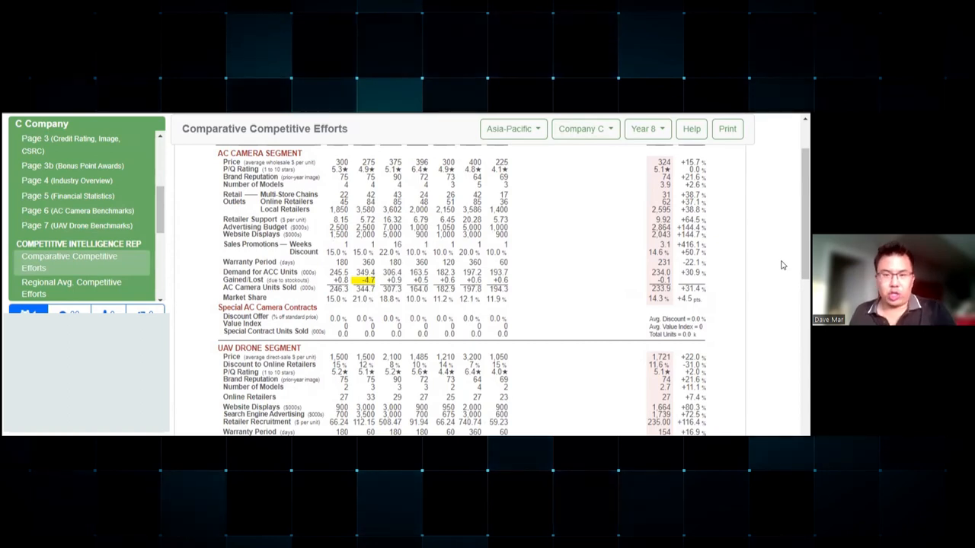
mouse_move(801, 316)
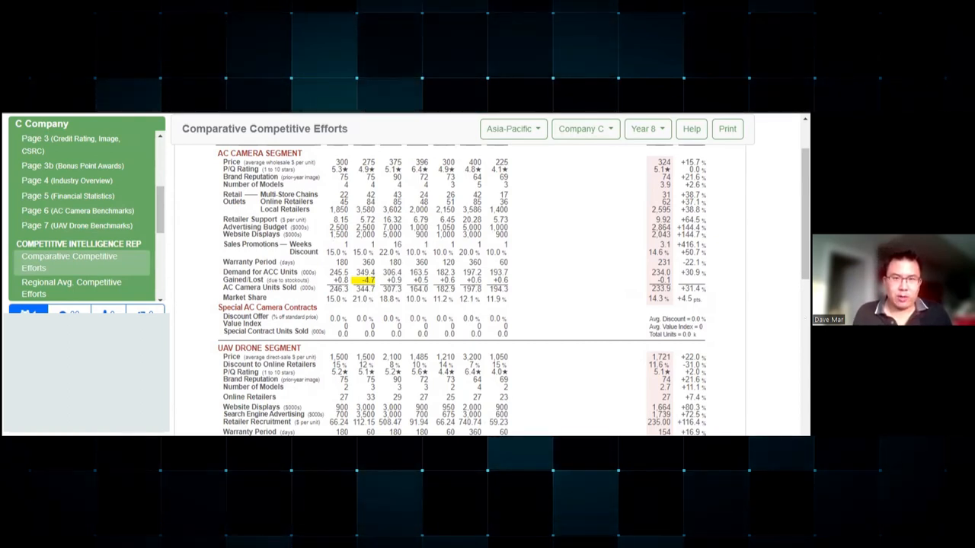
click(512, 128)
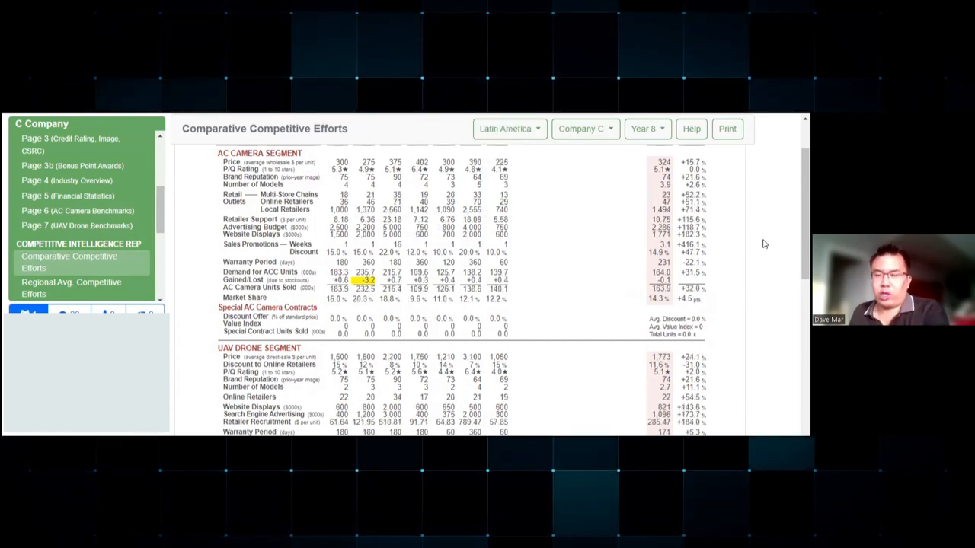
mouse_move(806, 408)
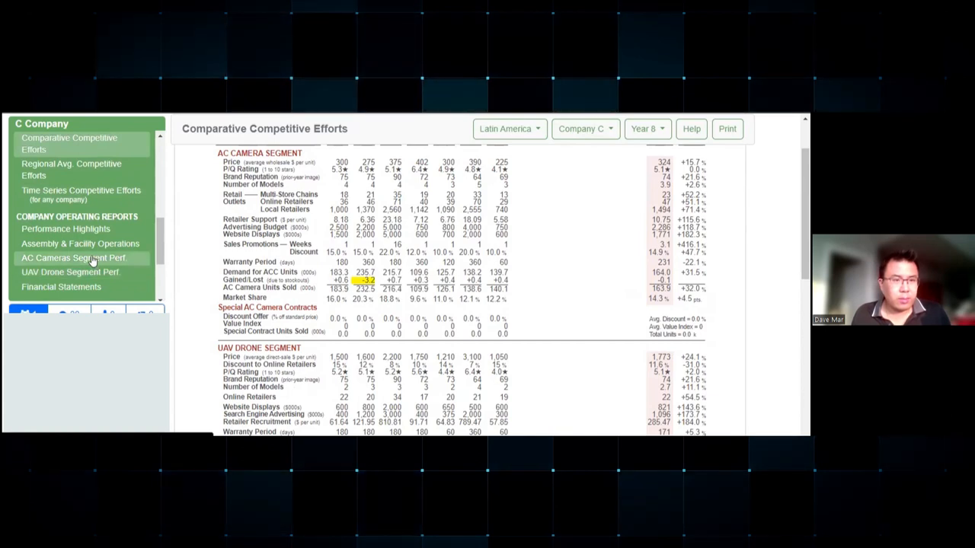
Glance at AC Cameras Segment Performance, then return to the AC Camera best-cost evidence table.
click(74, 257)
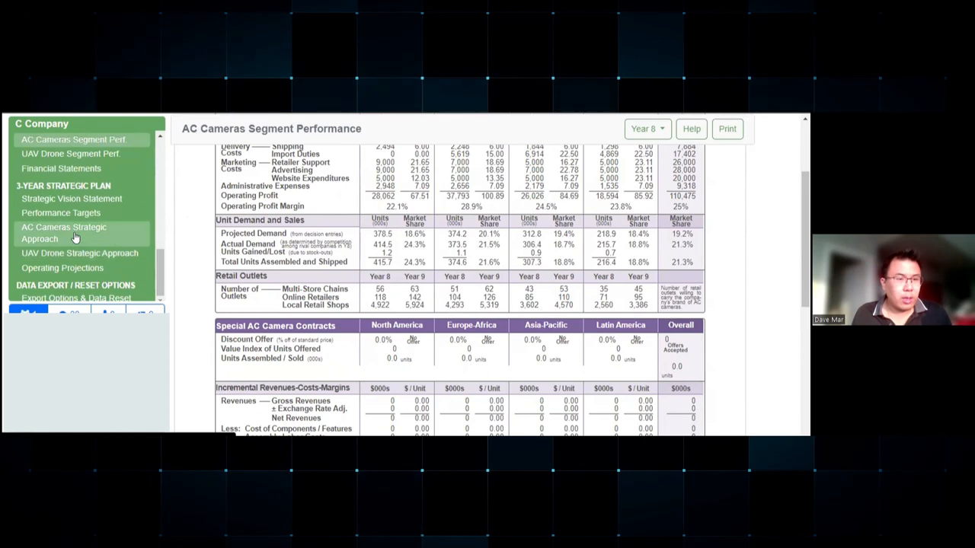
click(64, 233)
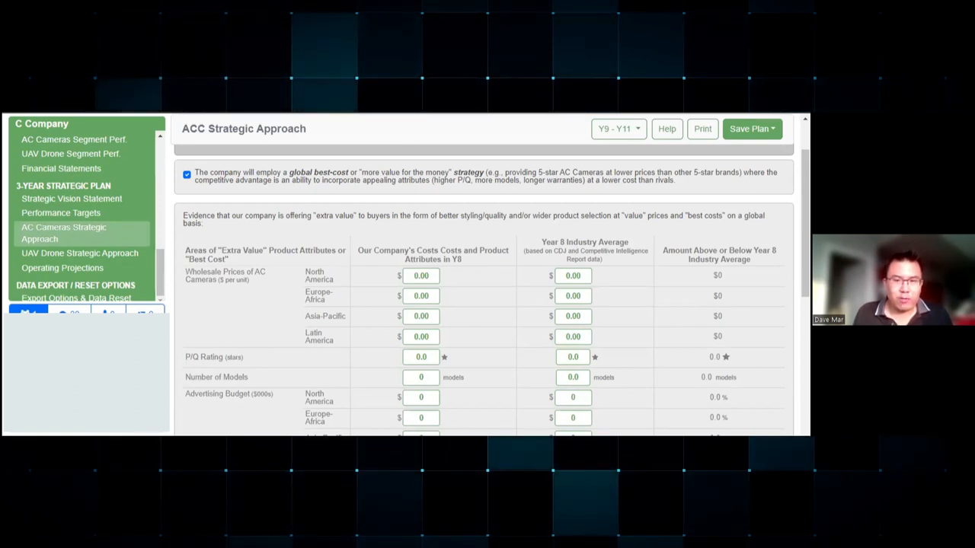
Enter Year 9 AC camera wholesale prices of $350 for North America and $375 for the next regions.
click(420, 275)
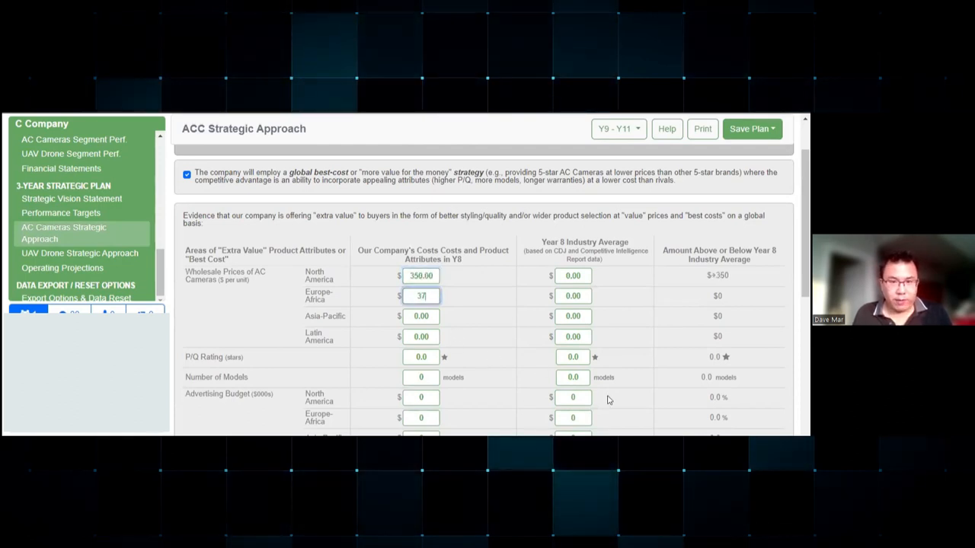
text(5)
click(420, 315)
text(375)
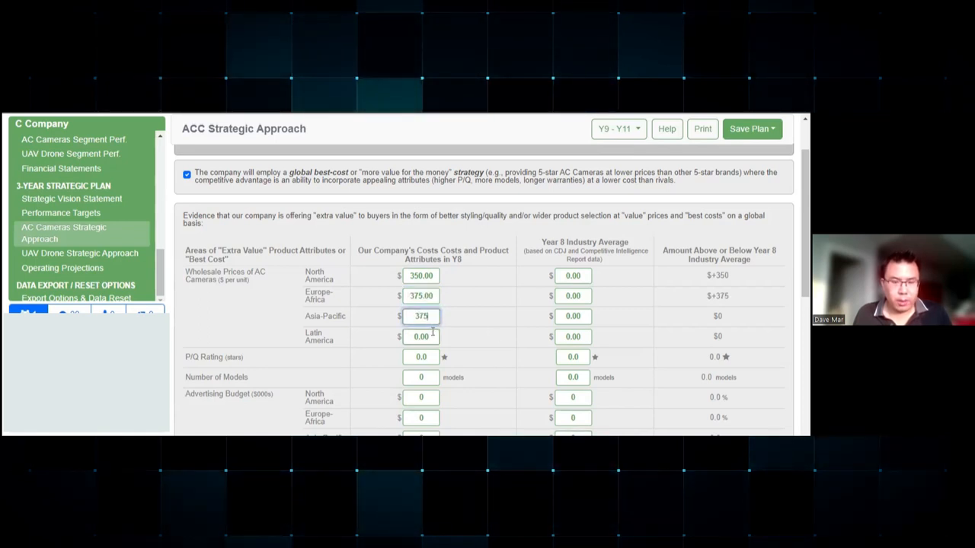
click(420, 337)
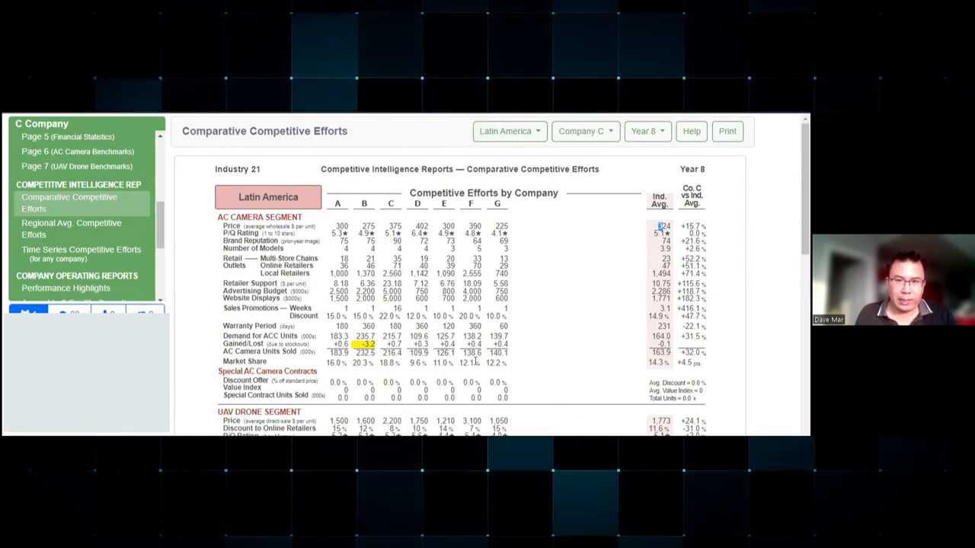
Scroll the AC Camera evidence table toward the Latin America and industry average price fields.
scroll(down, 3)
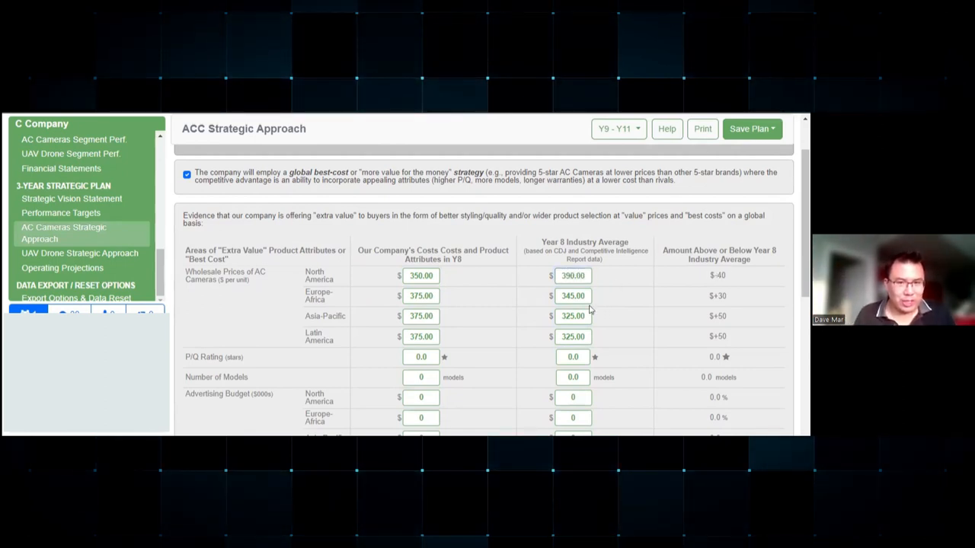
mouse_move(390, 256)
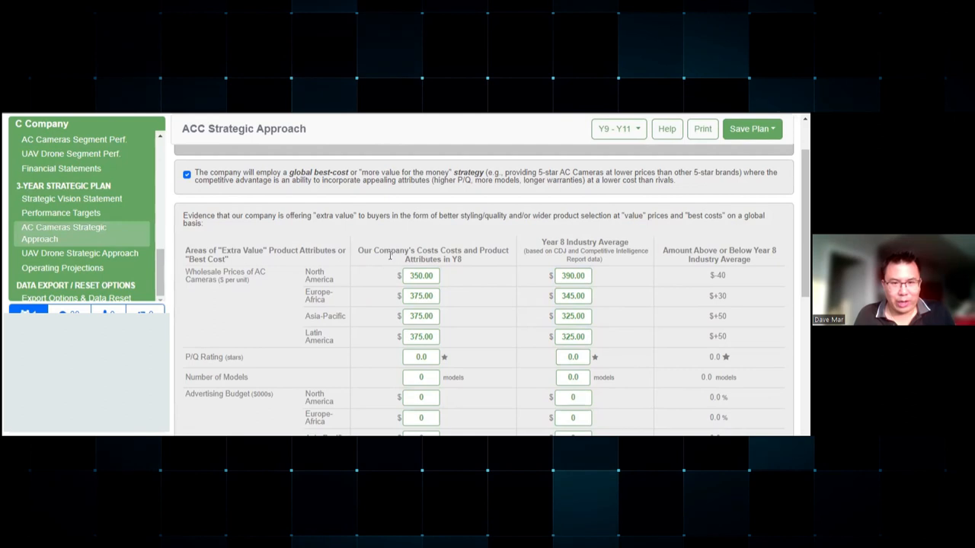
Record a 5.1-star P/Q rating against the 5.5 industry average and 4 camera models for company and industry.
scroll(down, 3)
text(5)
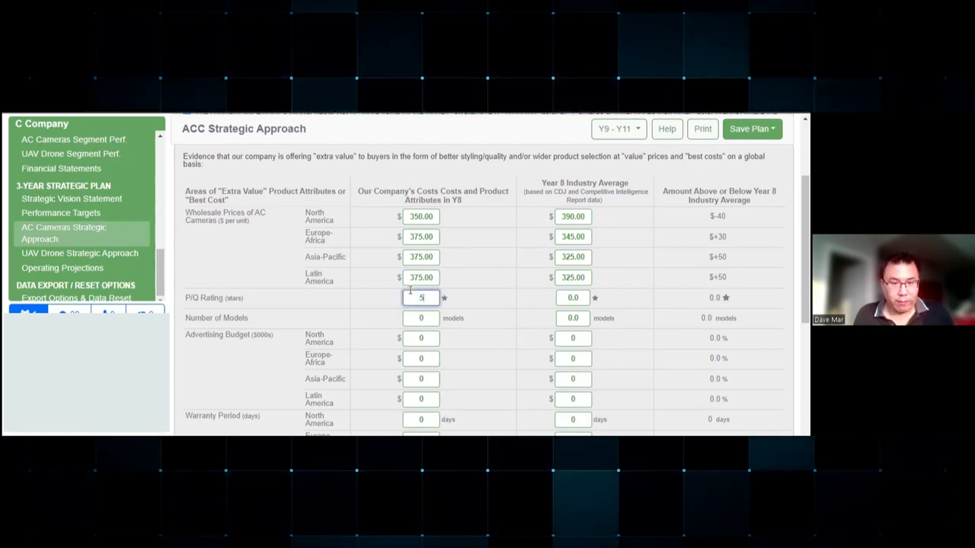
text(.1)
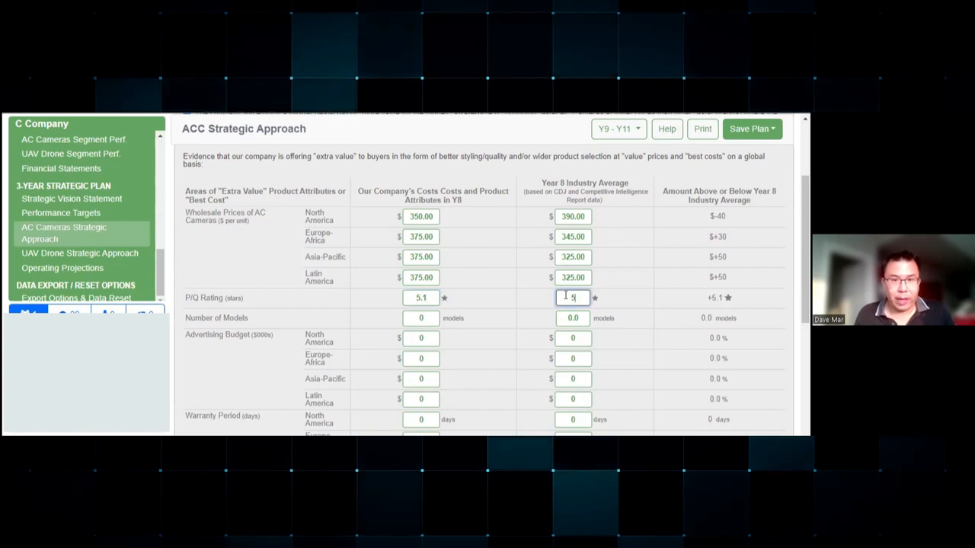
text(5.5)
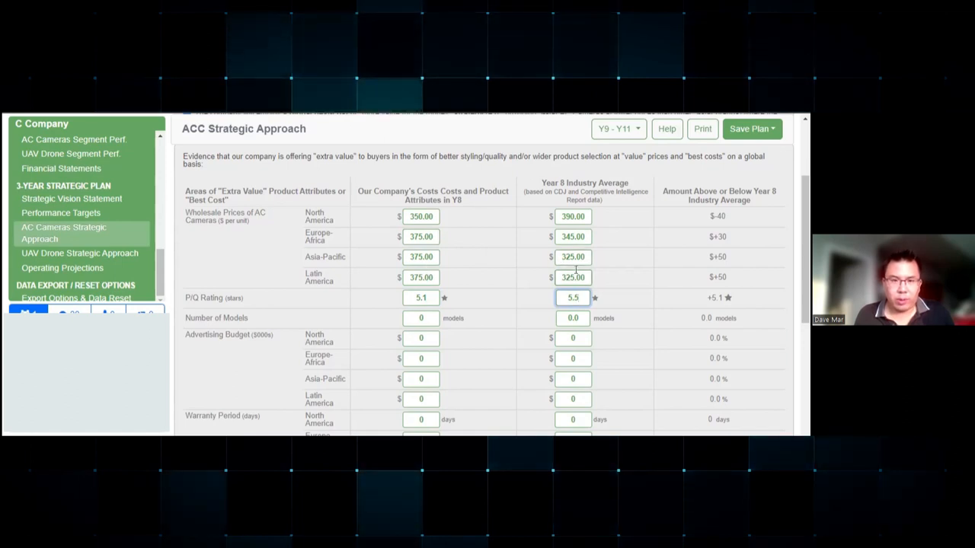
click(421, 318)
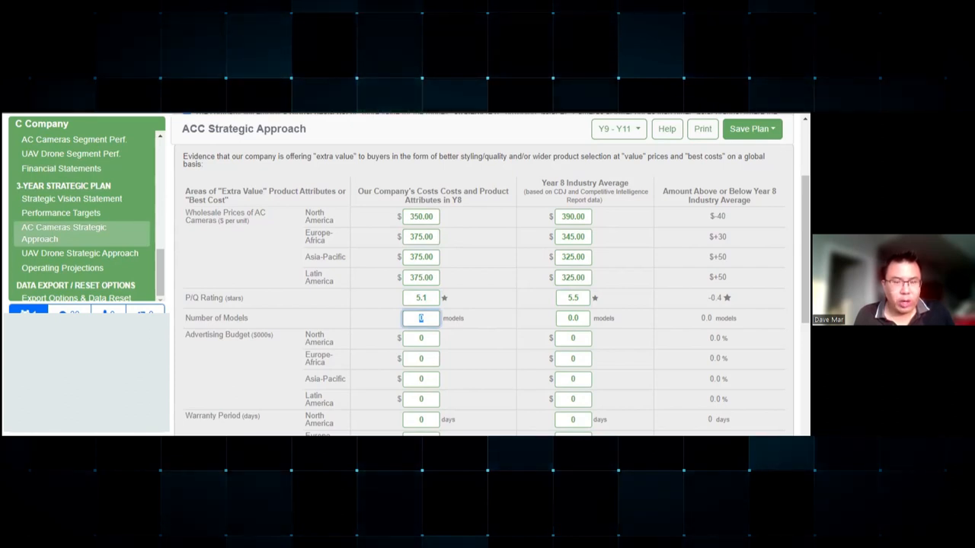
text(4)
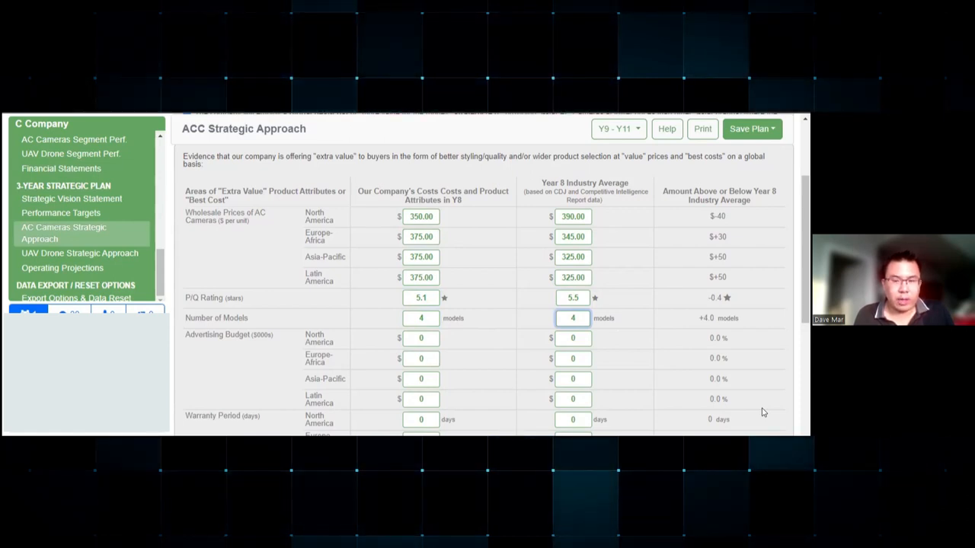
Enter regional advertising budgets (9000, 7000, 7000, 5000 vs industry 4500–2300) and 180-day warranties against 230 days.
click(420, 338)
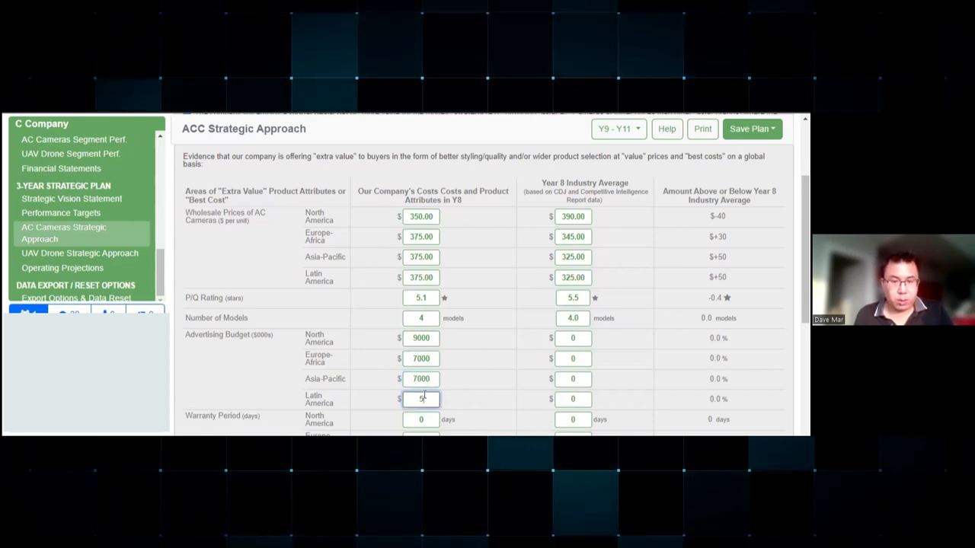
text(5000)
click(573, 379)
text(2900)
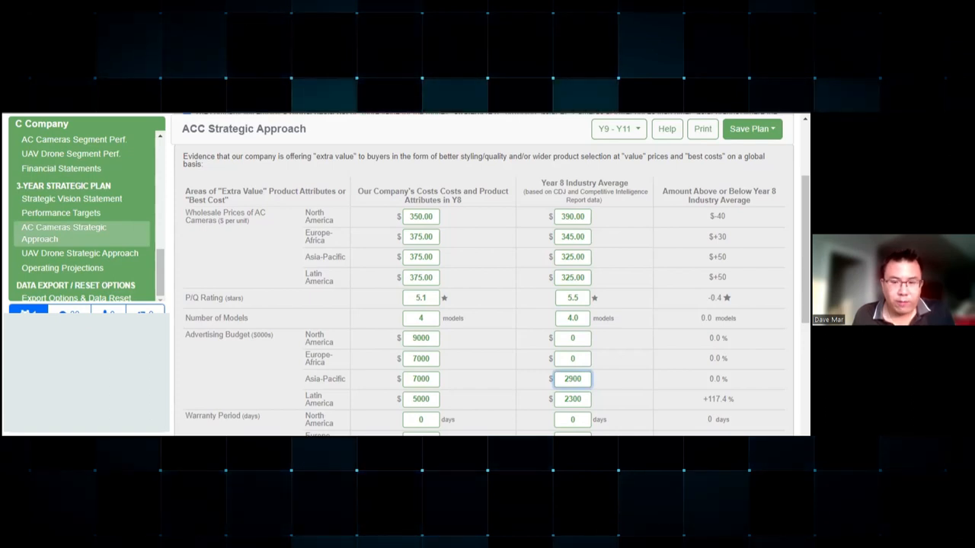
click(572, 359)
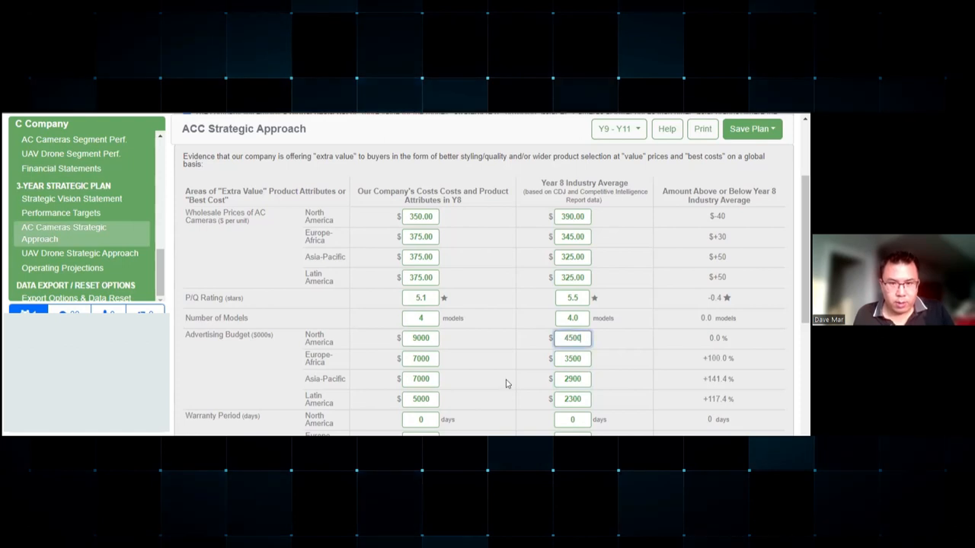
scroll(down, 3)
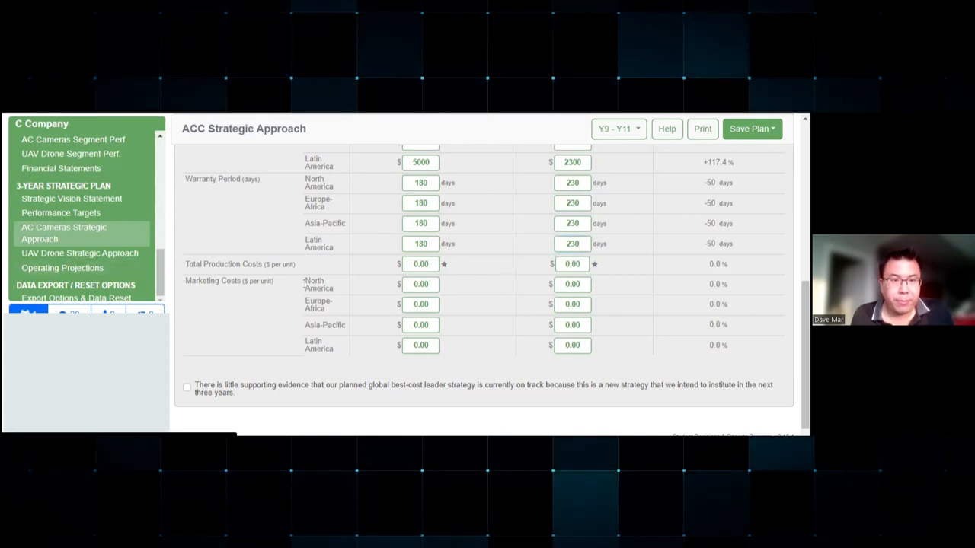
mouse_move(61, 213)
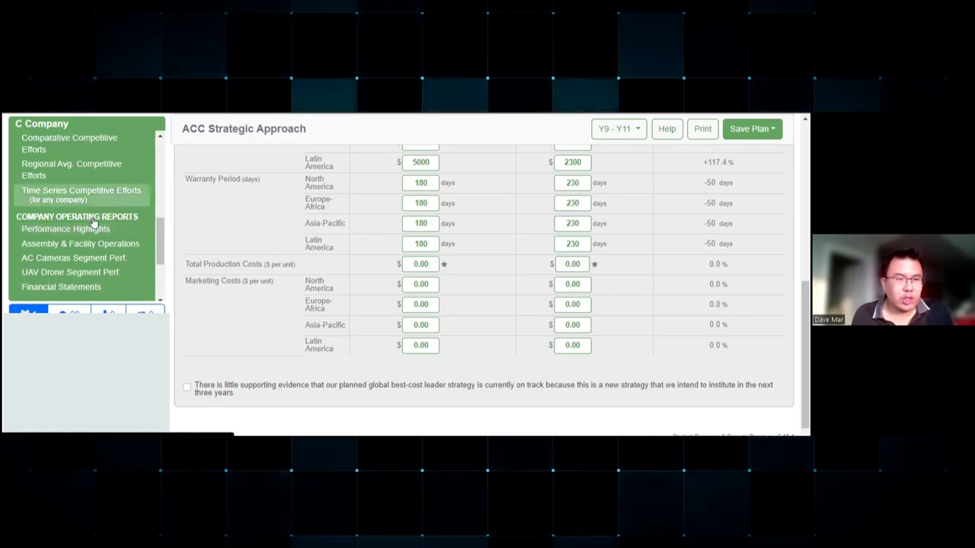
scroll(up, 3)
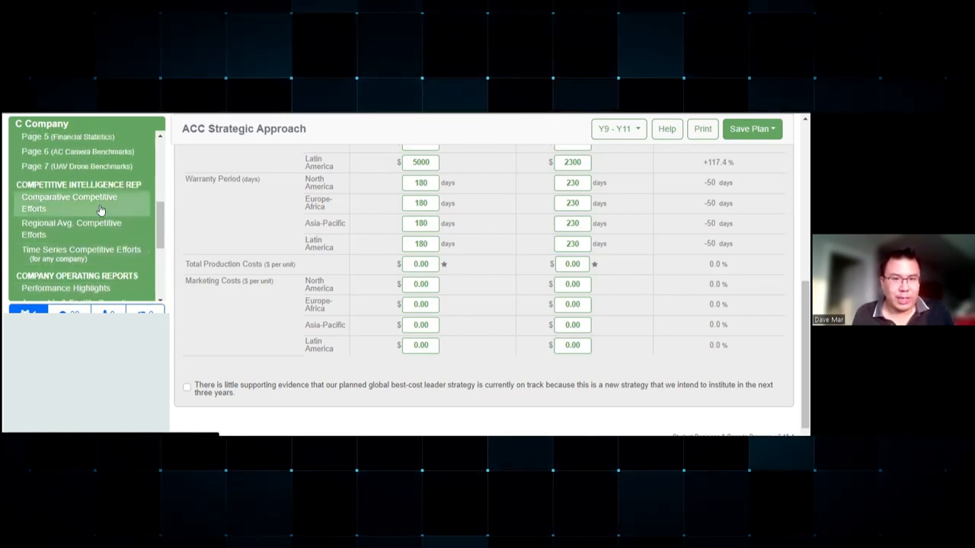
click(70, 203)
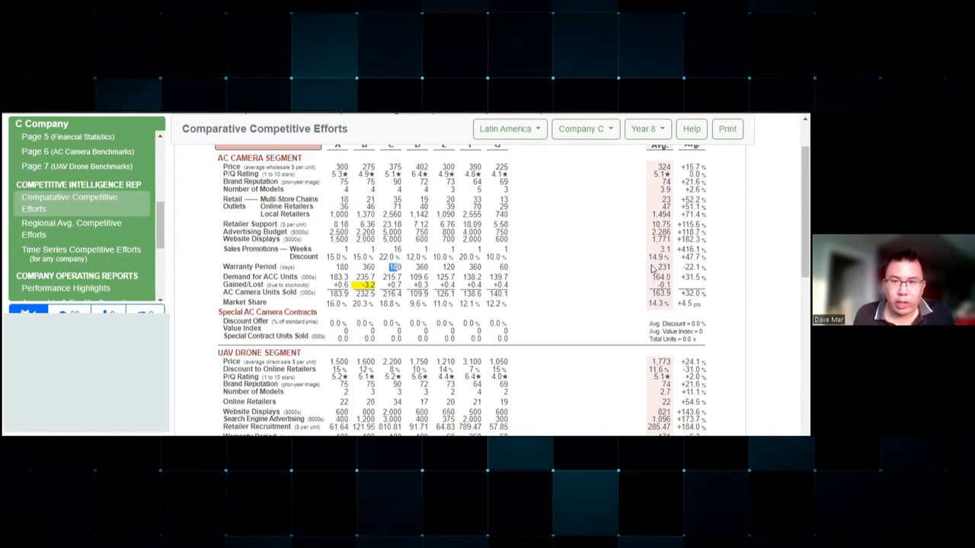
click(659, 267)
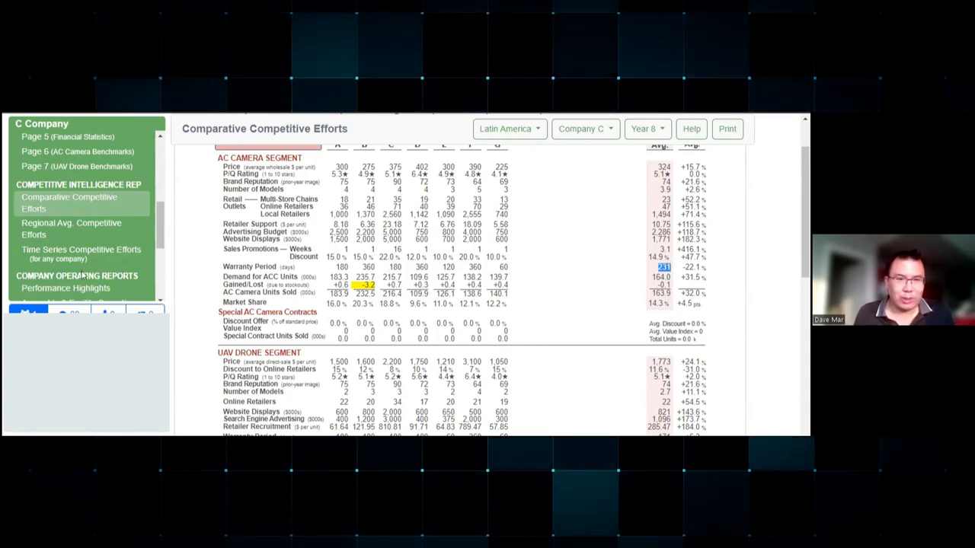
scroll(down, 3)
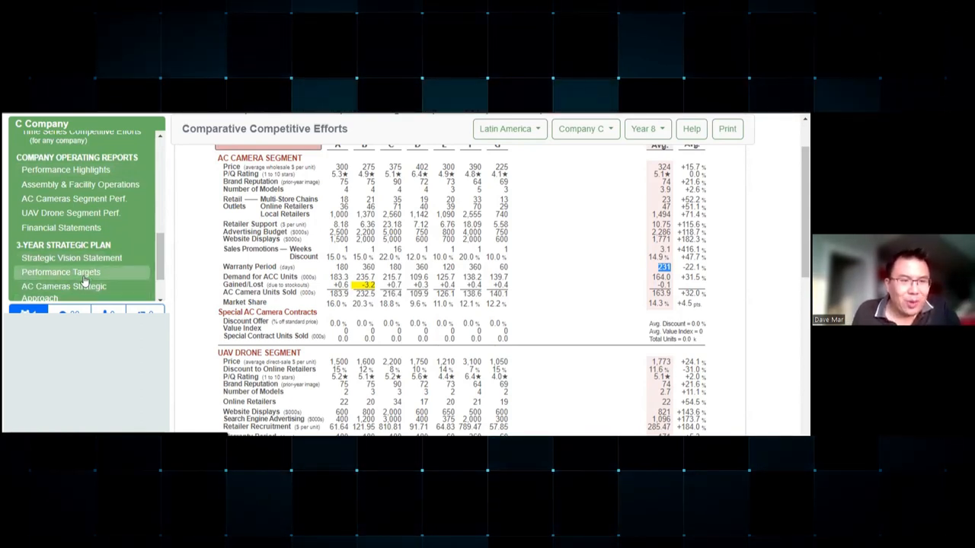
click(64, 293)
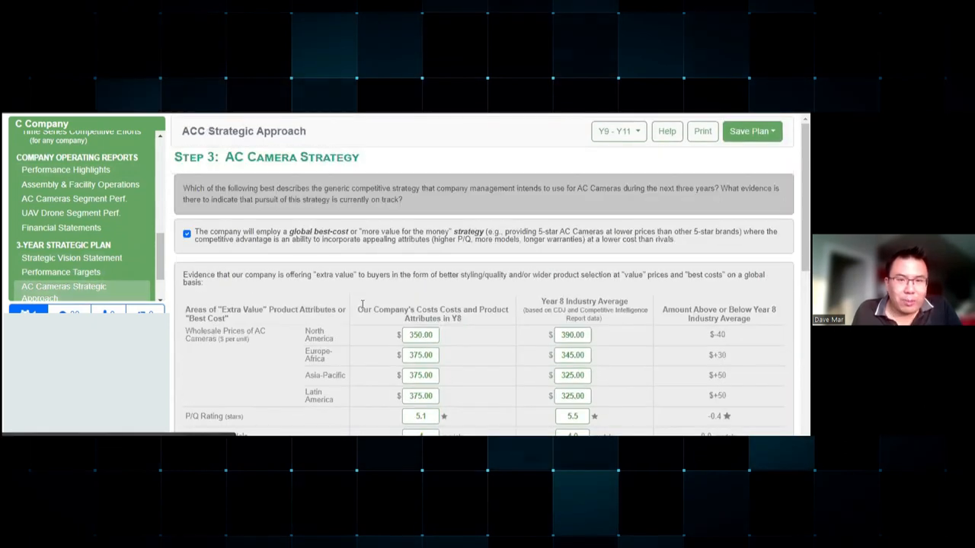
Check the company's total camera production cost on CDJ Page 6, then return to the AC Camera strategy step.
scroll(down, 3)
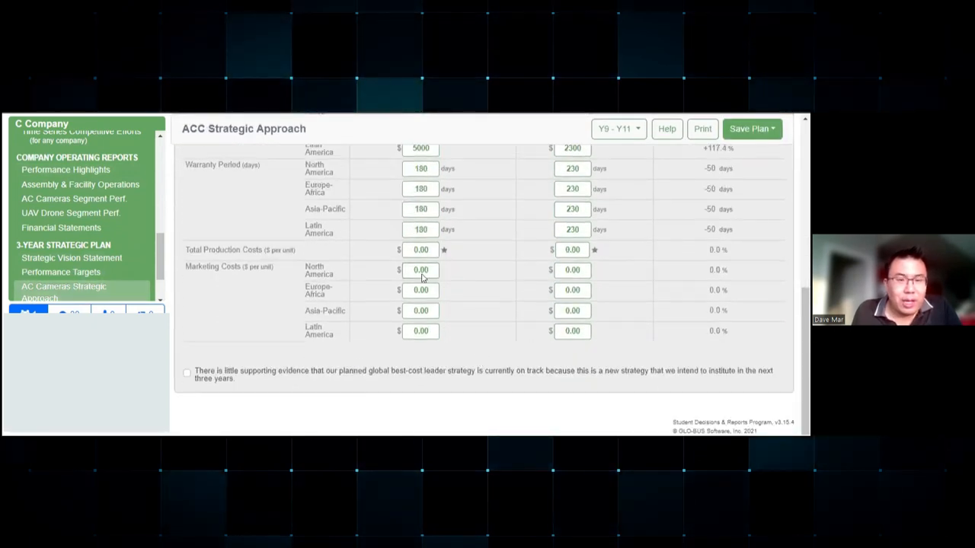
scroll(up, 3)
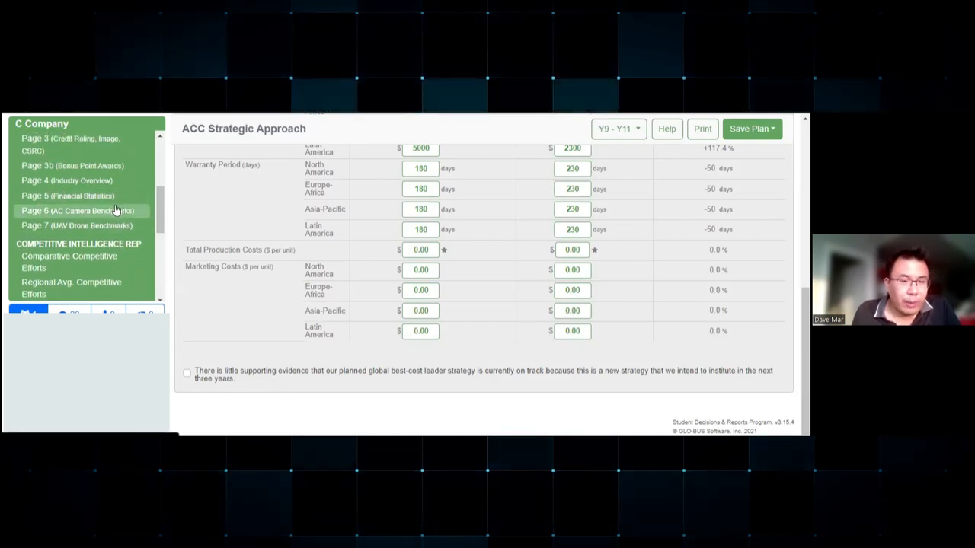
click(79, 210)
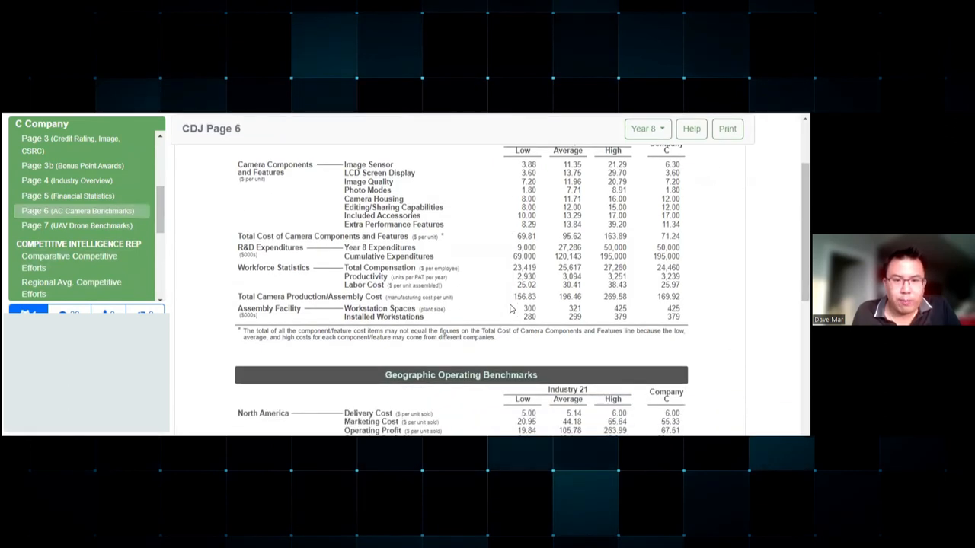
scroll(down, 3)
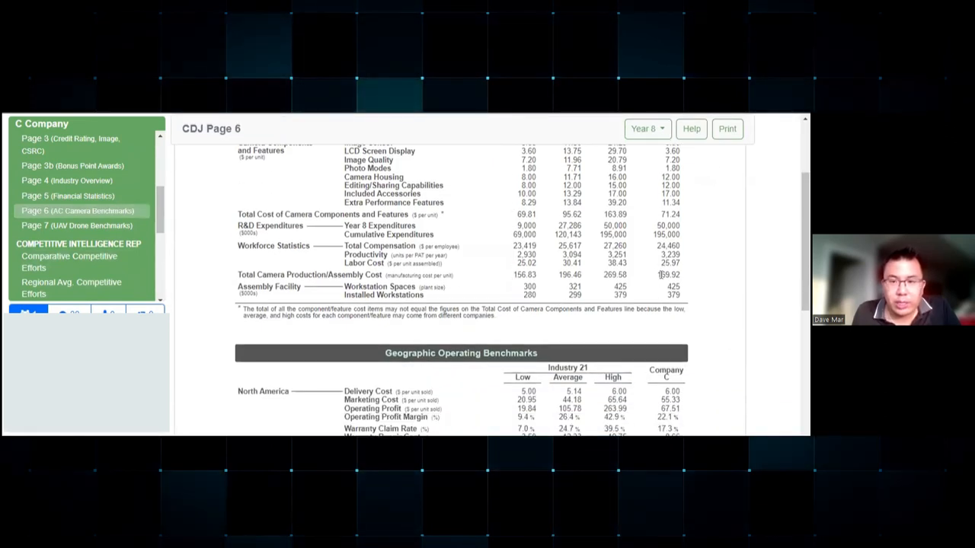
double_click(667, 274)
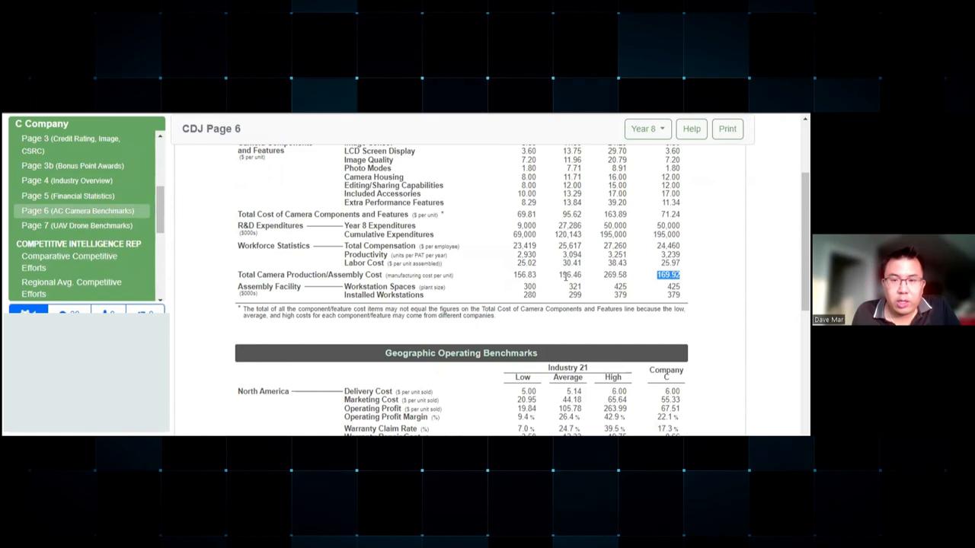
click(568, 274)
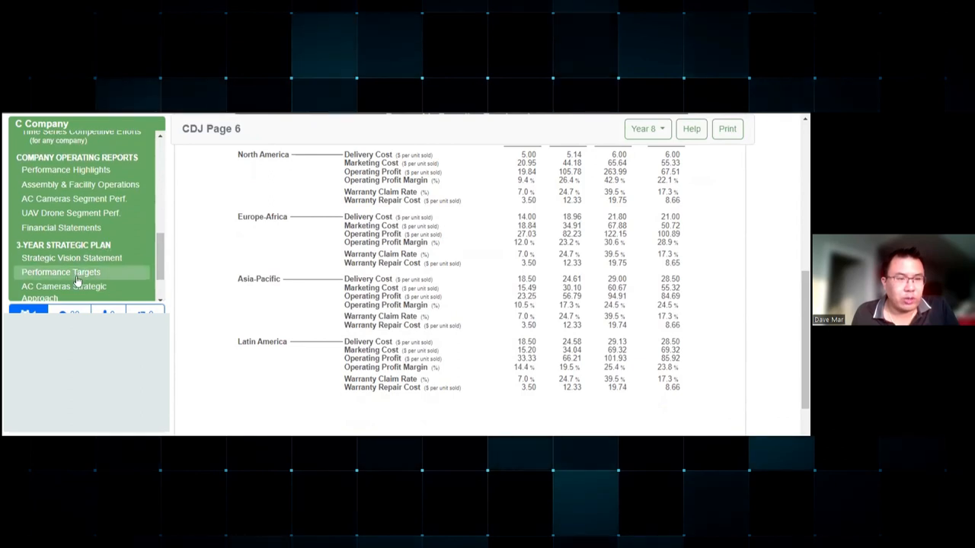
click(64, 292)
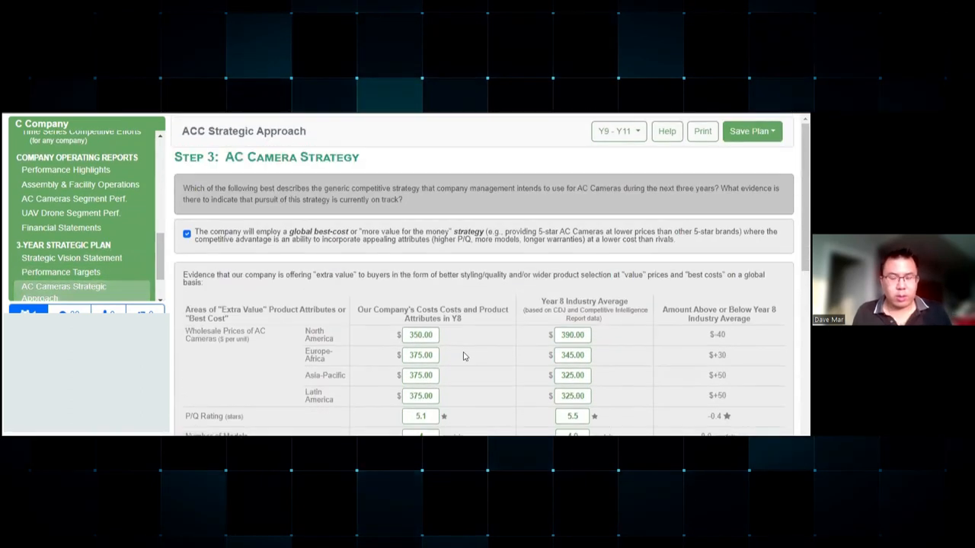
Review the Page 6 Geographic Operating Benchmarks listing regional marketing costs and head back to the AC camera strategy.
scroll(down, 3)
text(196)
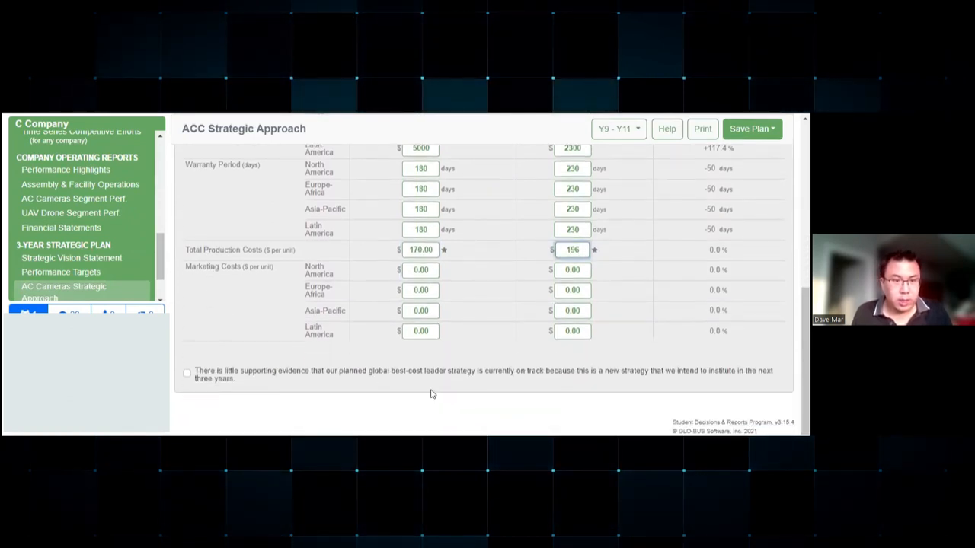
scroll(up, 3)
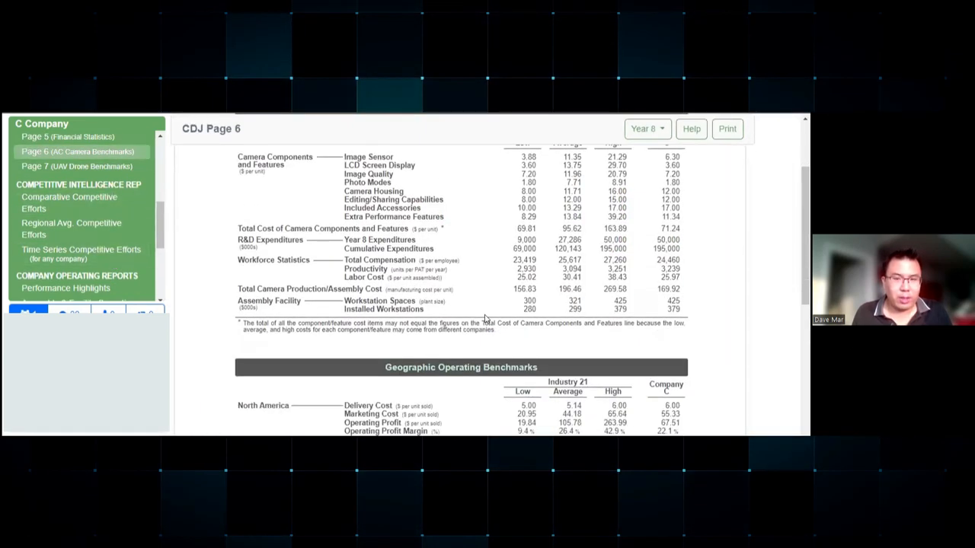
scroll(down, 3)
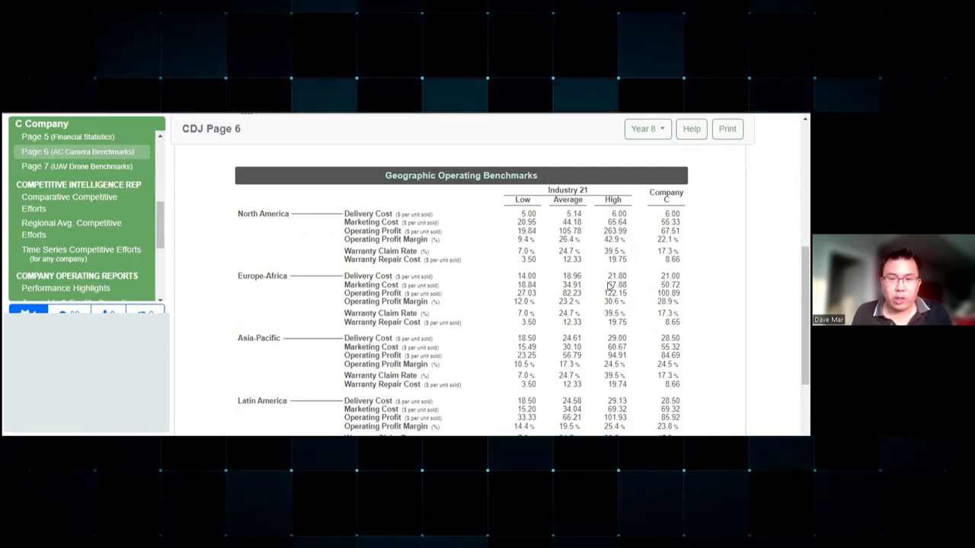
scroll(down, 3)
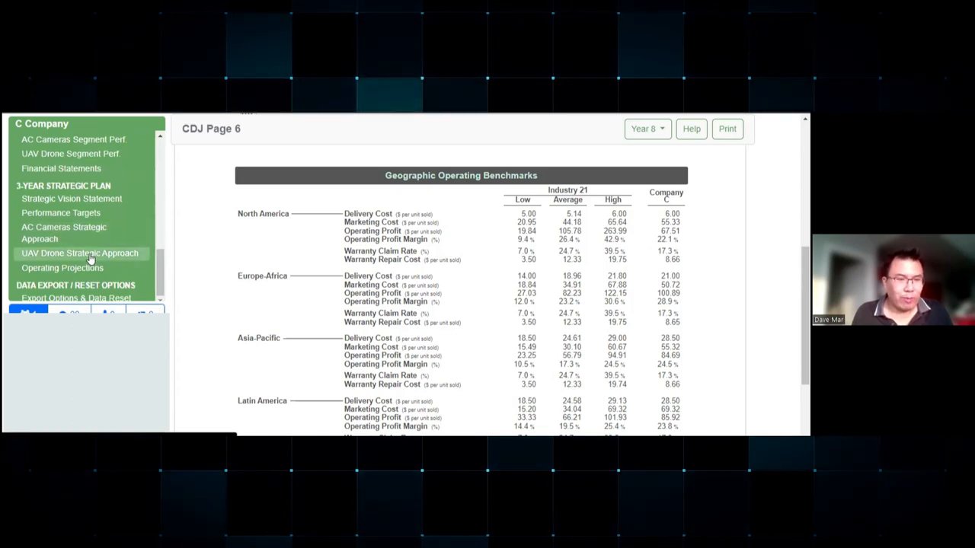
click(64, 233)
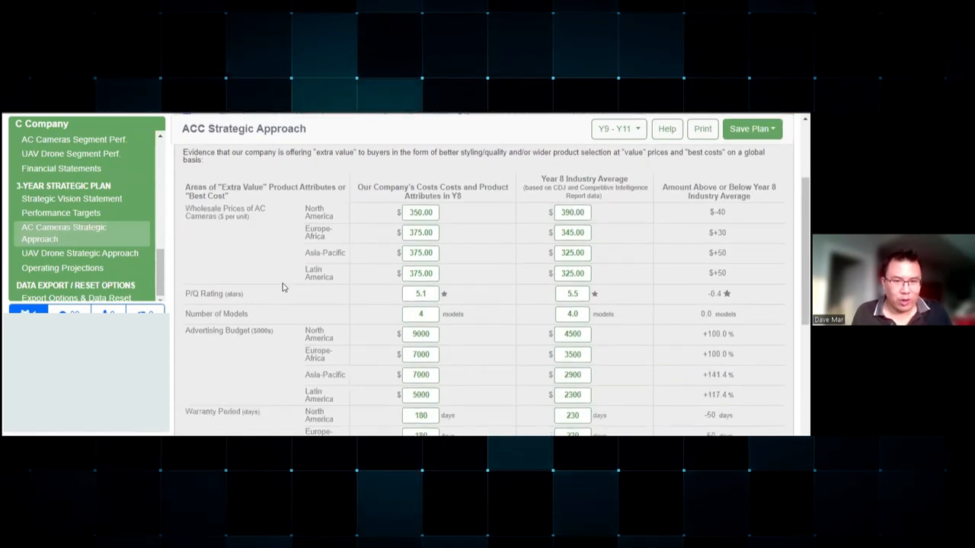
Record AC camera marketing costs of 55, 51, 55 and 69 per unit against industry averages 44, 35, 30 and 34.
scroll(down, 3)
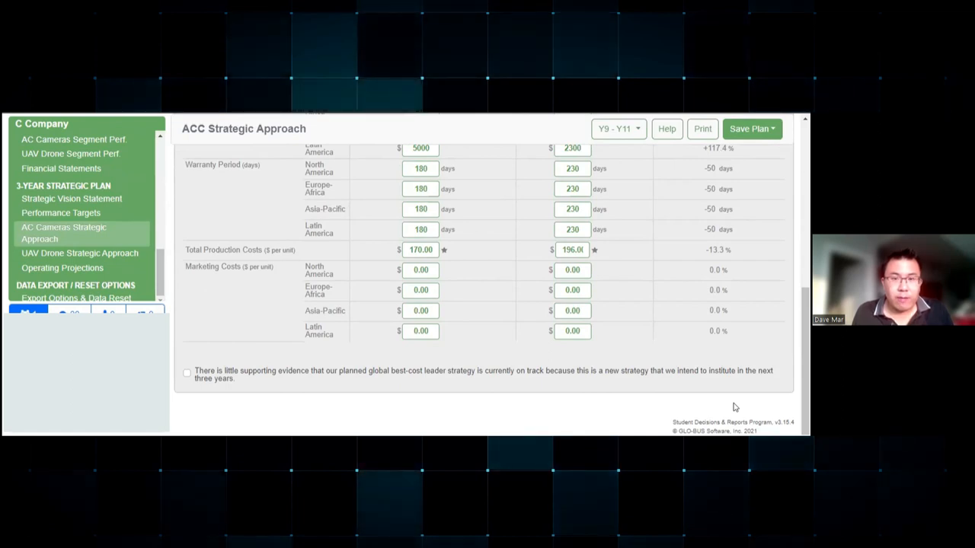
mouse_move(440, 259)
text(34)
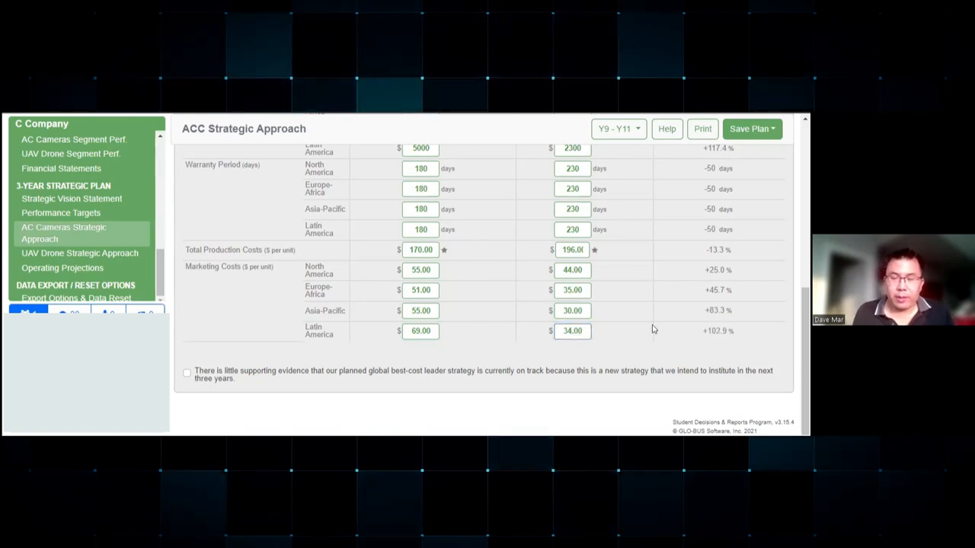
scroll(up, 3)
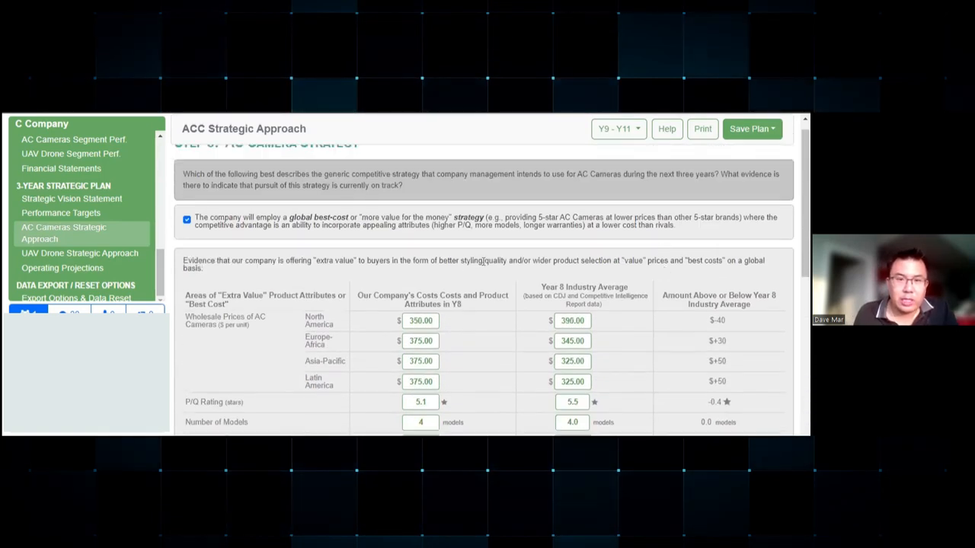
Save the completed AC Camera 3-Year Plan entries to the GLO-BUS server.
double_click(432, 305)
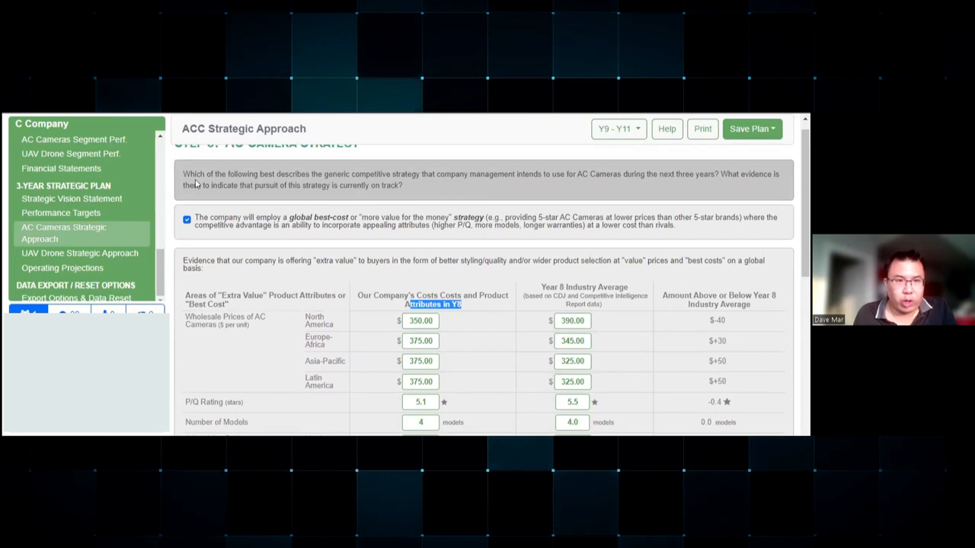
scroll(down, 3)
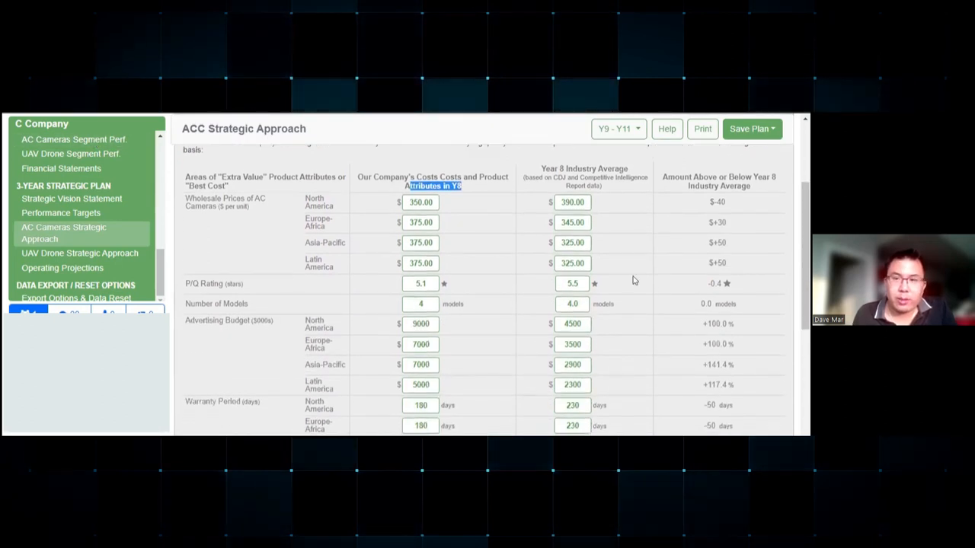
click(750, 128)
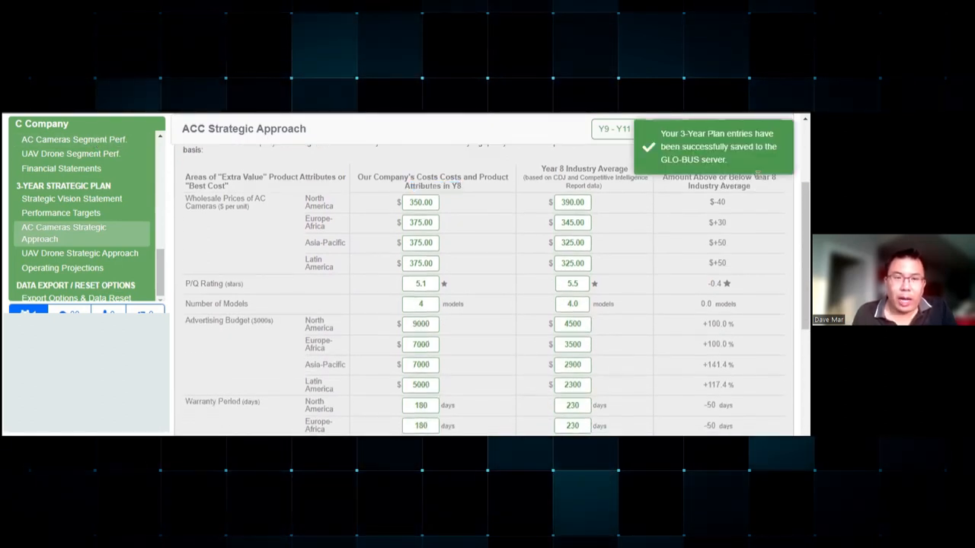
mouse_move(513, 232)
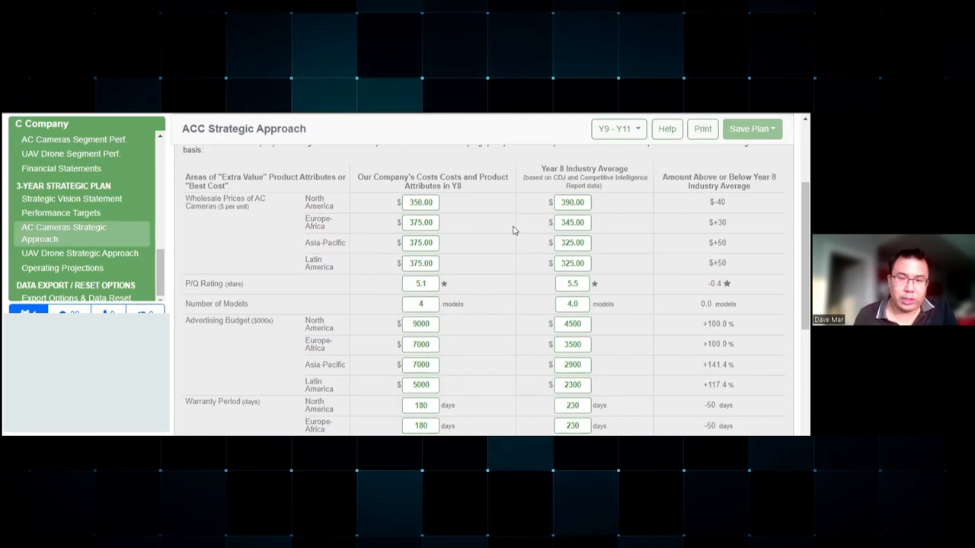
scroll(down, 3)
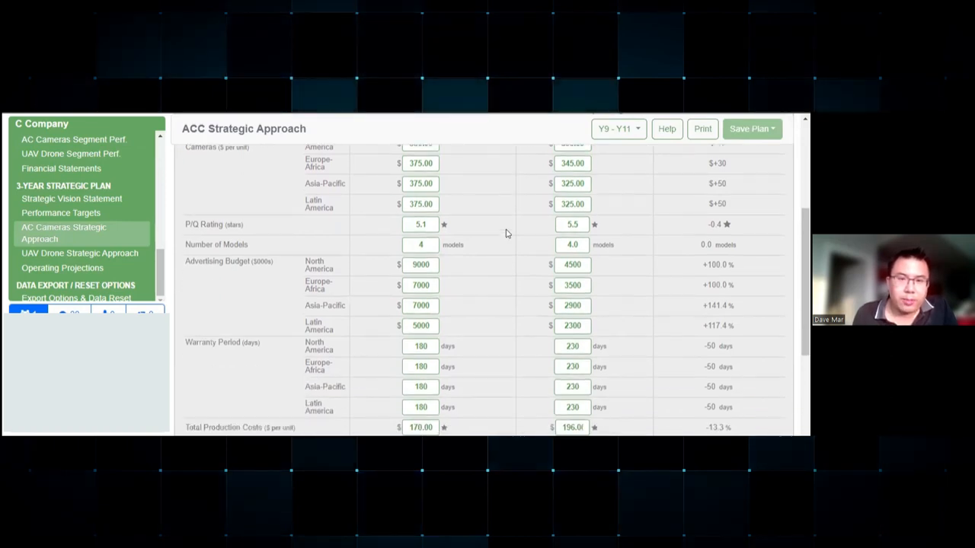
Verify the Year 8 industry-average price, P/Q rating and number-of-models figures in the AC Camera table.
scroll(up, 3)
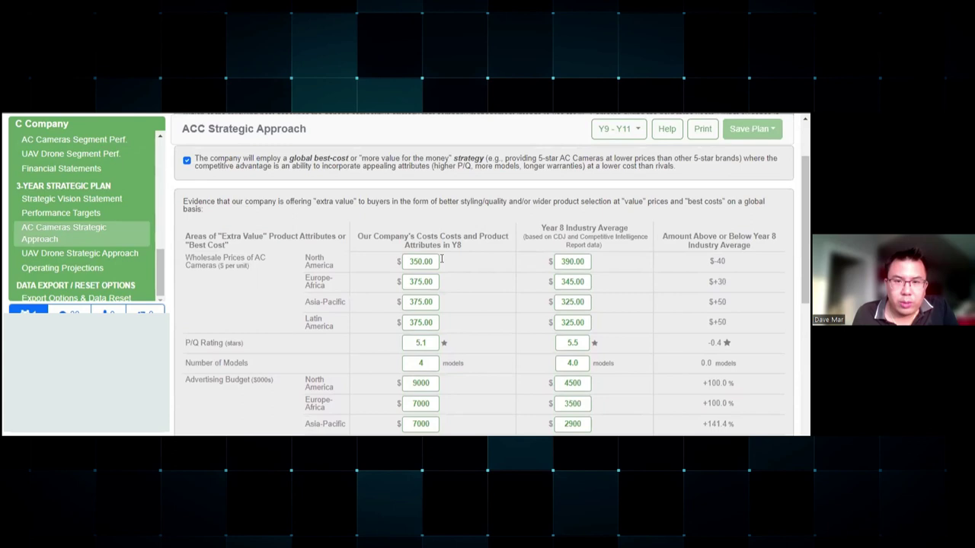
double_click(573, 262)
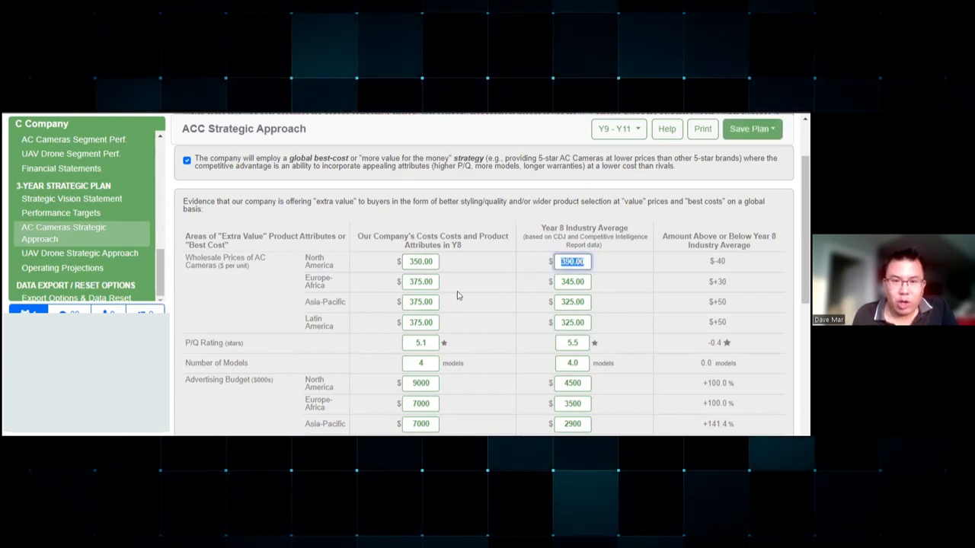
scroll(down, 3)
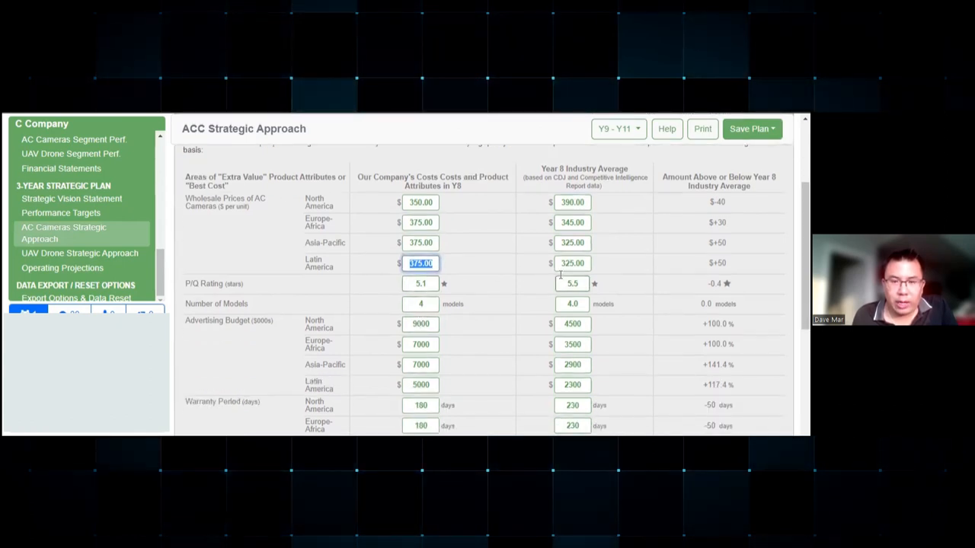
click(573, 283)
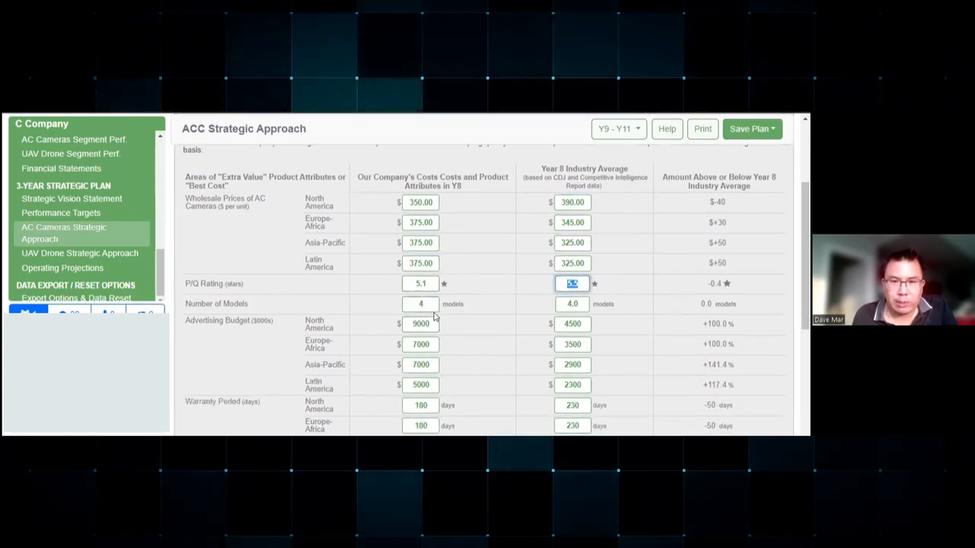
click(573, 304)
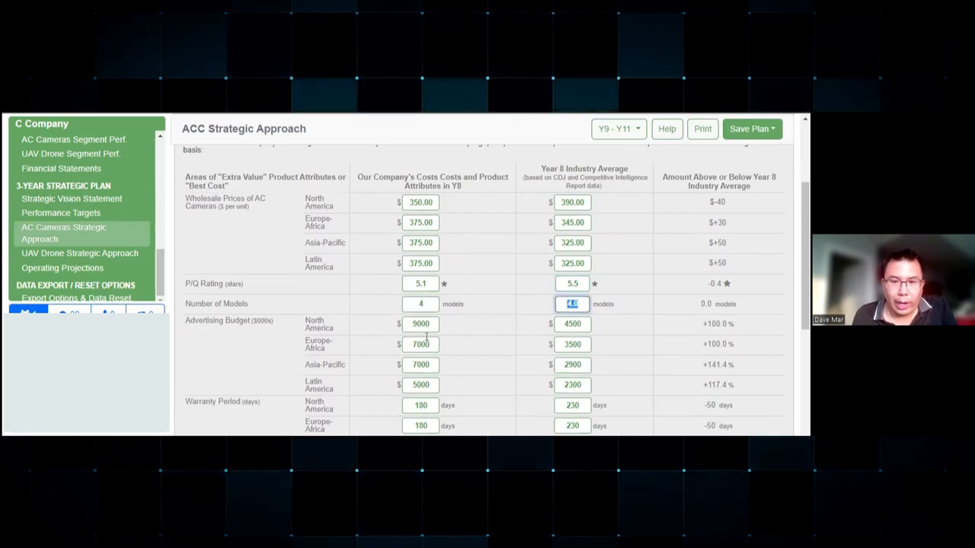
scroll(down, 3)
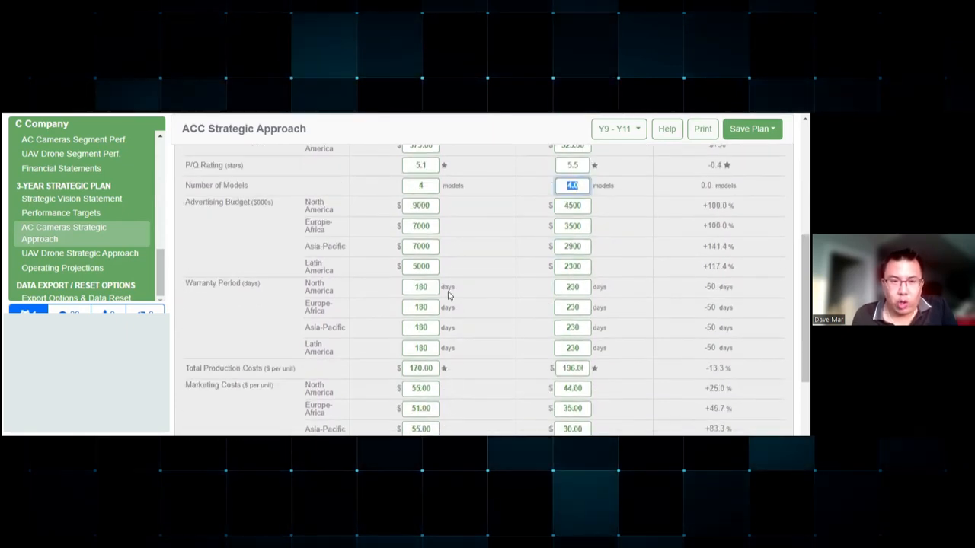
scroll(down, 3)
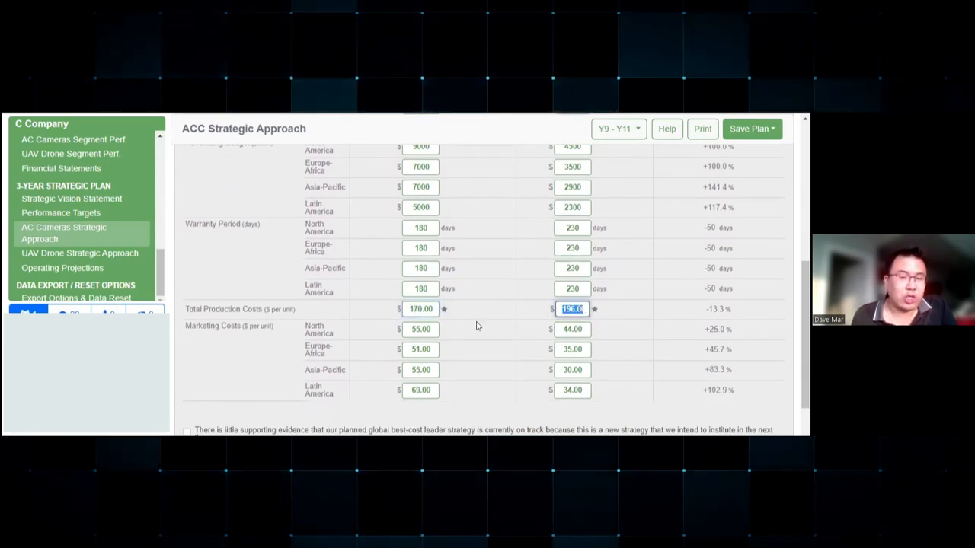
mouse_move(464, 339)
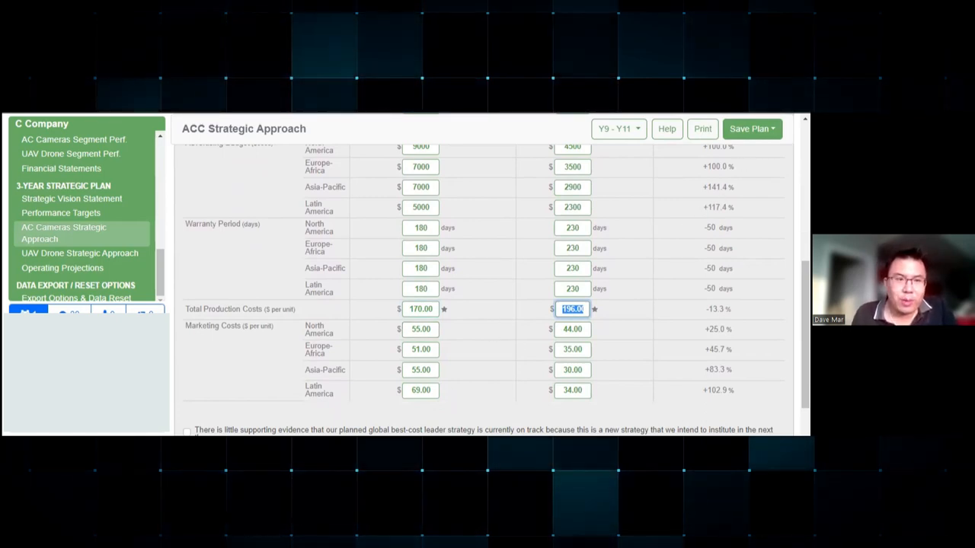
Save the plan entries to the server again and move on to the Step 4 UAV Drone strategy.
click(751, 128)
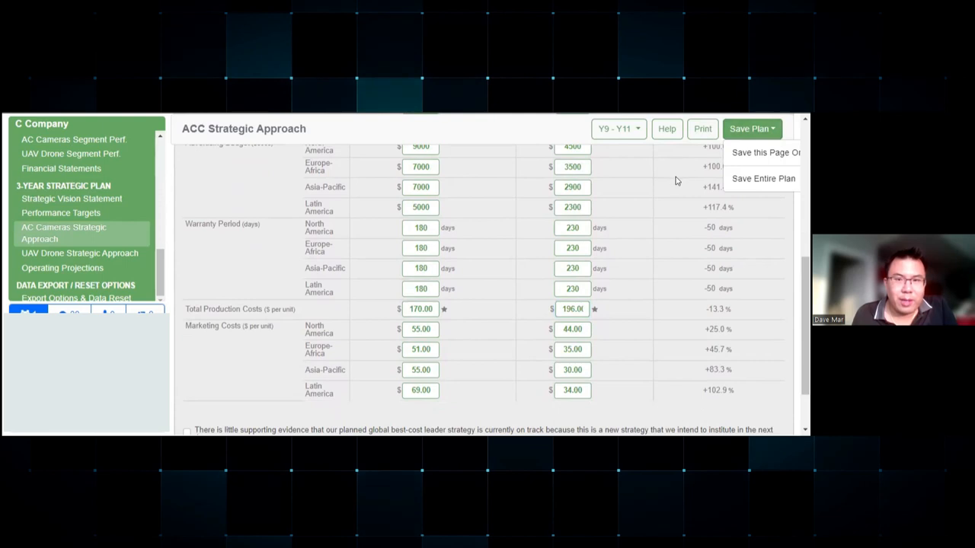
click(762, 178)
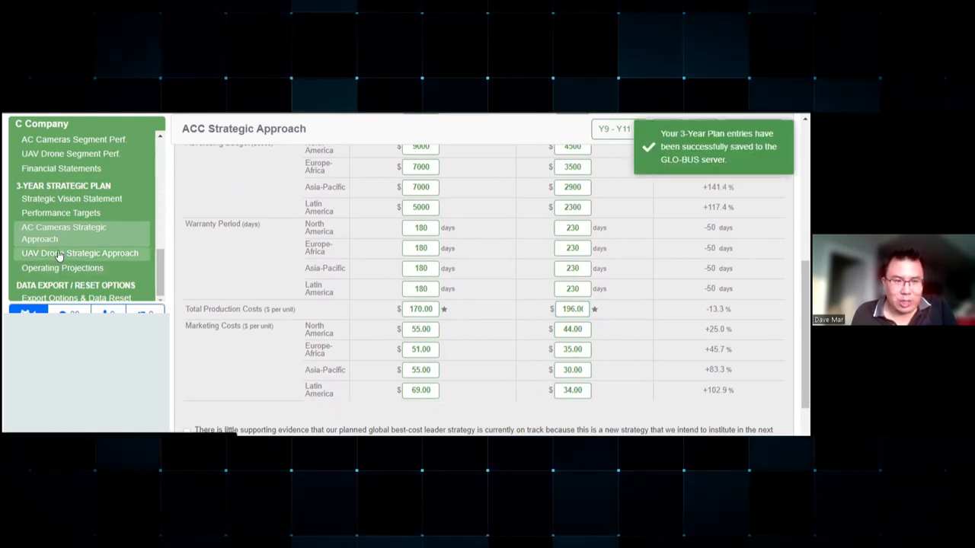
click(79, 252)
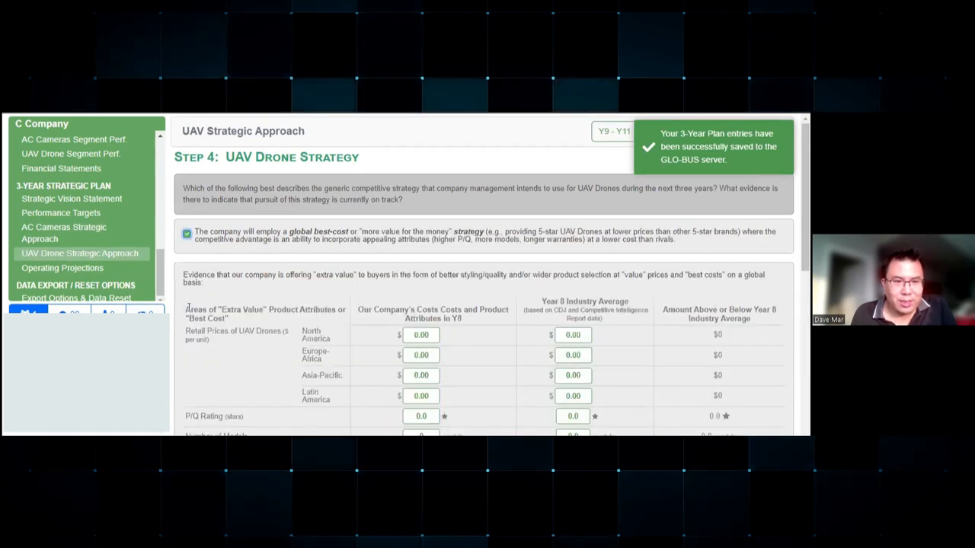
Enter UAV drone retail prices of 2100, 2100, 2100 and 2200 against industry averages of 1700–1780, plus the 5.2 P/Q rating.
scroll(down, 3)
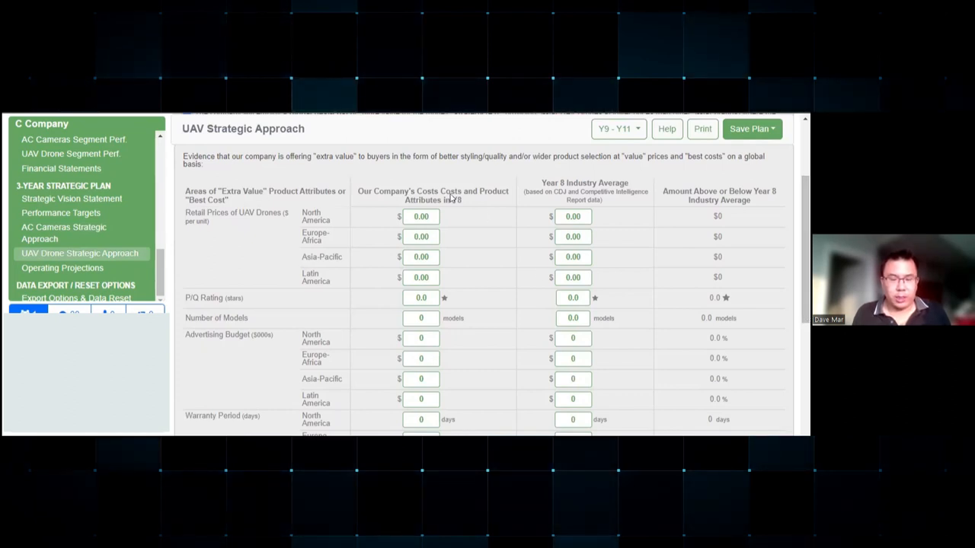
text(2100.0)
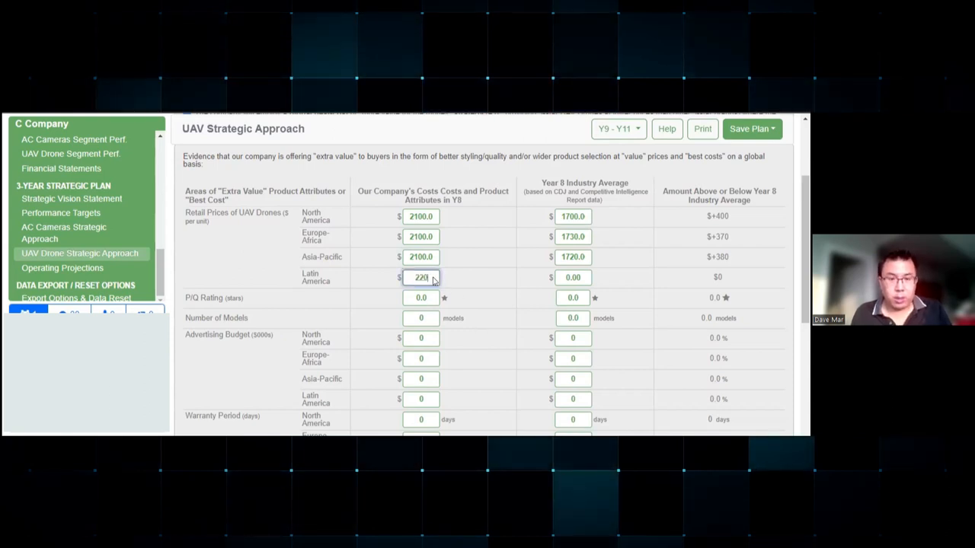
text(2200.0)
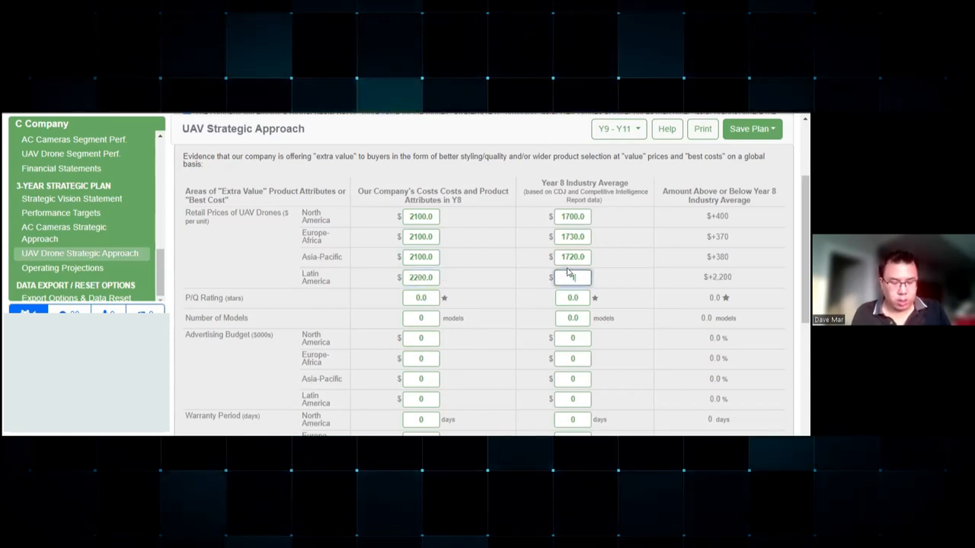
text(1780.0)
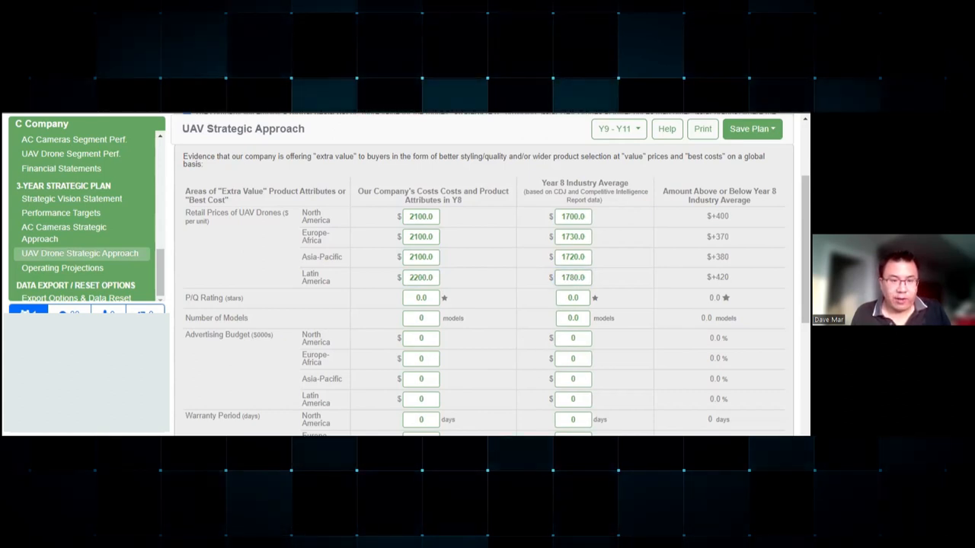
mouse_move(539, 357)
text(5.2)
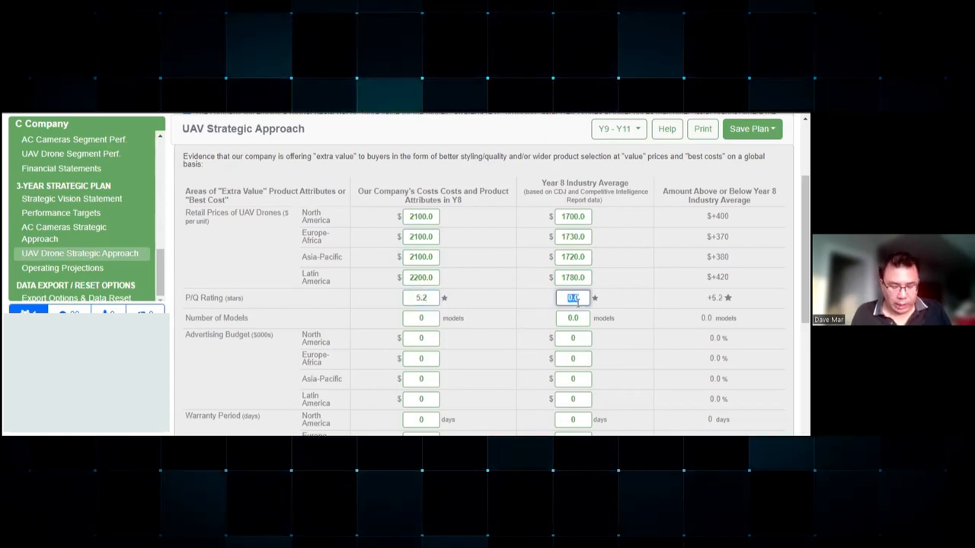
Record the industry 5.1 P/Q rating, 3 vs 3.8 models, and the regional drone advertising budgets ($8,000–$3,000) in both columns.
text(5.1)
click(573, 358)
text(2600)
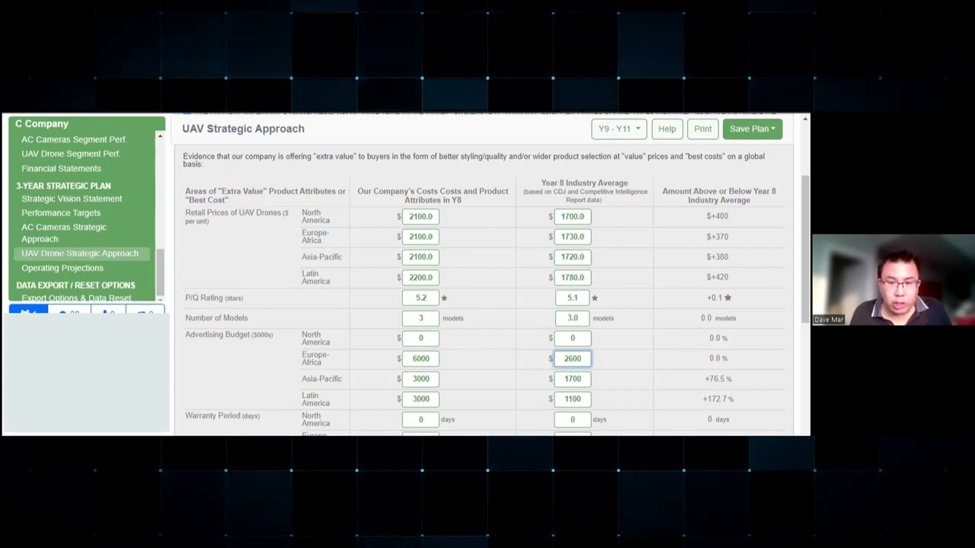
click(421, 338)
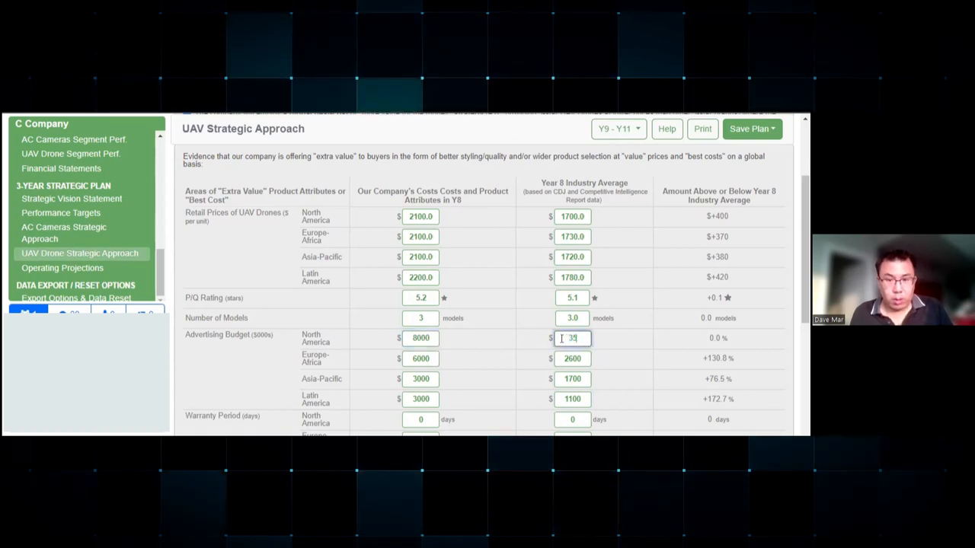
scroll(down, 3)
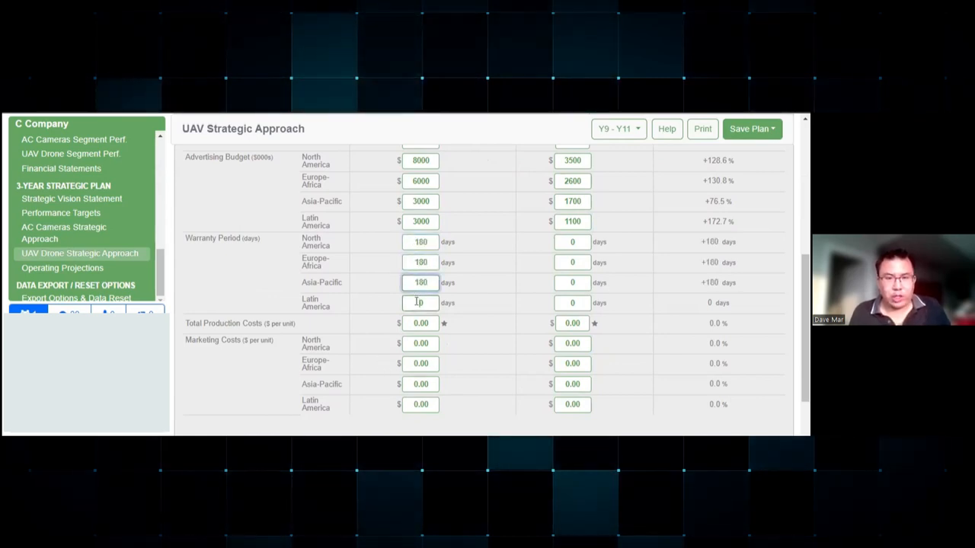
Give Latin America a 180-day drone warranty so all four regions carry 180 days.
text(180)
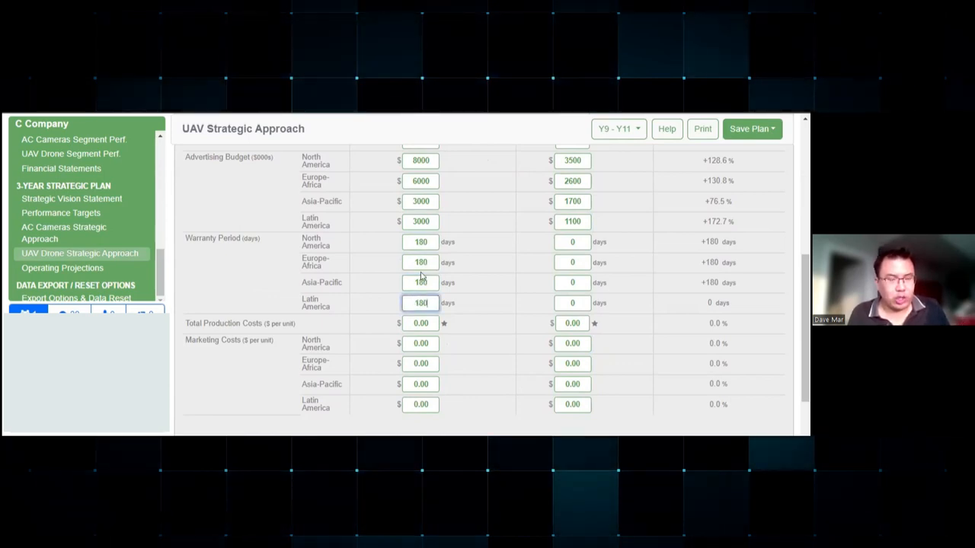
mouse_move(414, 262)
text(170)
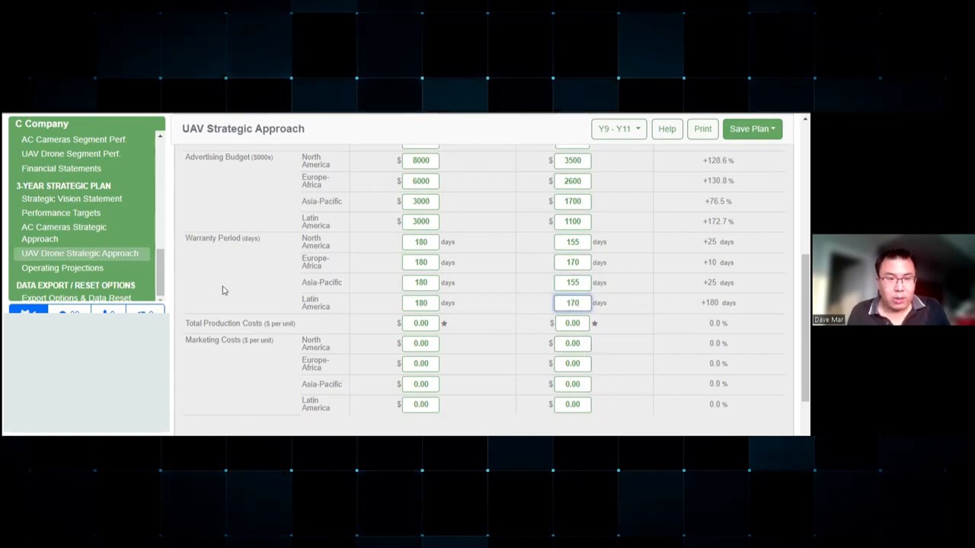
Look up the company's $1,081 and industry $1,115 total drone production cost on CDJ Page 7.
scroll(up, 3)
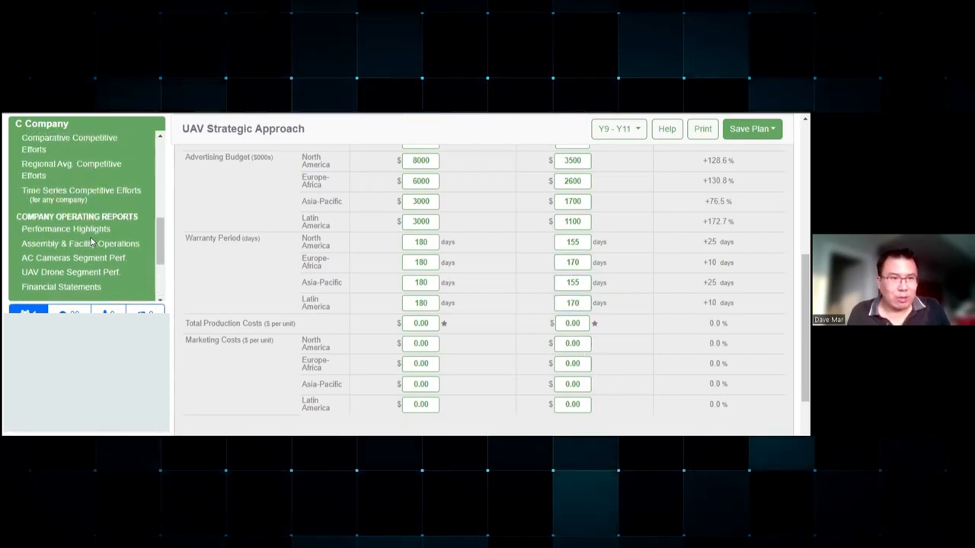
scroll(down, 3)
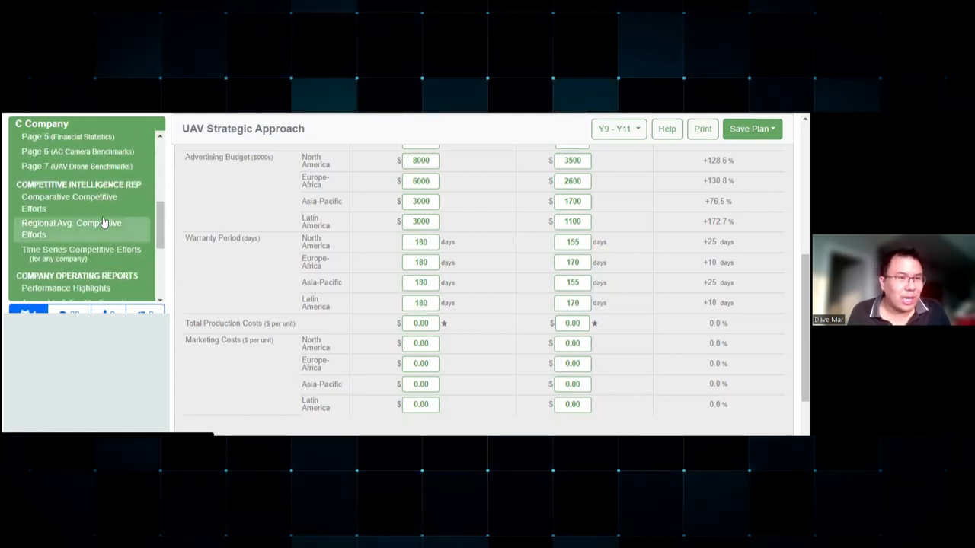
scroll(up, 3)
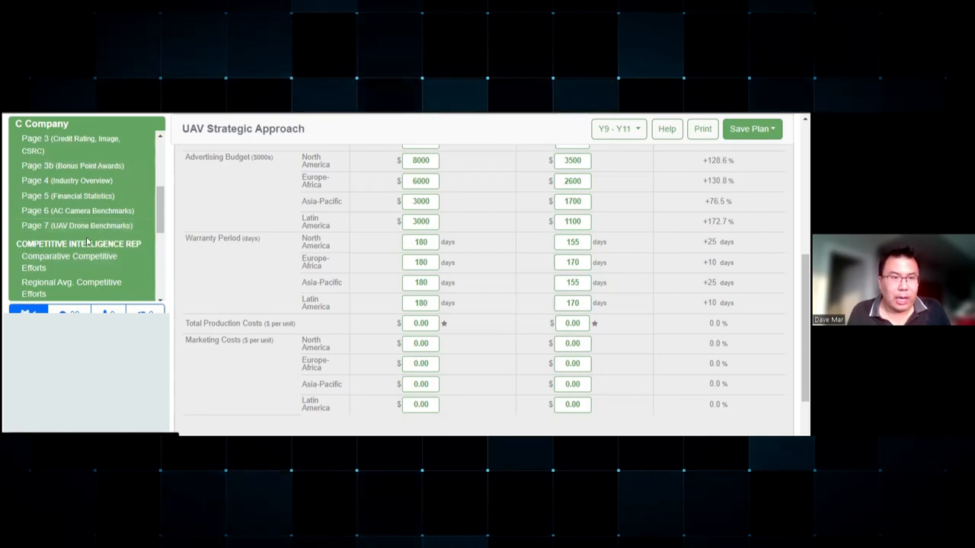
mouse_move(68, 262)
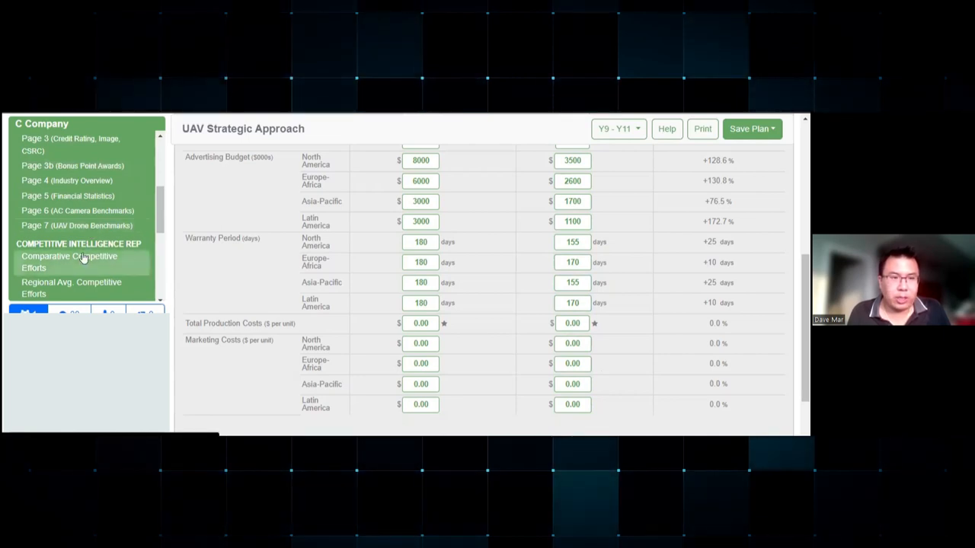
click(69, 262)
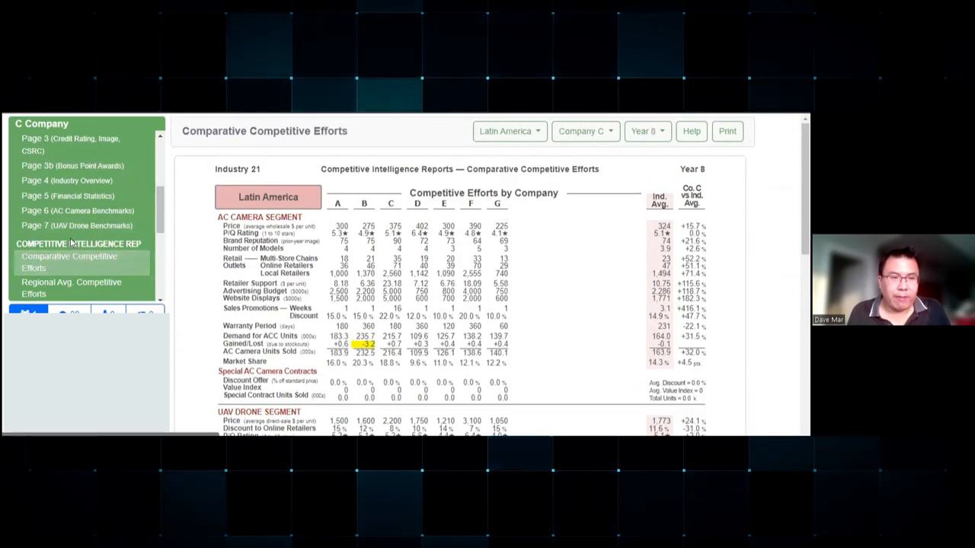
scroll(down, 3)
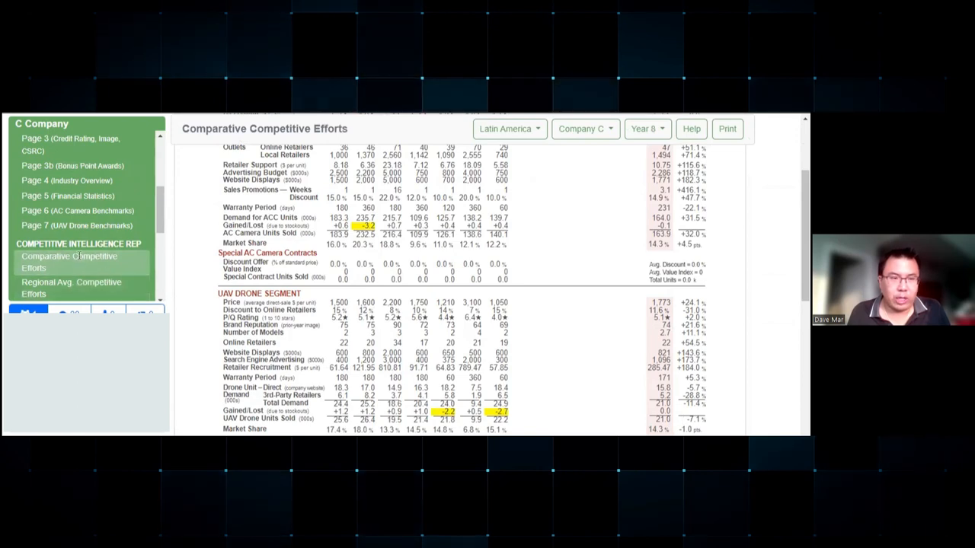
click(77, 226)
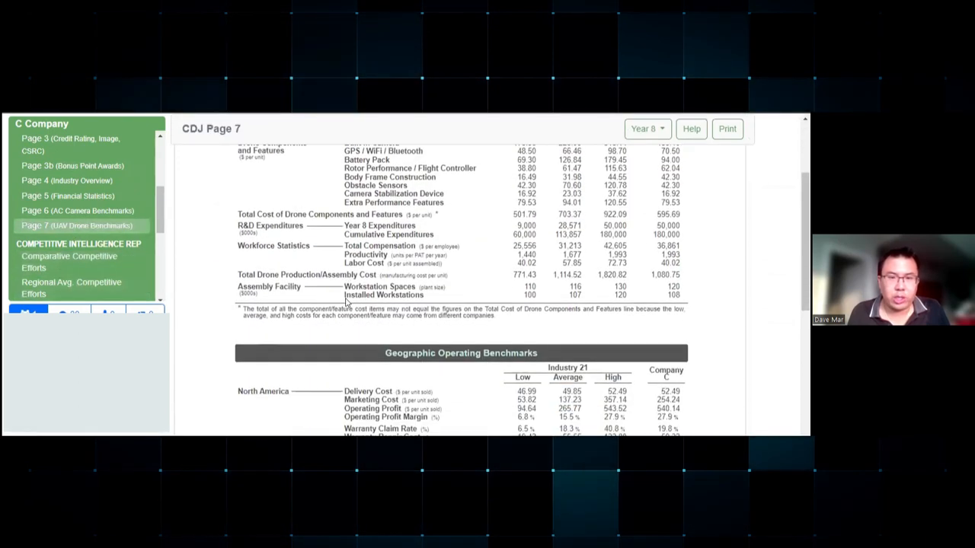
scroll(down, 3)
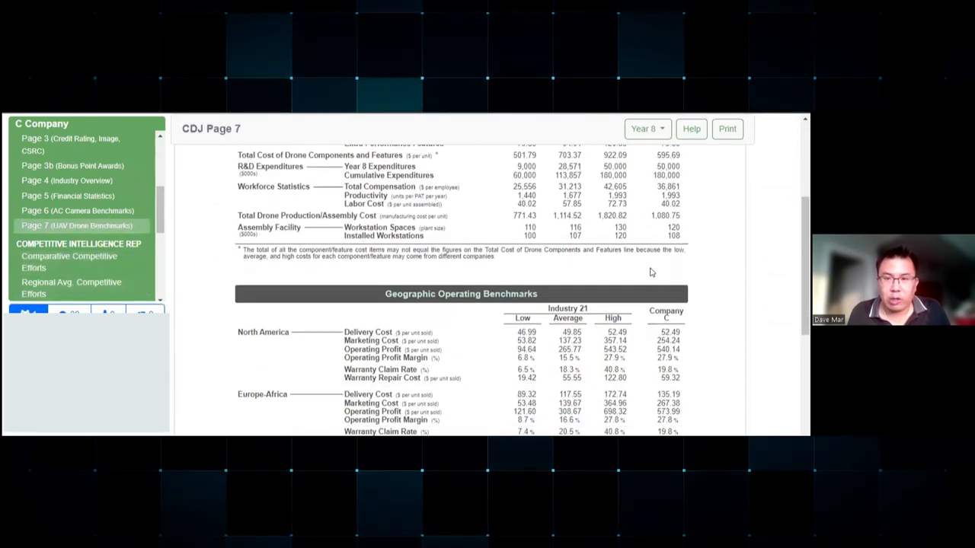
double_click(668, 216)
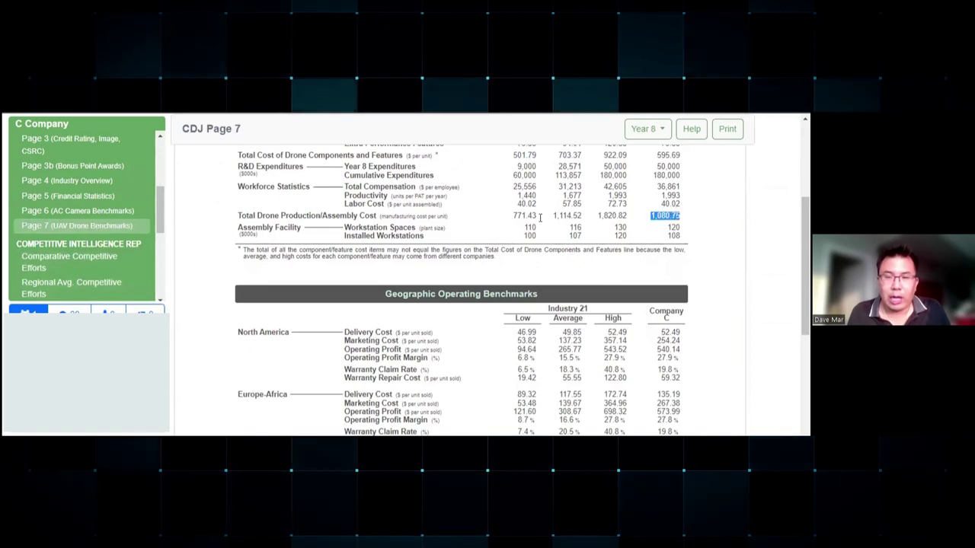
click(567, 216)
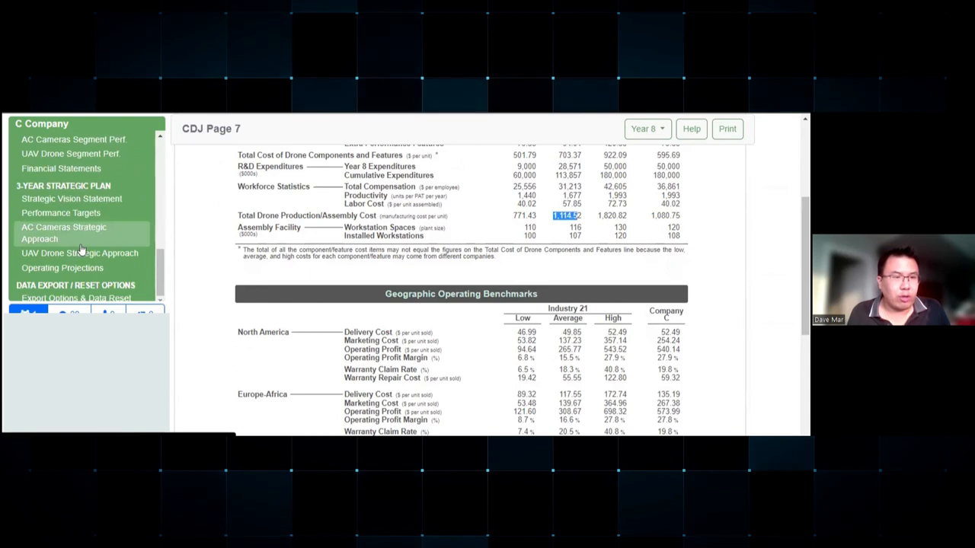
Enter production costs 1081.0 and 1115.0 in the UAV Drone Strategic Approach table.
click(80, 252)
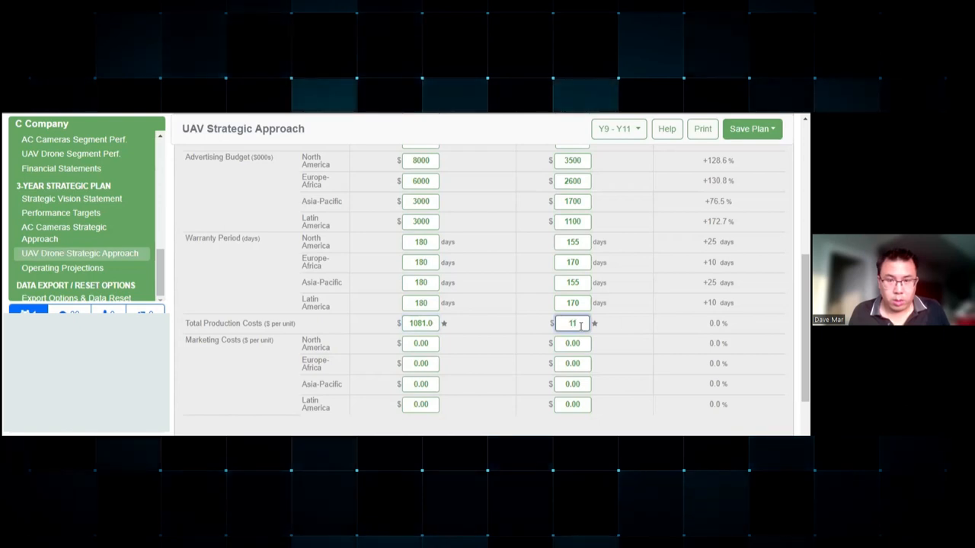
text(1115.0)
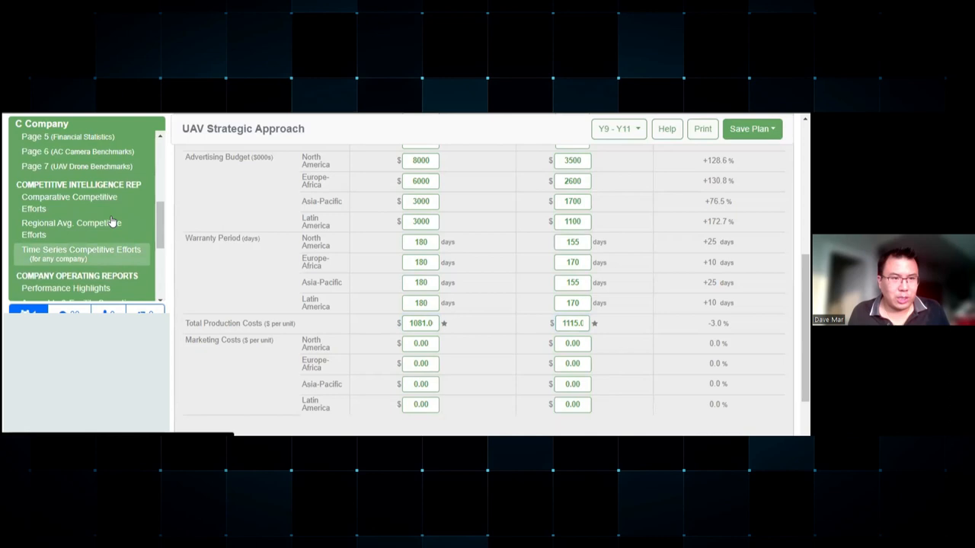
Compare drone production cost benchmarks for Years 7 and 6 on CDJ Page 7.
click(76, 166)
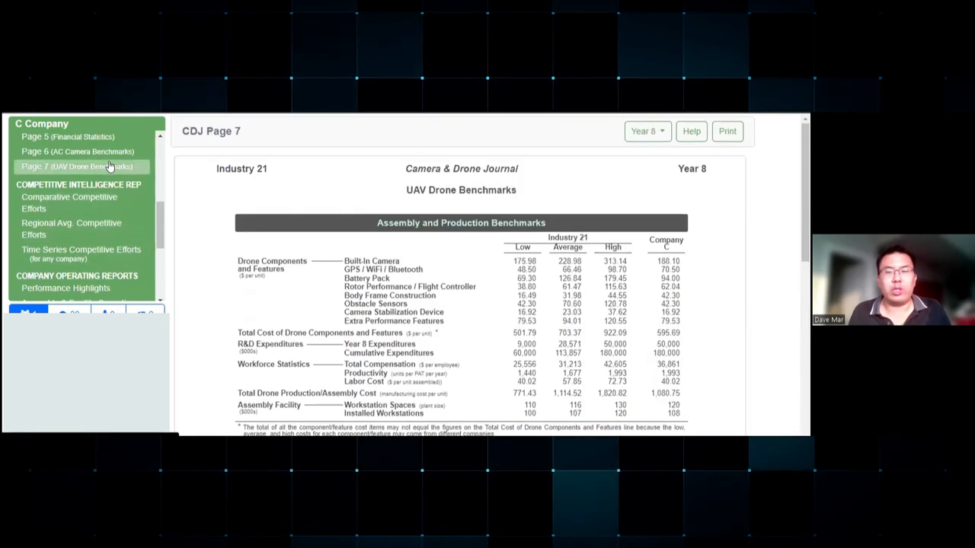
mouse_move(99, 131)
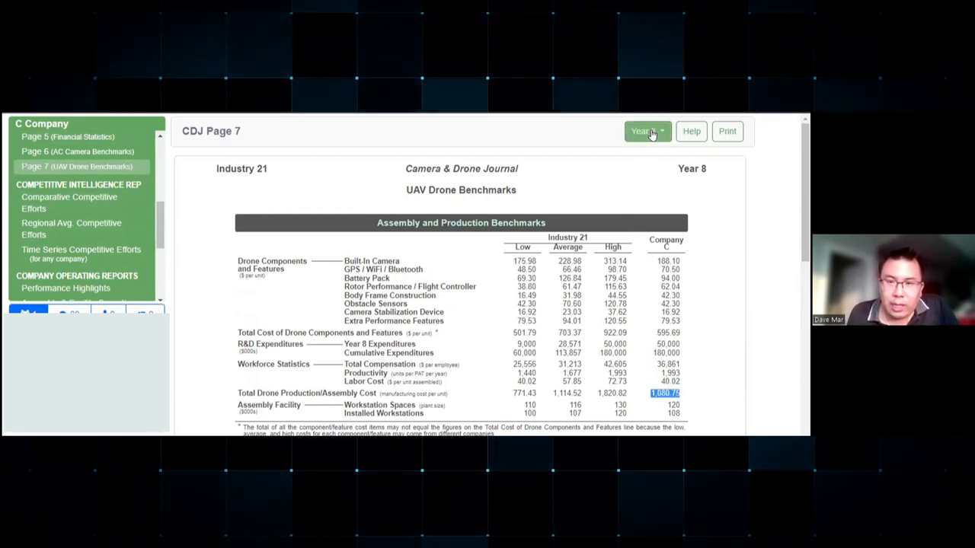
click(643, 131)
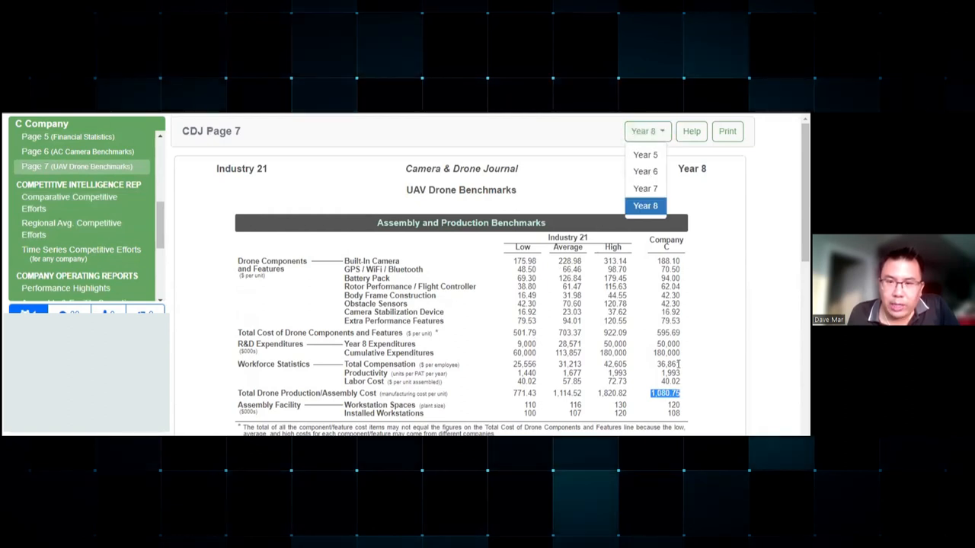
click(645, 189)
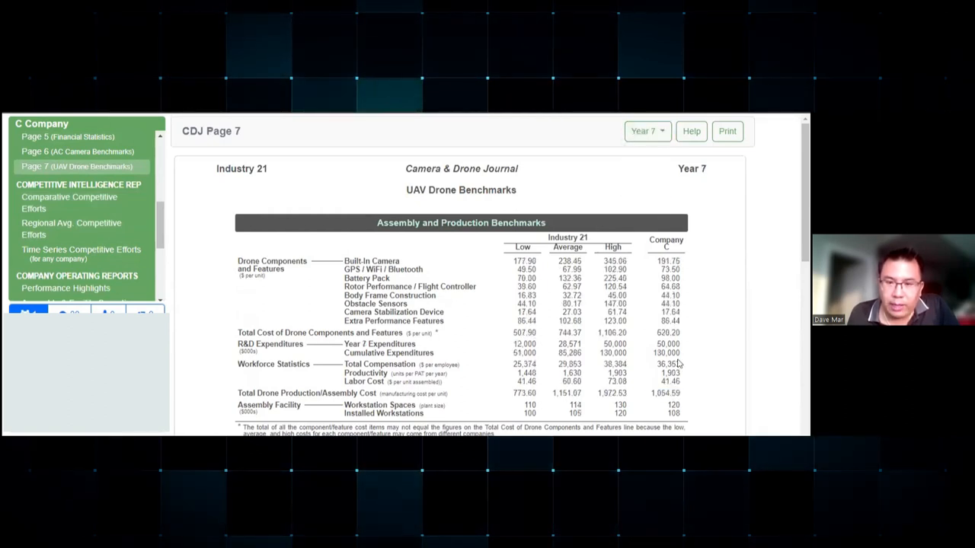
click(646, 131)
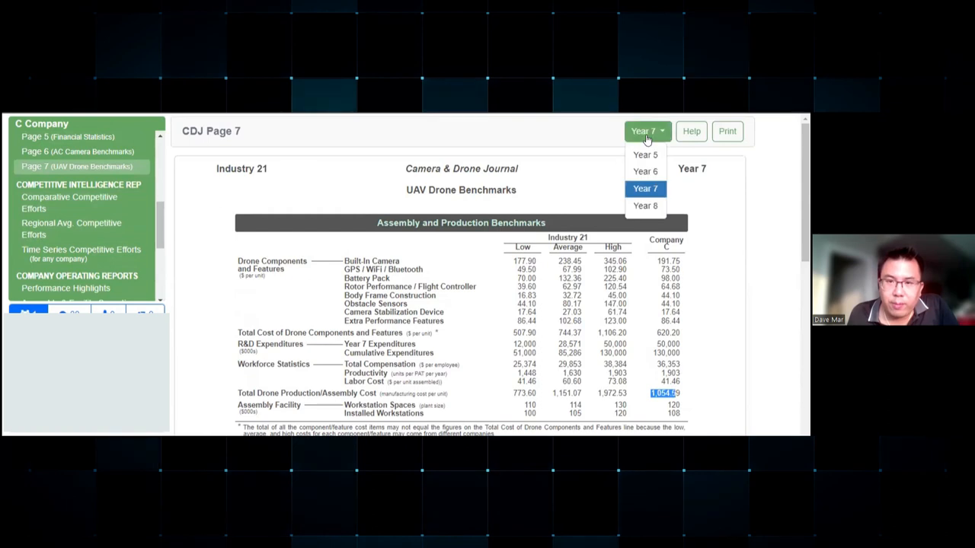
click(645, 171)
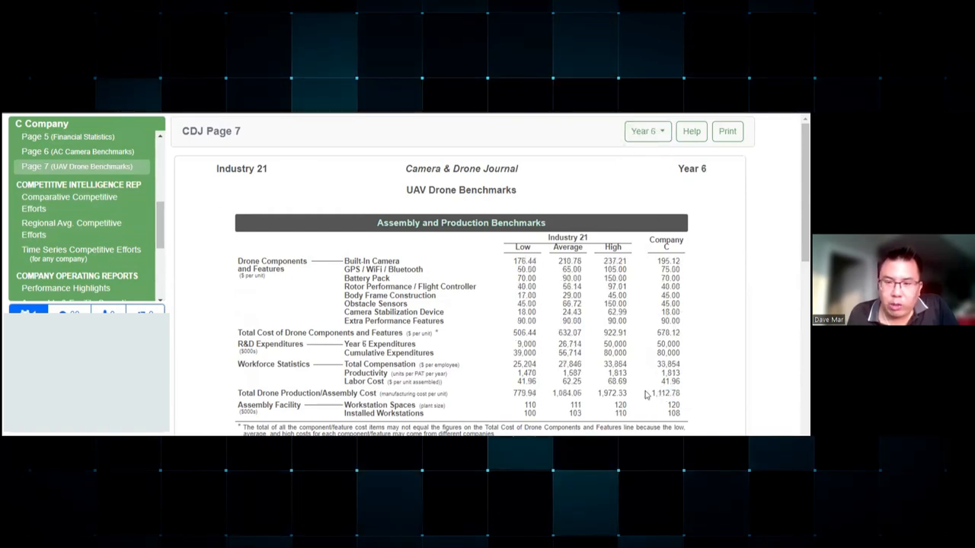
double_click(664, 393)
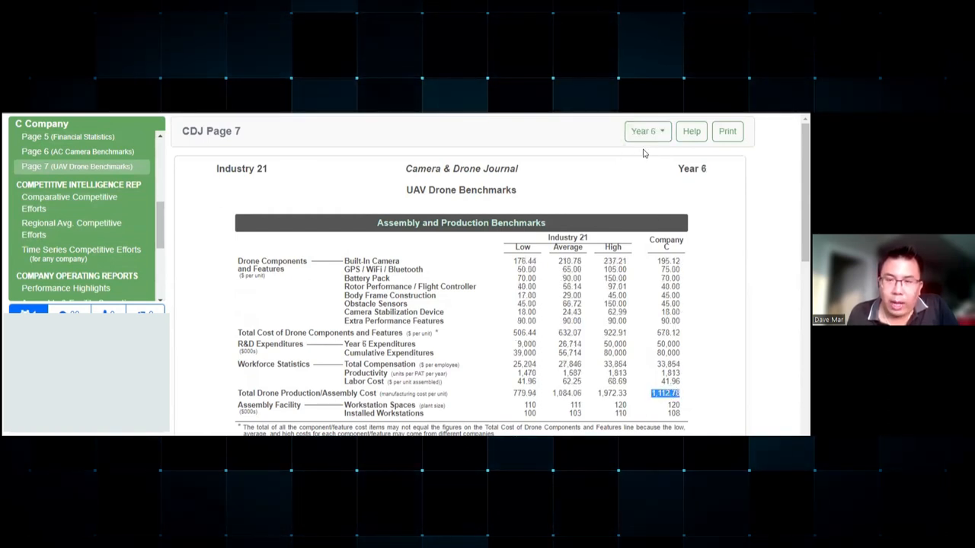
Switch the benchmarks to Years 8 and 7, then bring up Comparative Competitive Efforts.
click(646, 131)
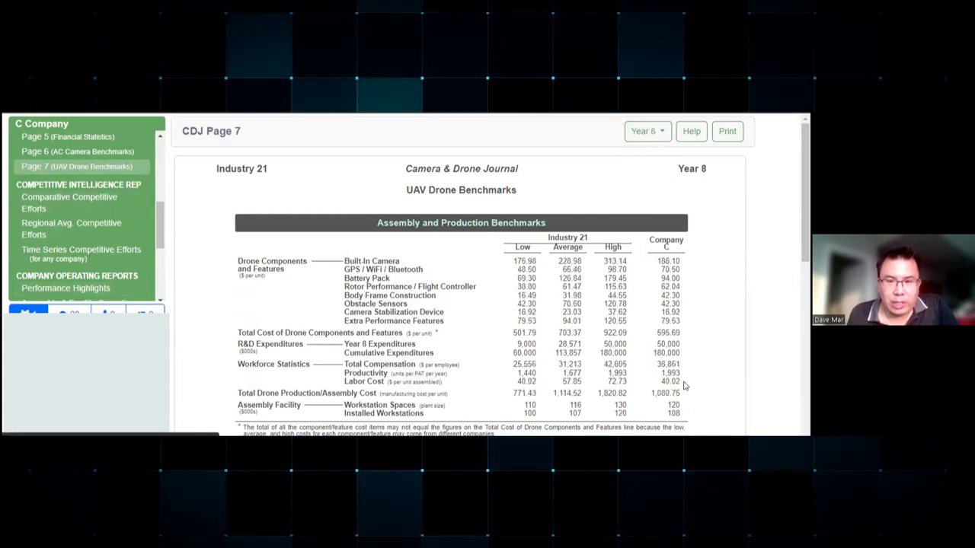
click(646, 131)
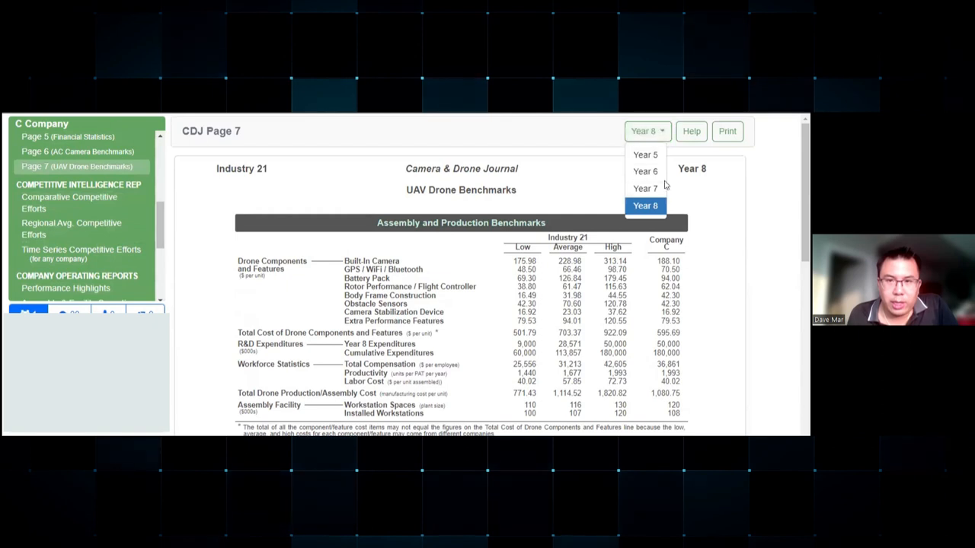
click(646, 189)
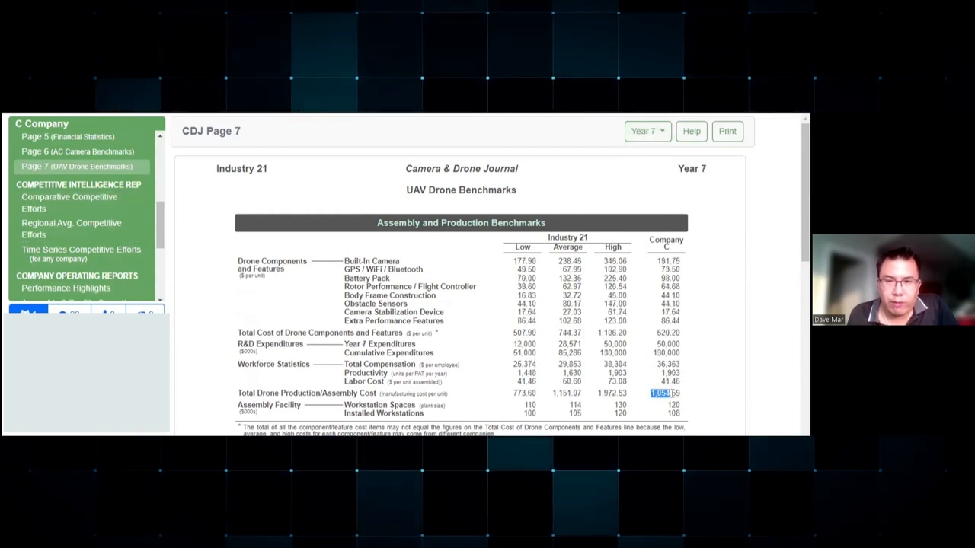
click(69, 202)
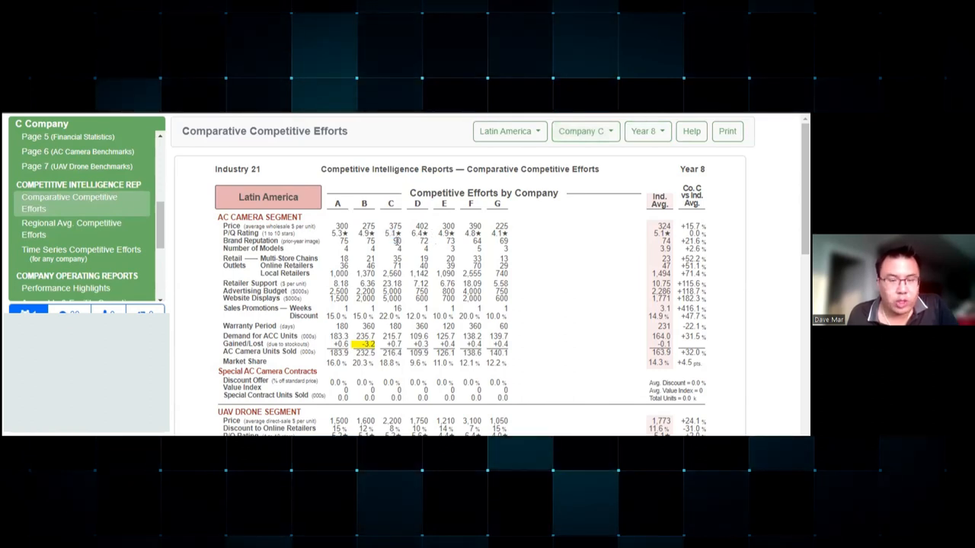
scroll(down, 3)
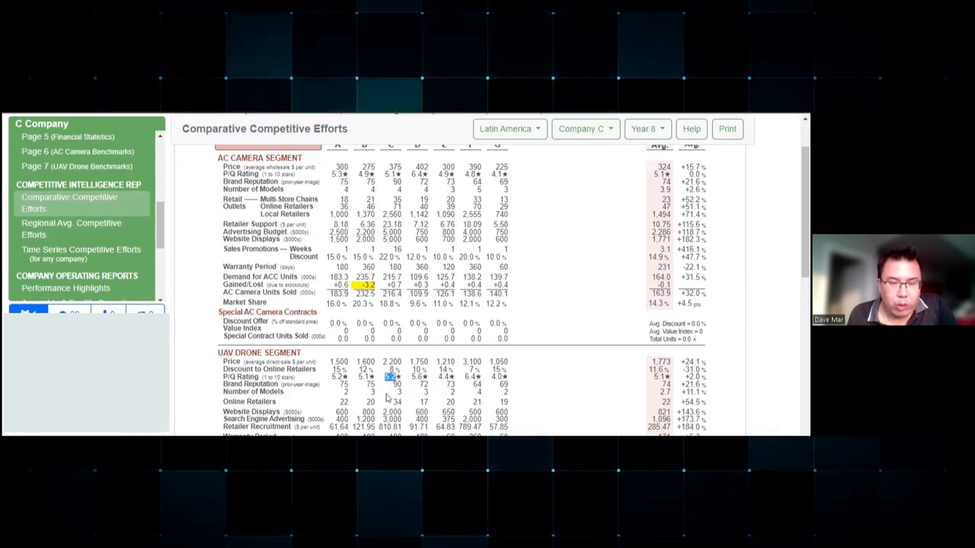
click(643, 128)
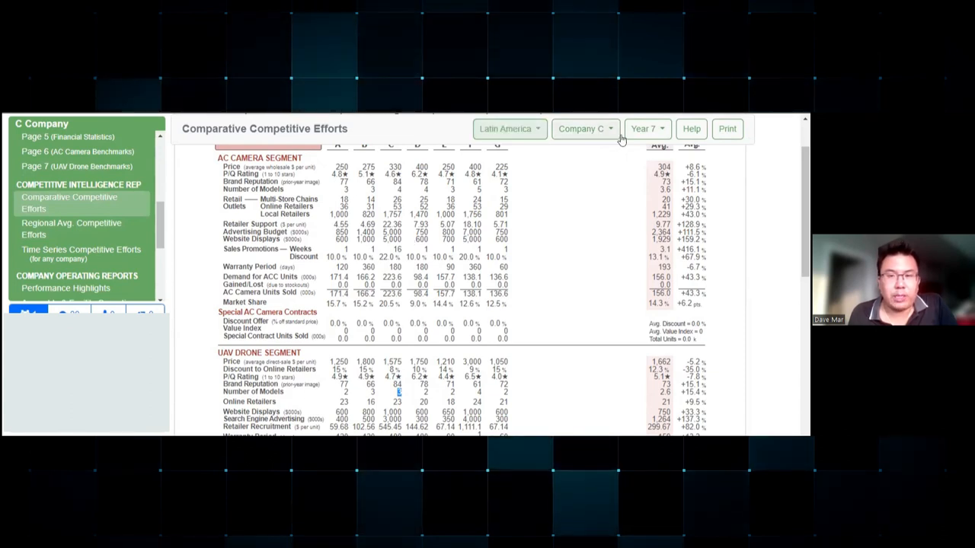
click(643, 128)
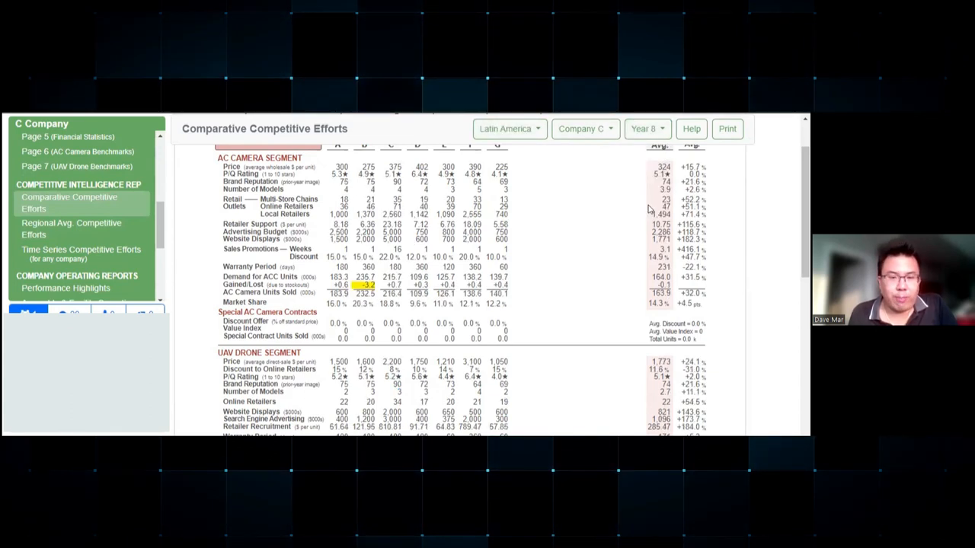
mouse_move(602, 217)
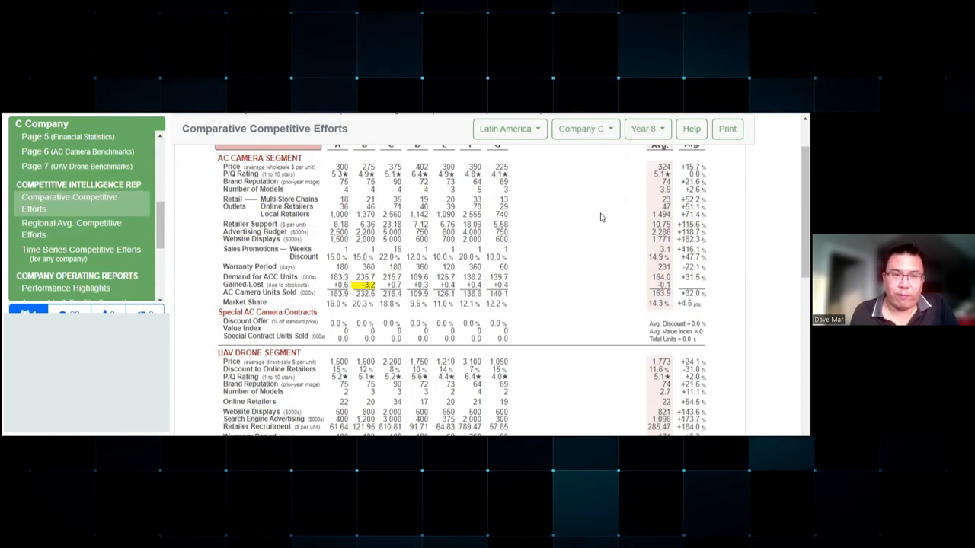
mouse_move(82, 253)
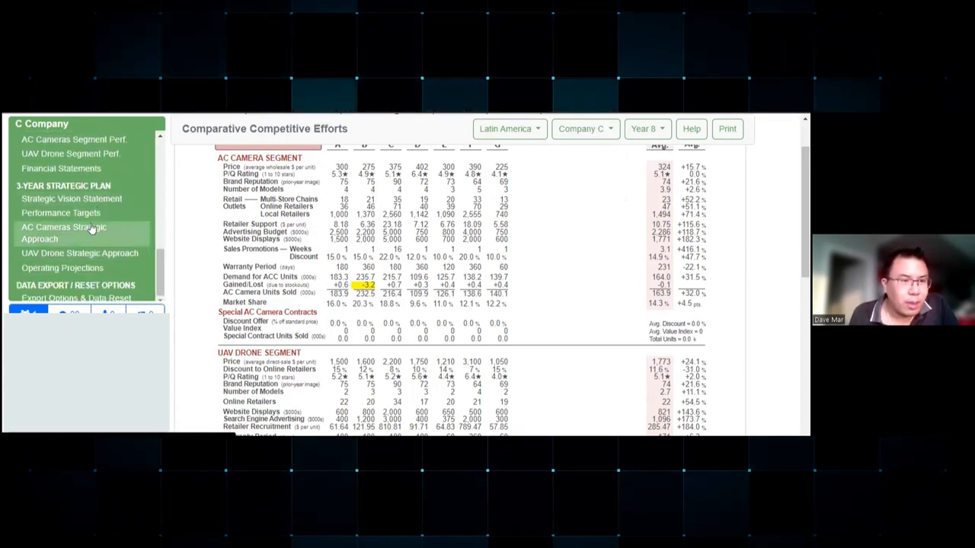
Enter drone marketing costs $254, $267, $252, $410 per unit with industry averages $137–$168.
click(80, 252)
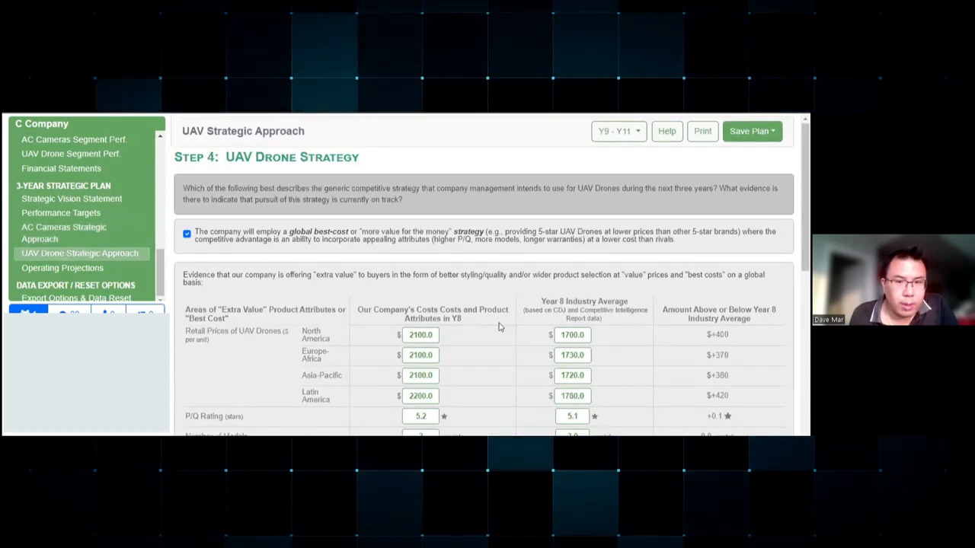
scroll(down, 3)
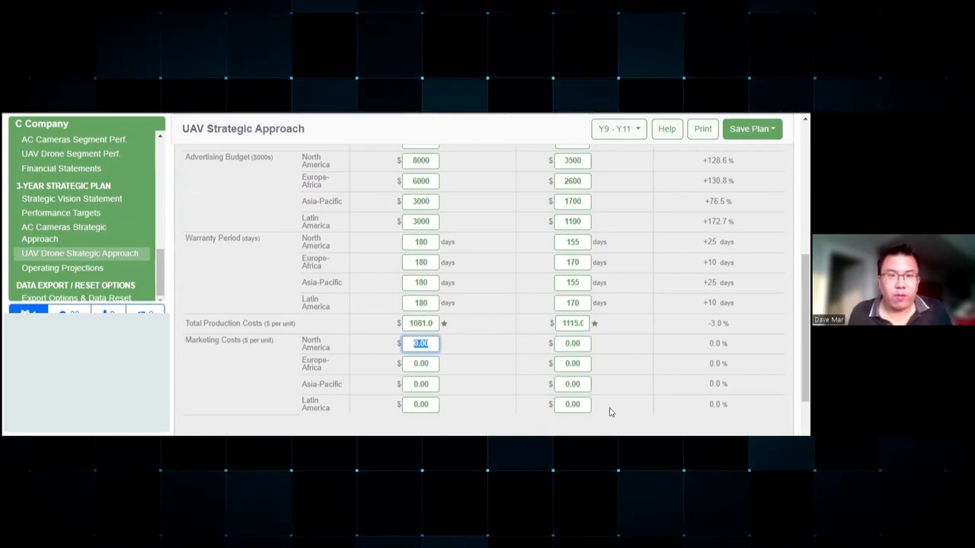
mouse_move(475, 394)
text(410)
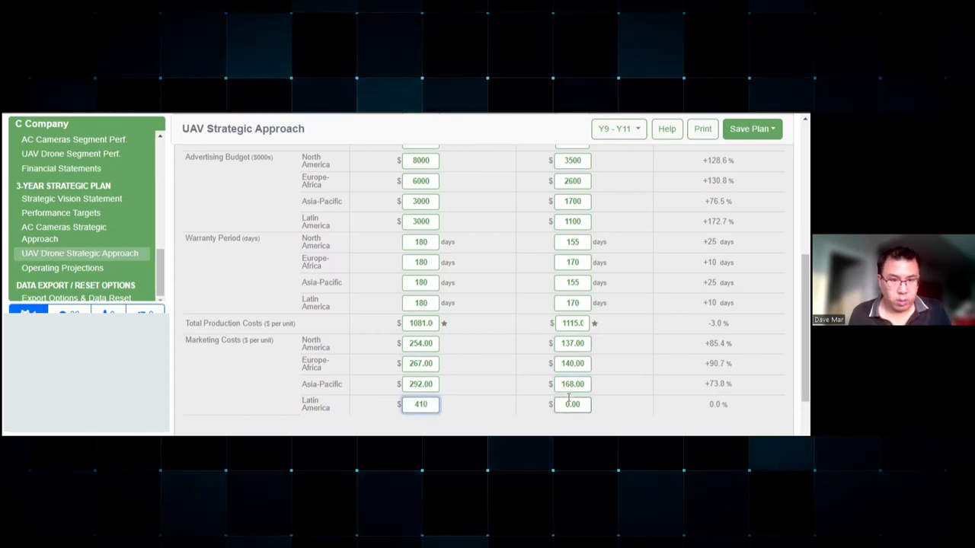
text(167.00)
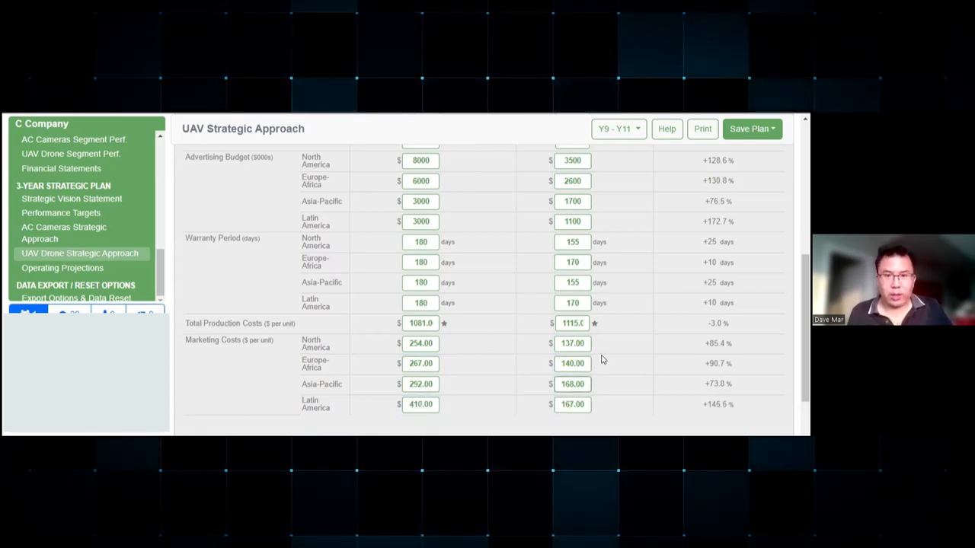
Save the entire 3-year plan to the server and go to Step 5 Operating Projections.
scroll(up, 3)
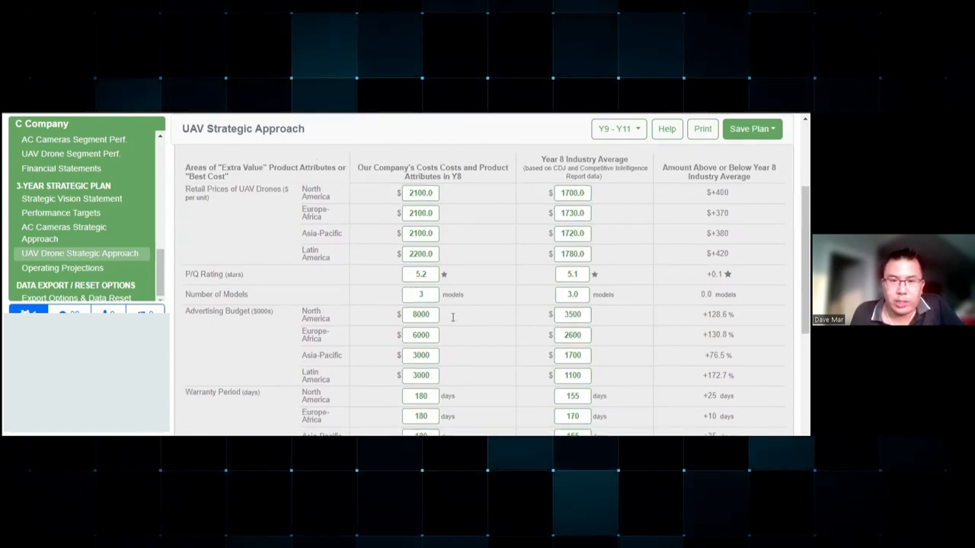
scroll(down, 3)
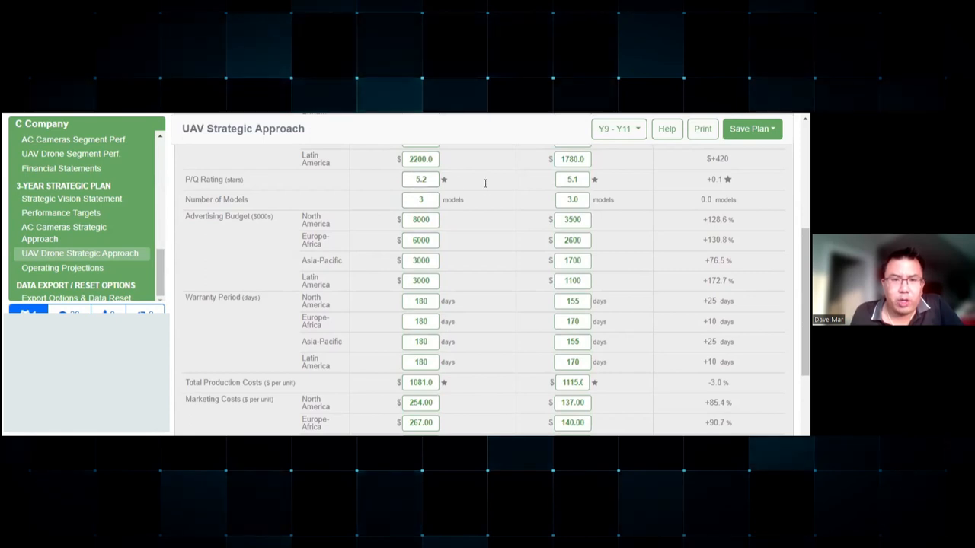
mouse_move(471, 351)
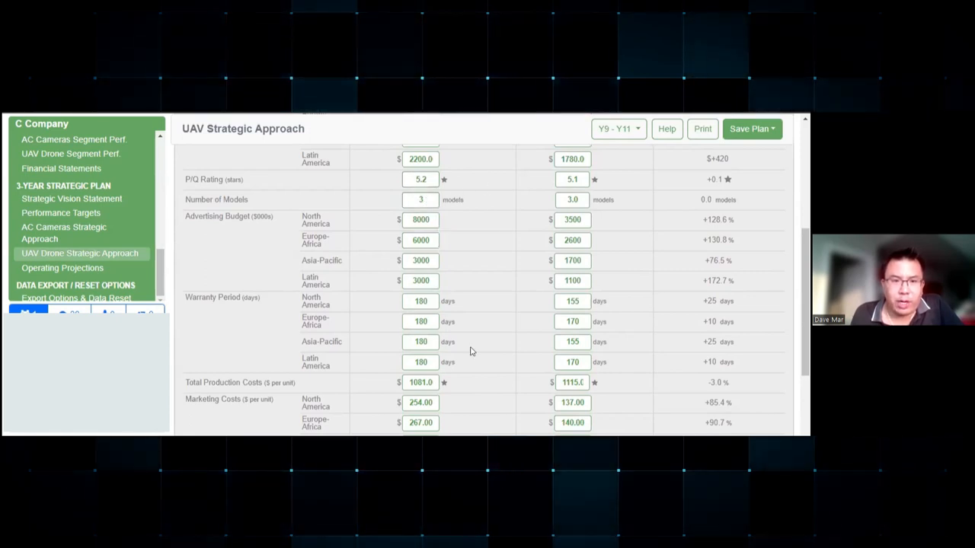
scroll(down, 3)
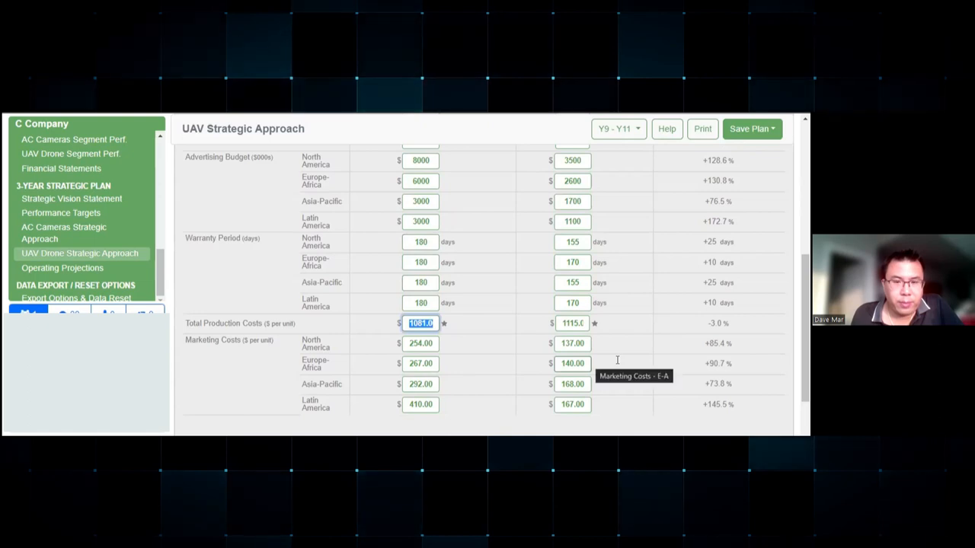
scroll(down, 3)
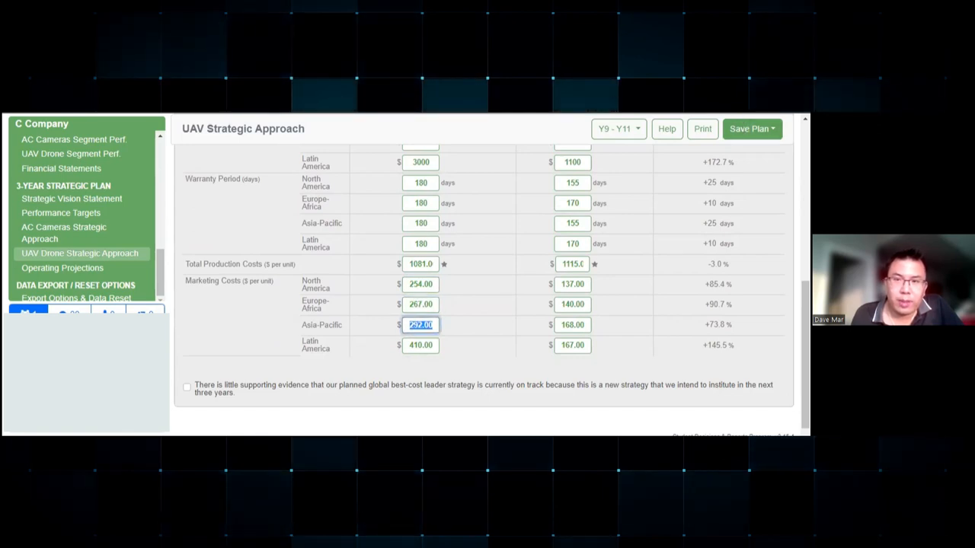
click(753, 128)
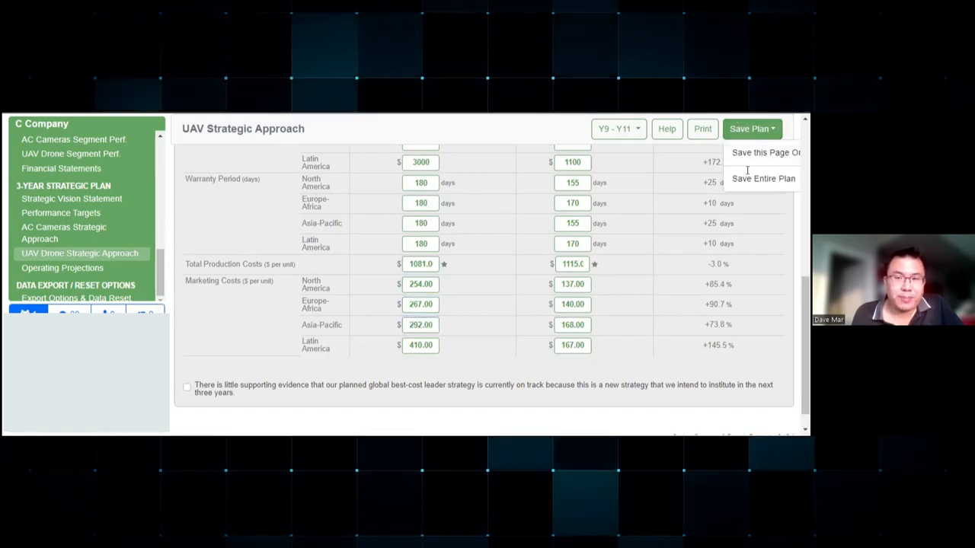
click(763, 178)
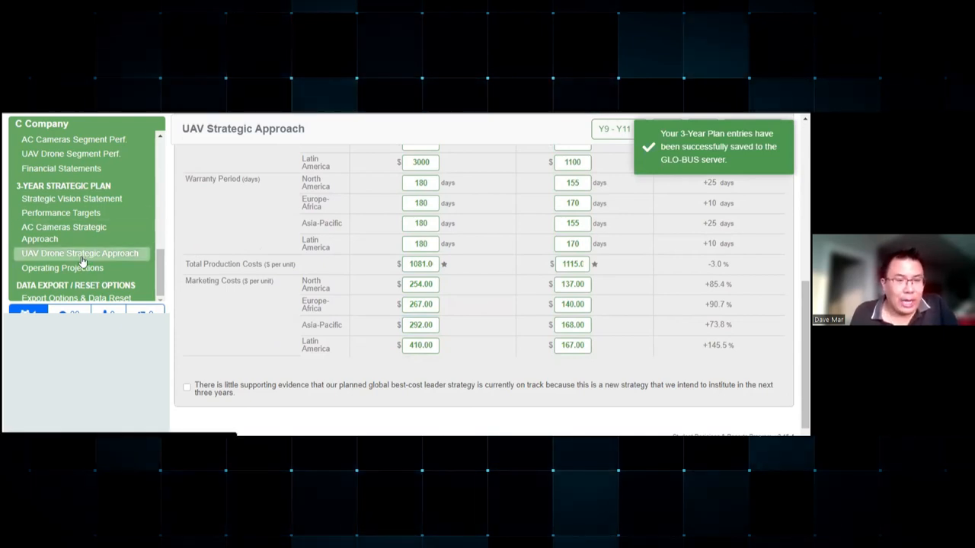
click(62, 268)
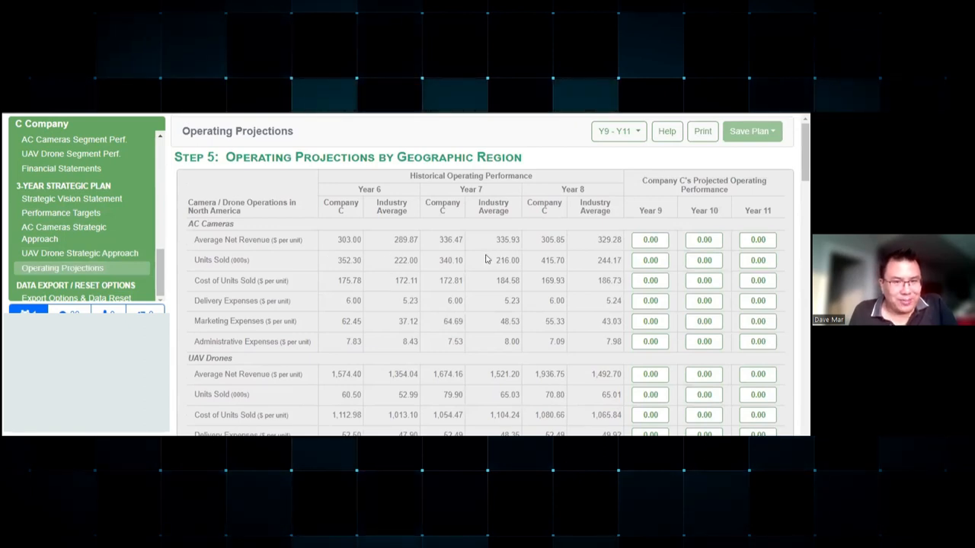
mouse_move(323, 300)
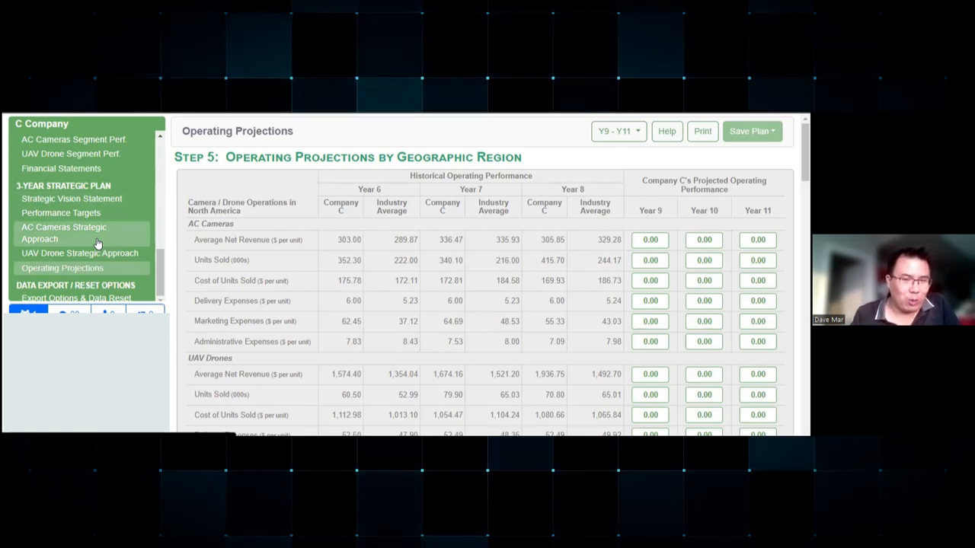
mouse_move(338, 187)
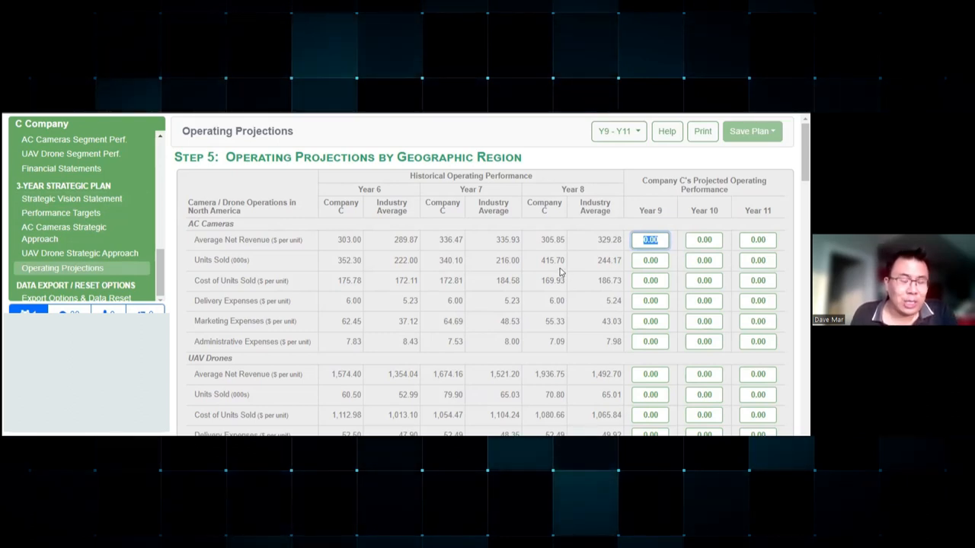
scroll(down, 3)
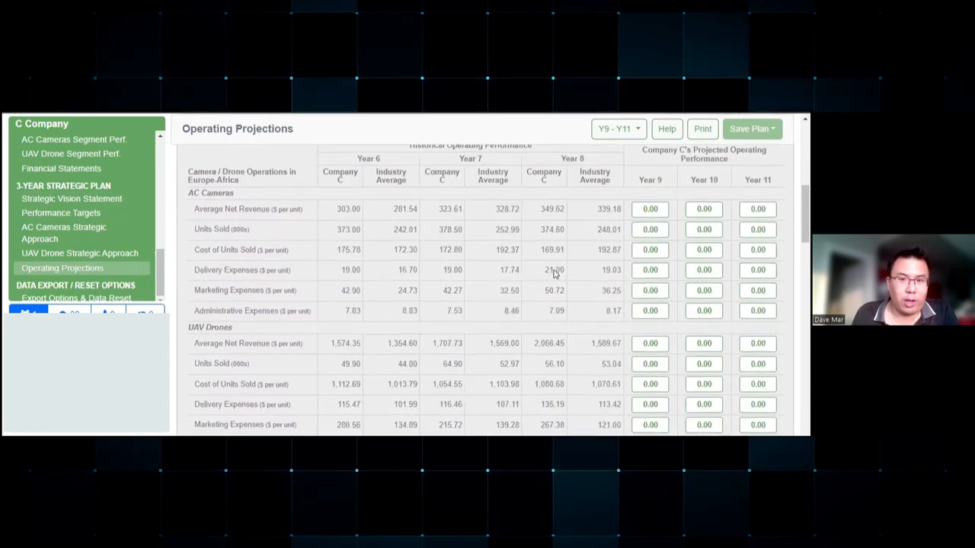
scroll(down, 3)
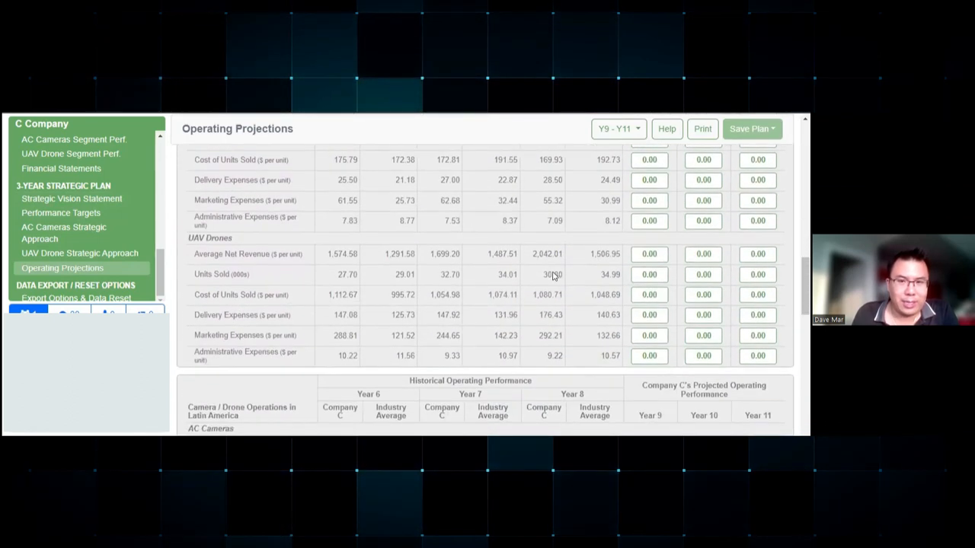
scroll(down, 3)
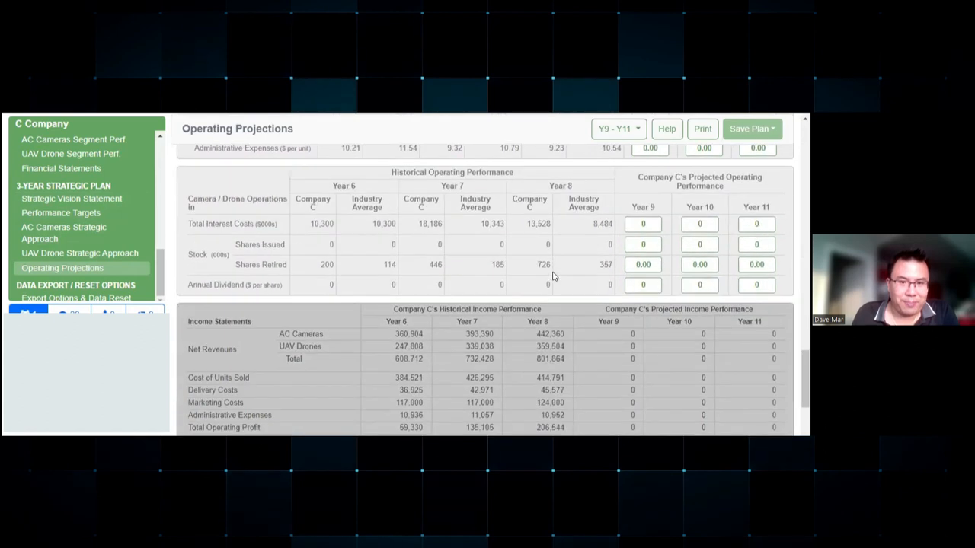
scroll(up, 3)
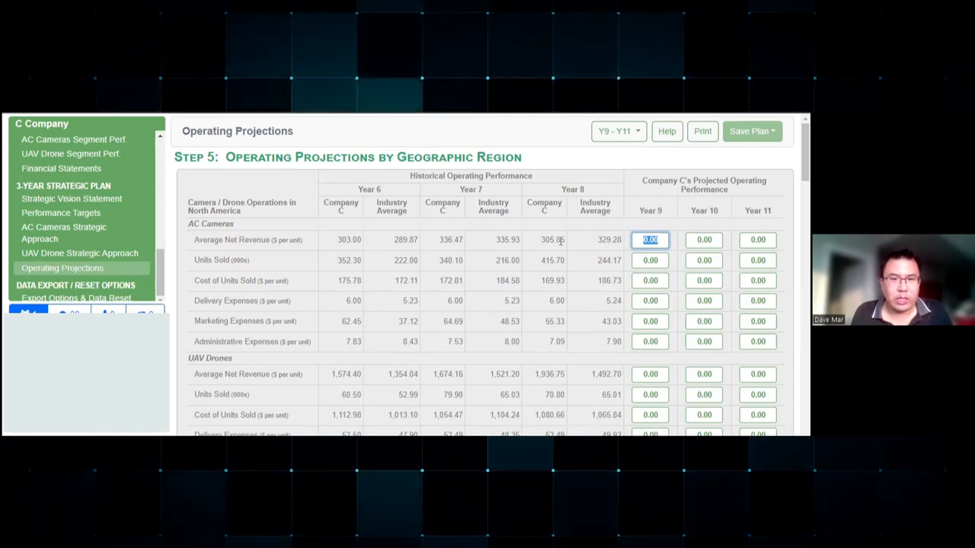
Enter North America camera and drone values for Years 9–11, including 320, 450 and 475.00.
text(320)
click(704, 240)
text(330)
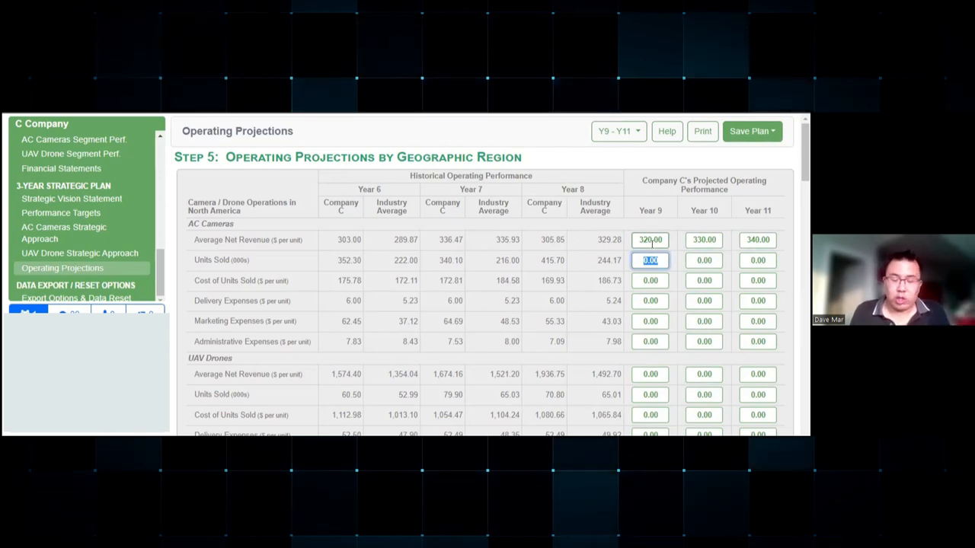
text(450)
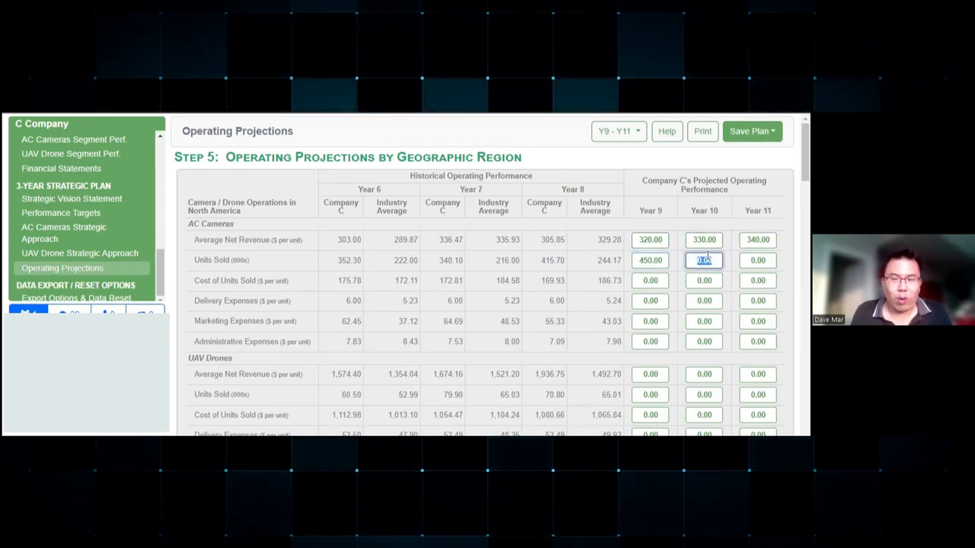
text(475.00)
click(757, 414)
text(105)
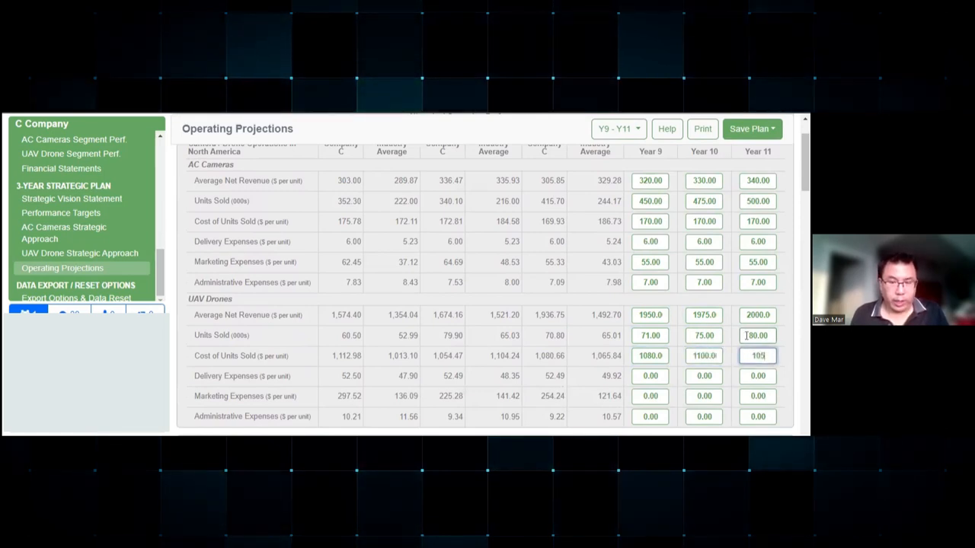
click(649, 375)
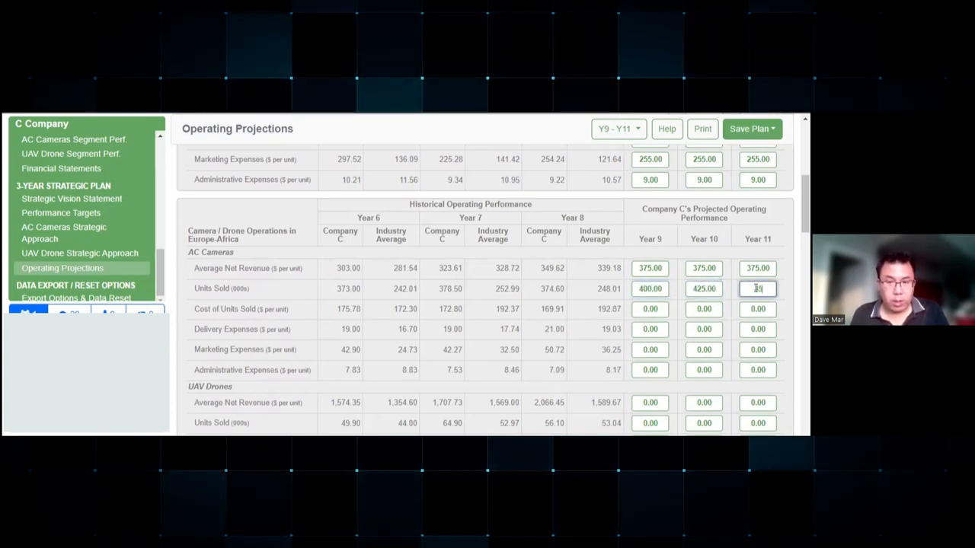
Enter Europe-Africa drone units 450, unit cost 165 and Year 10–11 values.
text(450.00)
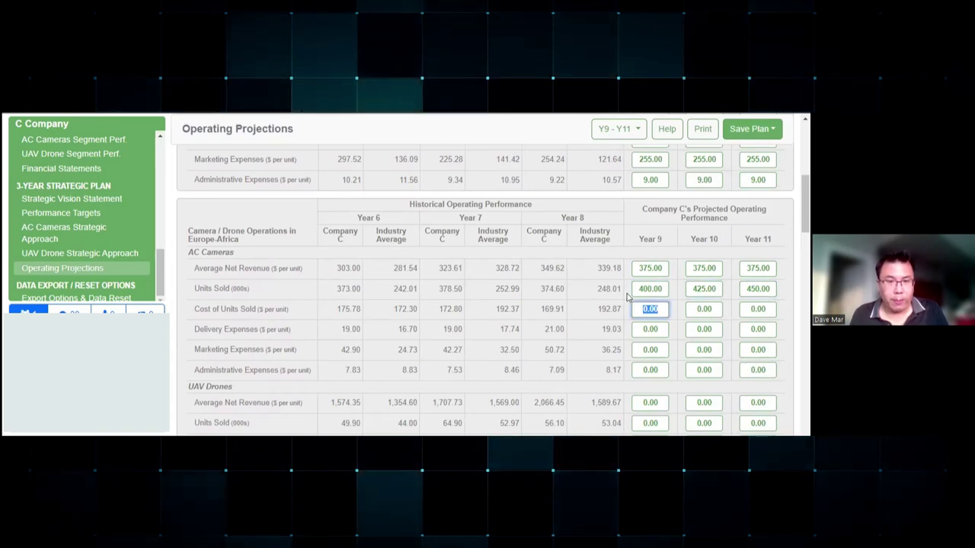
text(165)
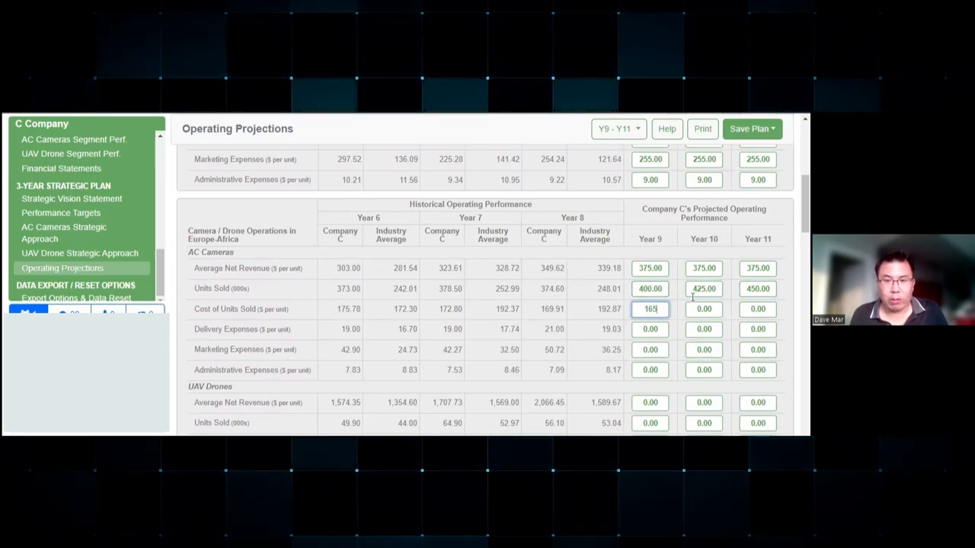
click(757, 308)
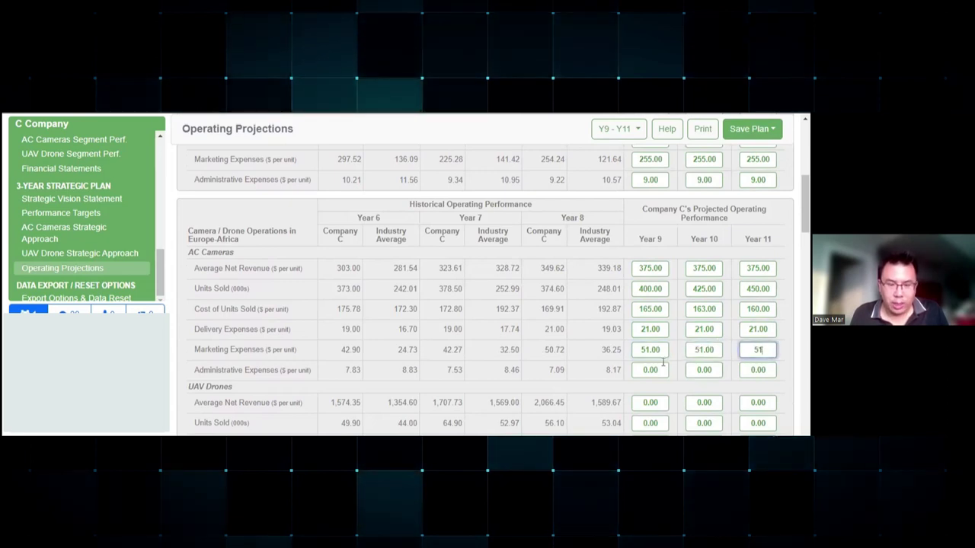
click(704, 370)
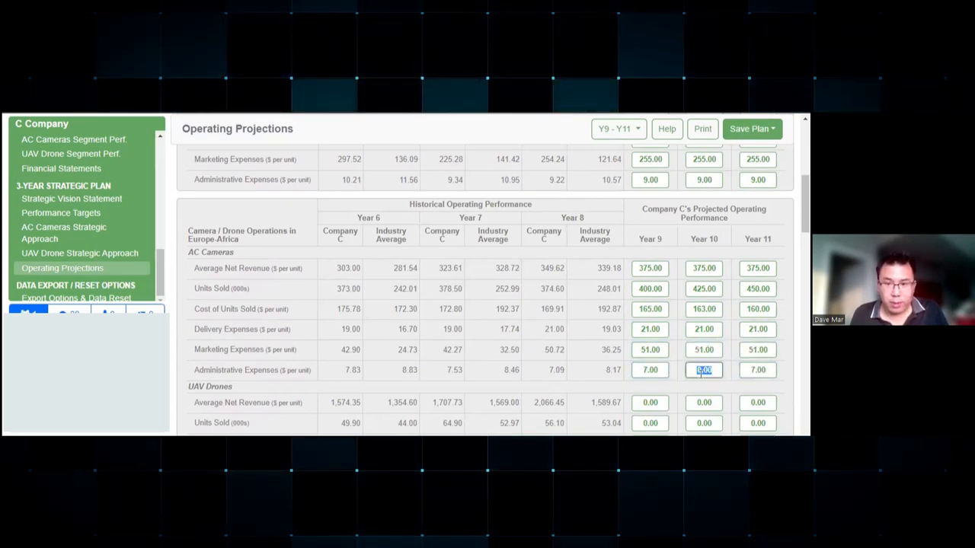
scroll(down, 3)
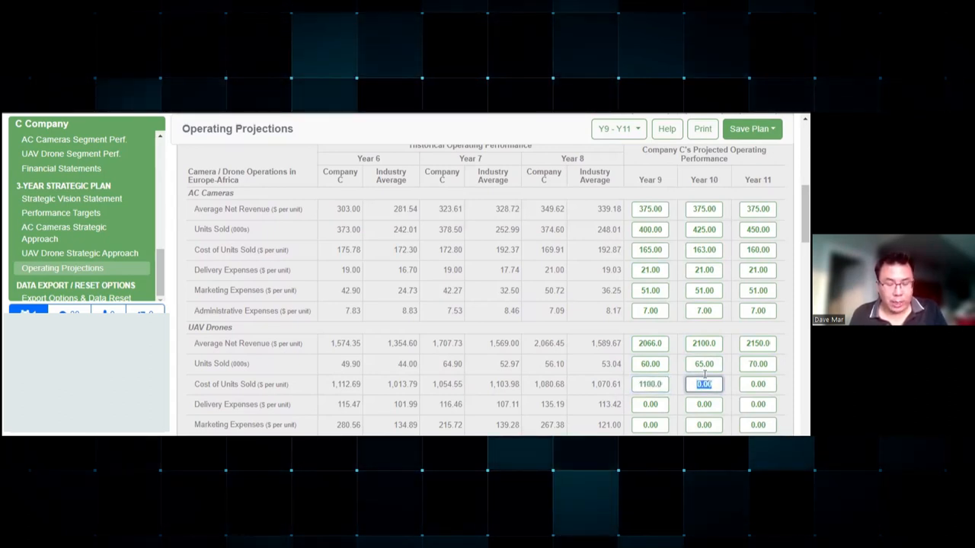
text(11)
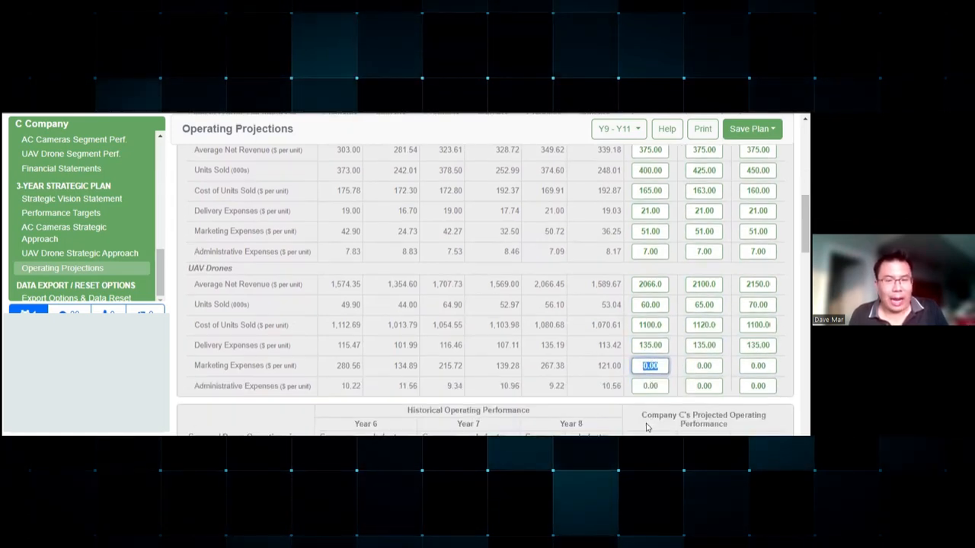
Set Europe-Africa drone marketing expenses to 267 for Years 9–11.
text(267)
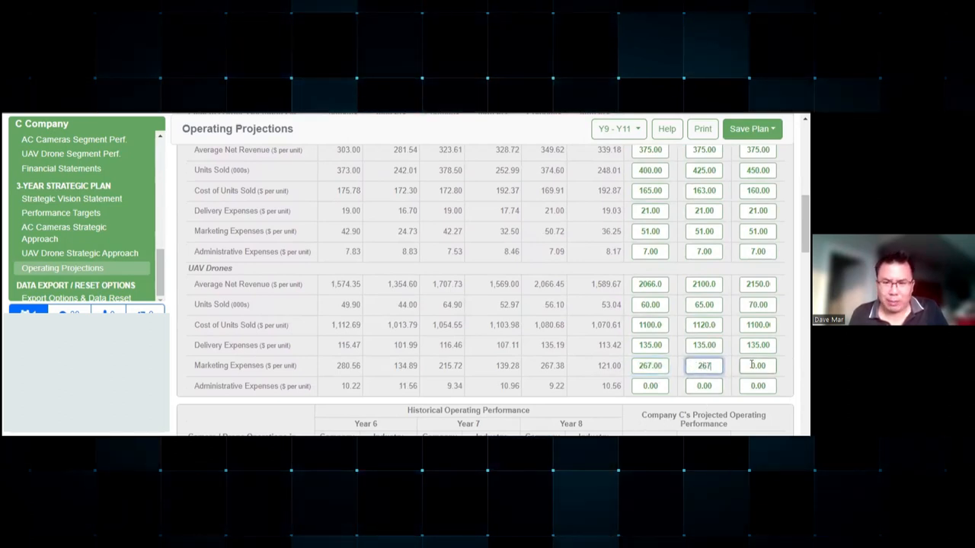
click(757, 366)
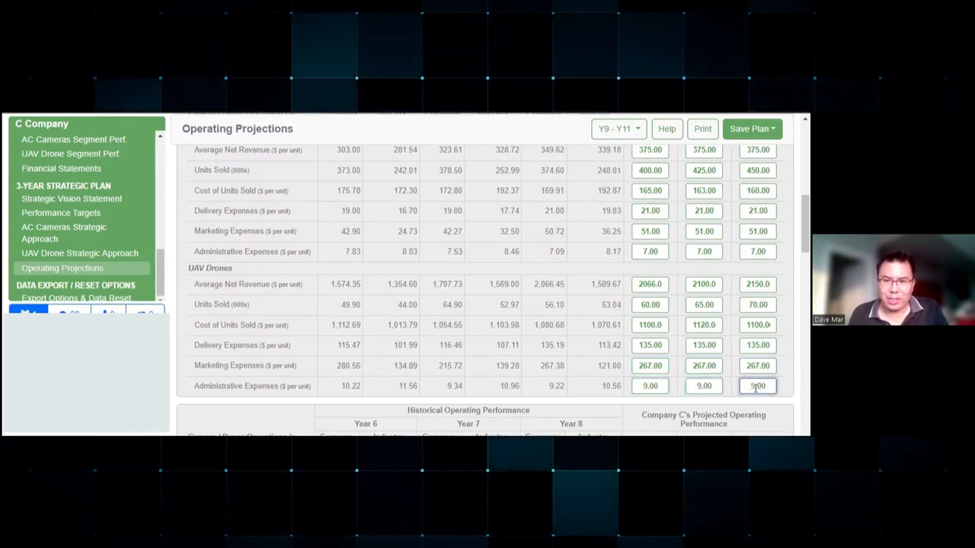
scroll(down, 3)
text(345)
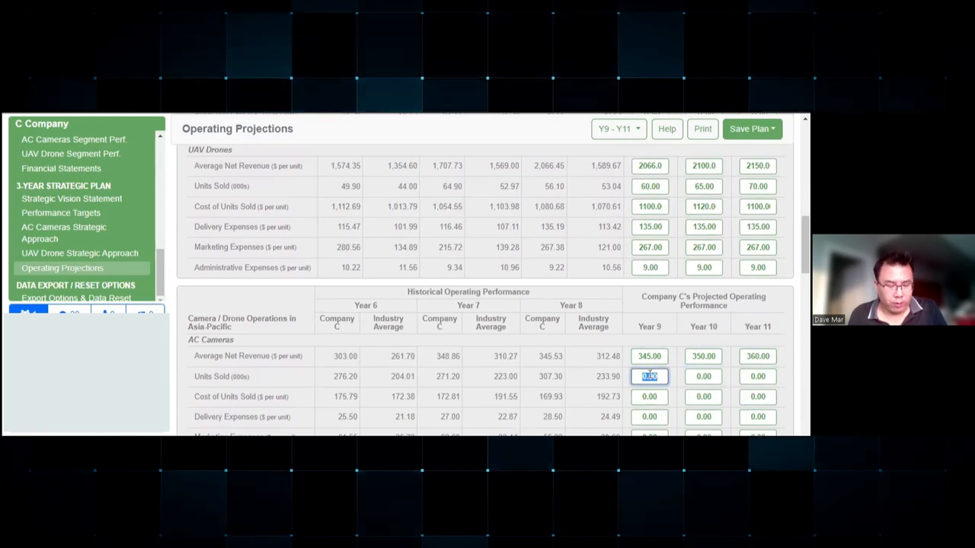
Enter Asia-Pacific camera units 325/350/375 and drone rows through delivery expenses 176.
text(325)
click(704, 376)
text(350)
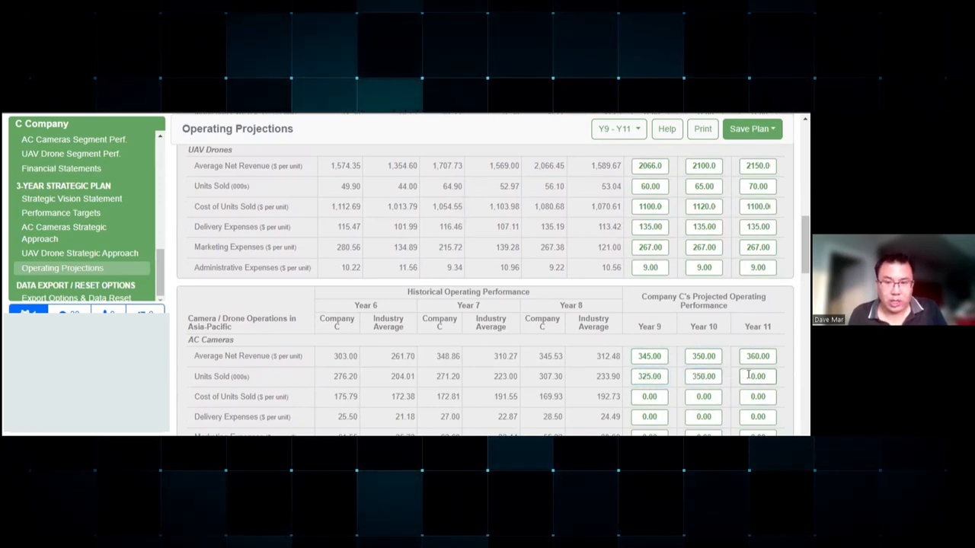
click(649, 396)
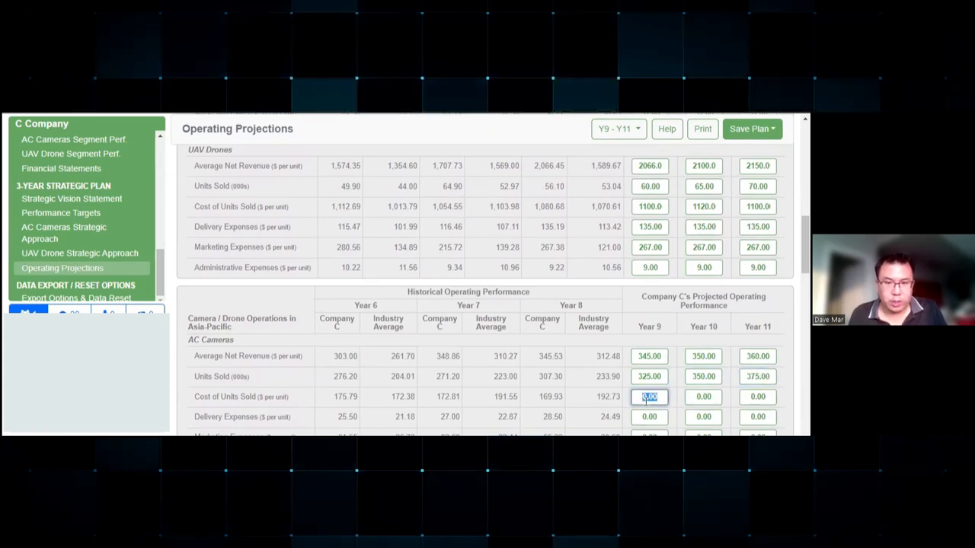
scroll(down, 3)
text(170)
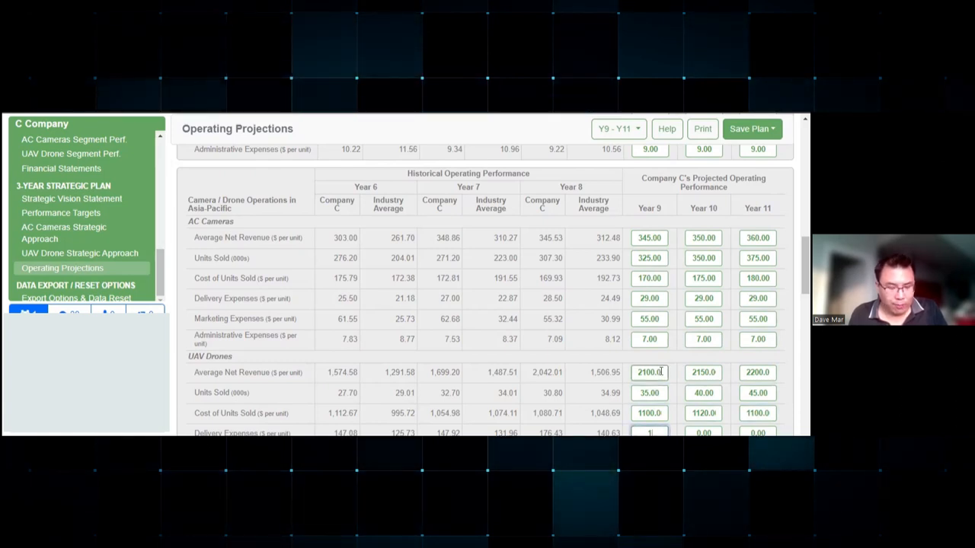
scroll(down, 3)
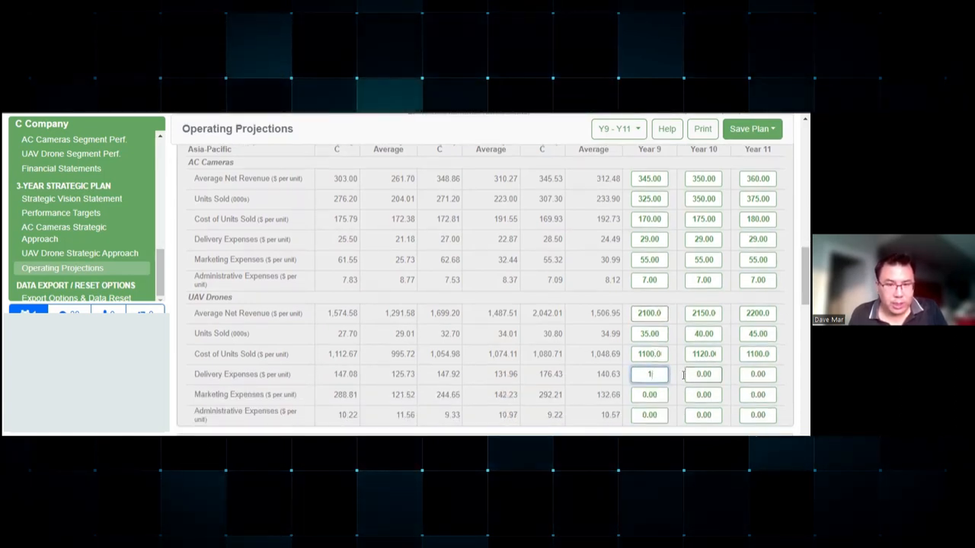
text(76.00)
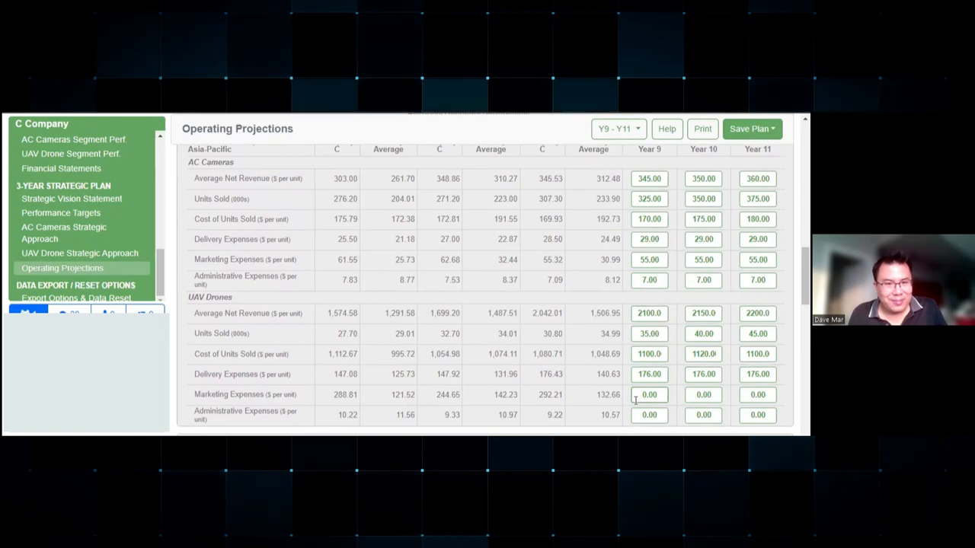
Fill Latin America camera and drone projections and Asia-Pacific drone admin expenses 9.00.
scroll(down, 3)
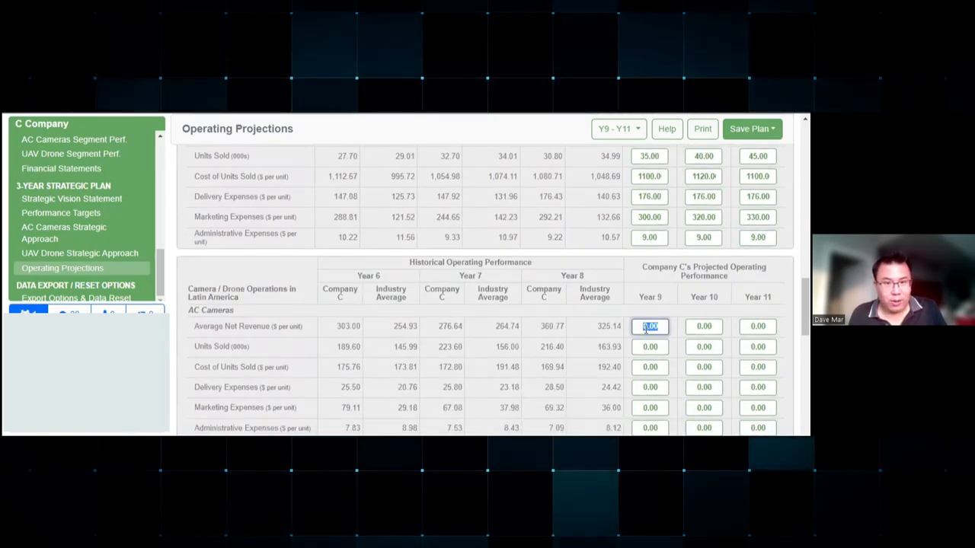
text(365)
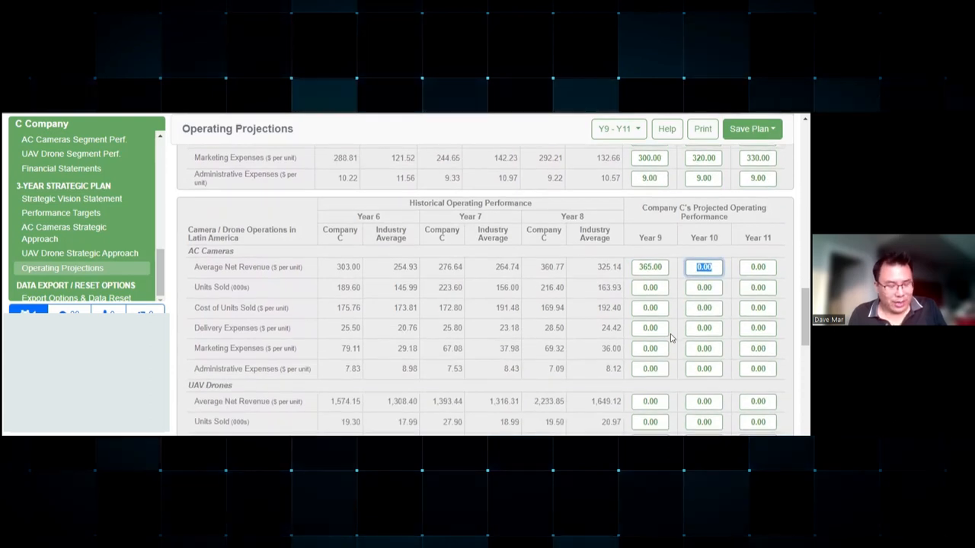
text(37)
text(1100)
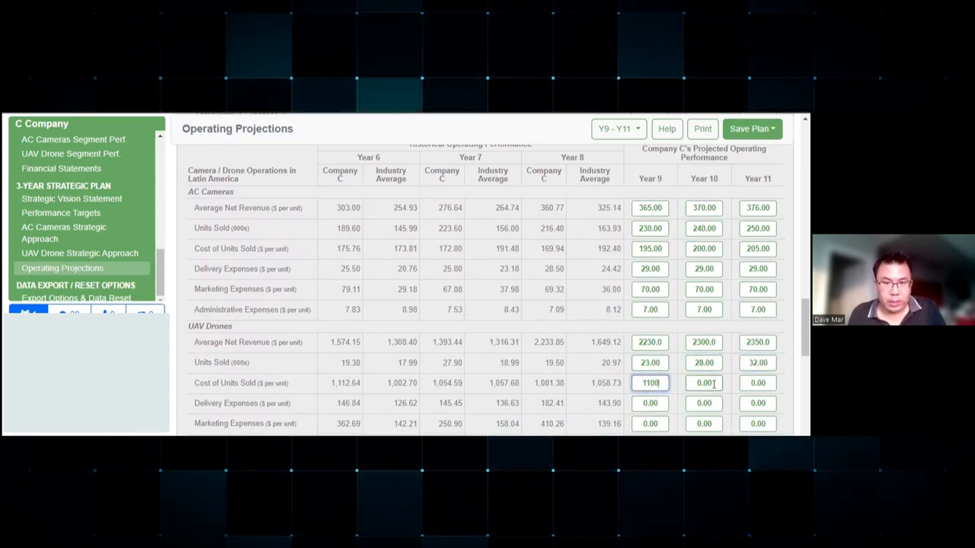
scroll(down, 3)
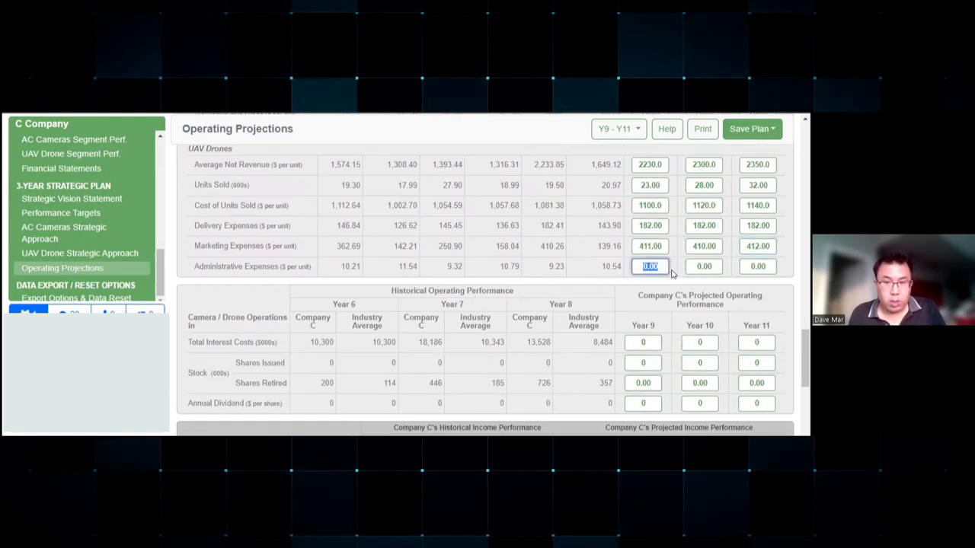
text(9.00)
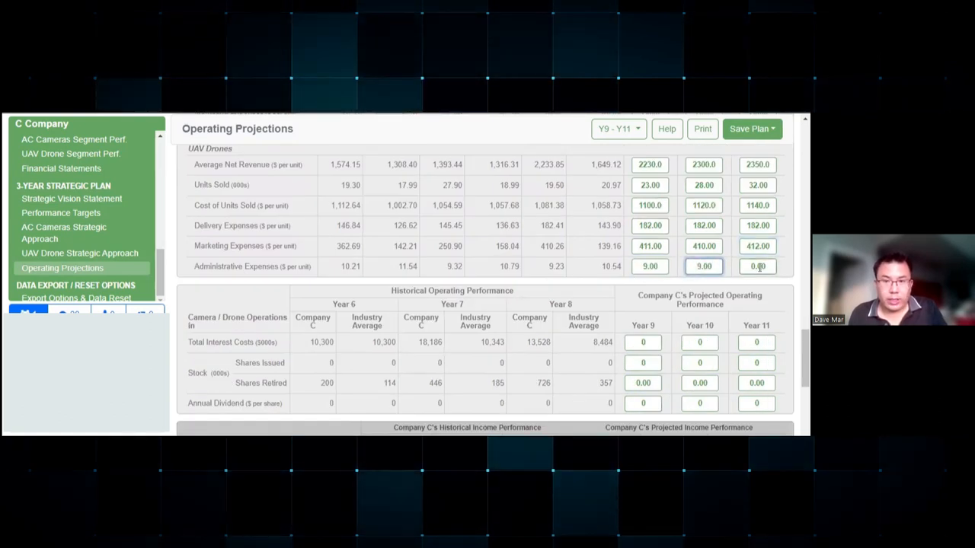
click(643, 342)
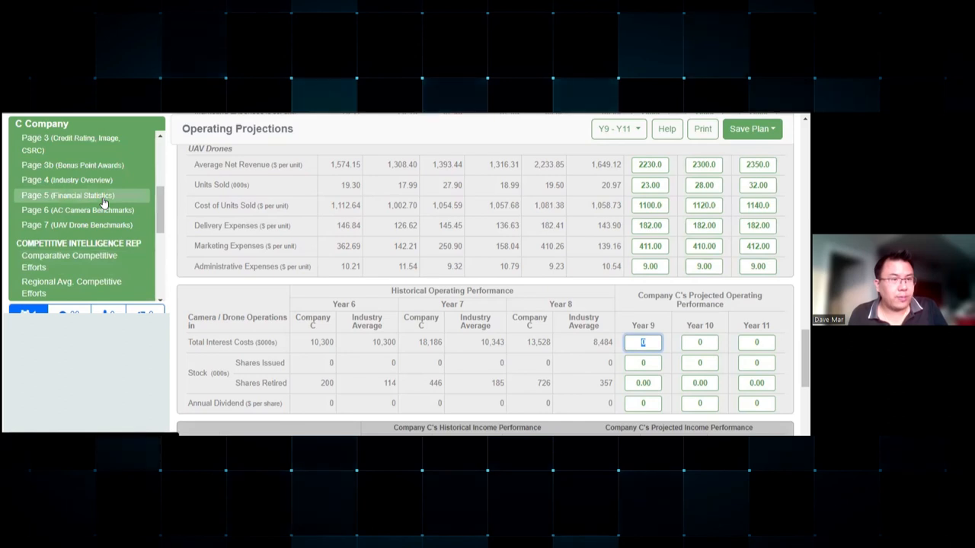
scroll(down, 3)
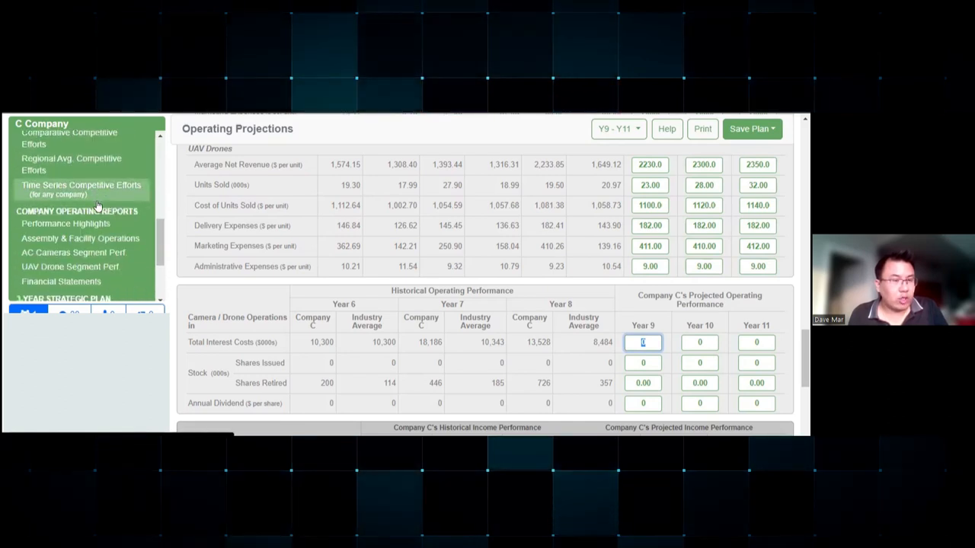
scroll(down, 3)
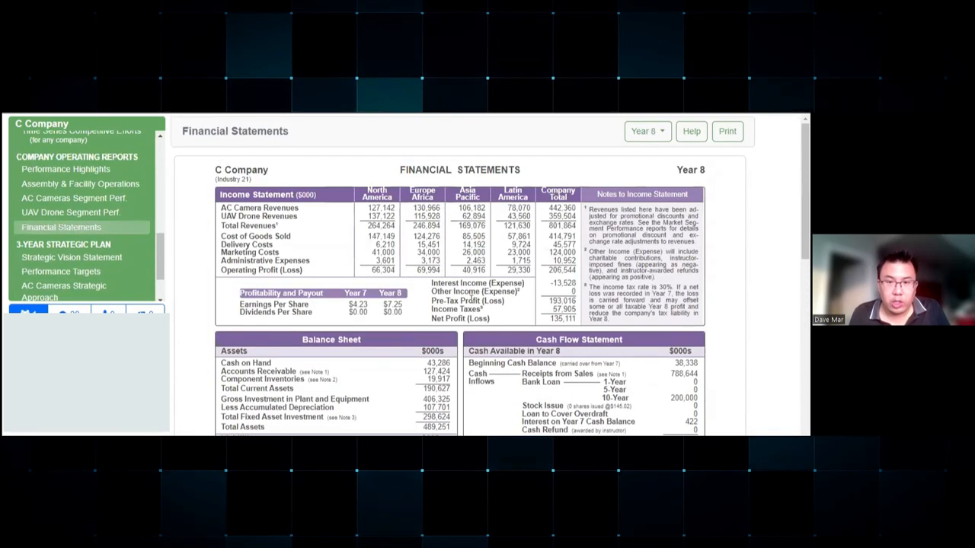
scroll(down, 3)
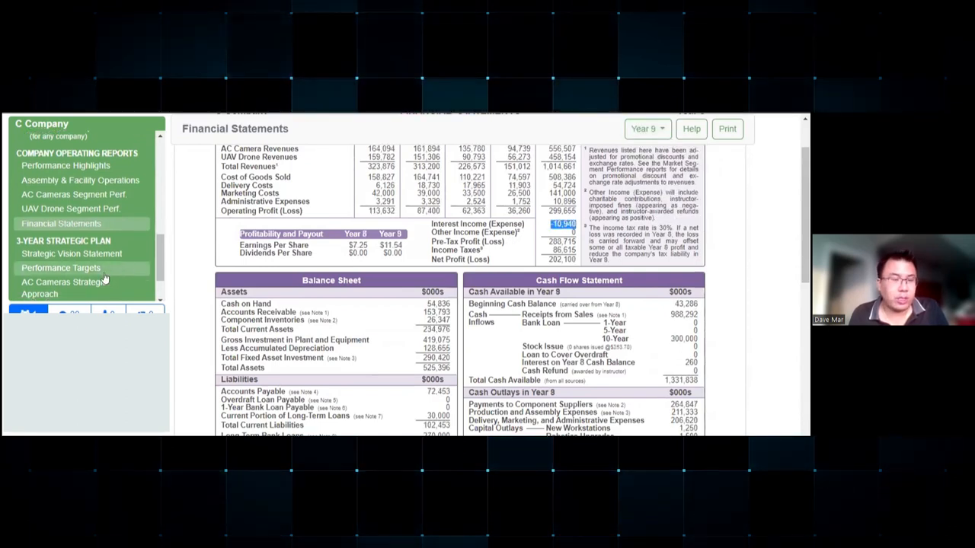
click(62, 268)
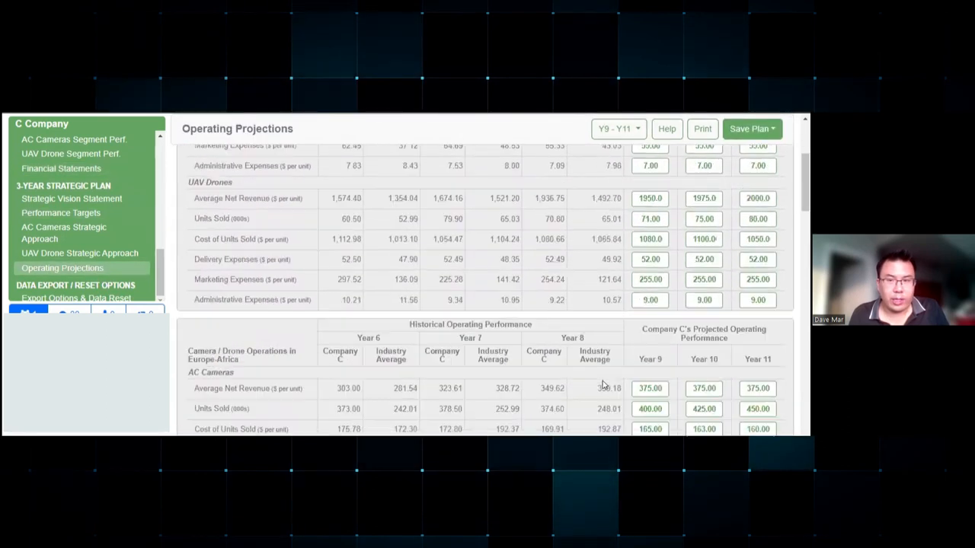
Set total interest costs to 11000, 14000 and 18000 for Years 9–11.
scroll(down, 3)
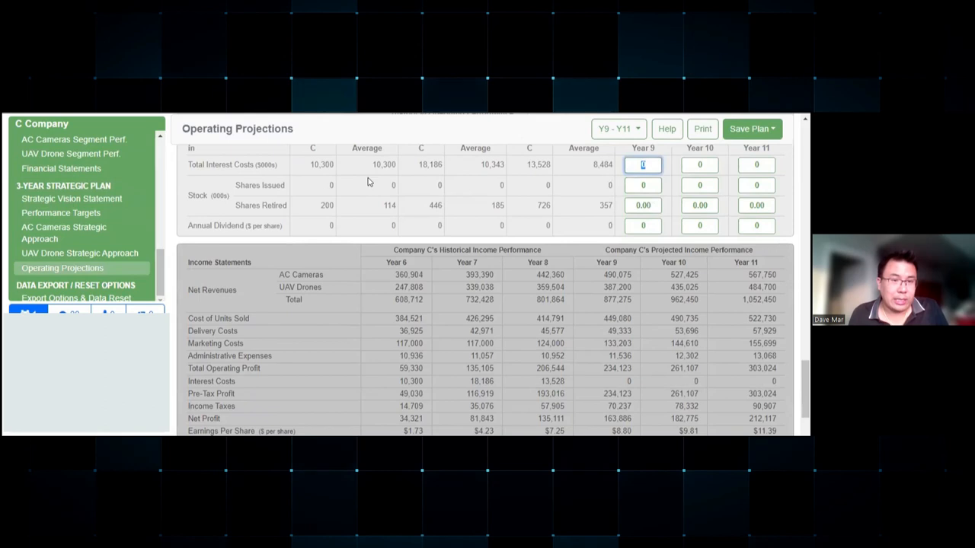
text(11000)
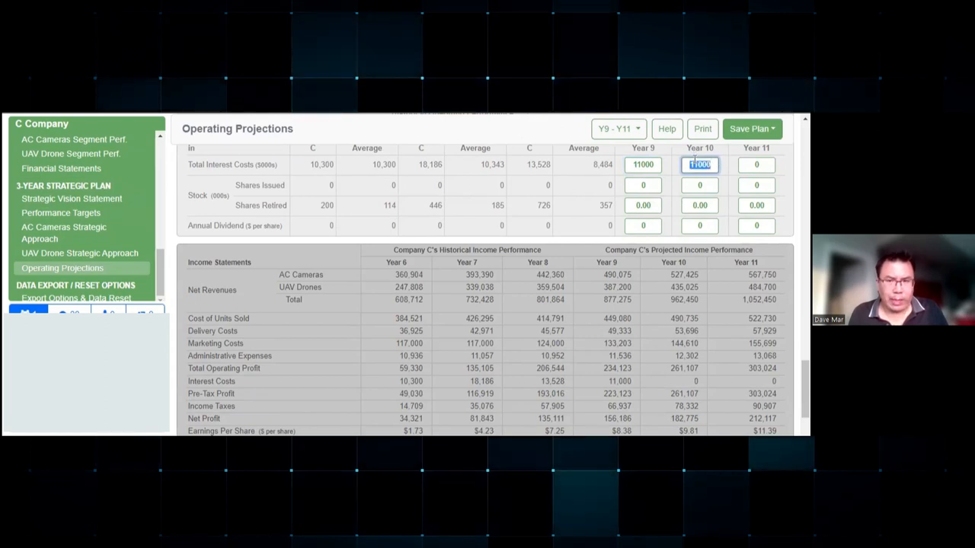
text(14000)
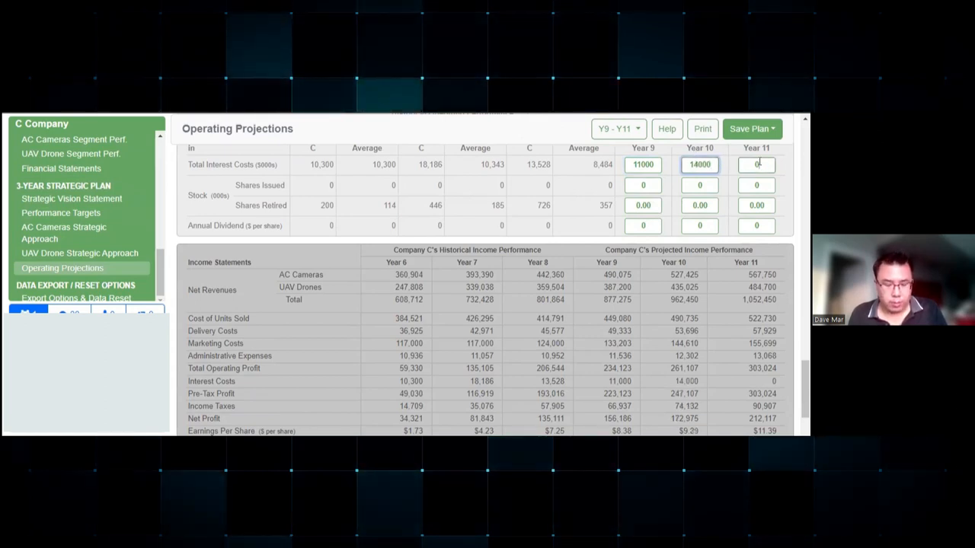
text(18000)
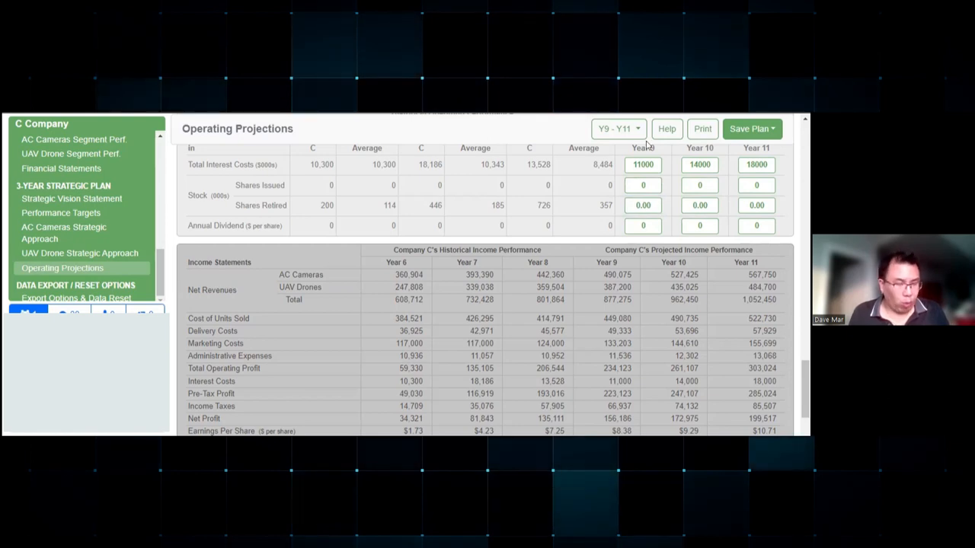
mouse_move(579, 221)
text(500)
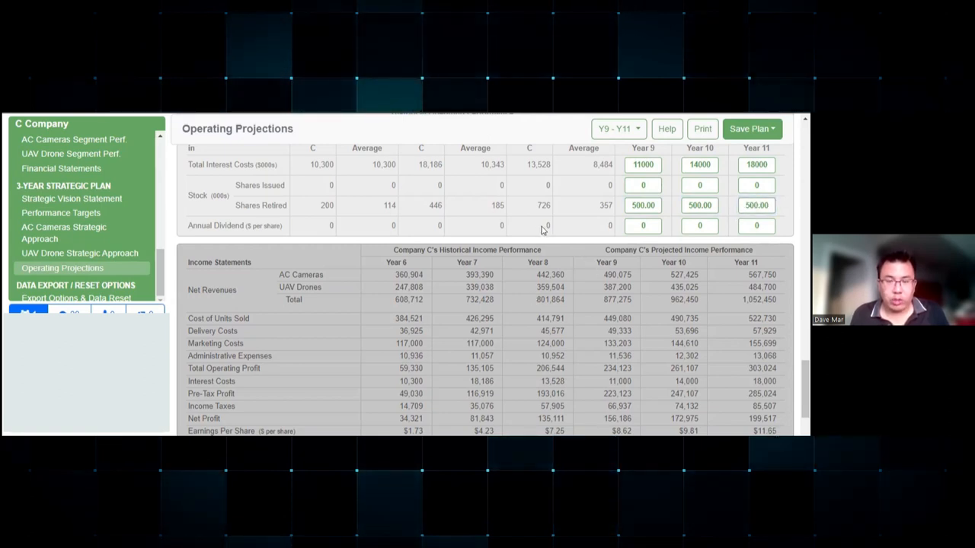
mouse_move(591, 222)
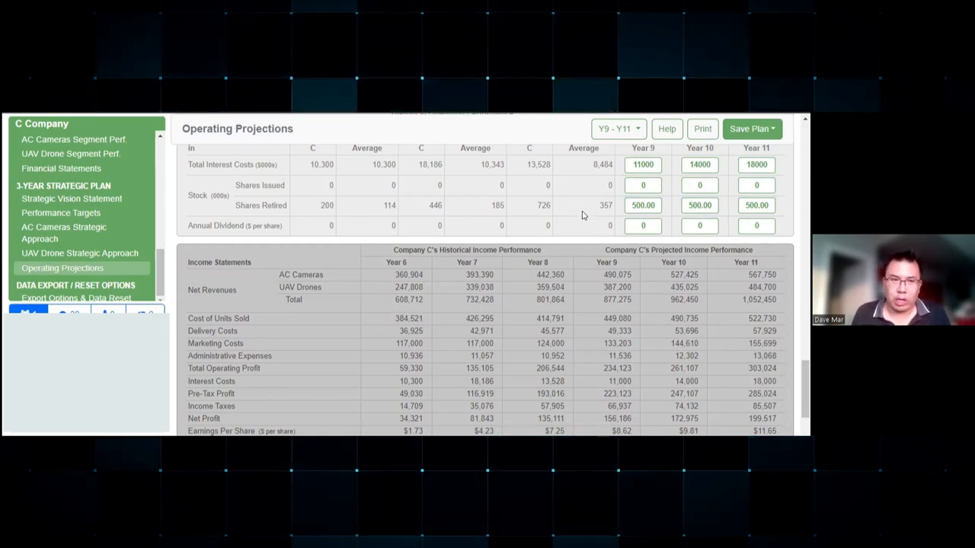
mouse_move(523, 243)
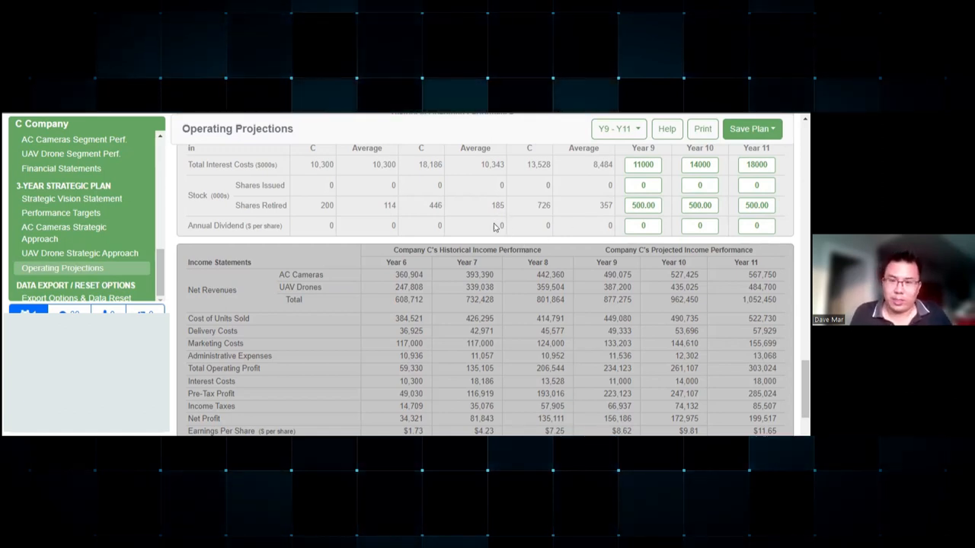
Confirm projected EPS of $8.62, $9.81 and $11.65 and save the operating projections.
scroll(down, 3)
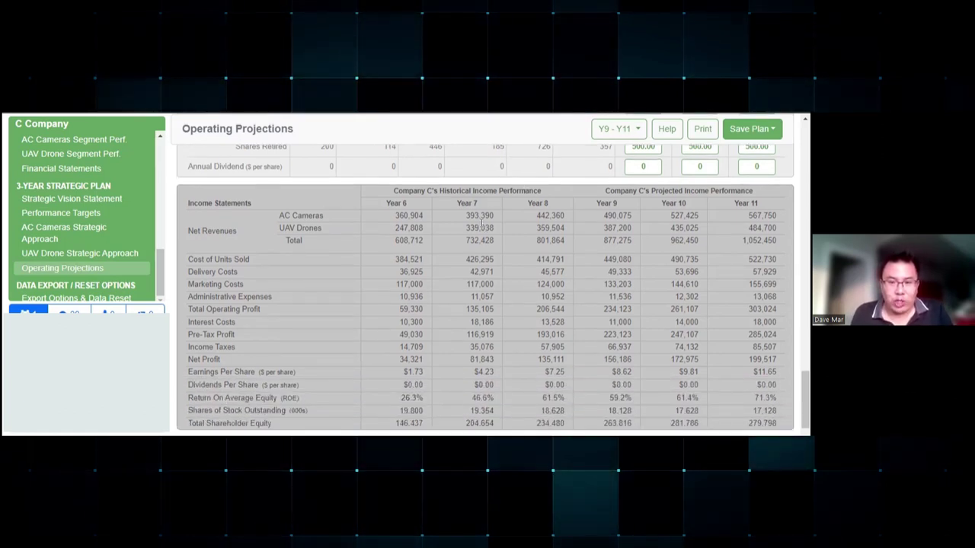
scroll(up, 3)
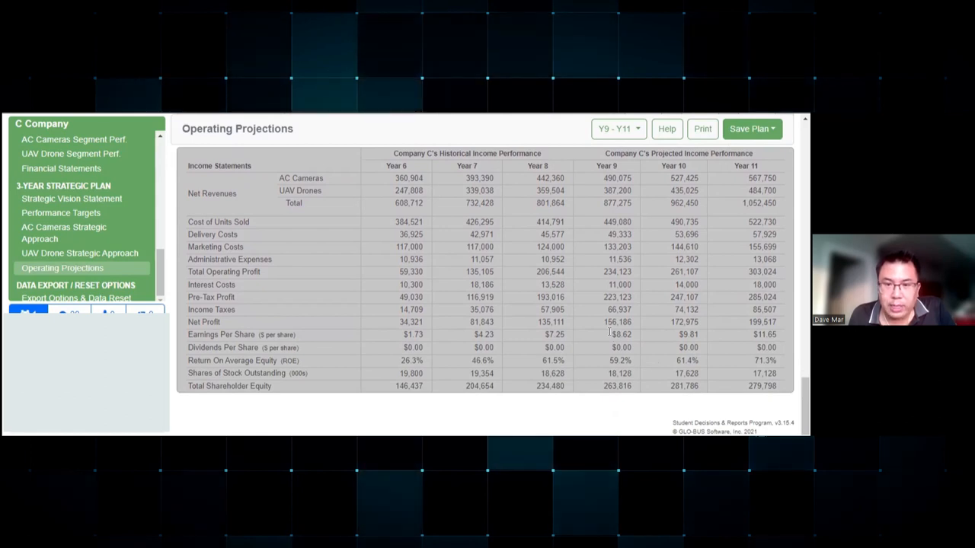
click(683, 335)
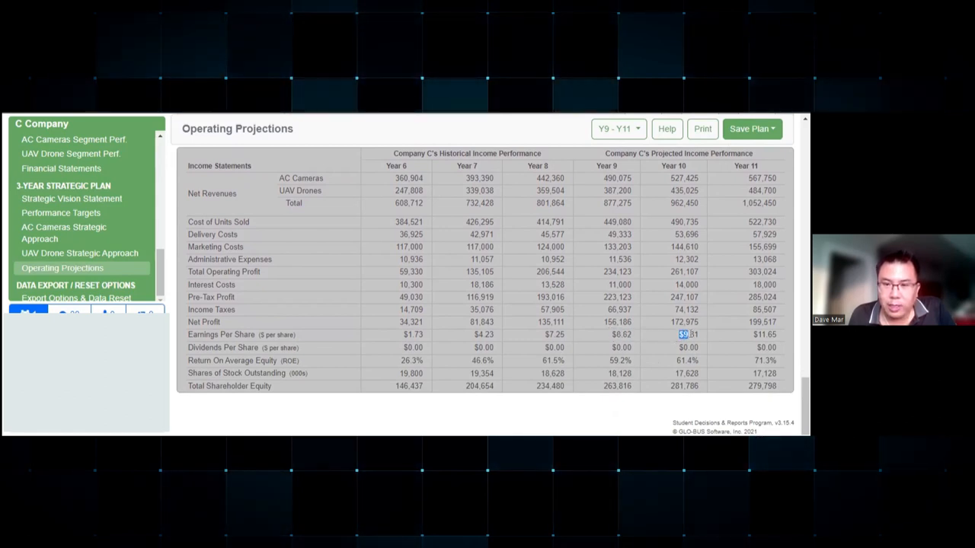
click(762, 335)
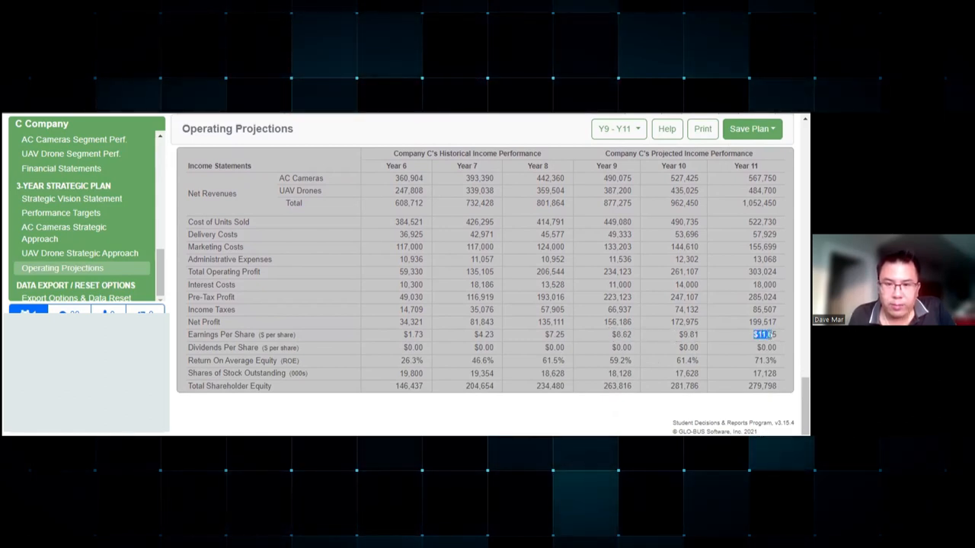
click(751, 128)
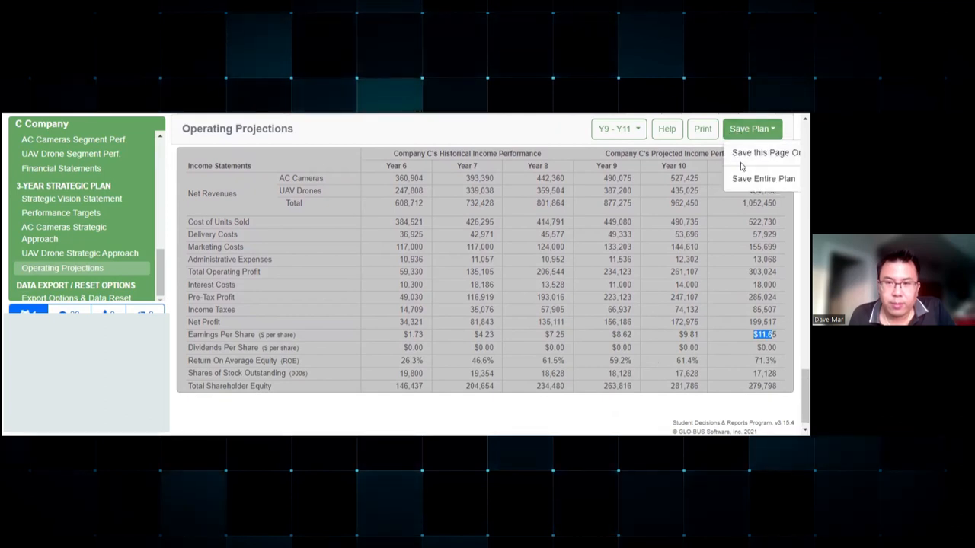
click(763, 178)
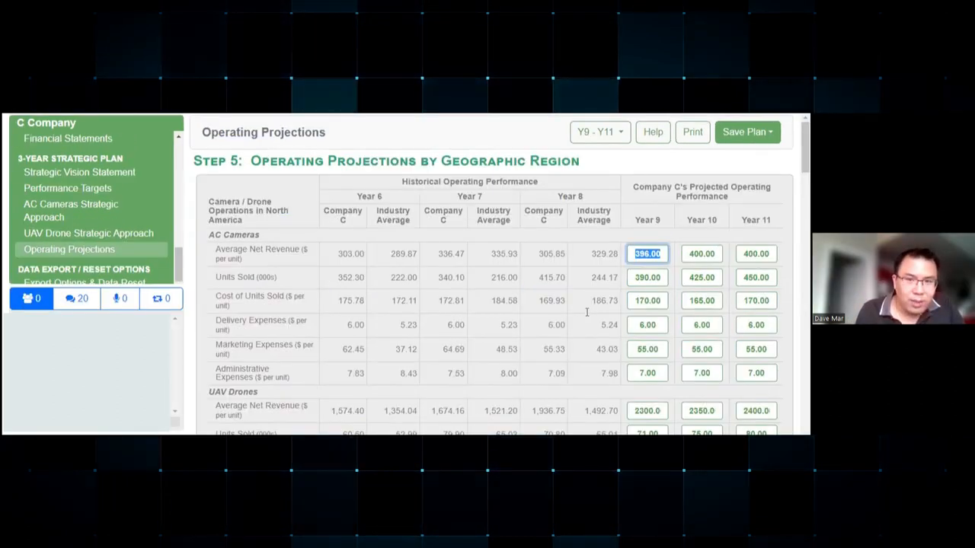
scroll(down, 3)
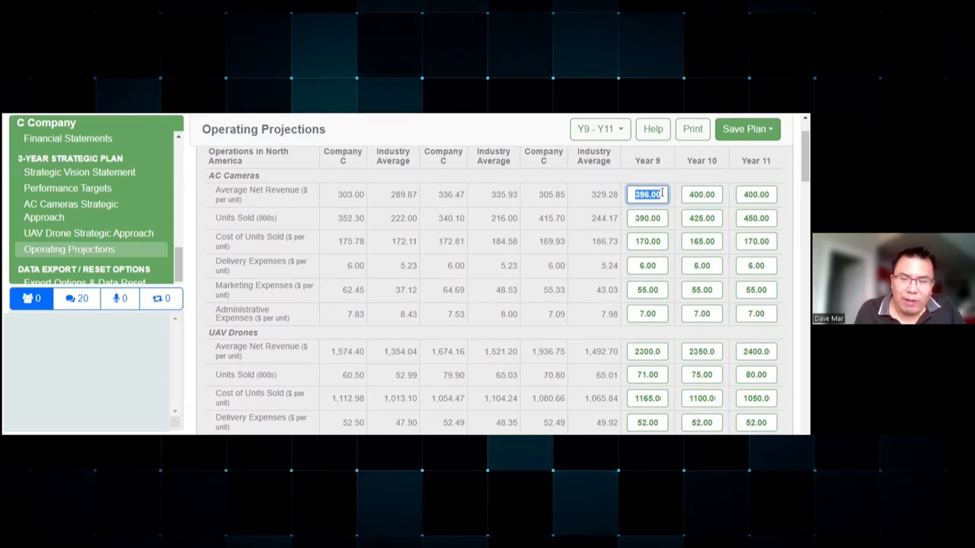
click(701, 195)
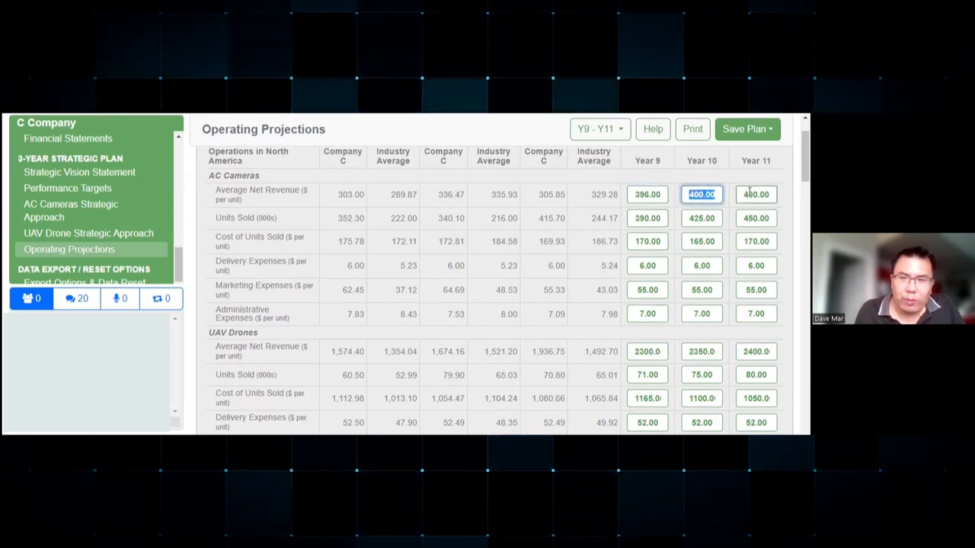
click(701, 350)
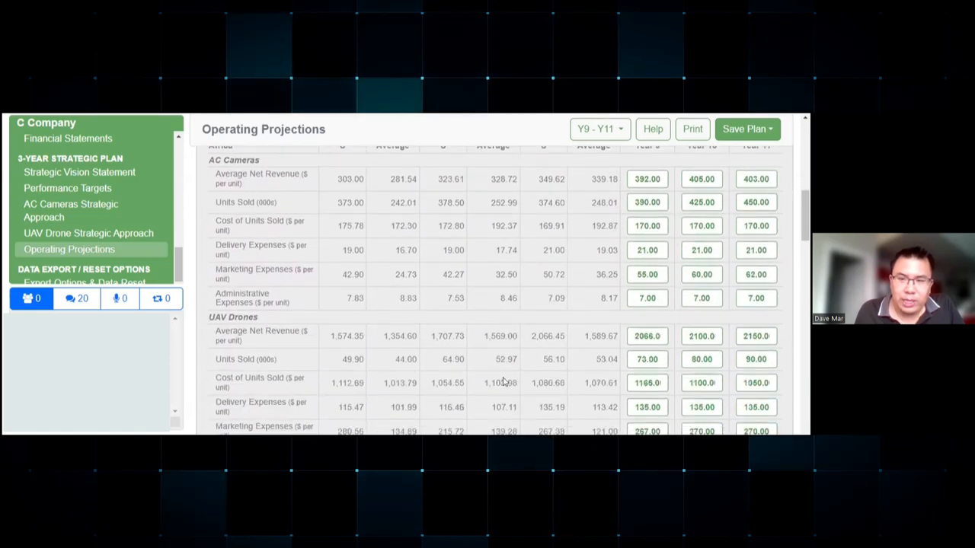
scroll(down, 3)
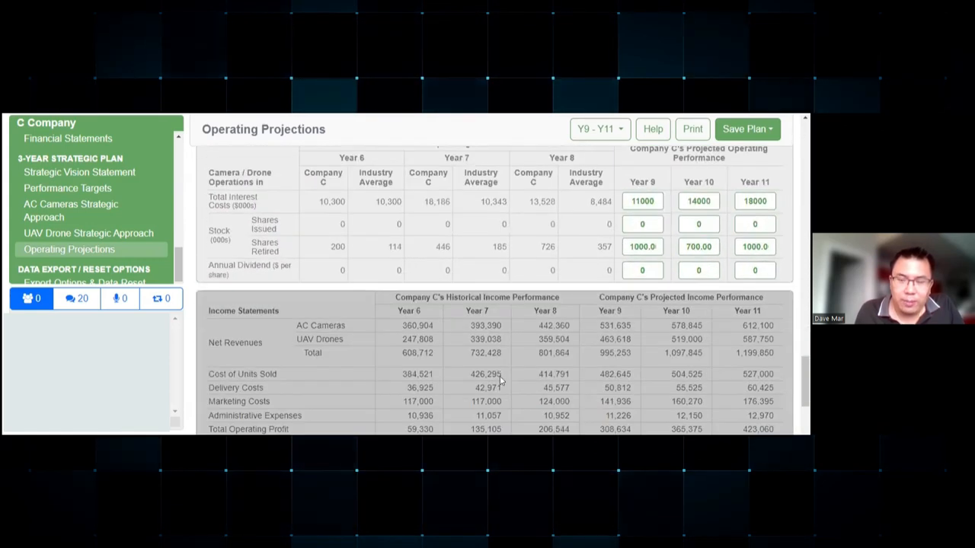
scroll(down, 3)
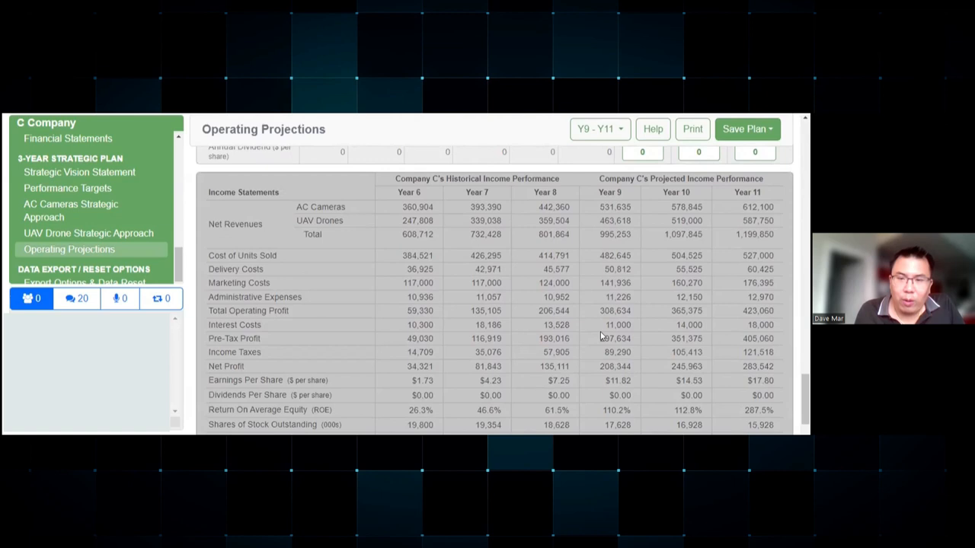
scroll(down, 3)
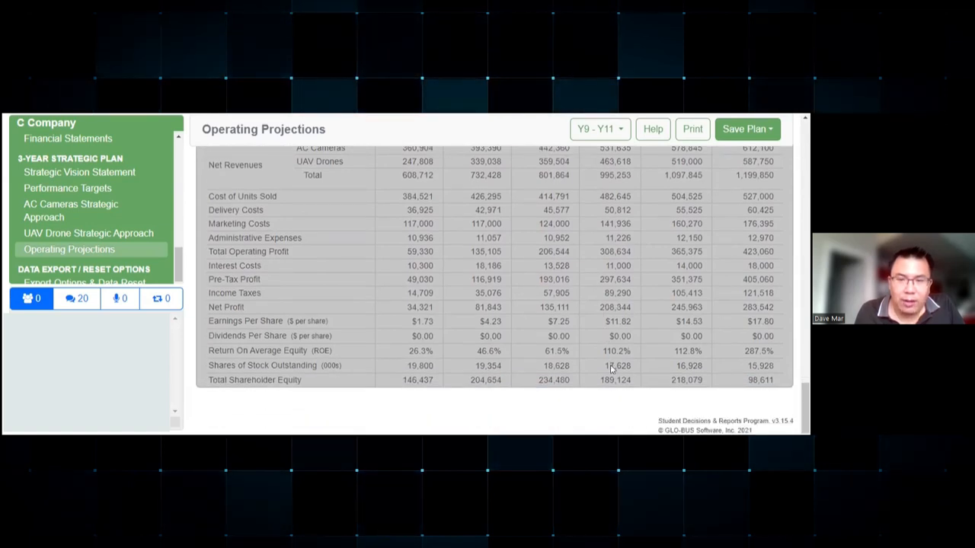
double_click(616, 320)
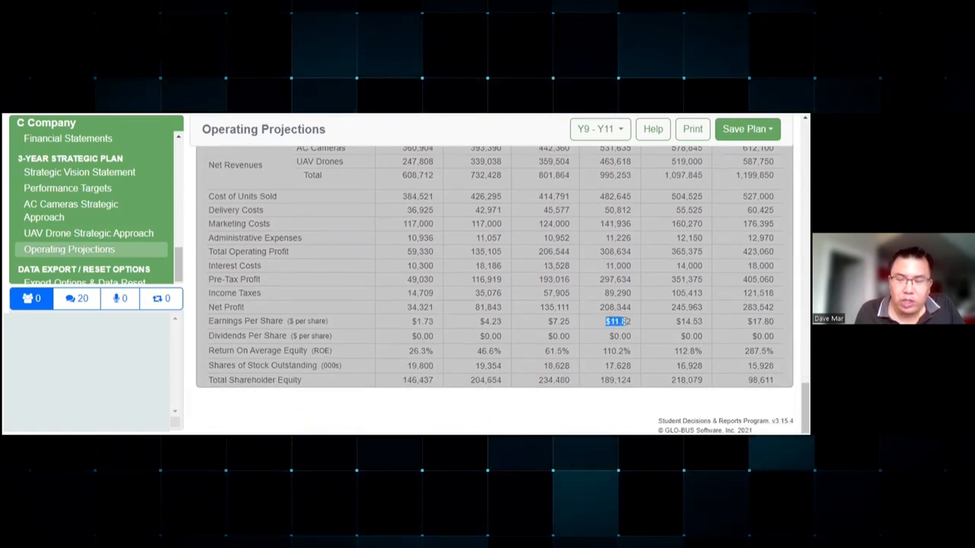
click(688, 320)
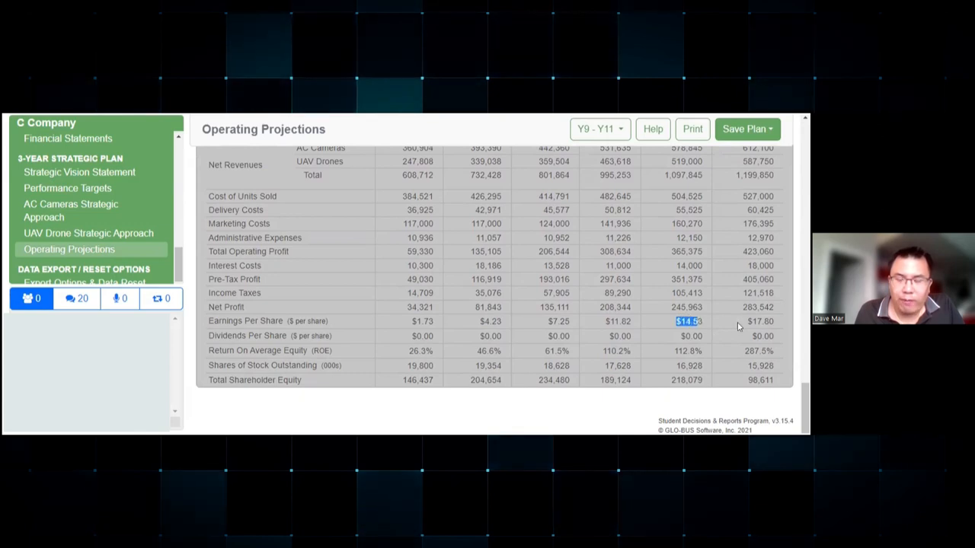
click(760, 320)
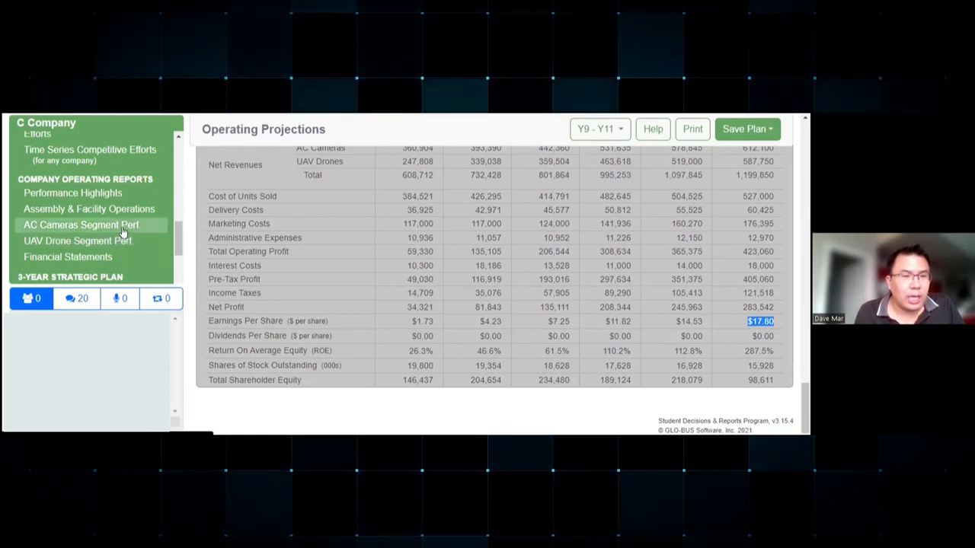
Compare projected EPS with Performance Targets, checking the Year 10 figure in Operating Projections.
scroll(down, 3)
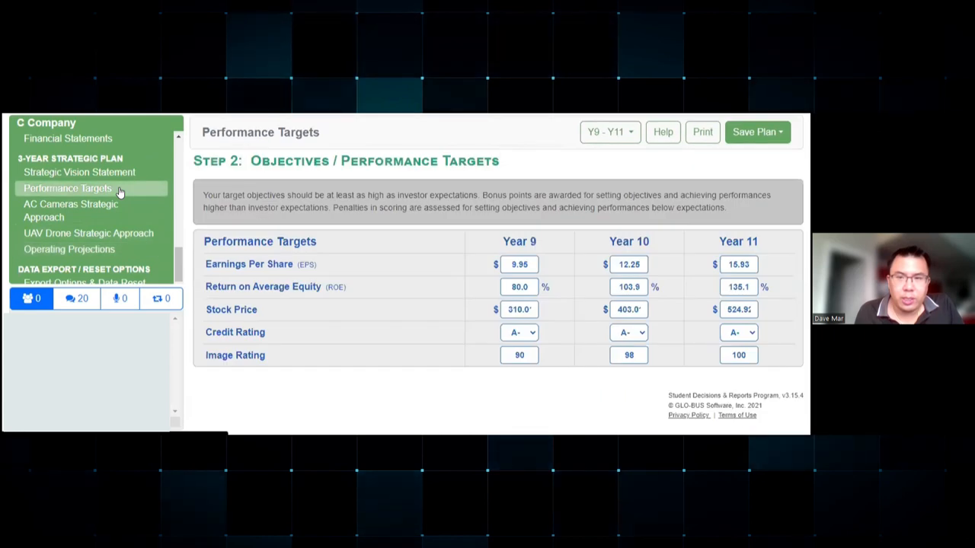
mouse_move(69, 250)
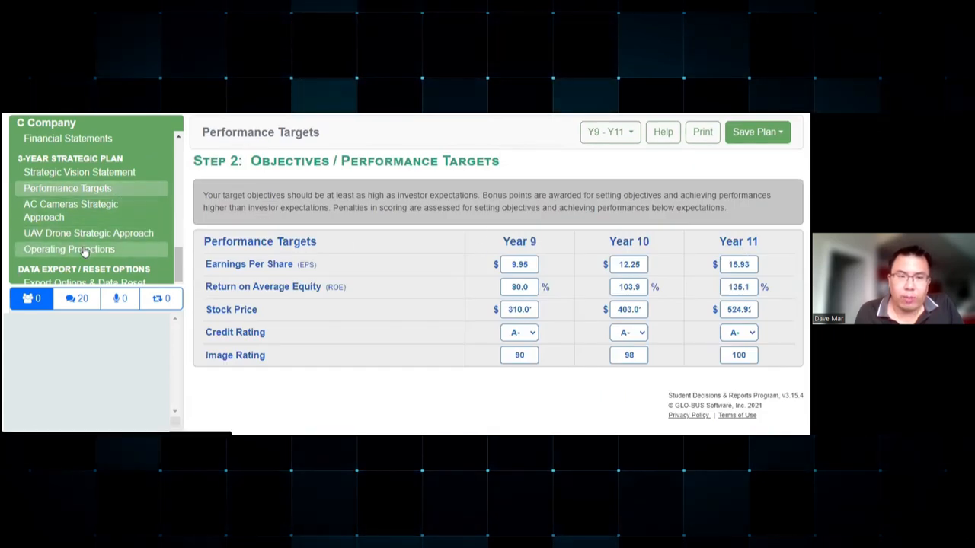
click(68, 250)
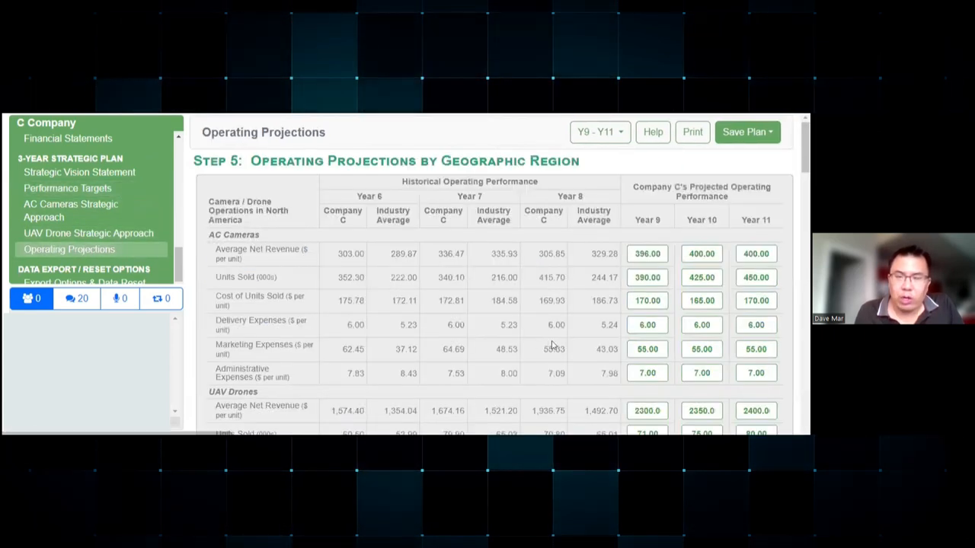
scroll(down, 3)
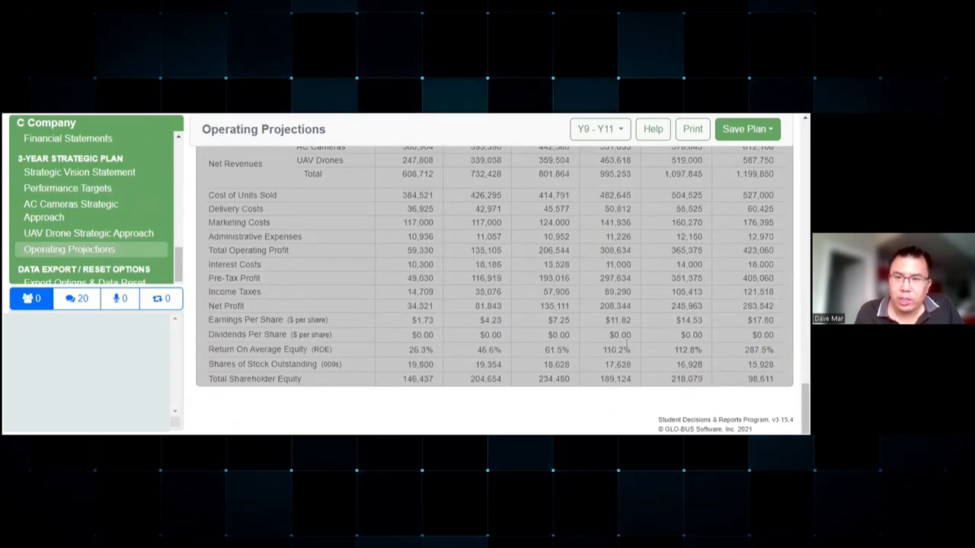
click(689, 319)
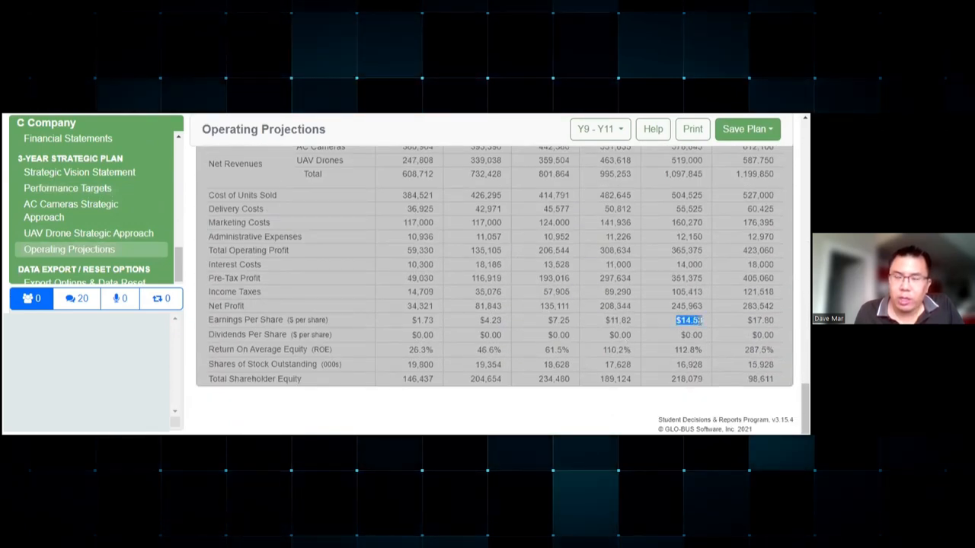
mouse_move(67, 189)
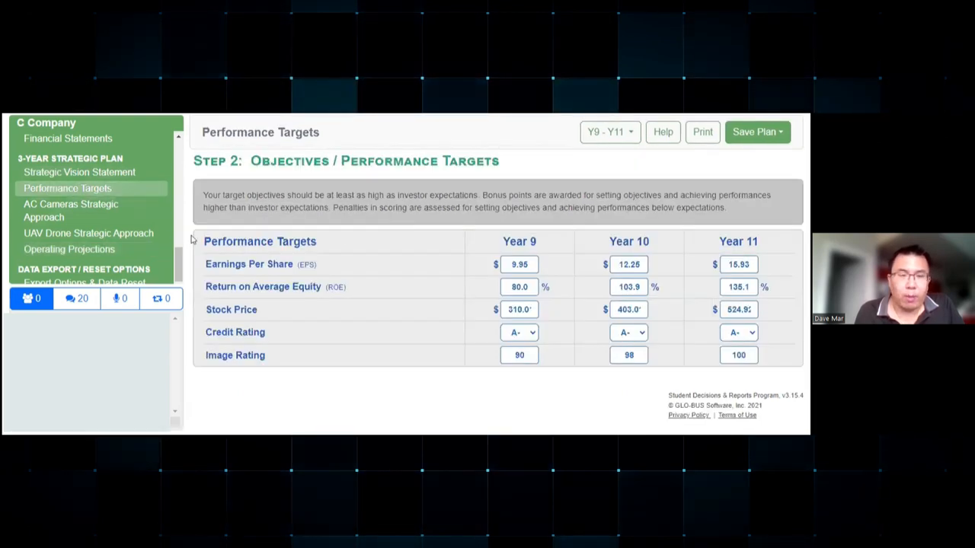
click(68, 250)
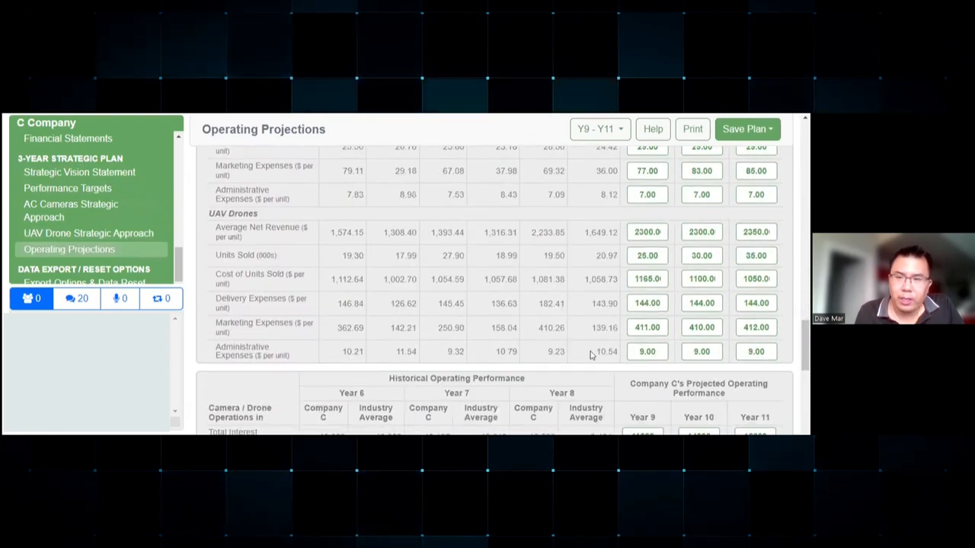
scroll(down, 3)
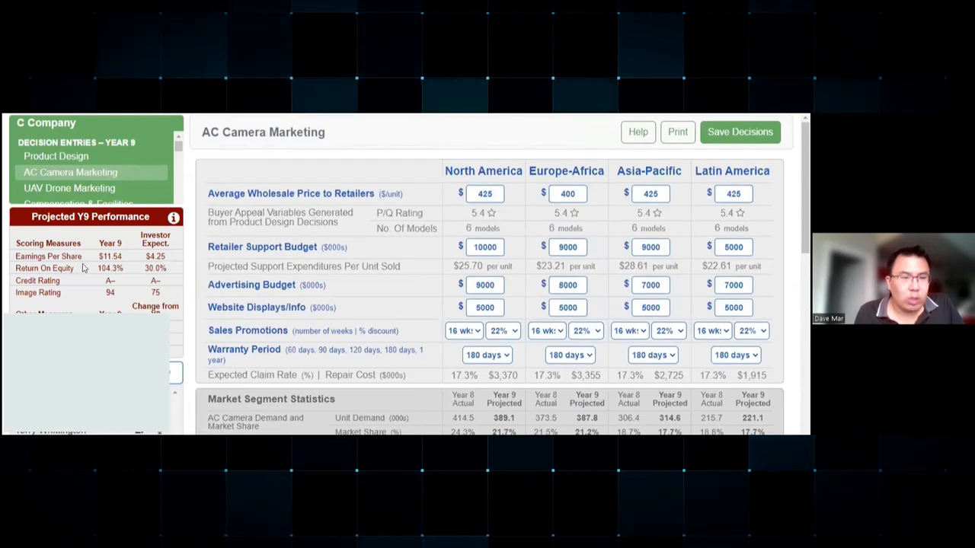
double_click(110, 256)
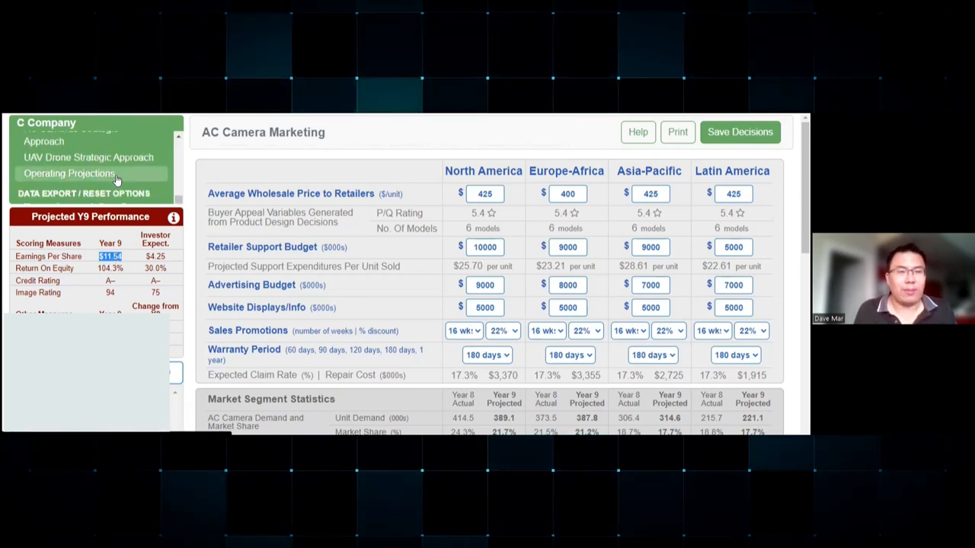
Review the projected income statement showing EPS $11.82, $14.53 and $17.80 for Years 9–11.
click(70, 173)
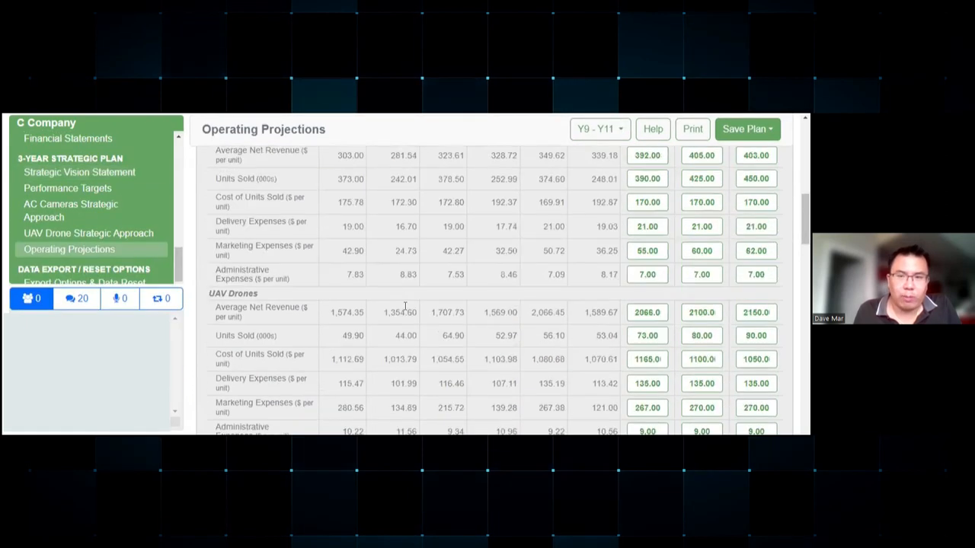
scroll(down, 3)
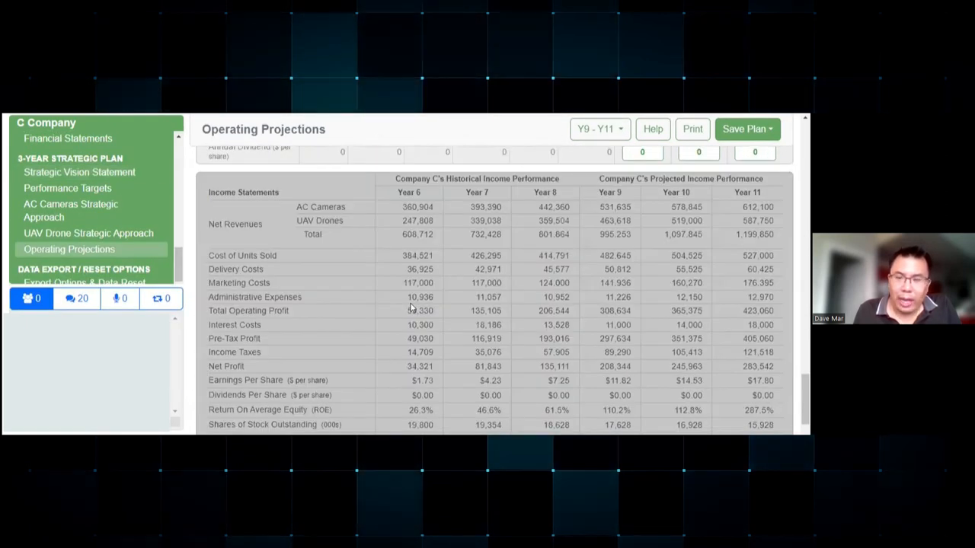
scroll(down, 3)
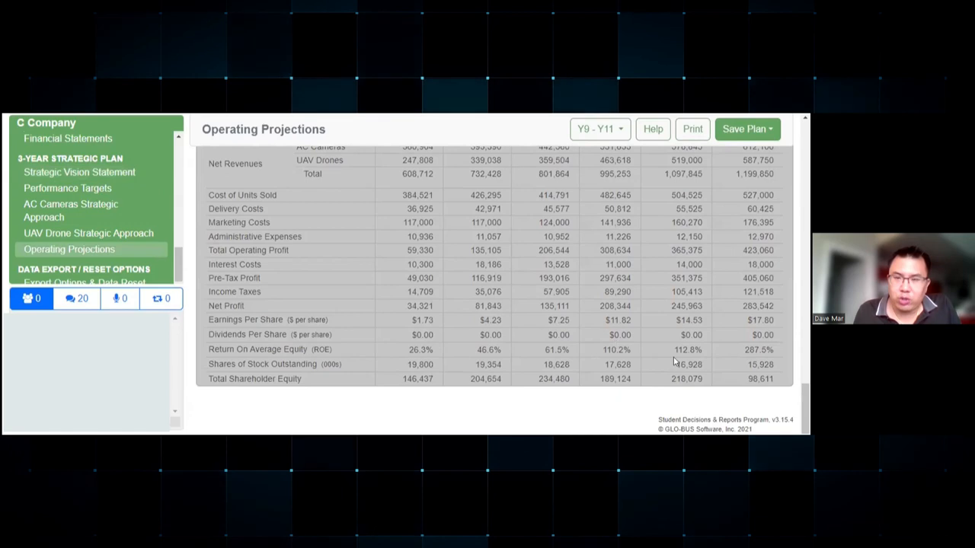
scroll(up, 3)
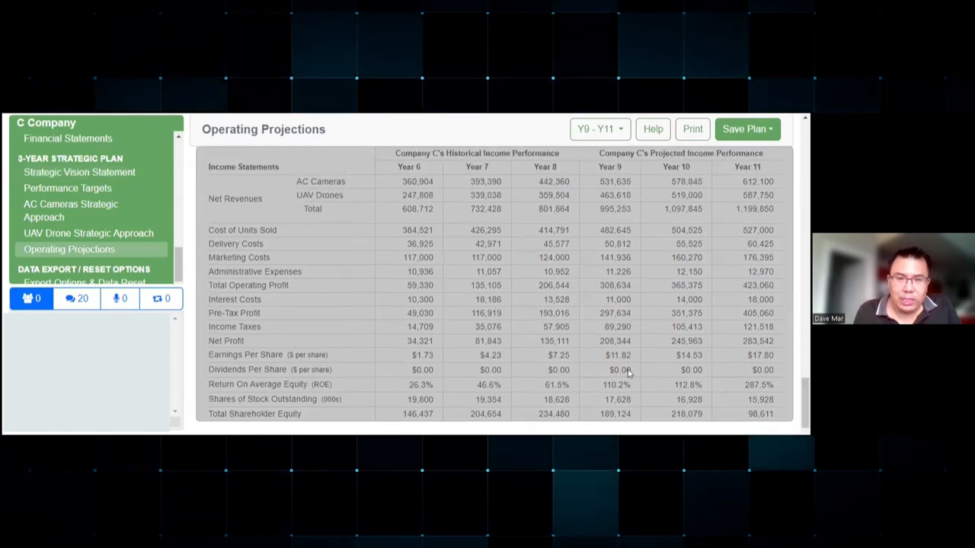
mouse_move(739, 354)
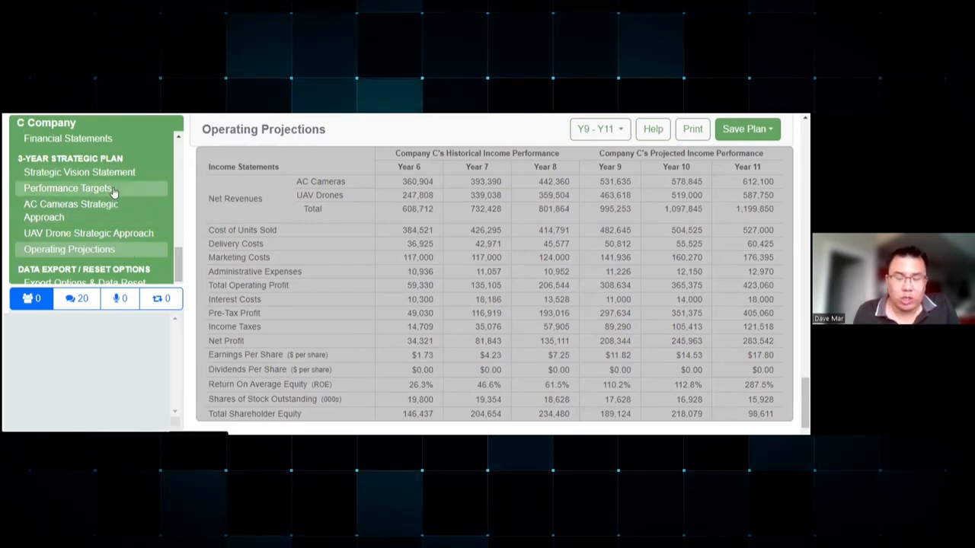
mouse_move(491, 226)
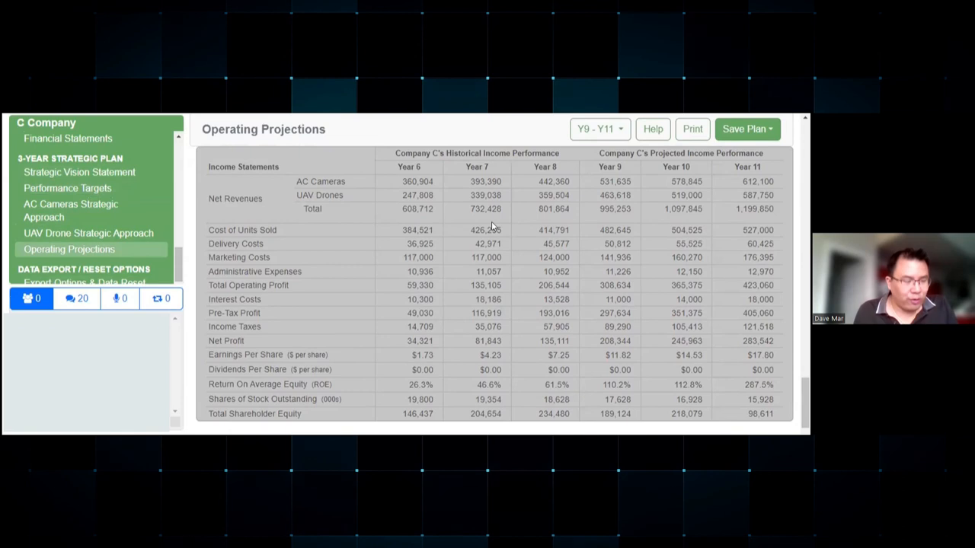